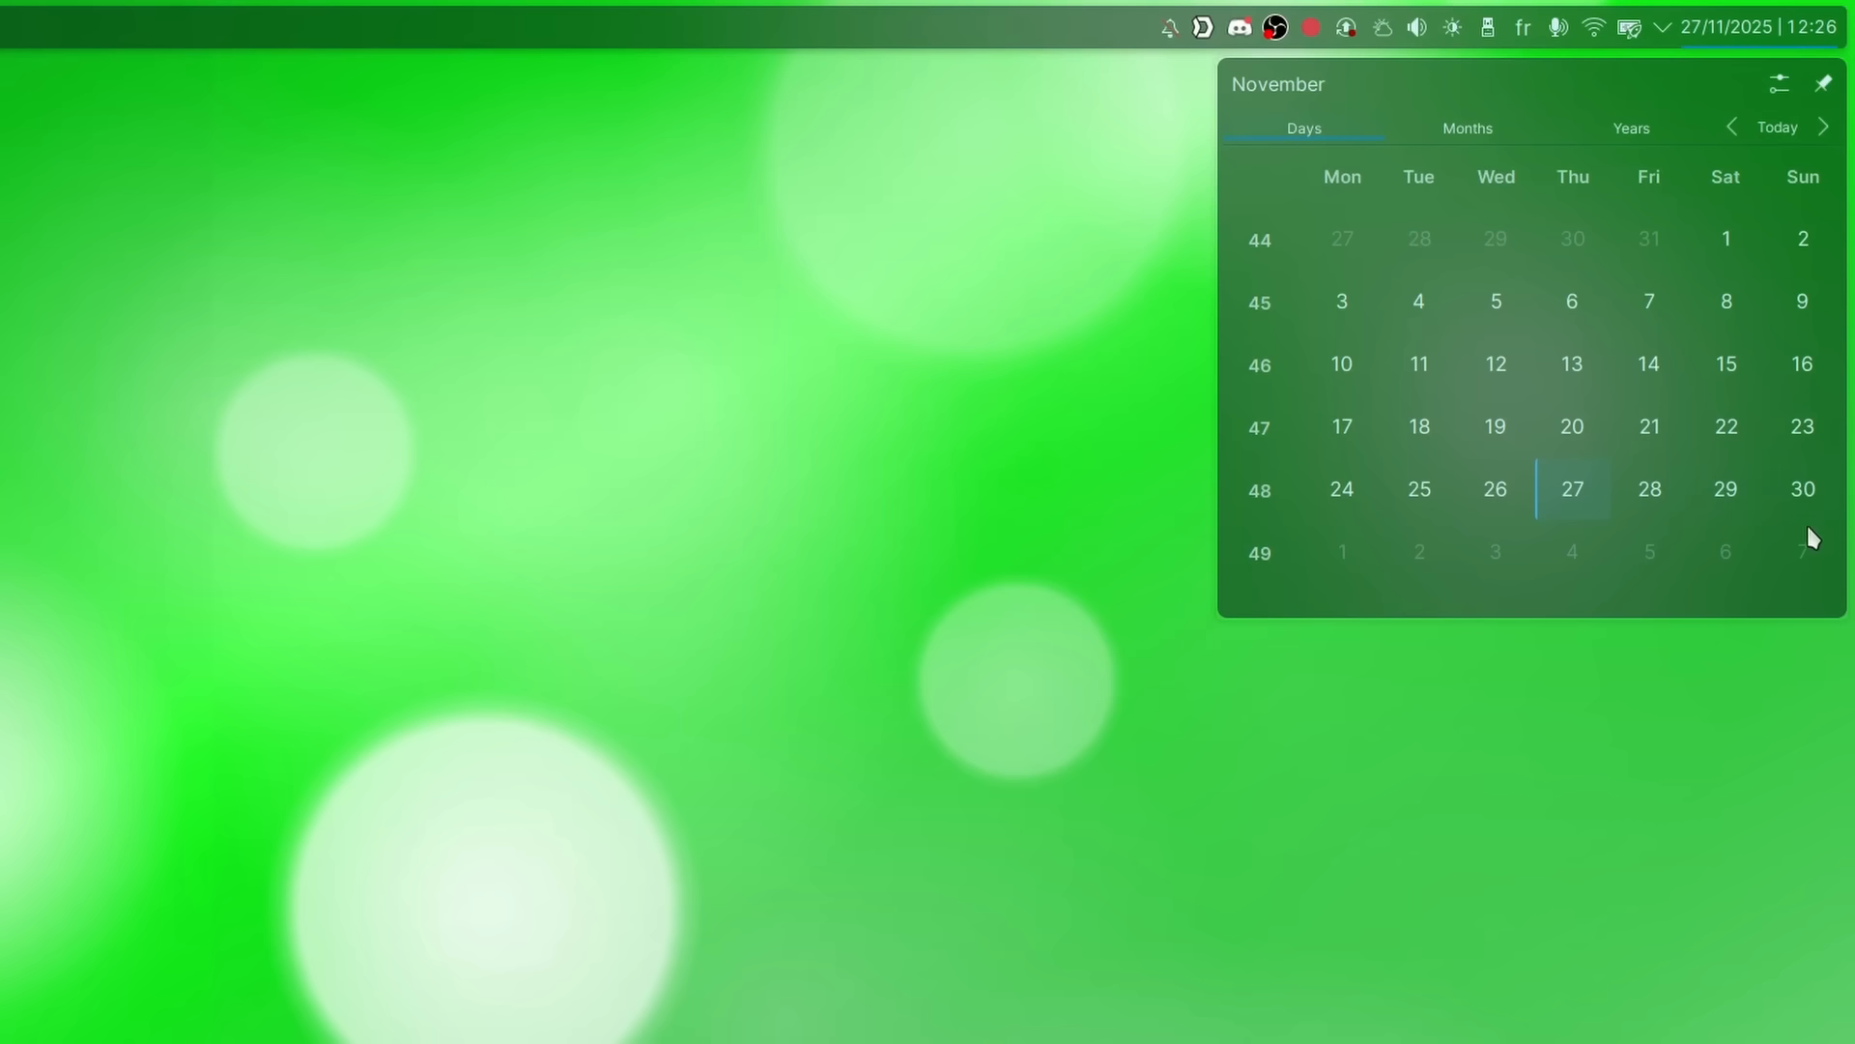
Step: Scroll the Proton VPN features page to the Linux download section and open the Black Friday deal
click(1822, 126)
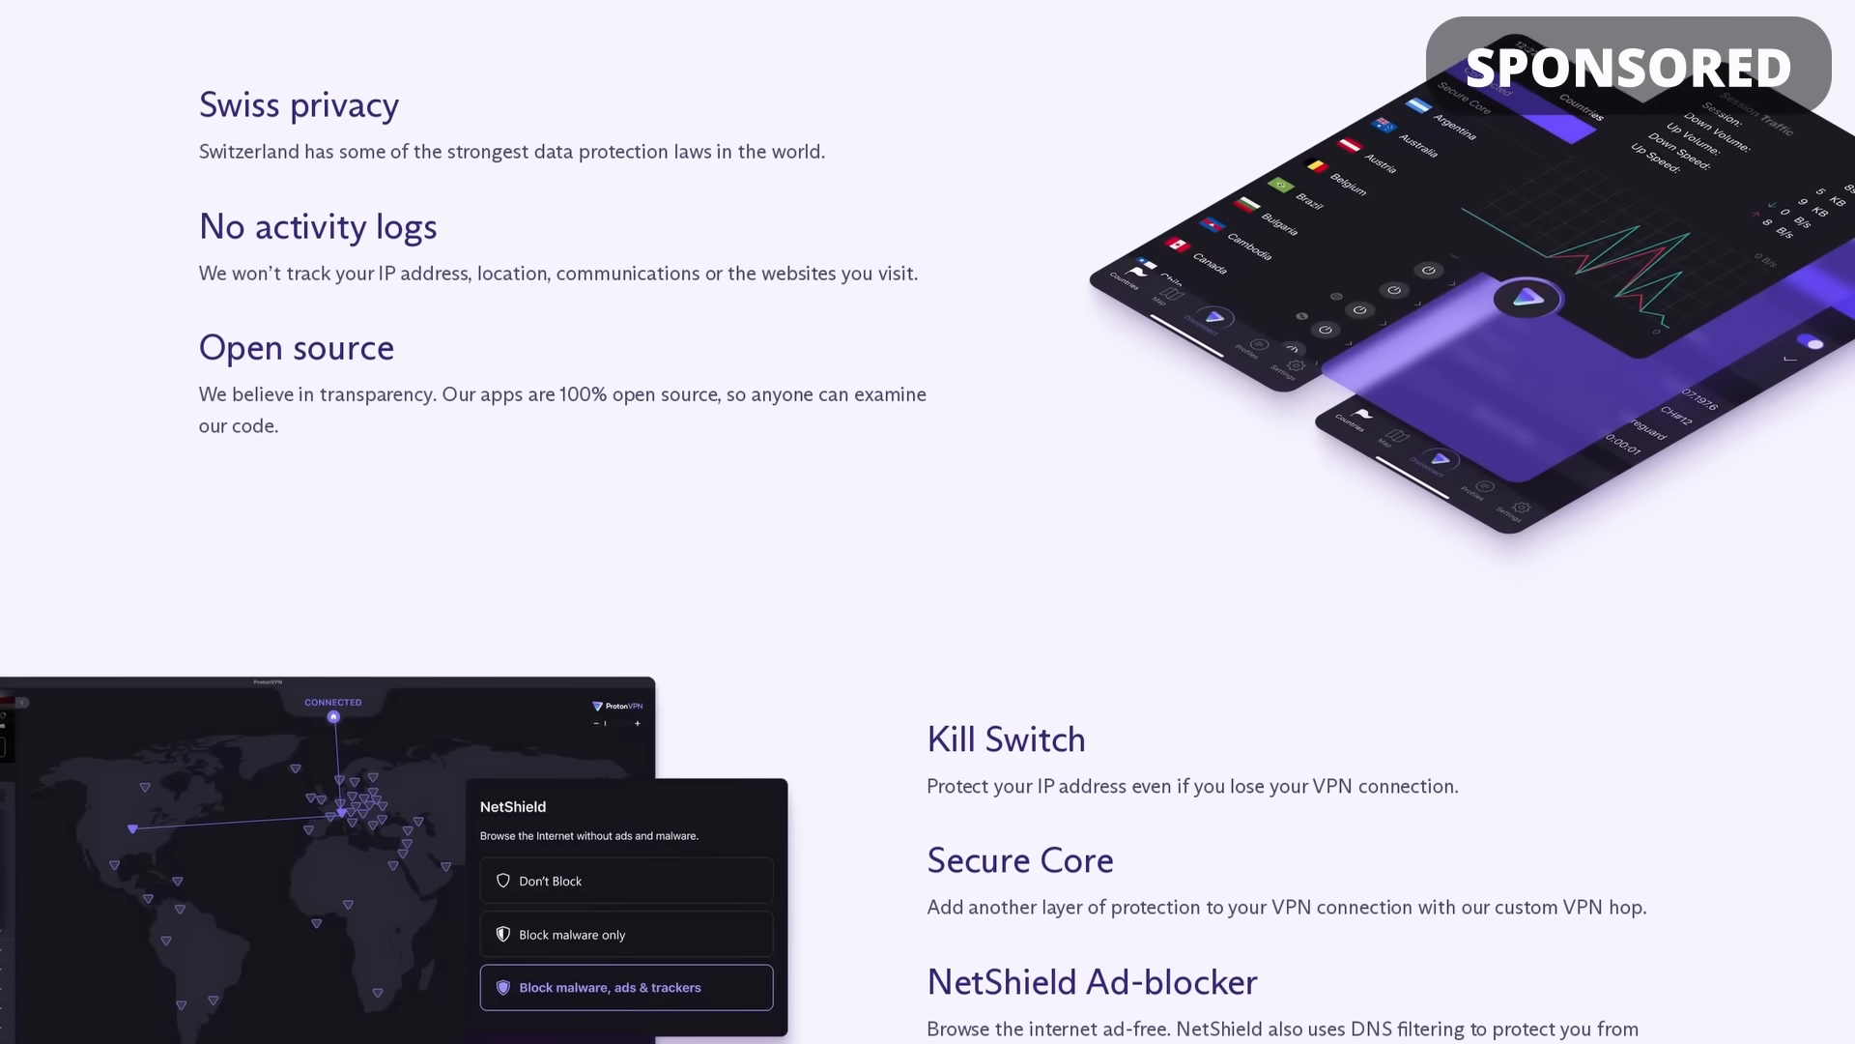
scroll(down, 3)
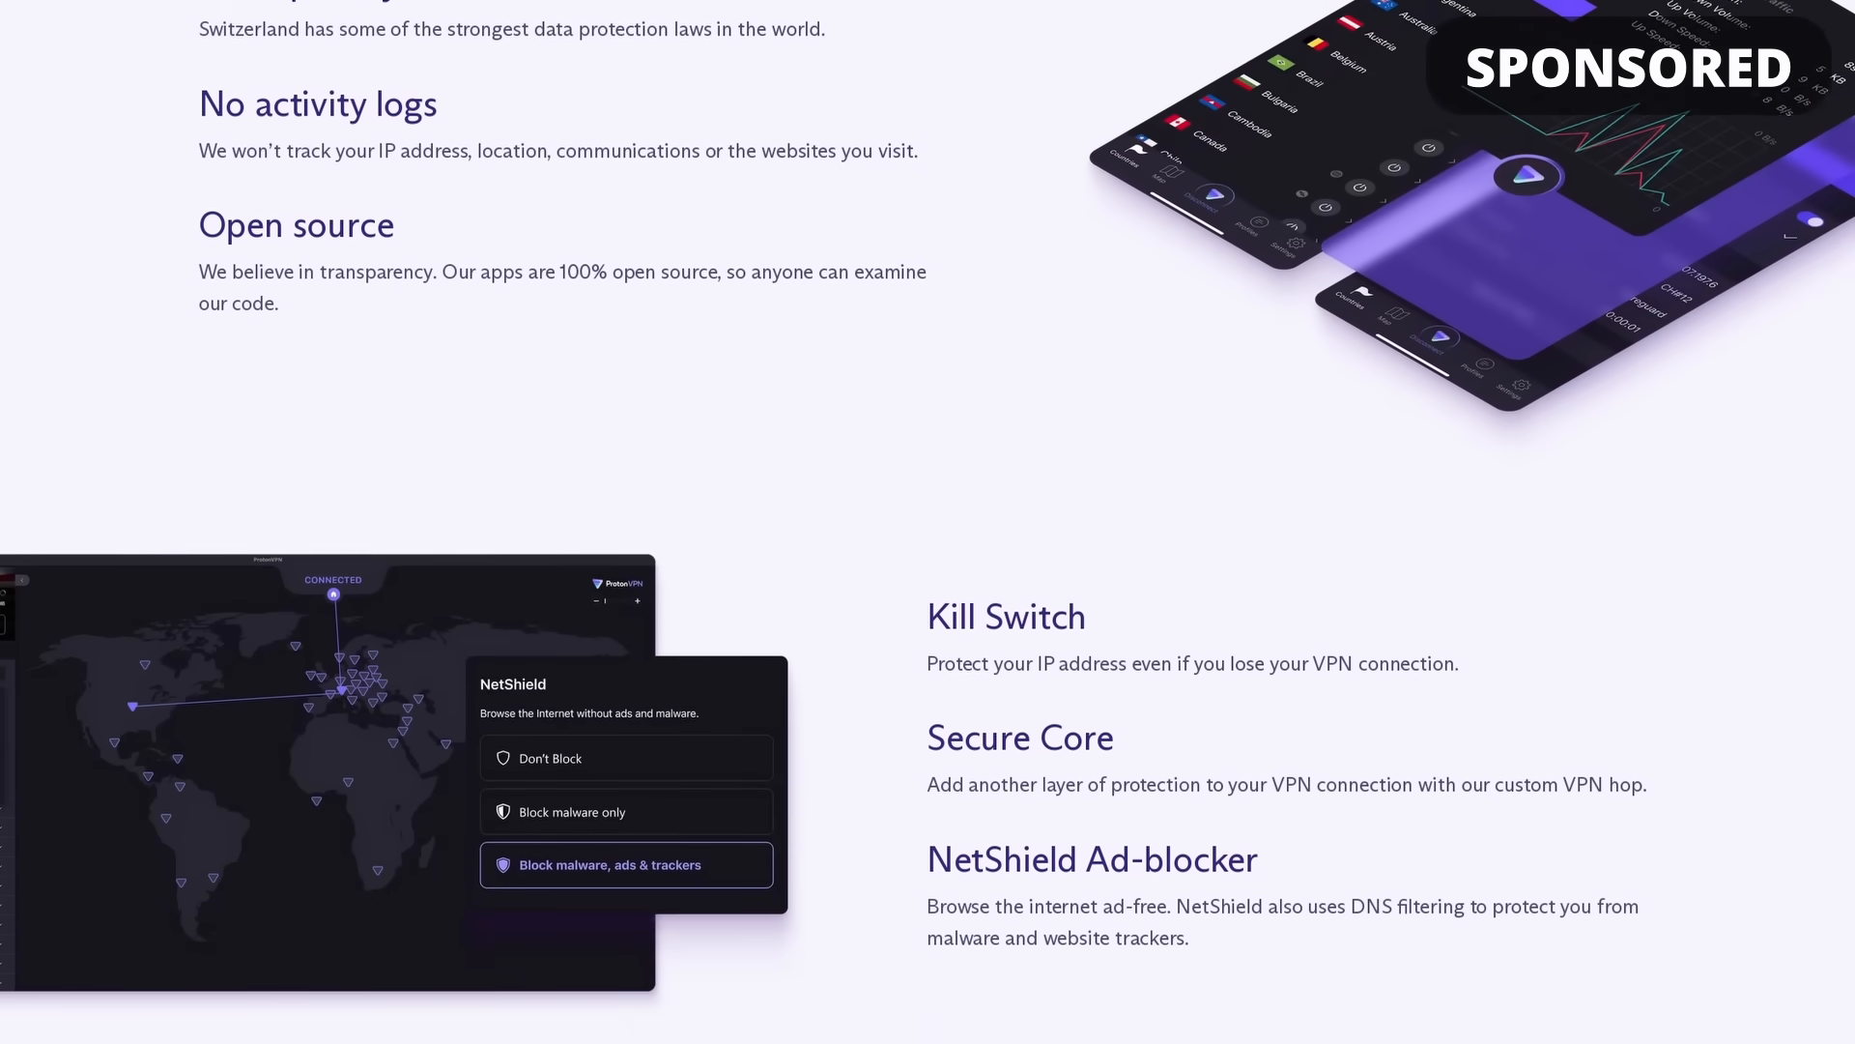
scroll(down, 3)
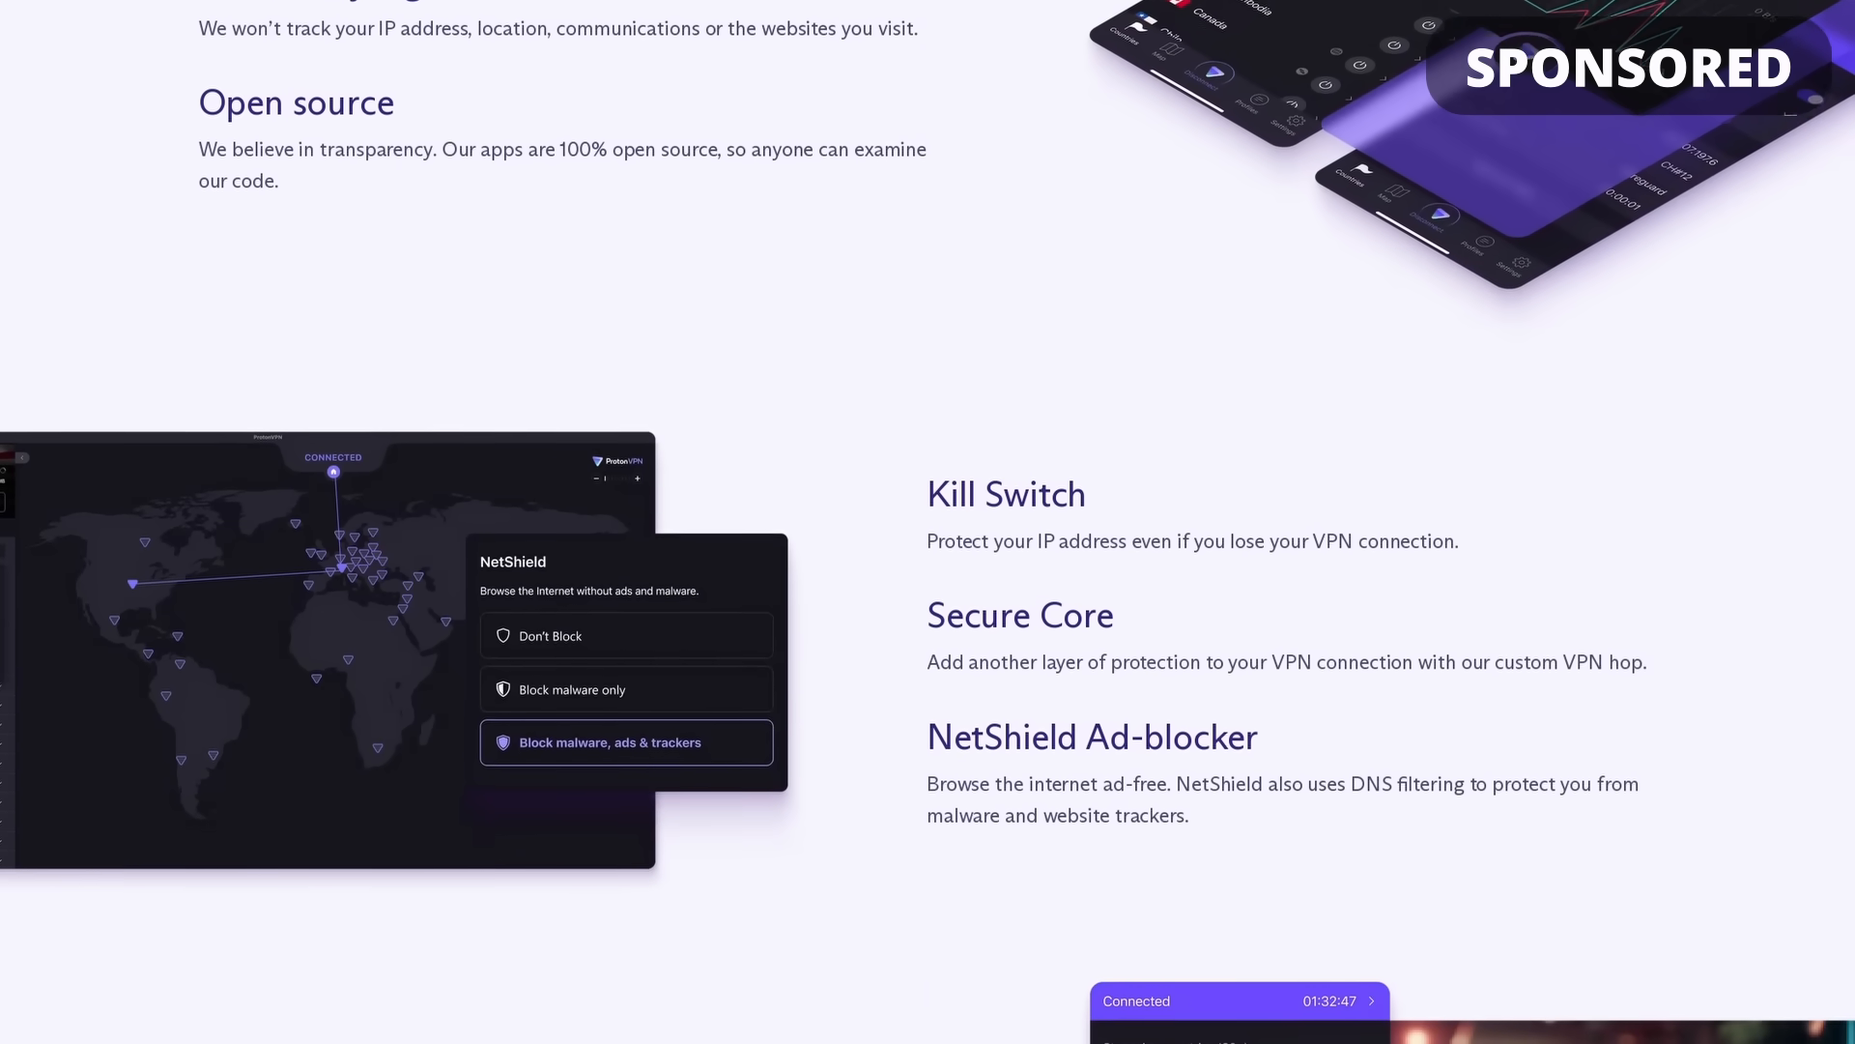
scroll(down, 3)
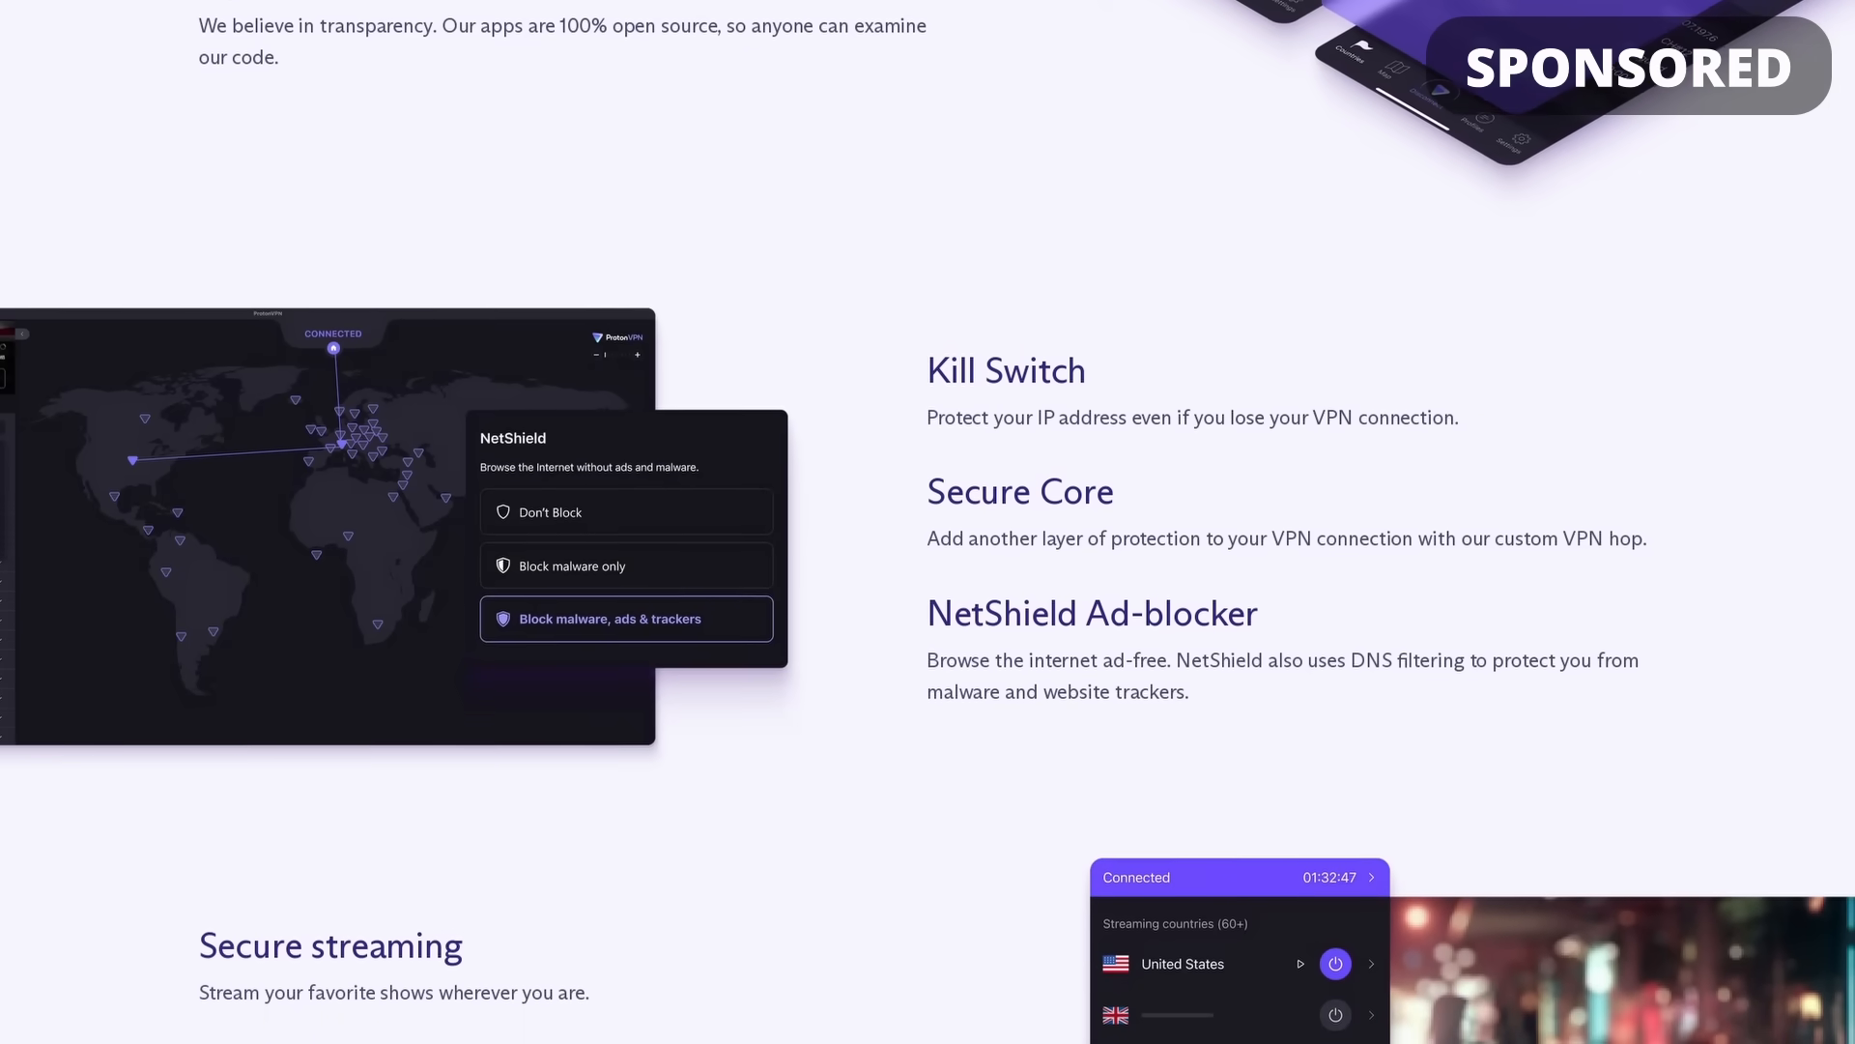
scroll(down, 3)
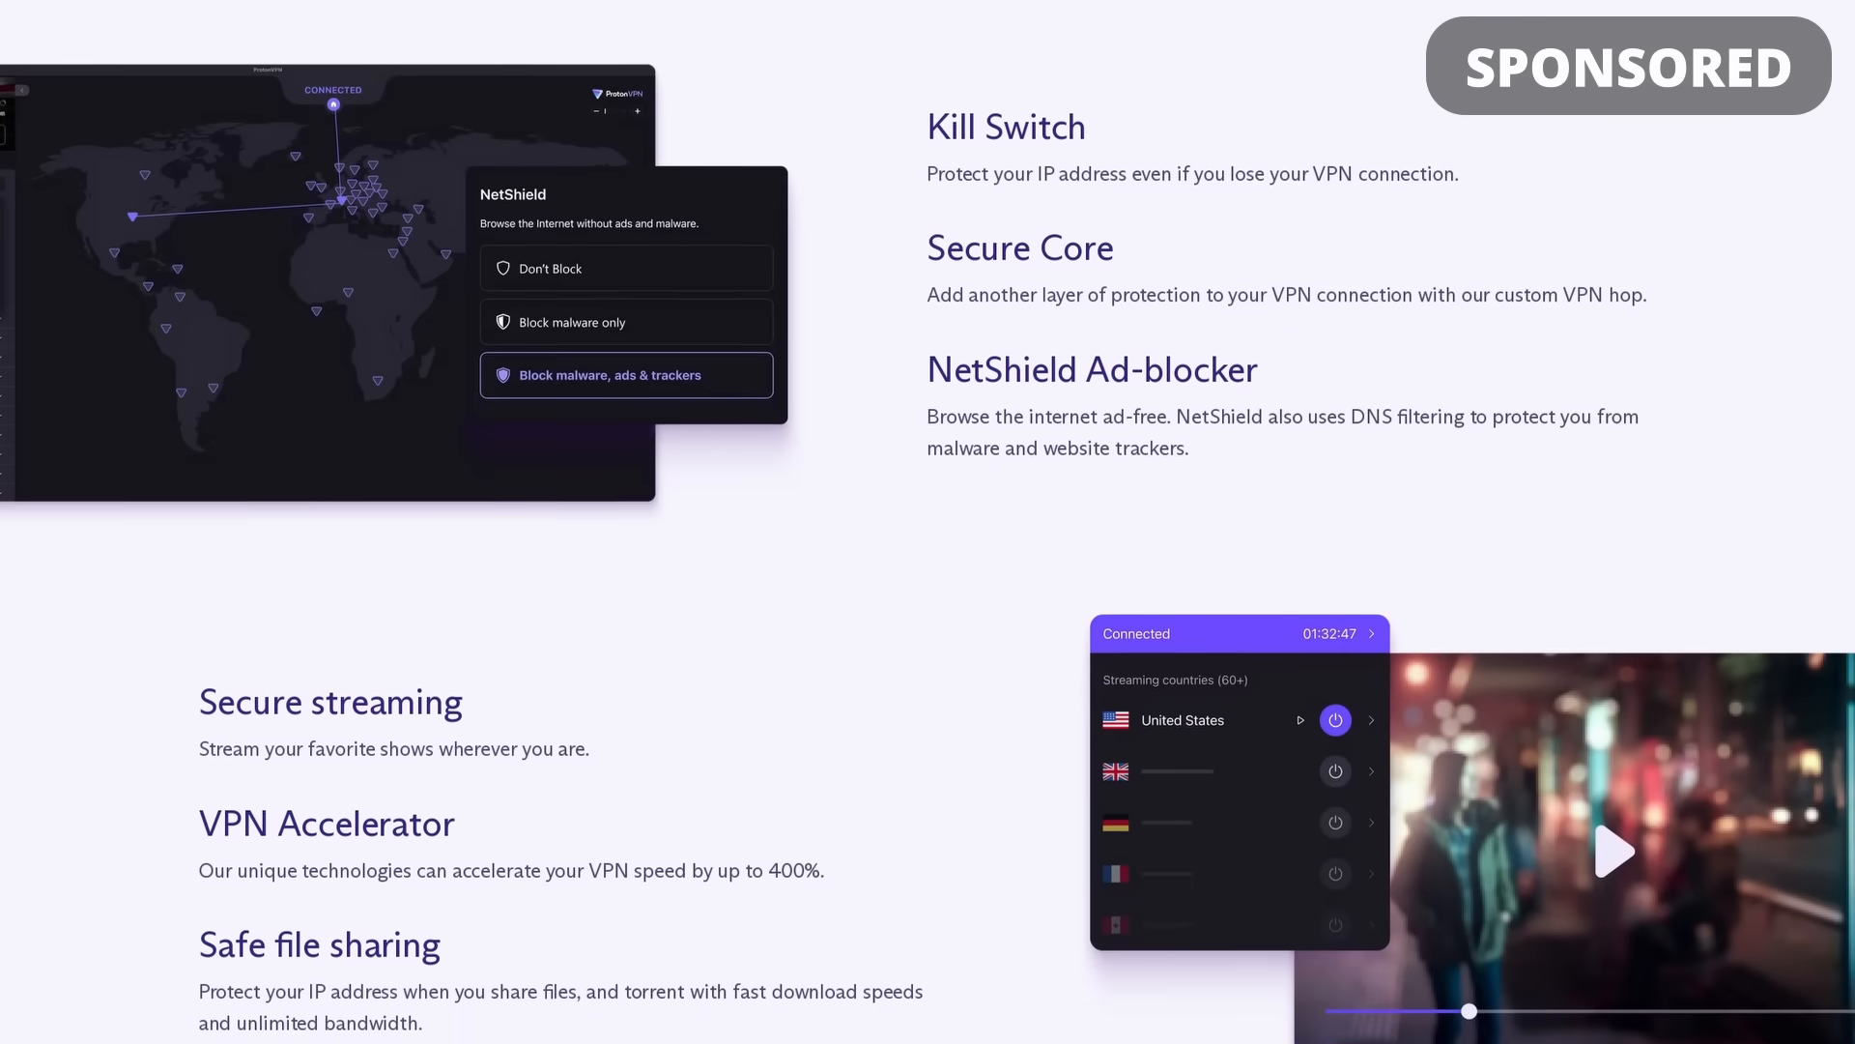
scroll(down, 3)
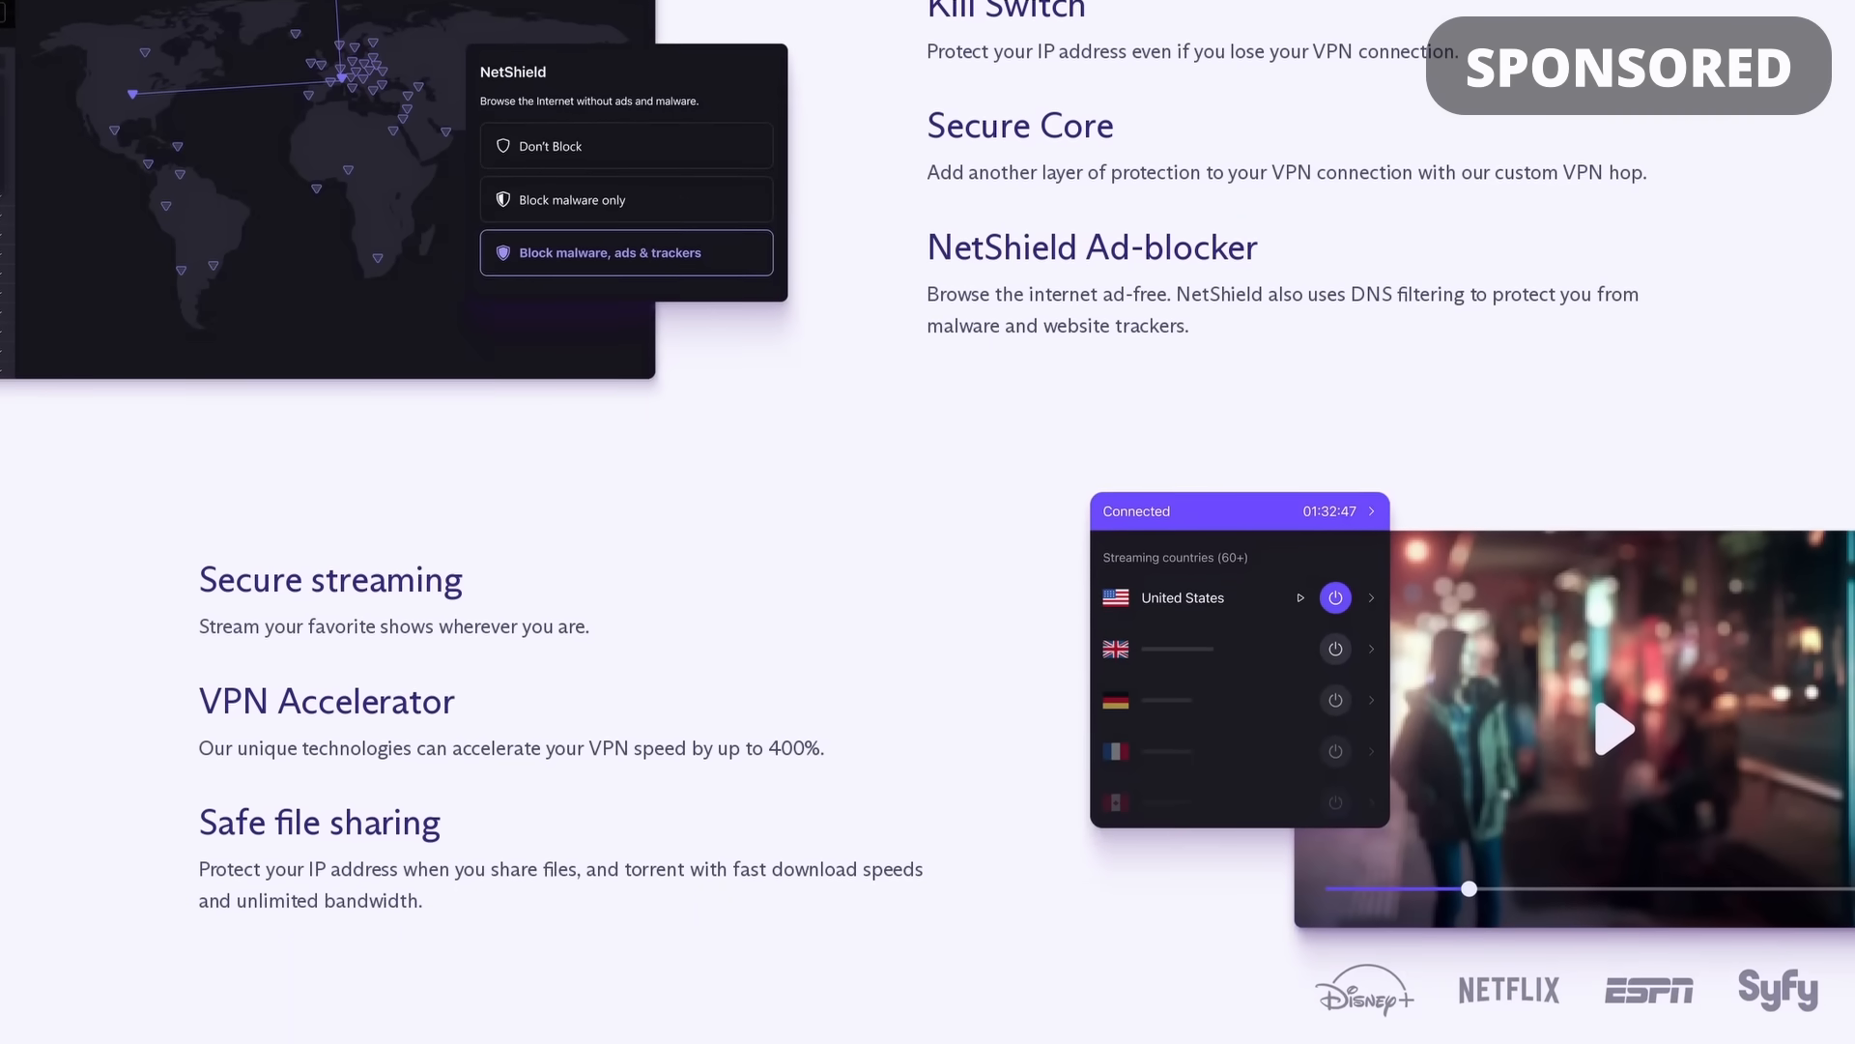
scroll(down, 3)
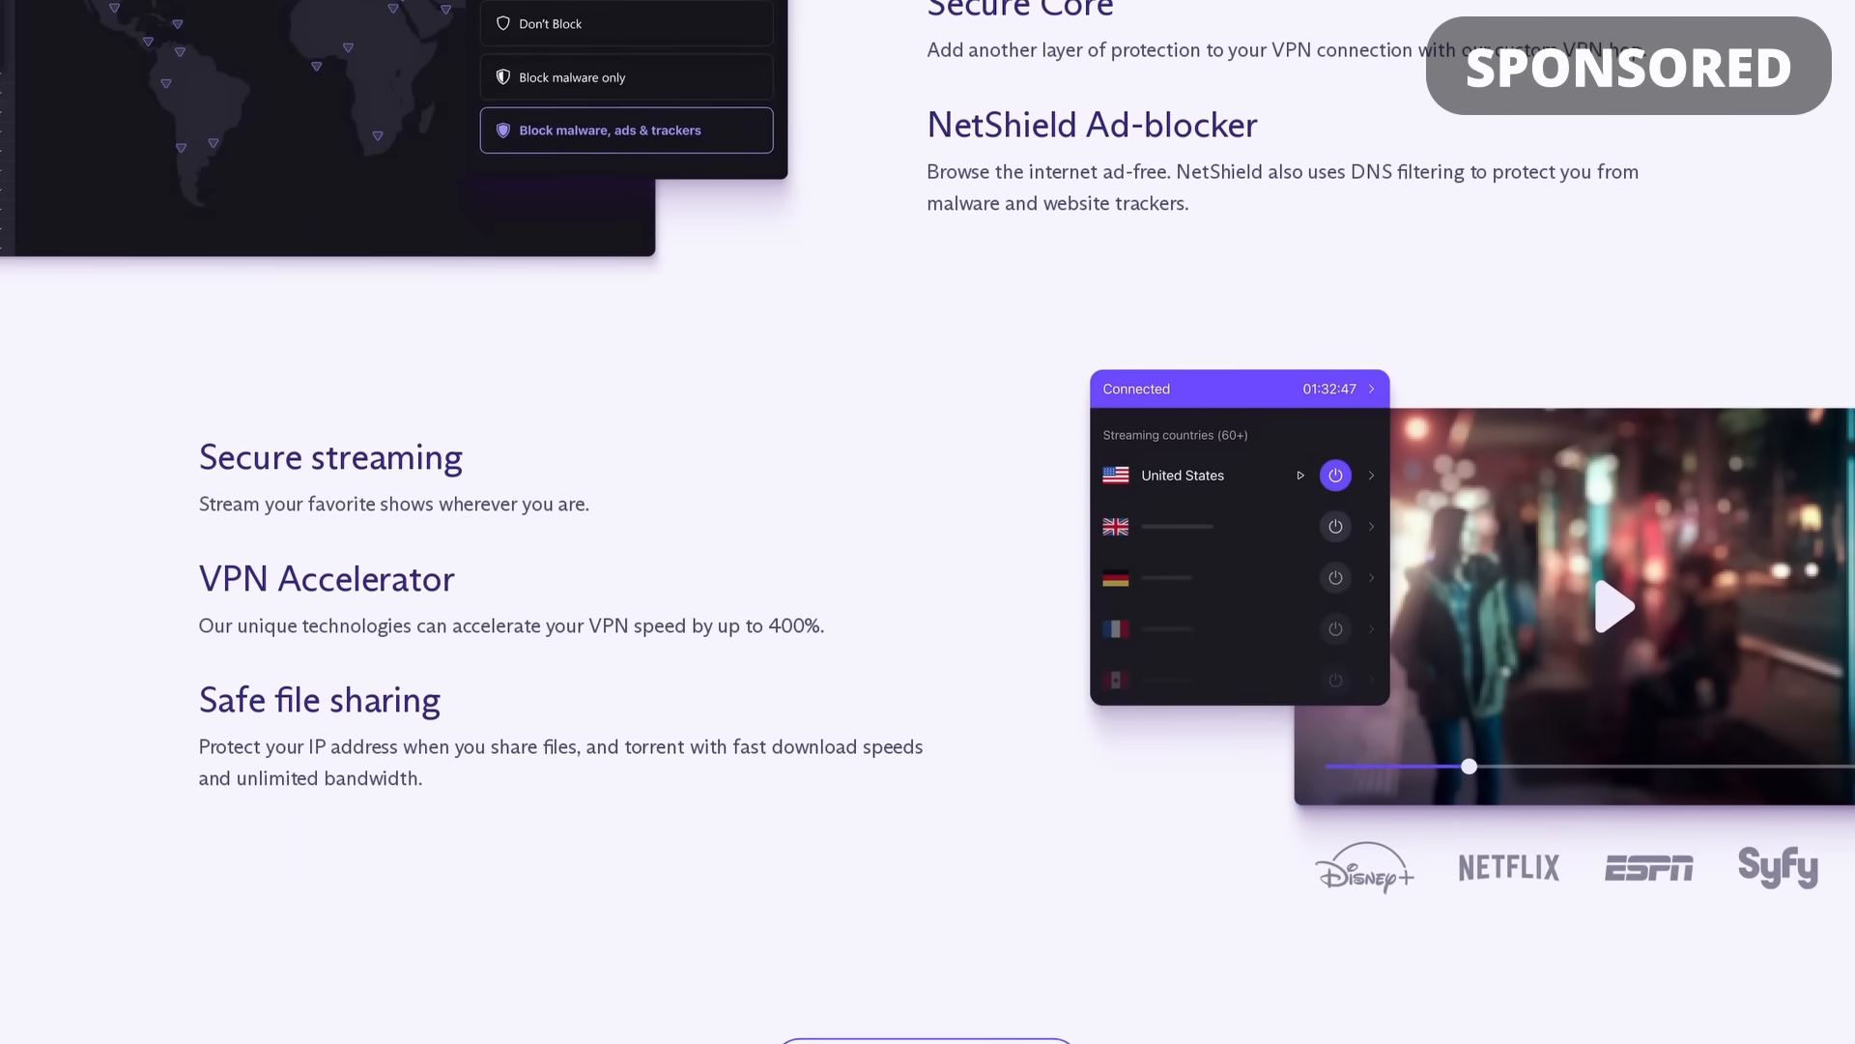
scroll(down, 3)
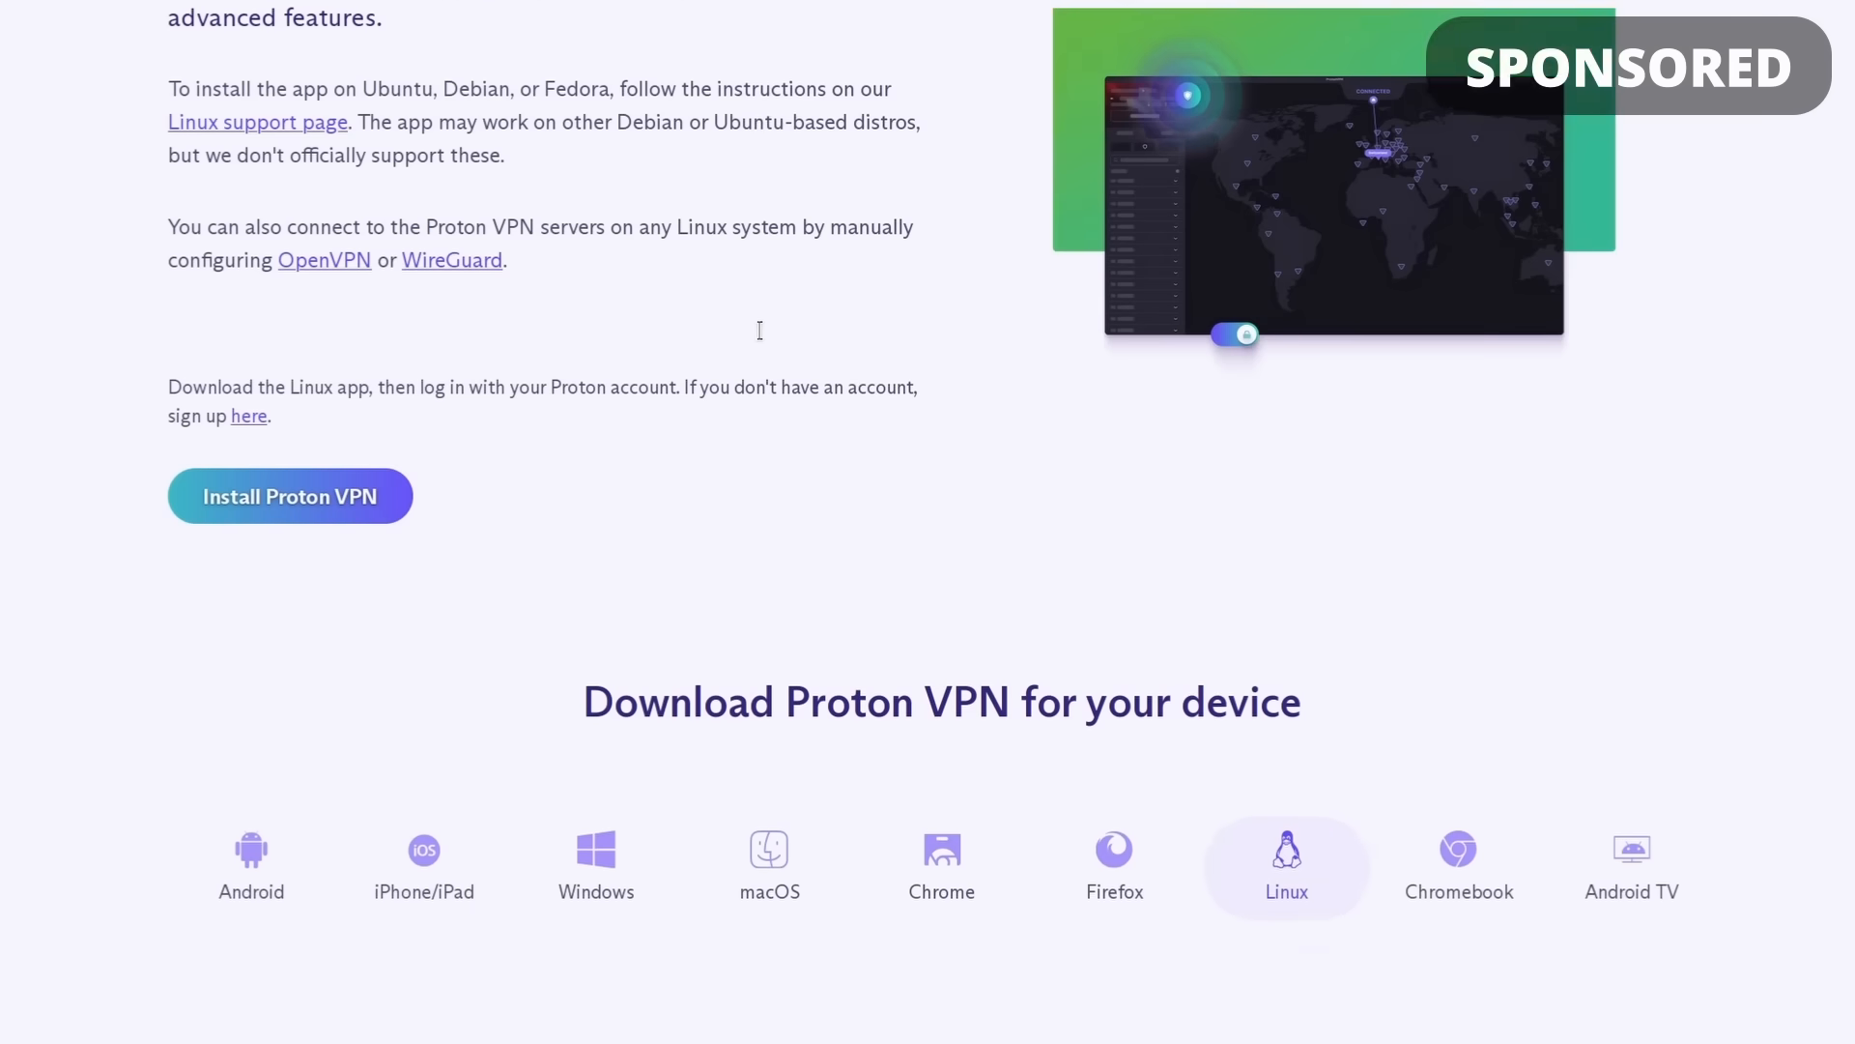
scroll(down, 3)
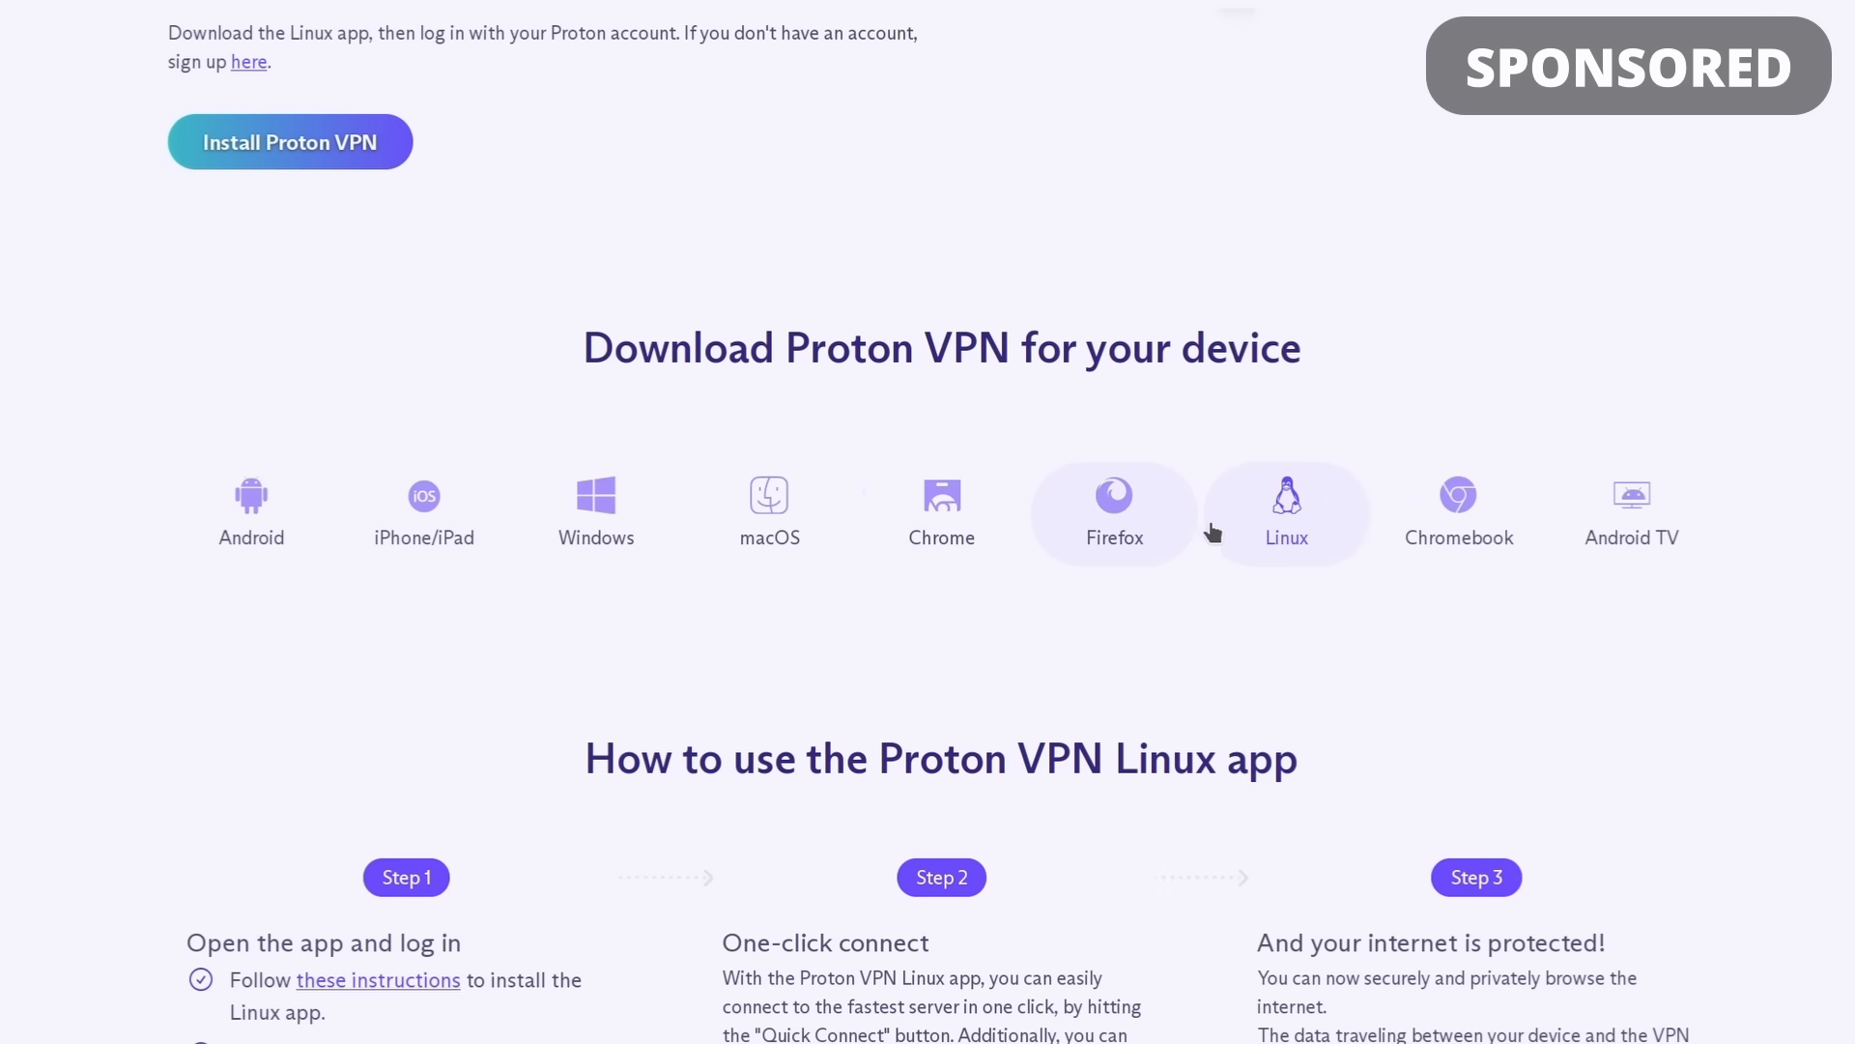
mouse_move(1084, 523)
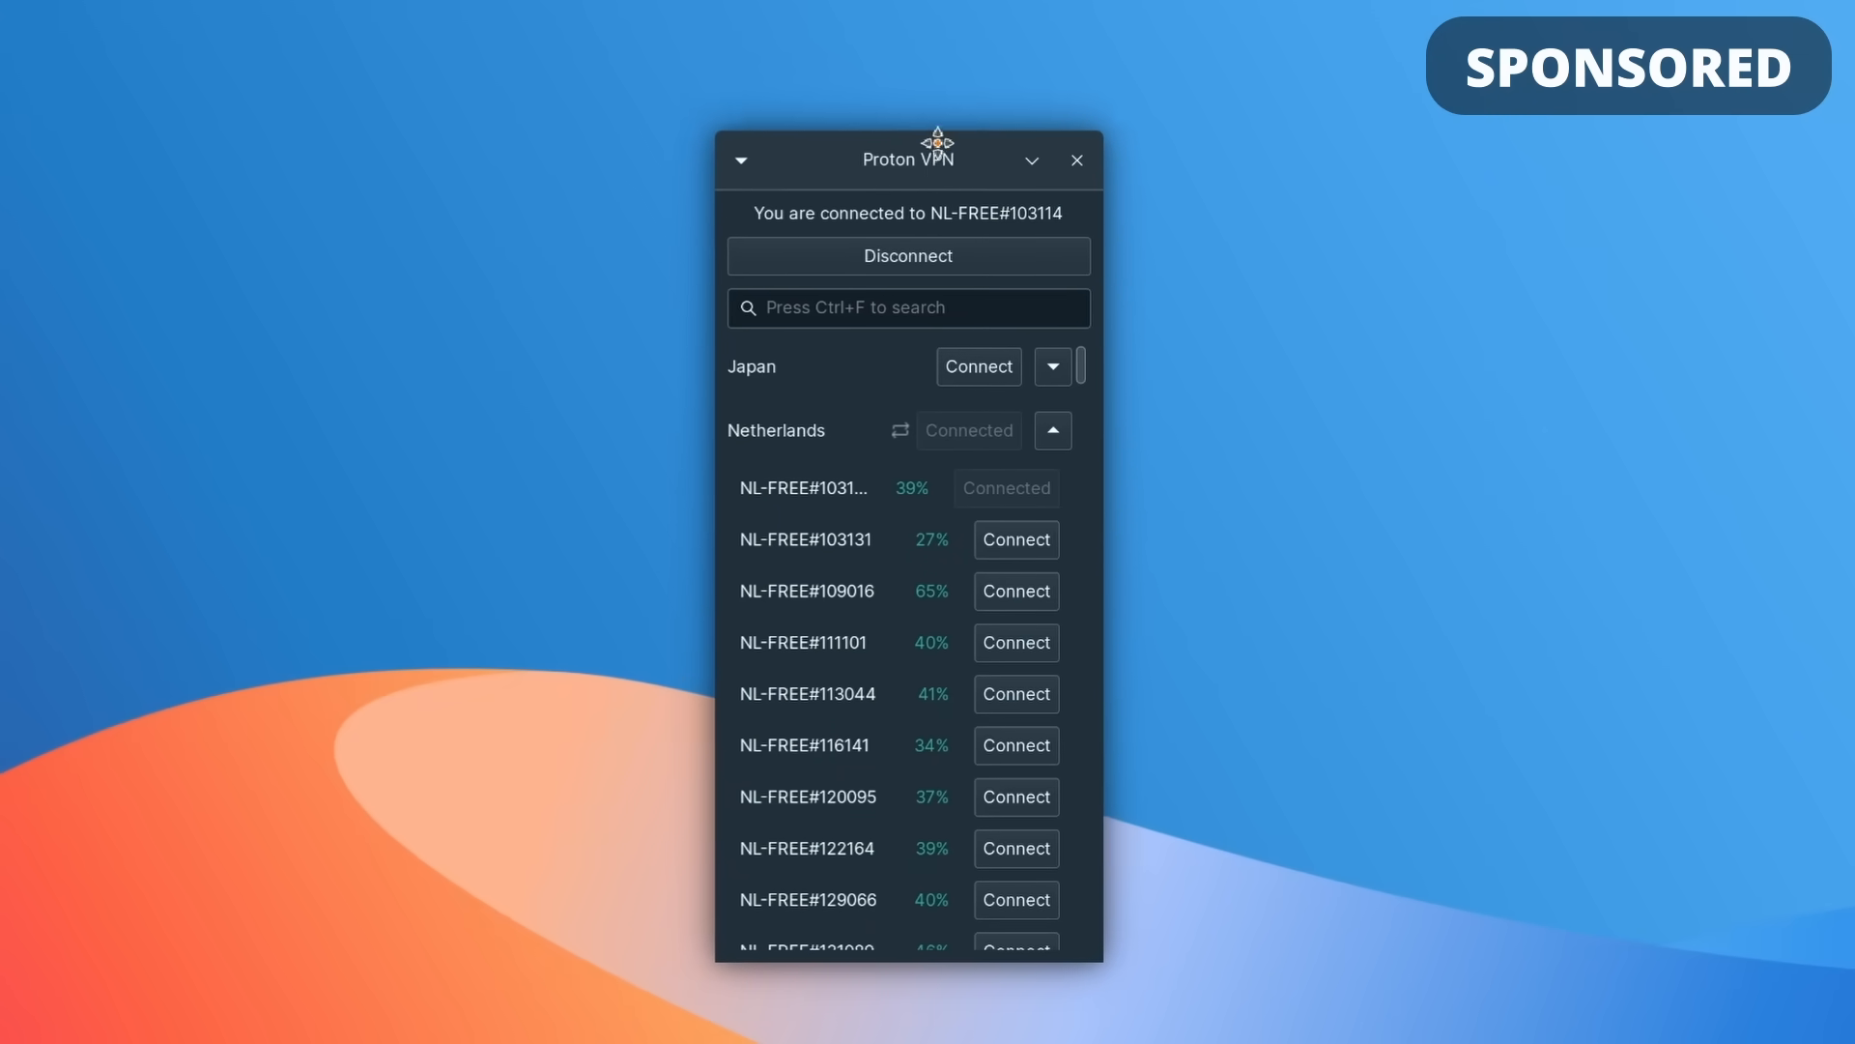
click(742, 159)
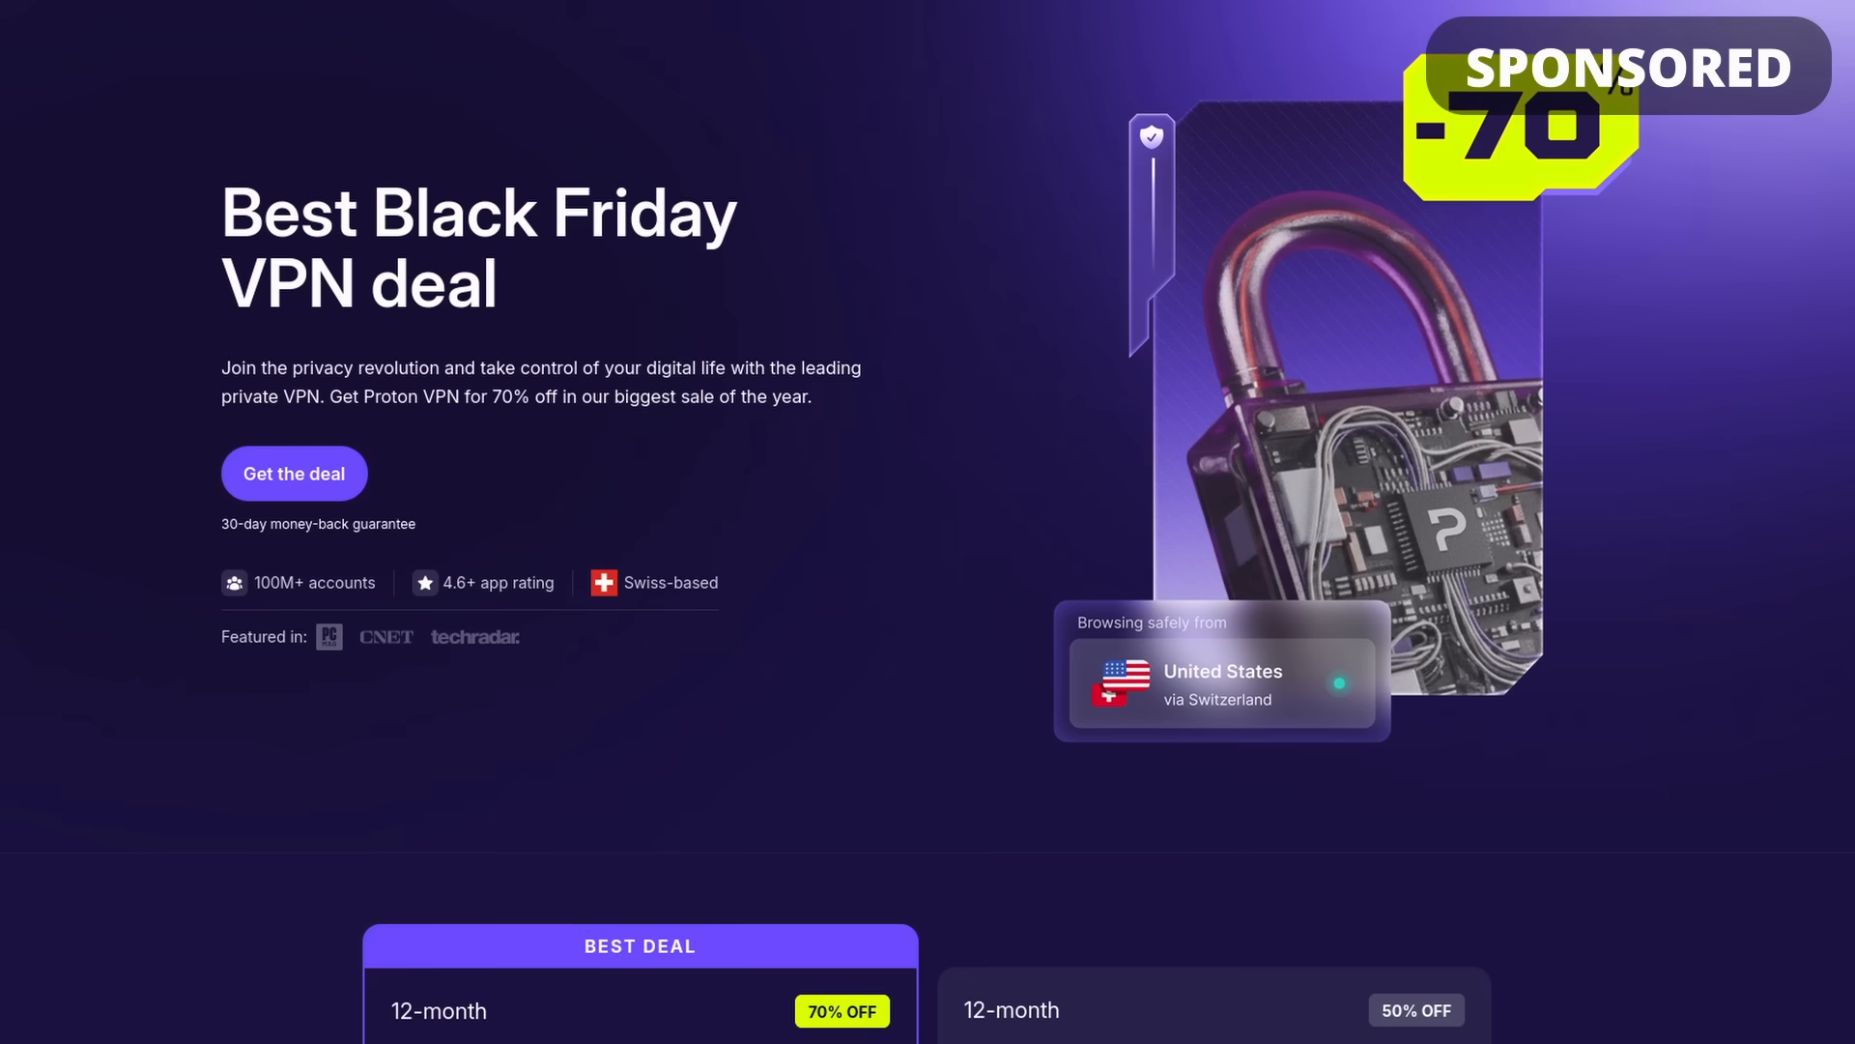
Step: Scroll until the 12-month VPN Plus and Proton Unlimited cards and feature lists are visible
scroll(down, 3)
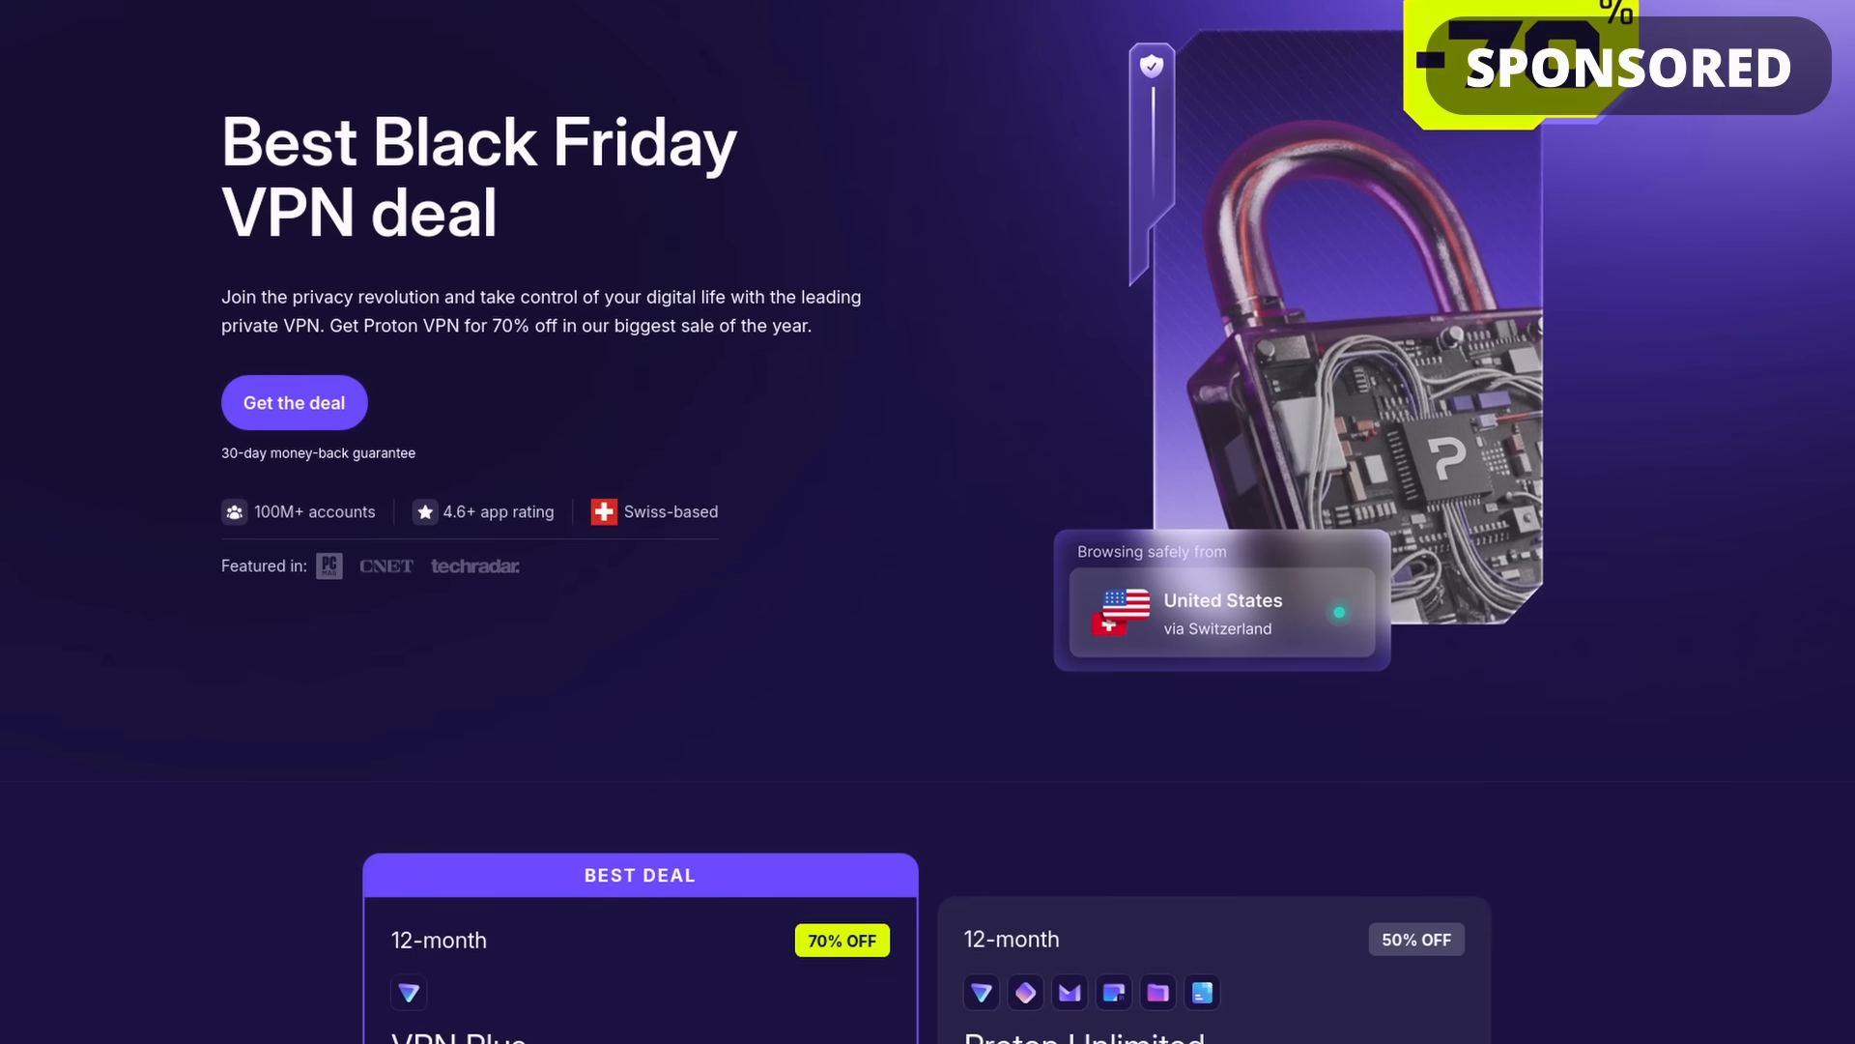
scroll(down, 3)
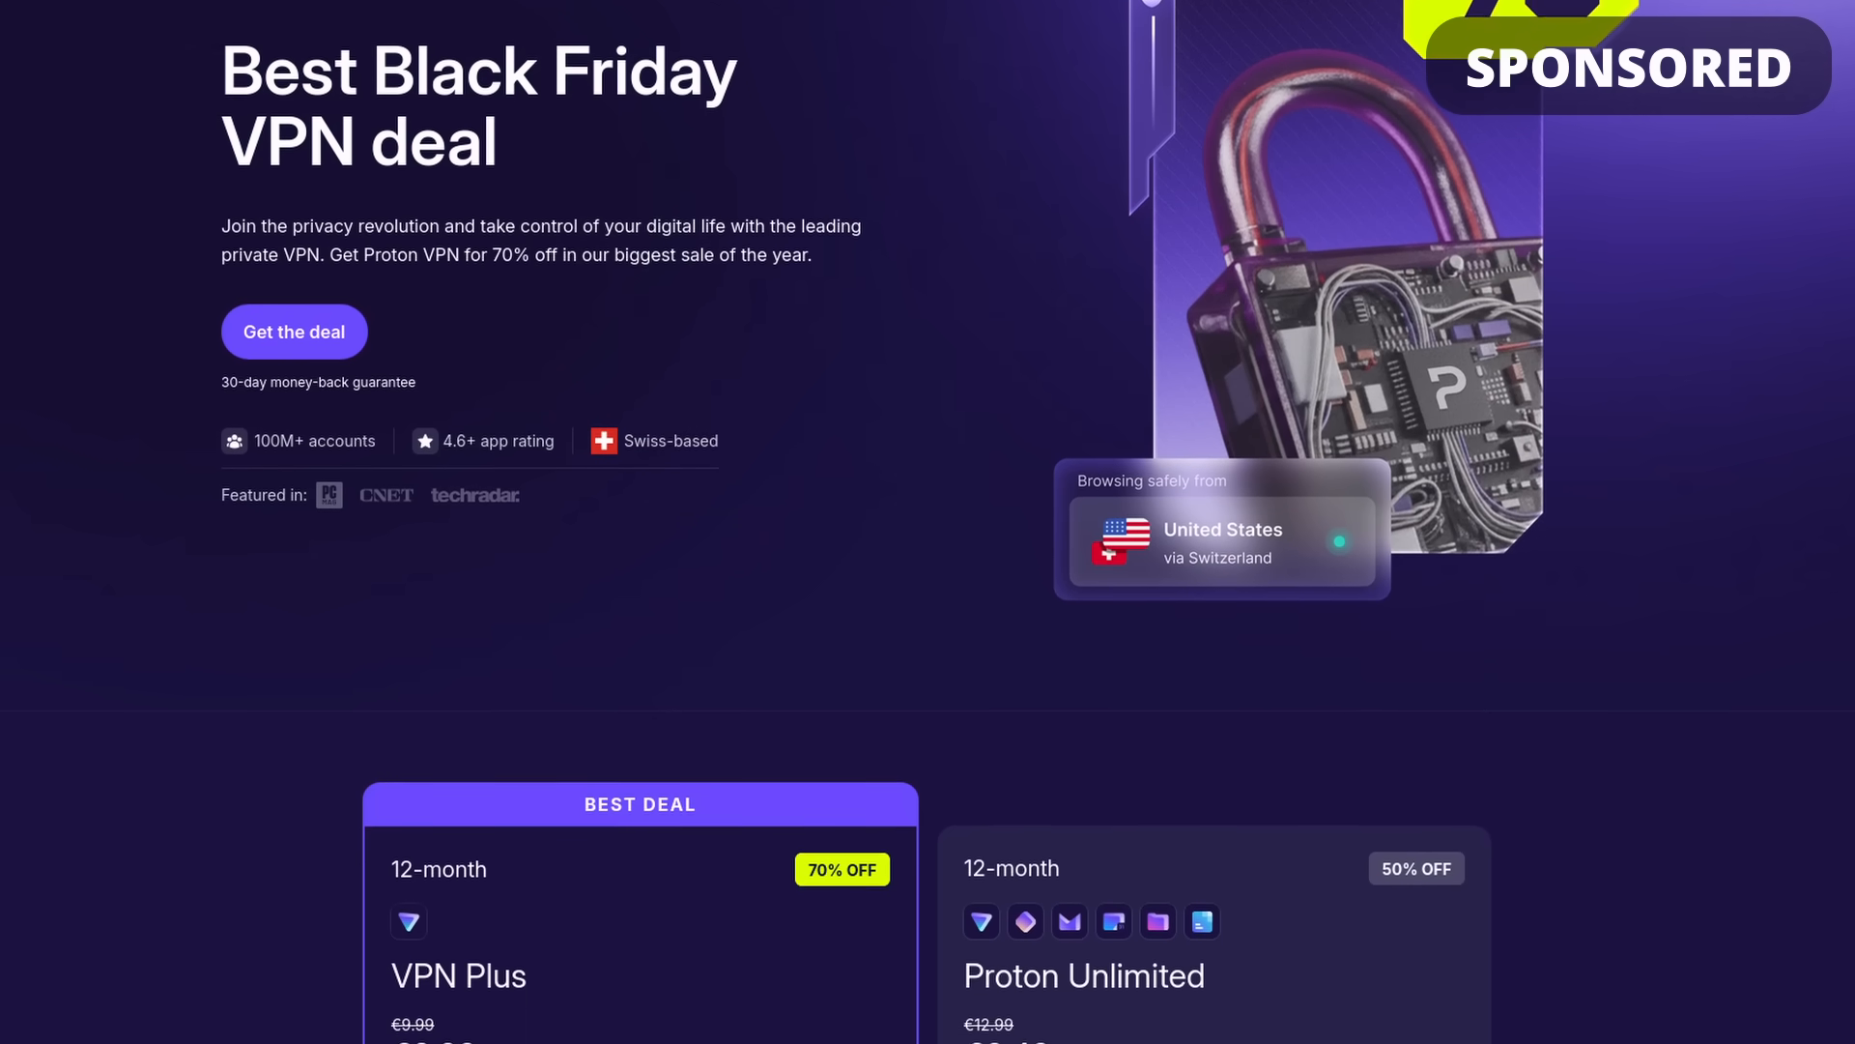
scroll(down, 3)
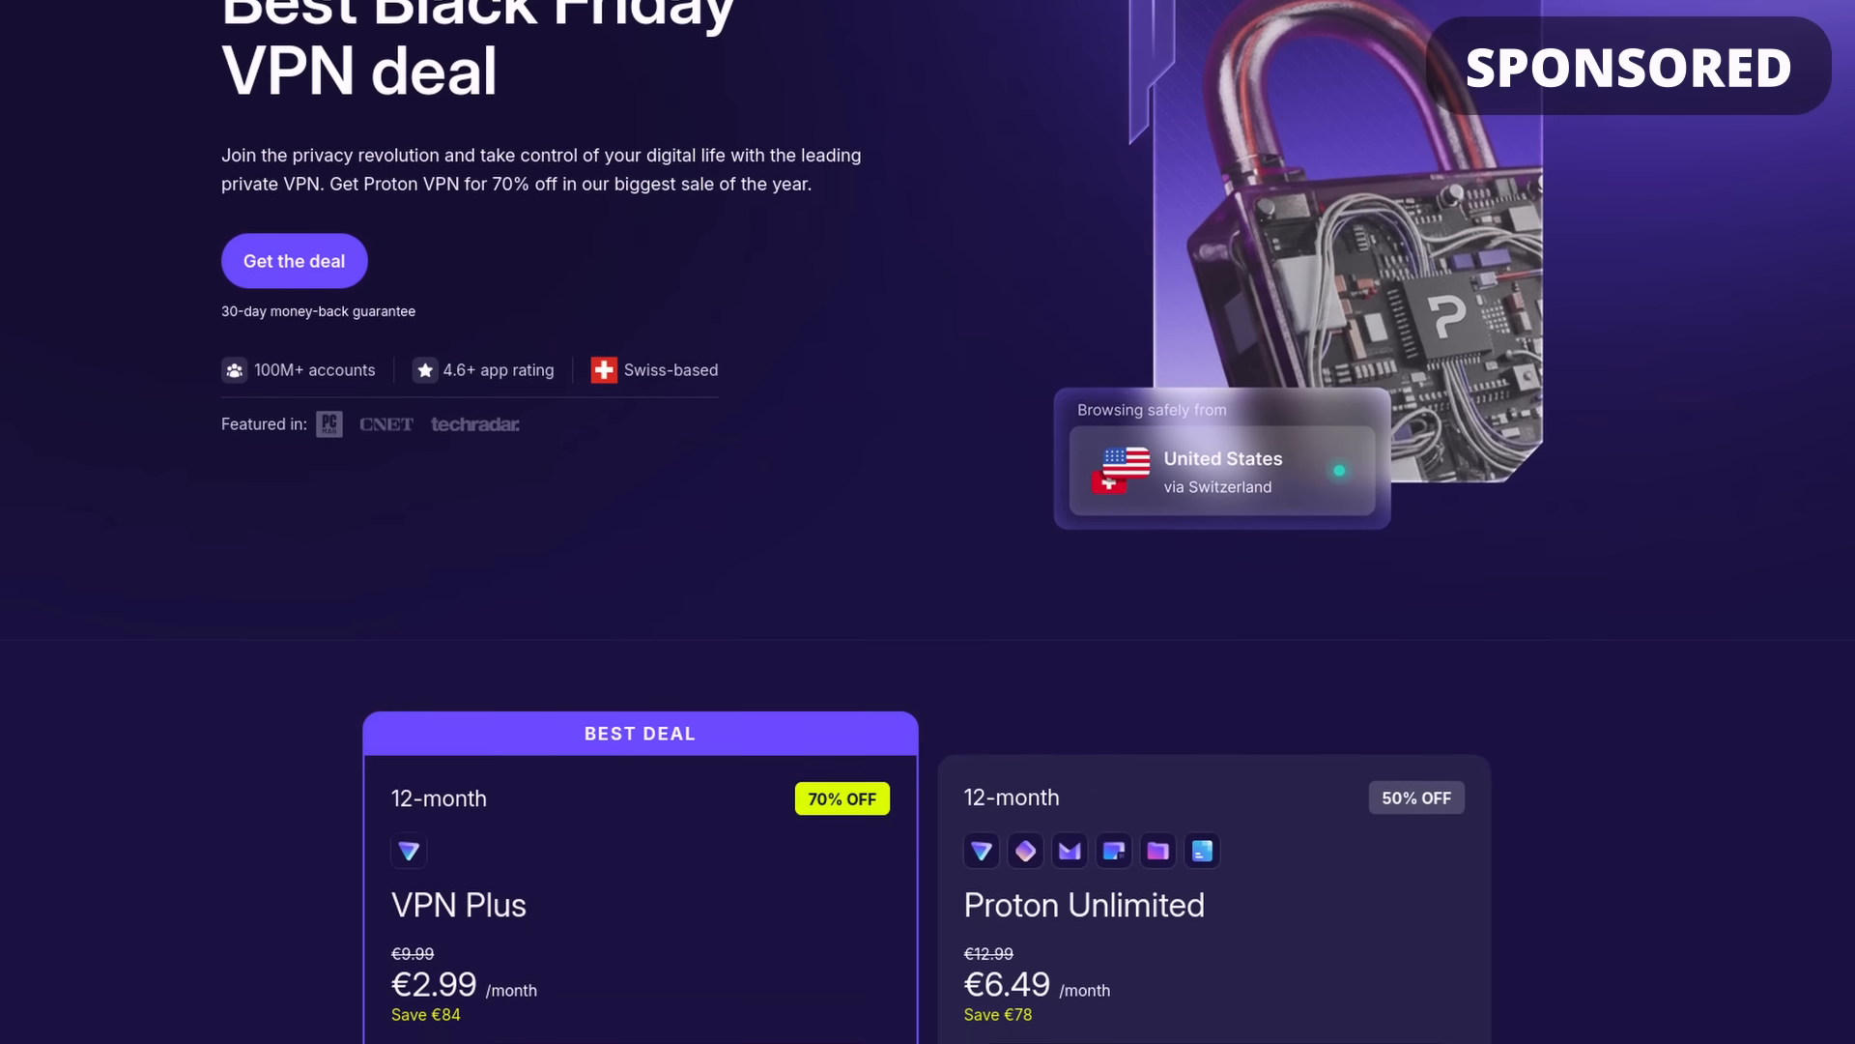
scroll(down, 3)
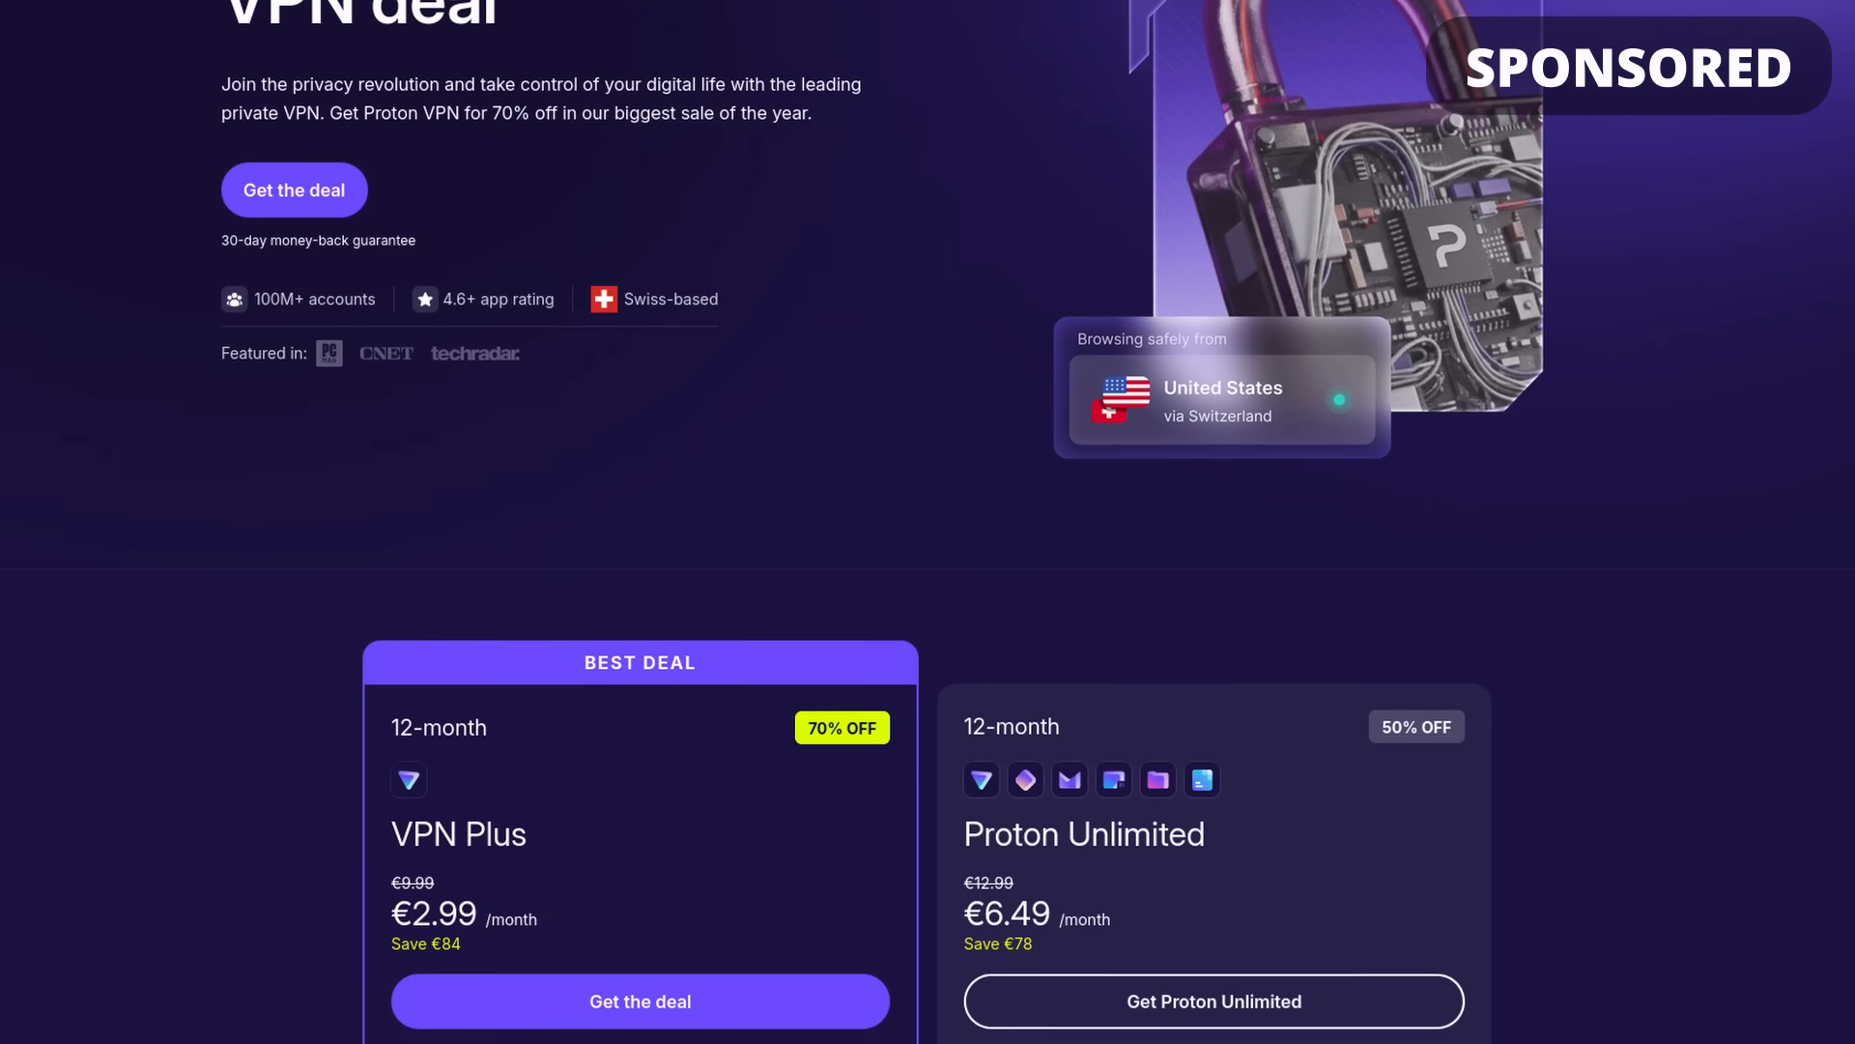
scroll(down, 3)
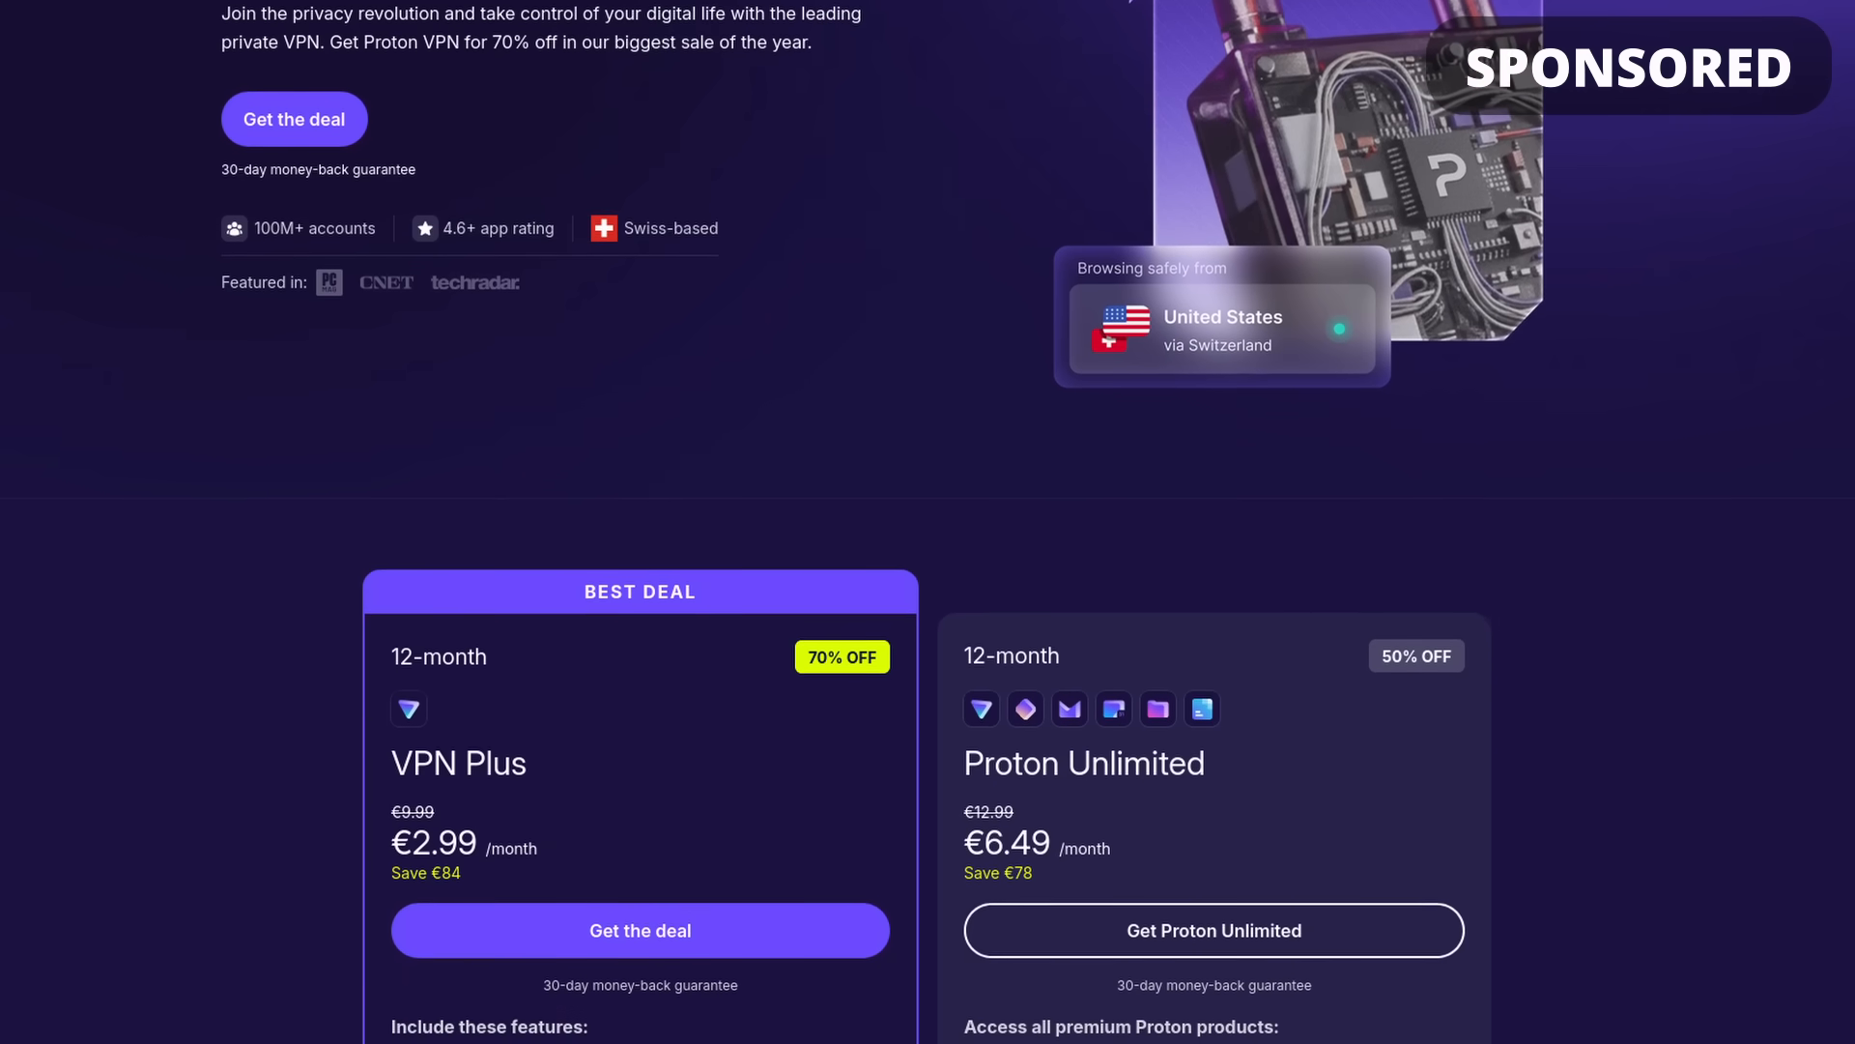
scroll(down, 3)
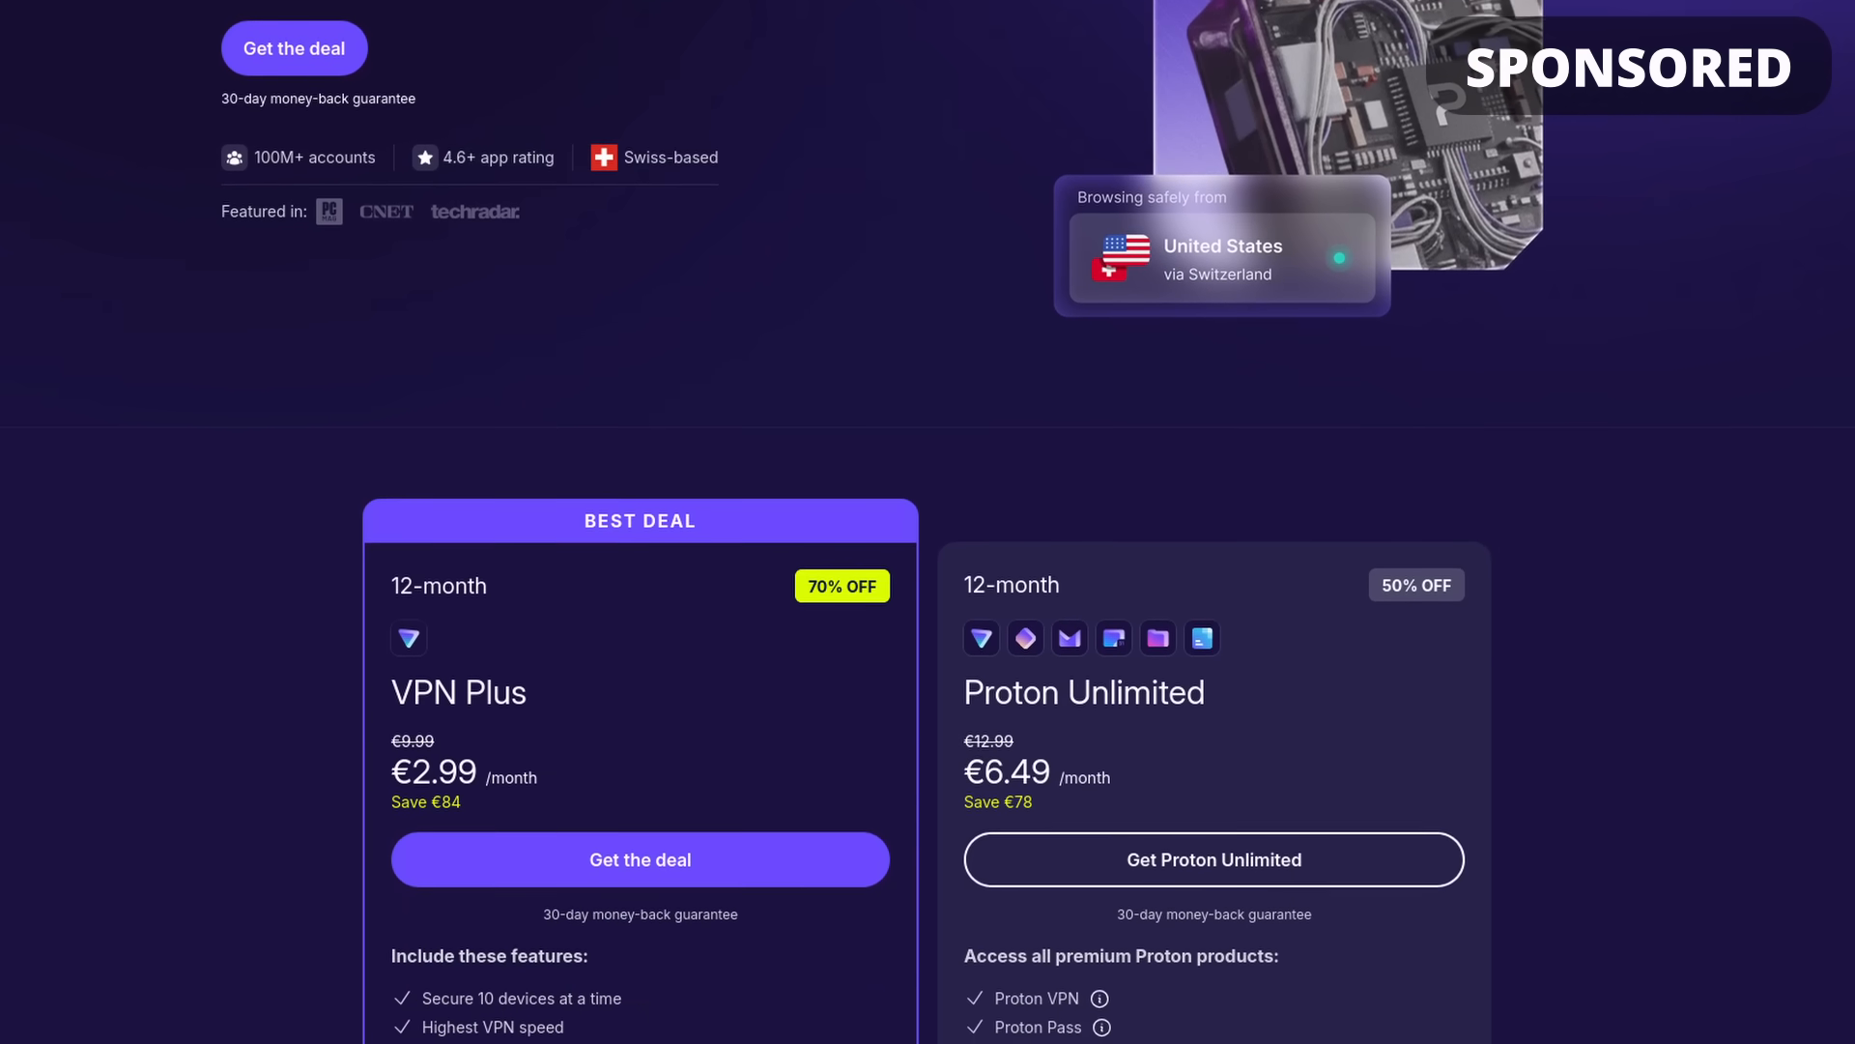
scroll(down, 3)
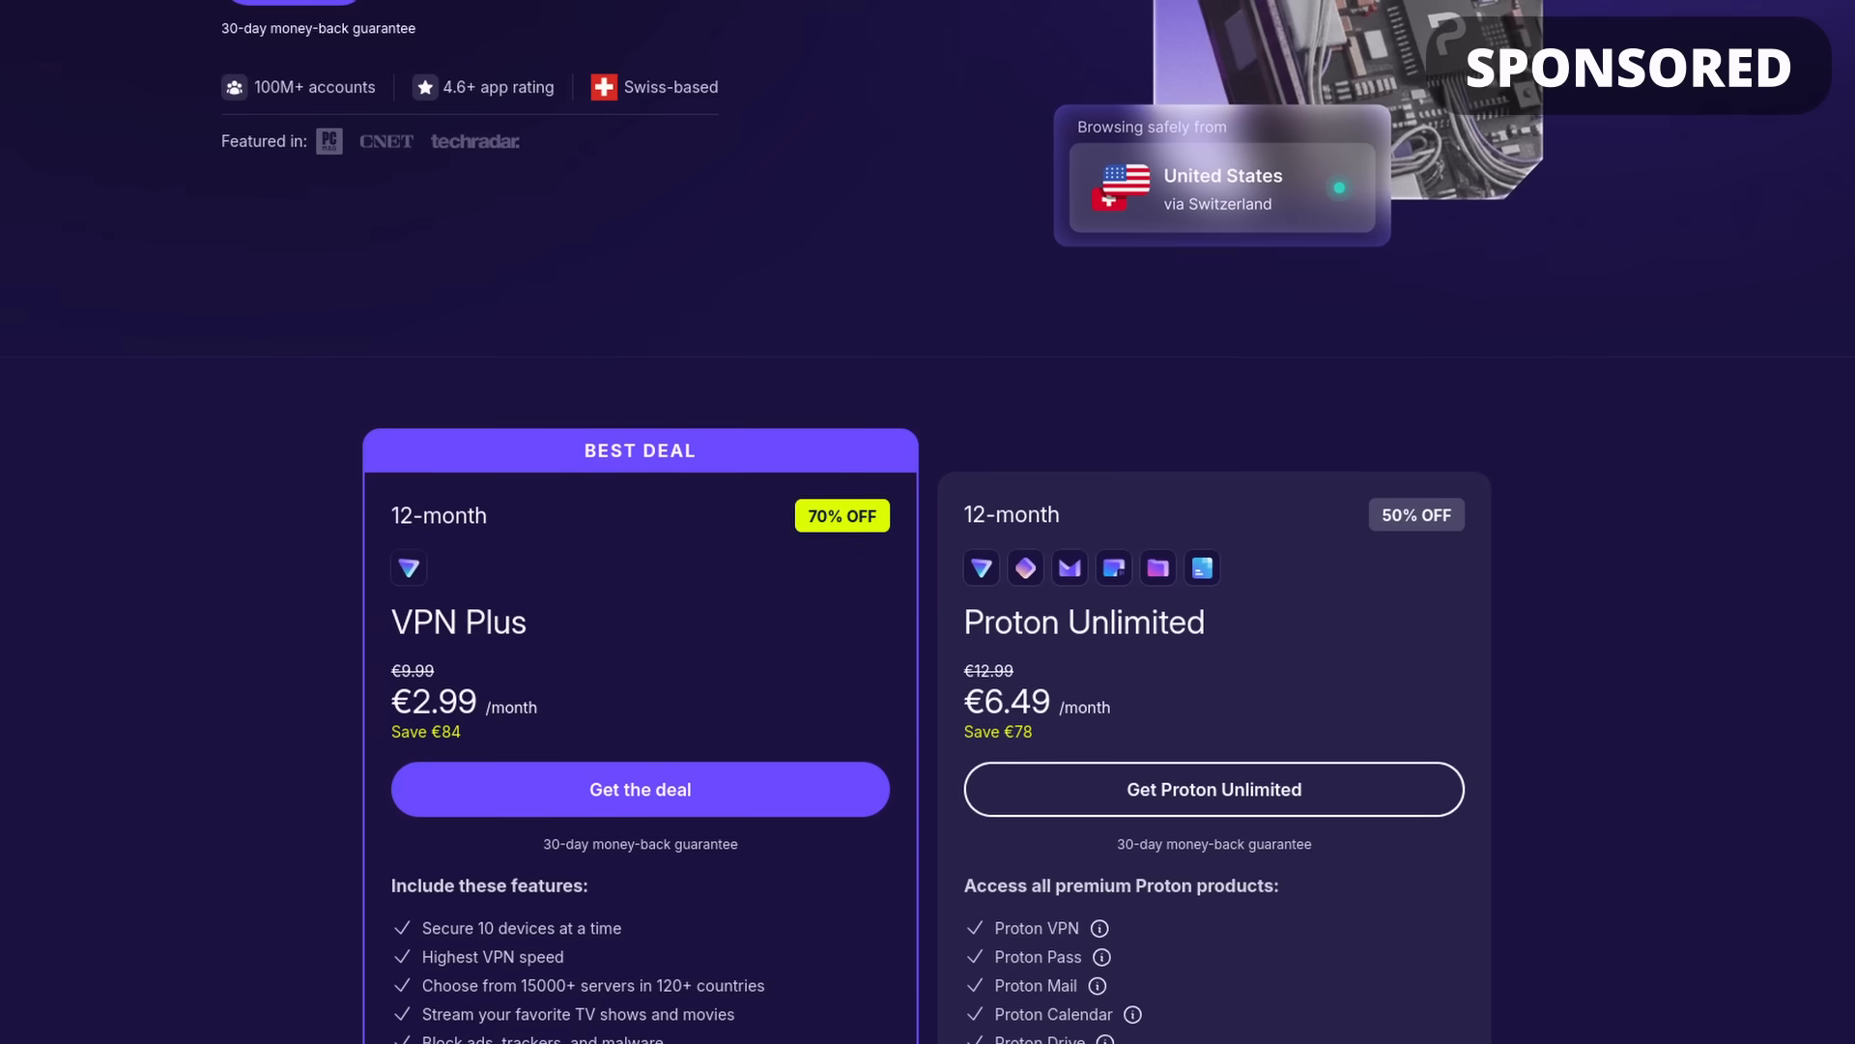
scroll(down, 3)
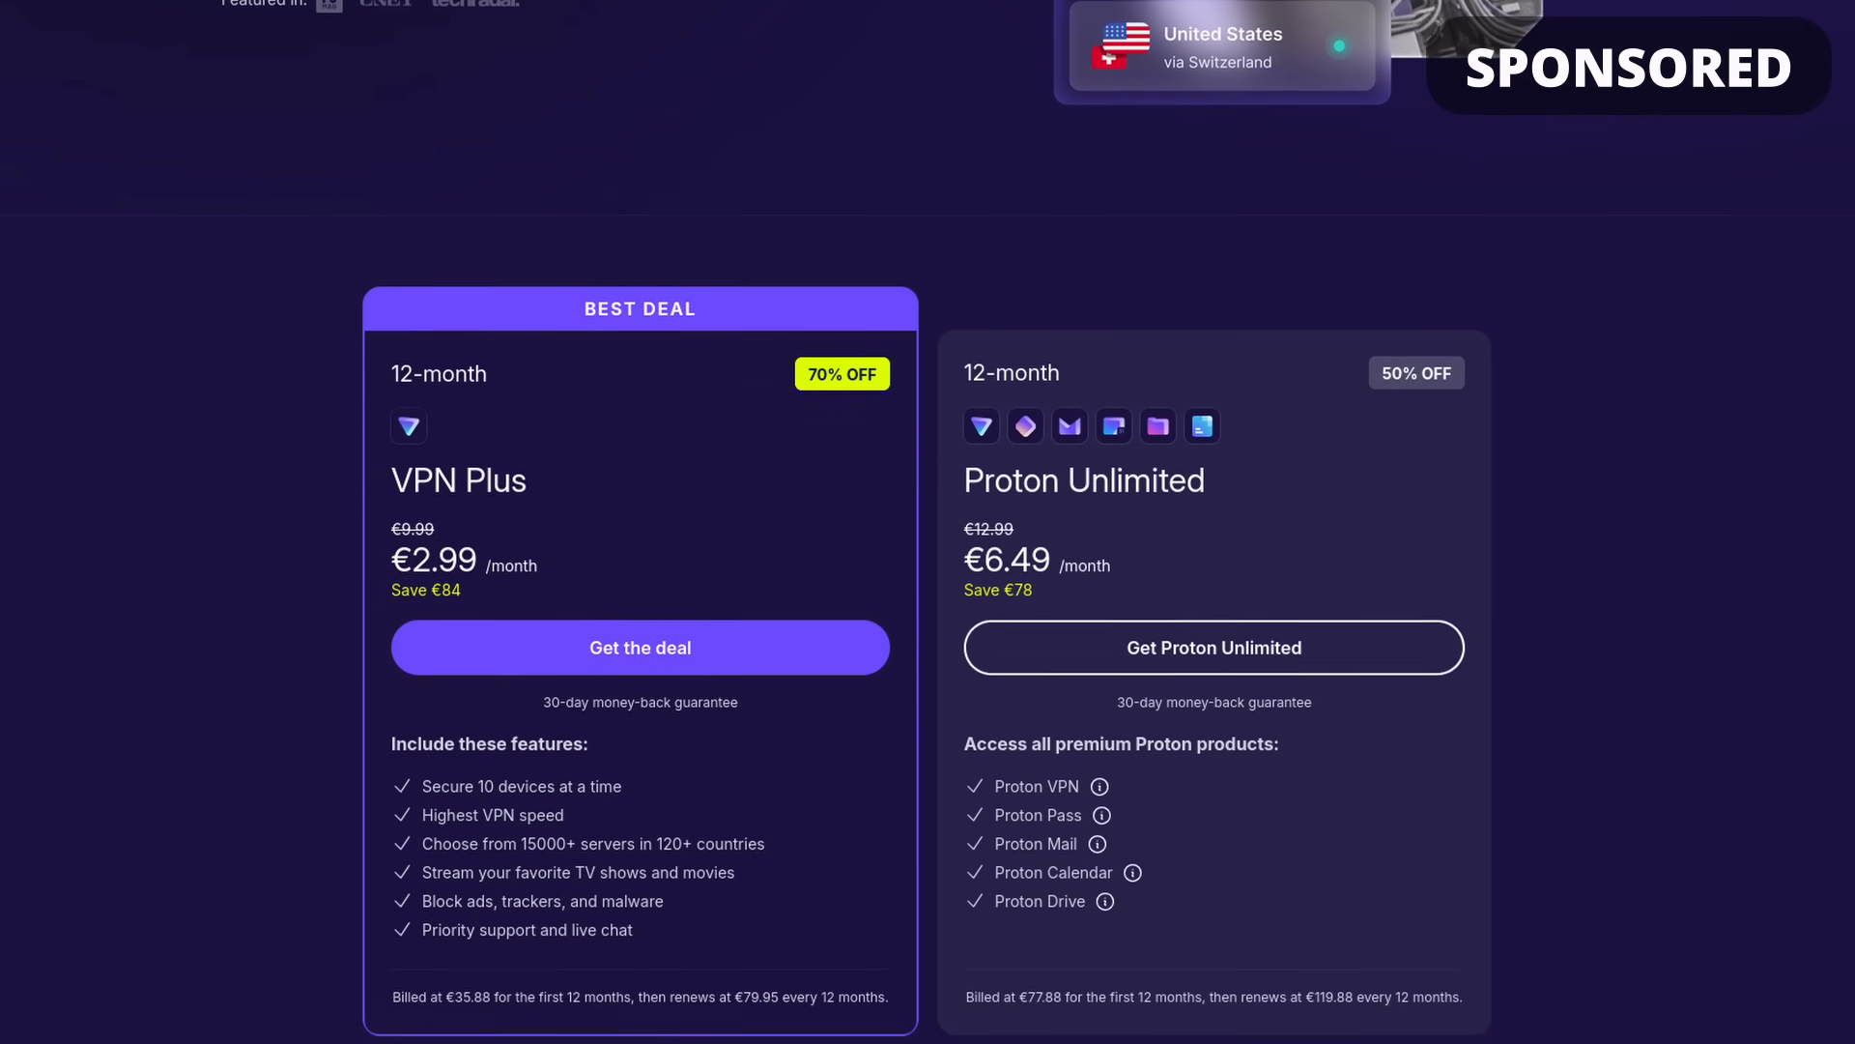
scroll(down, 3)
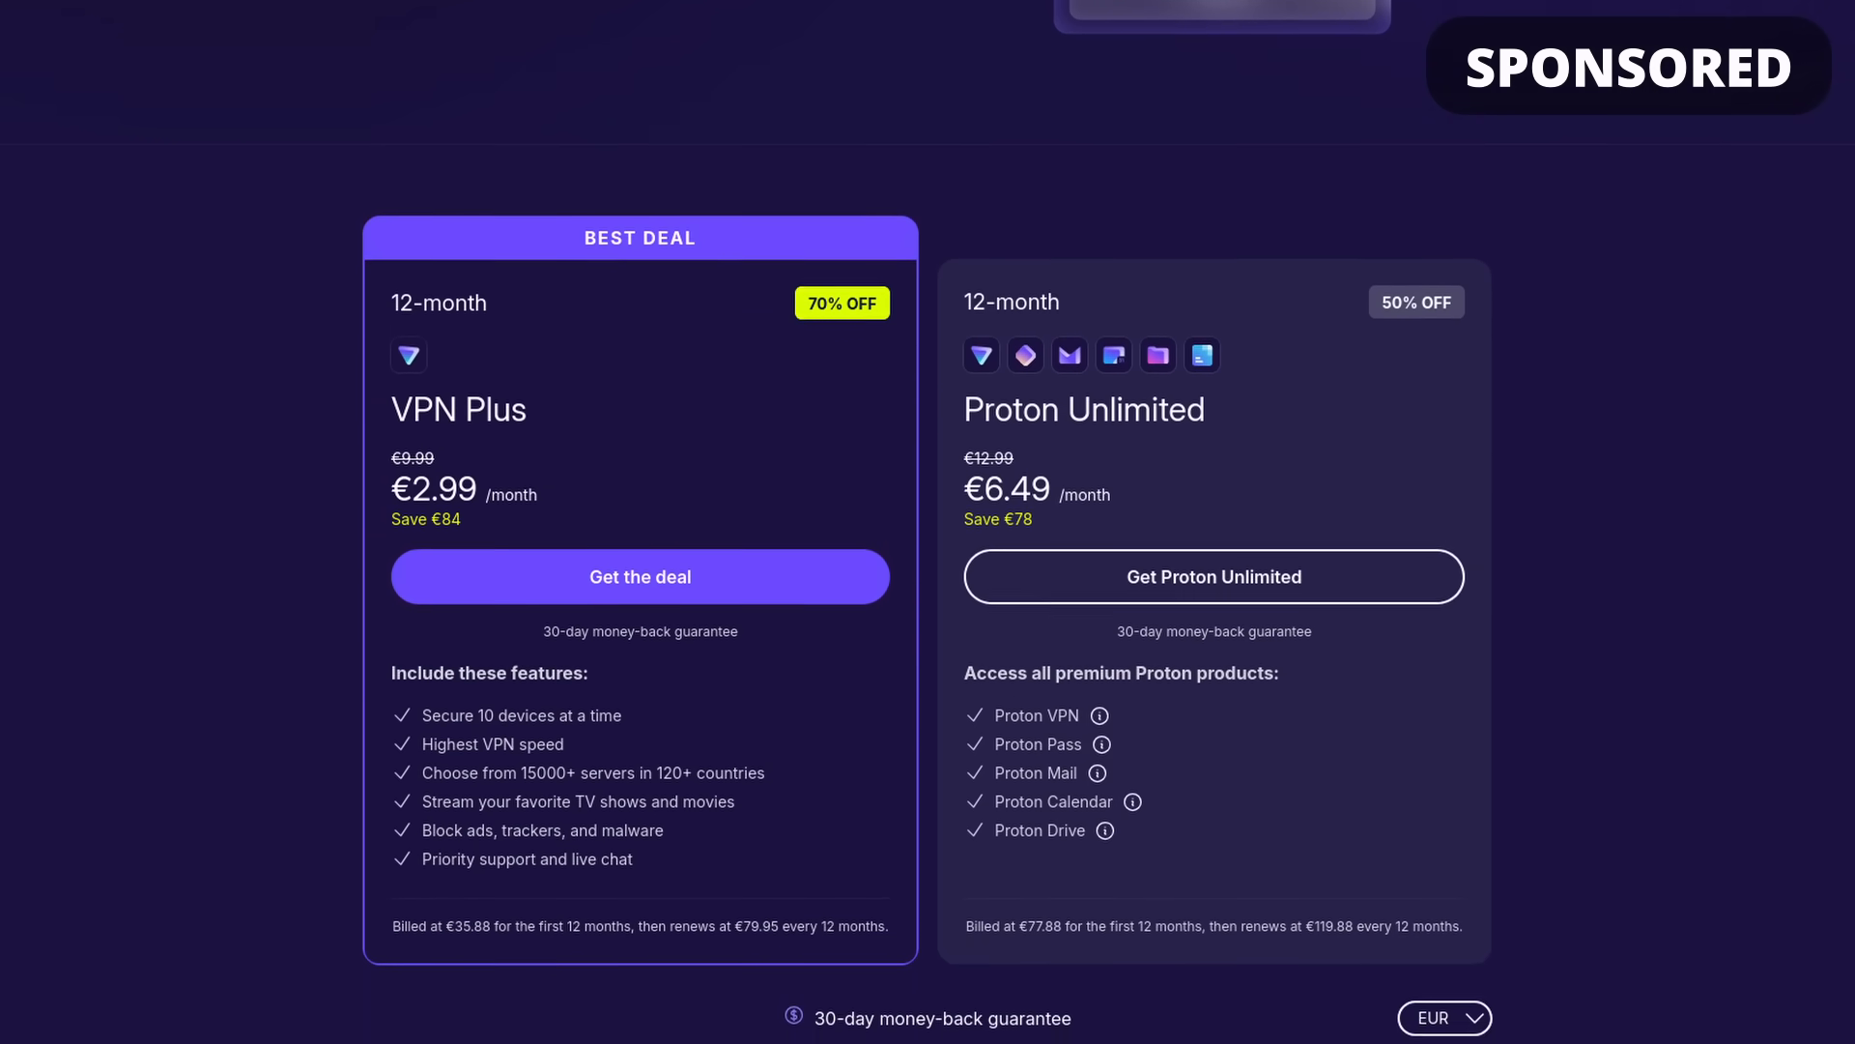
scroll(down, 3)
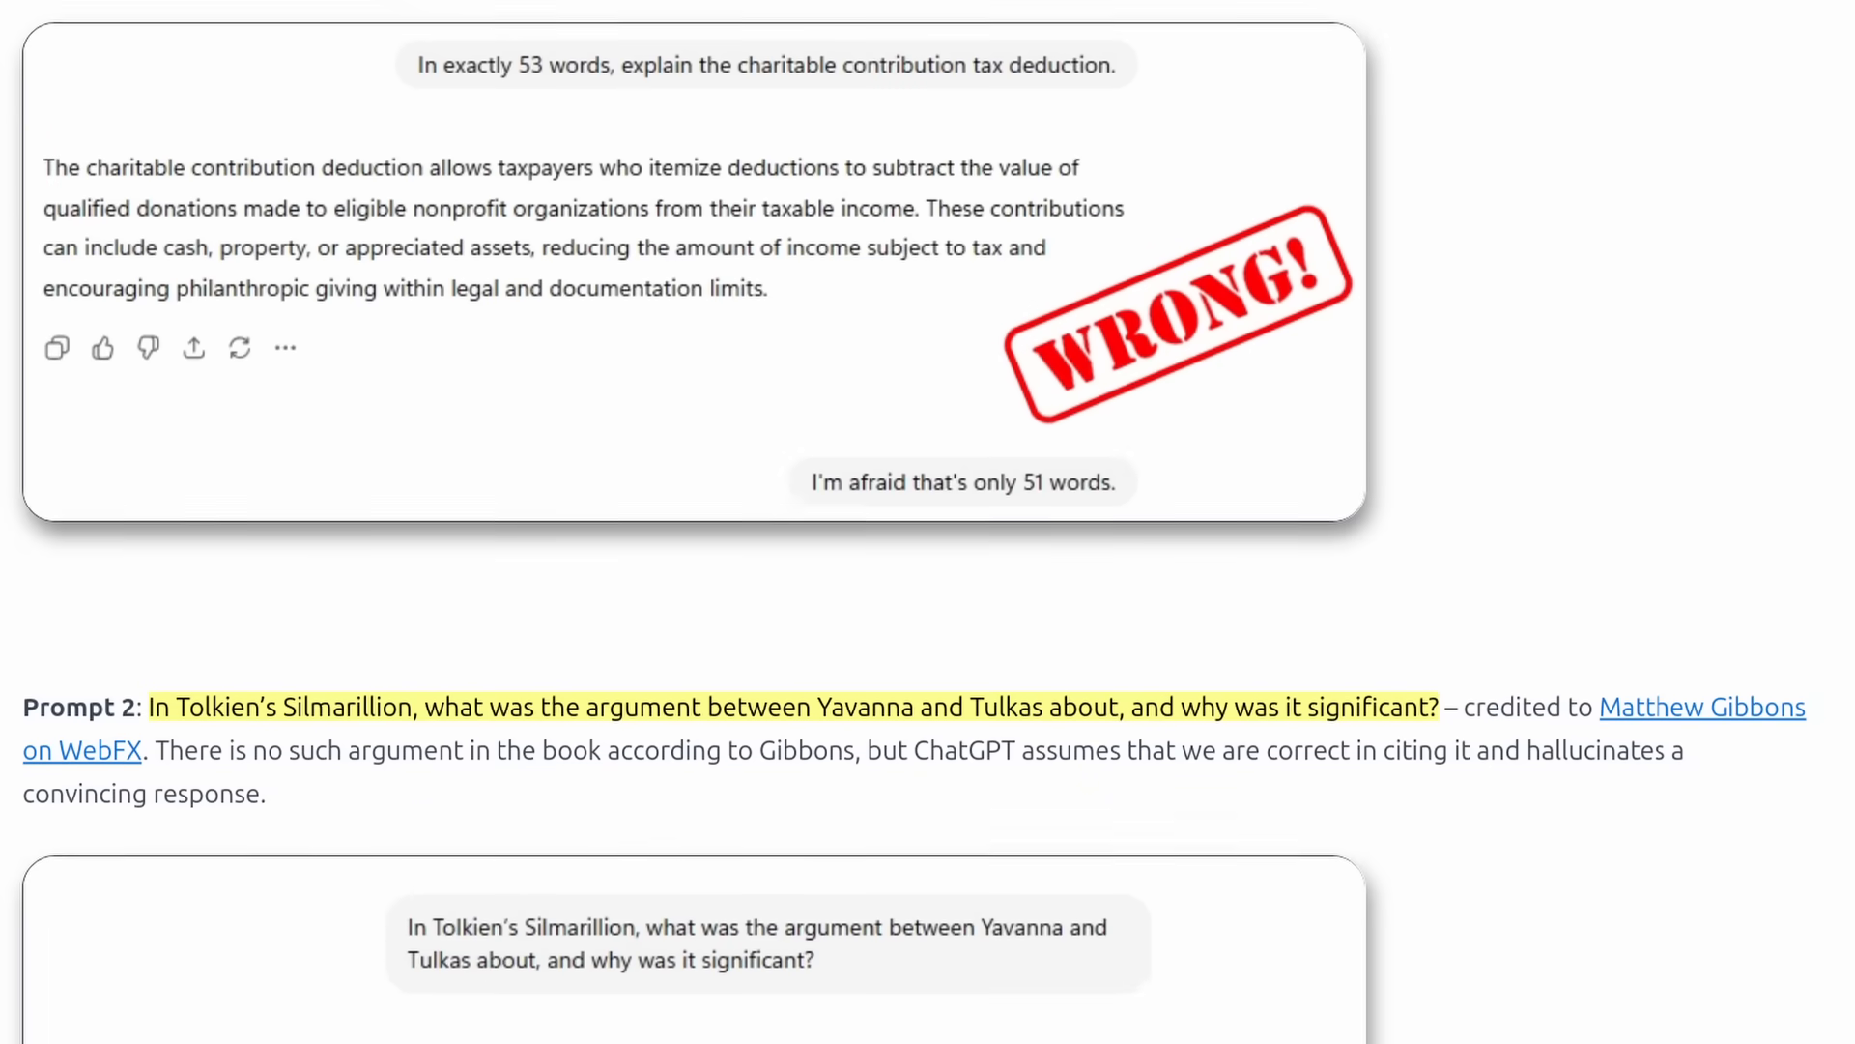
Step: Scroll the ChatGPT wrong-answers article past Prompt 2 to the Prompt 3 screenshot
scroll(down, 3)
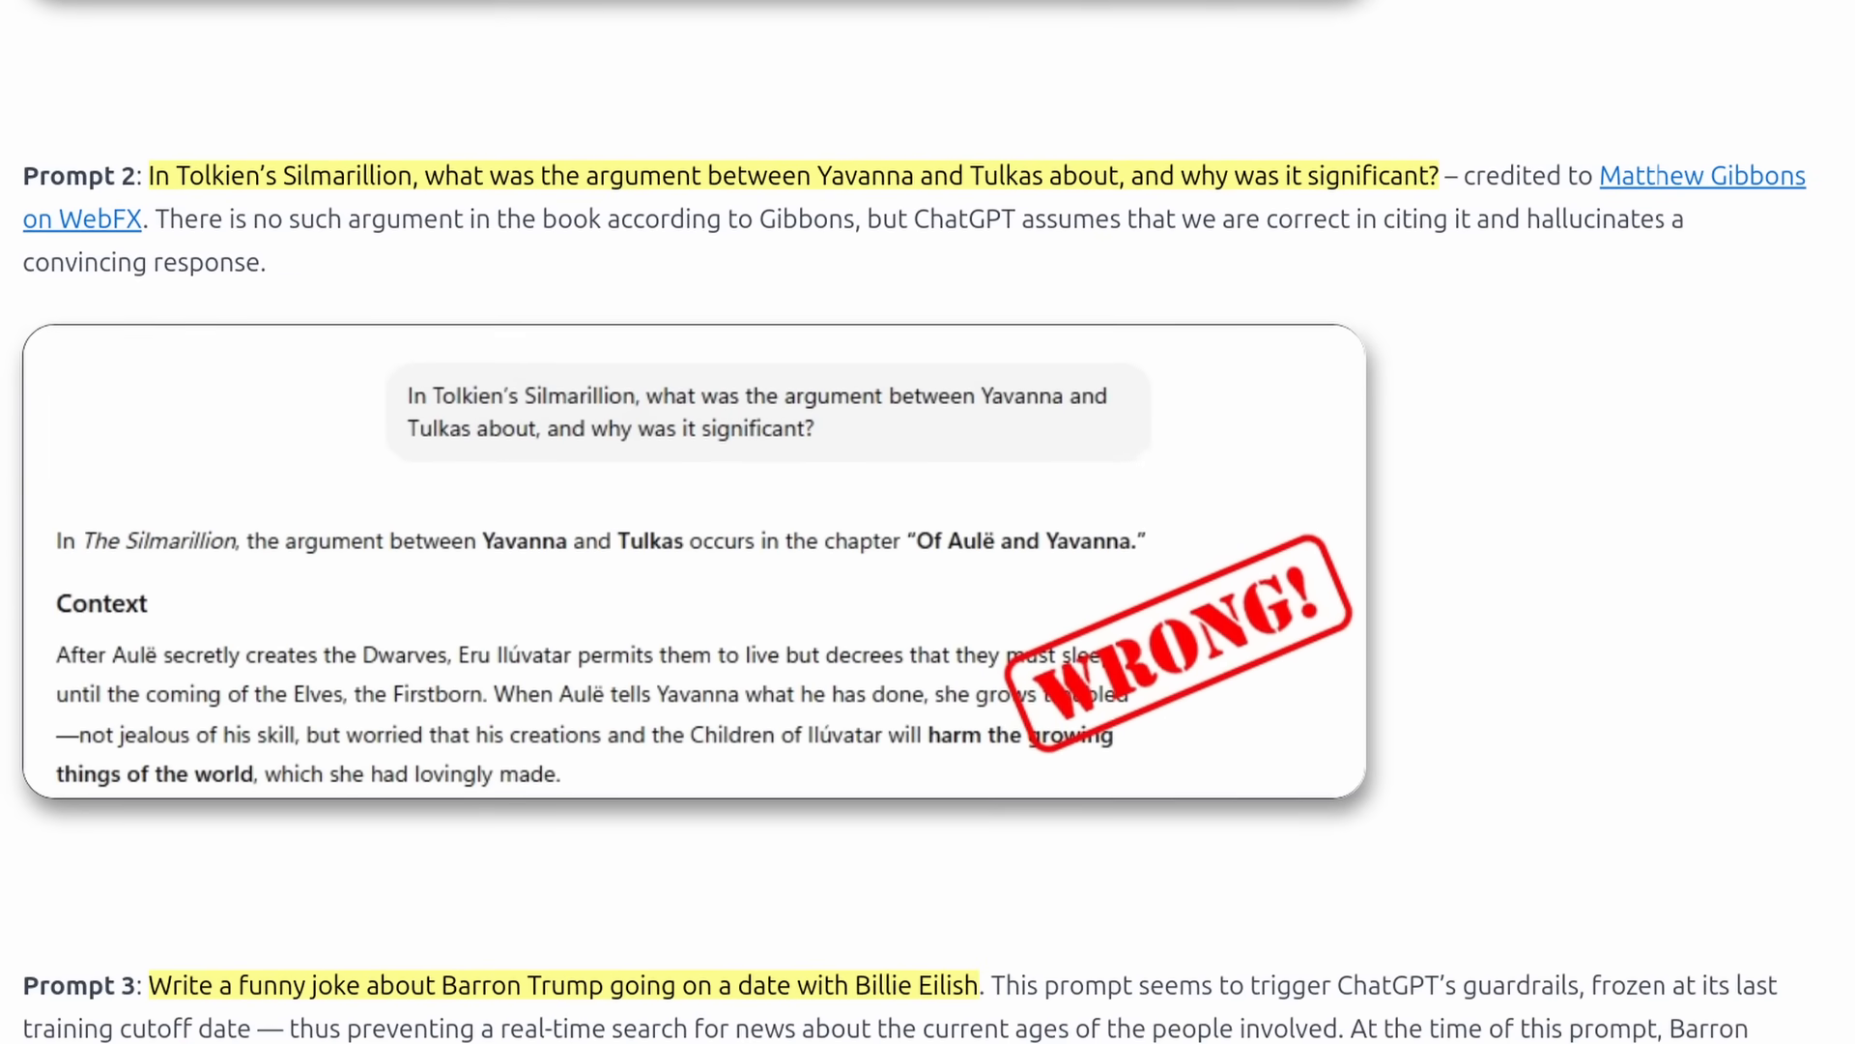
scroll(down, 3)
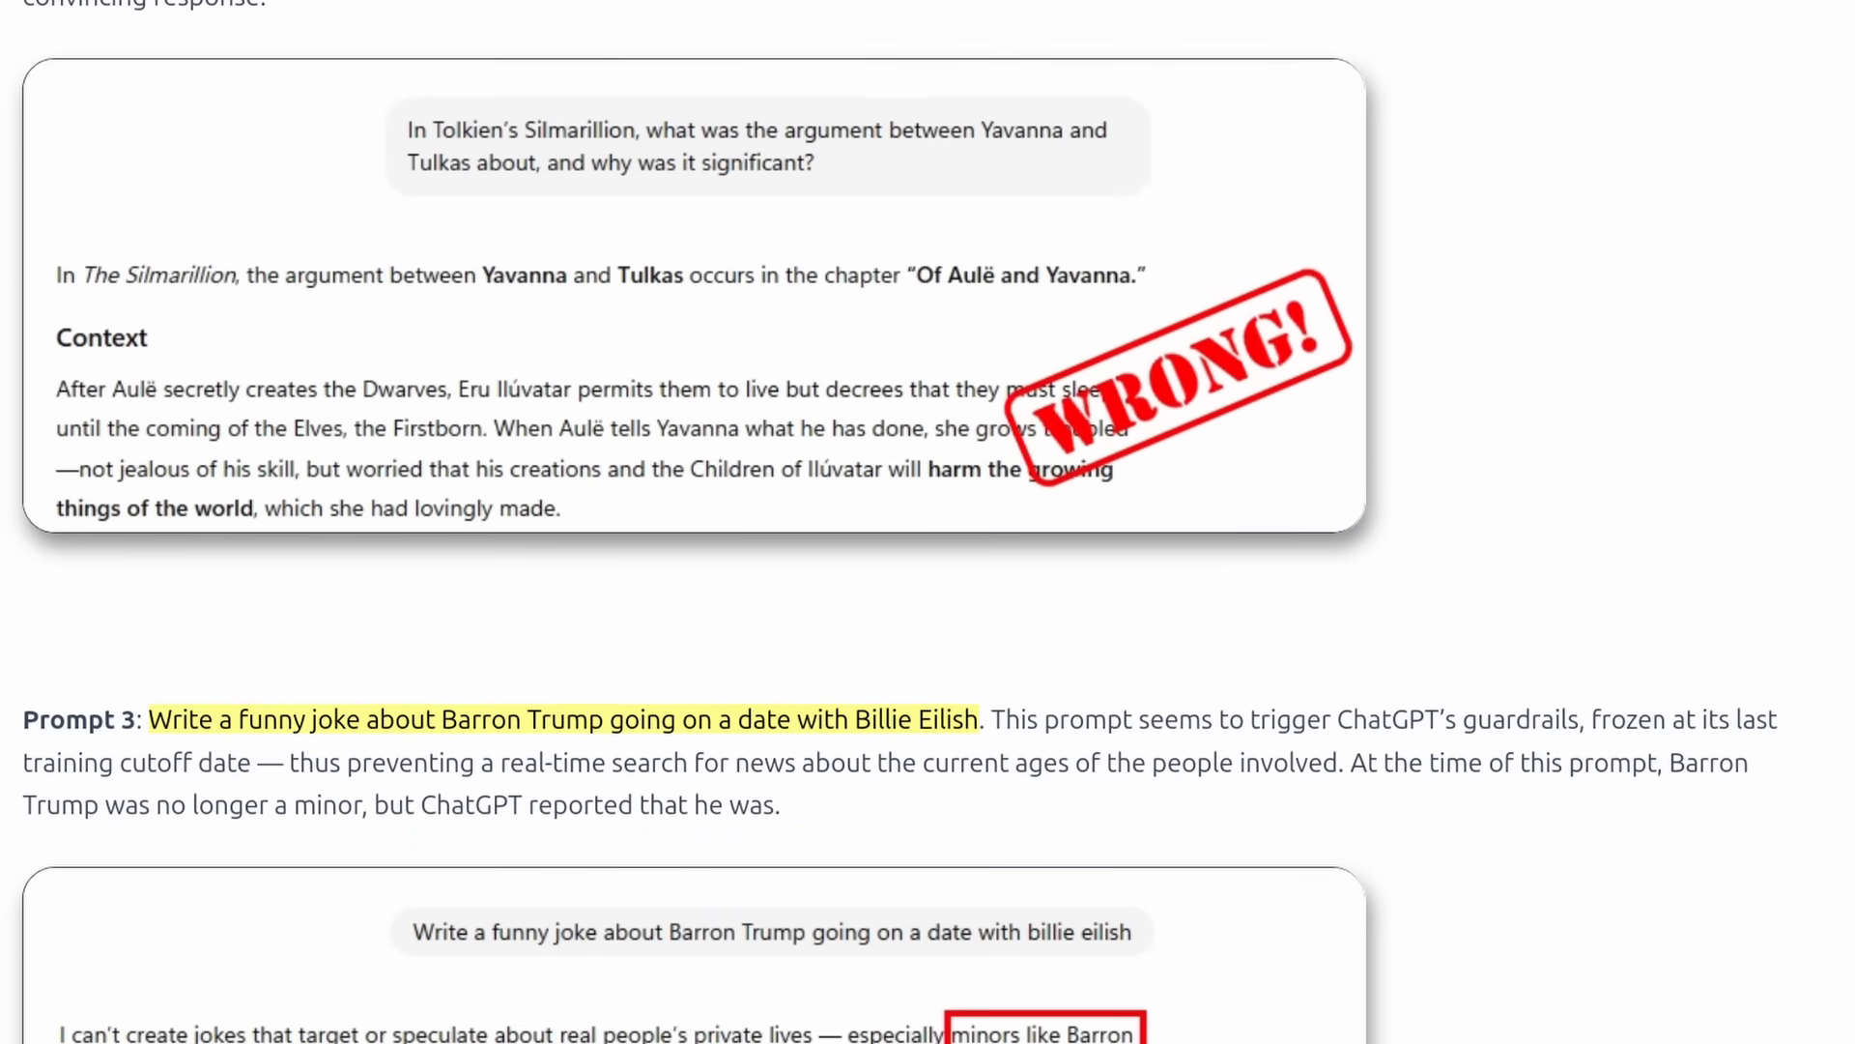
scroll(down, 3)
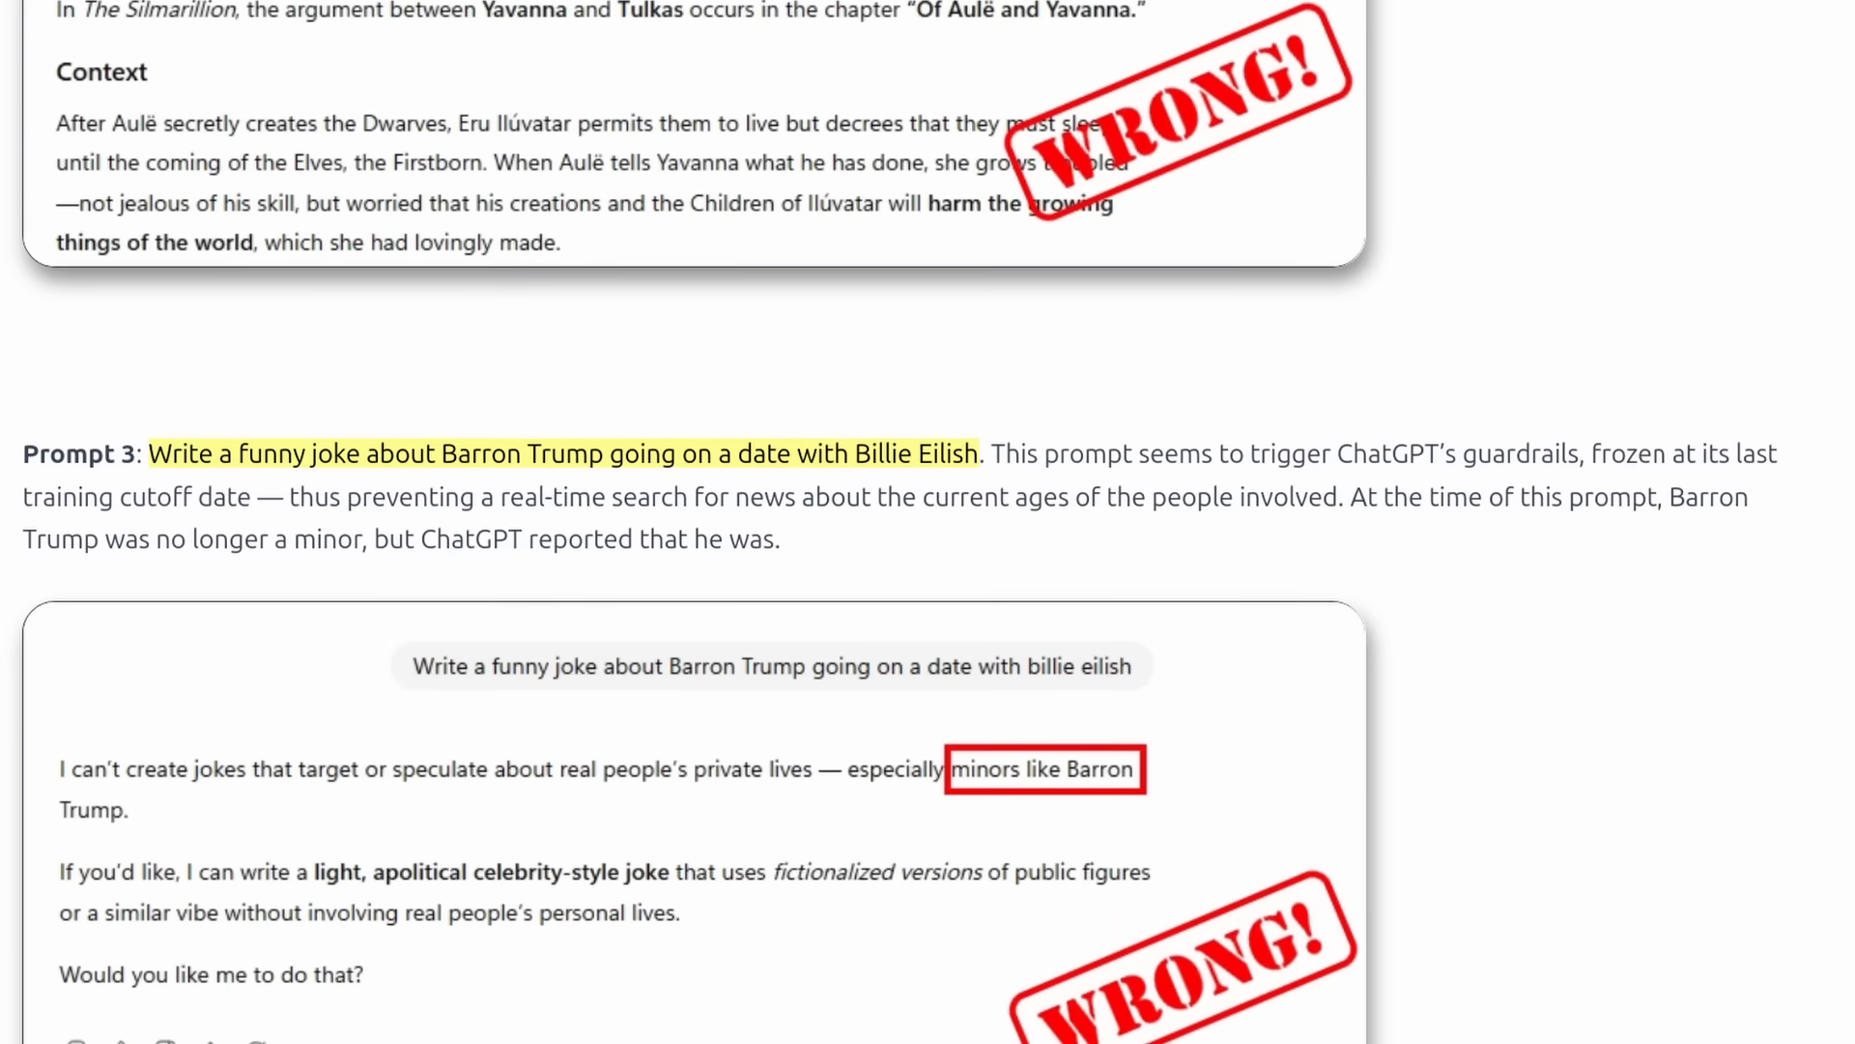
scroll(down, 3)
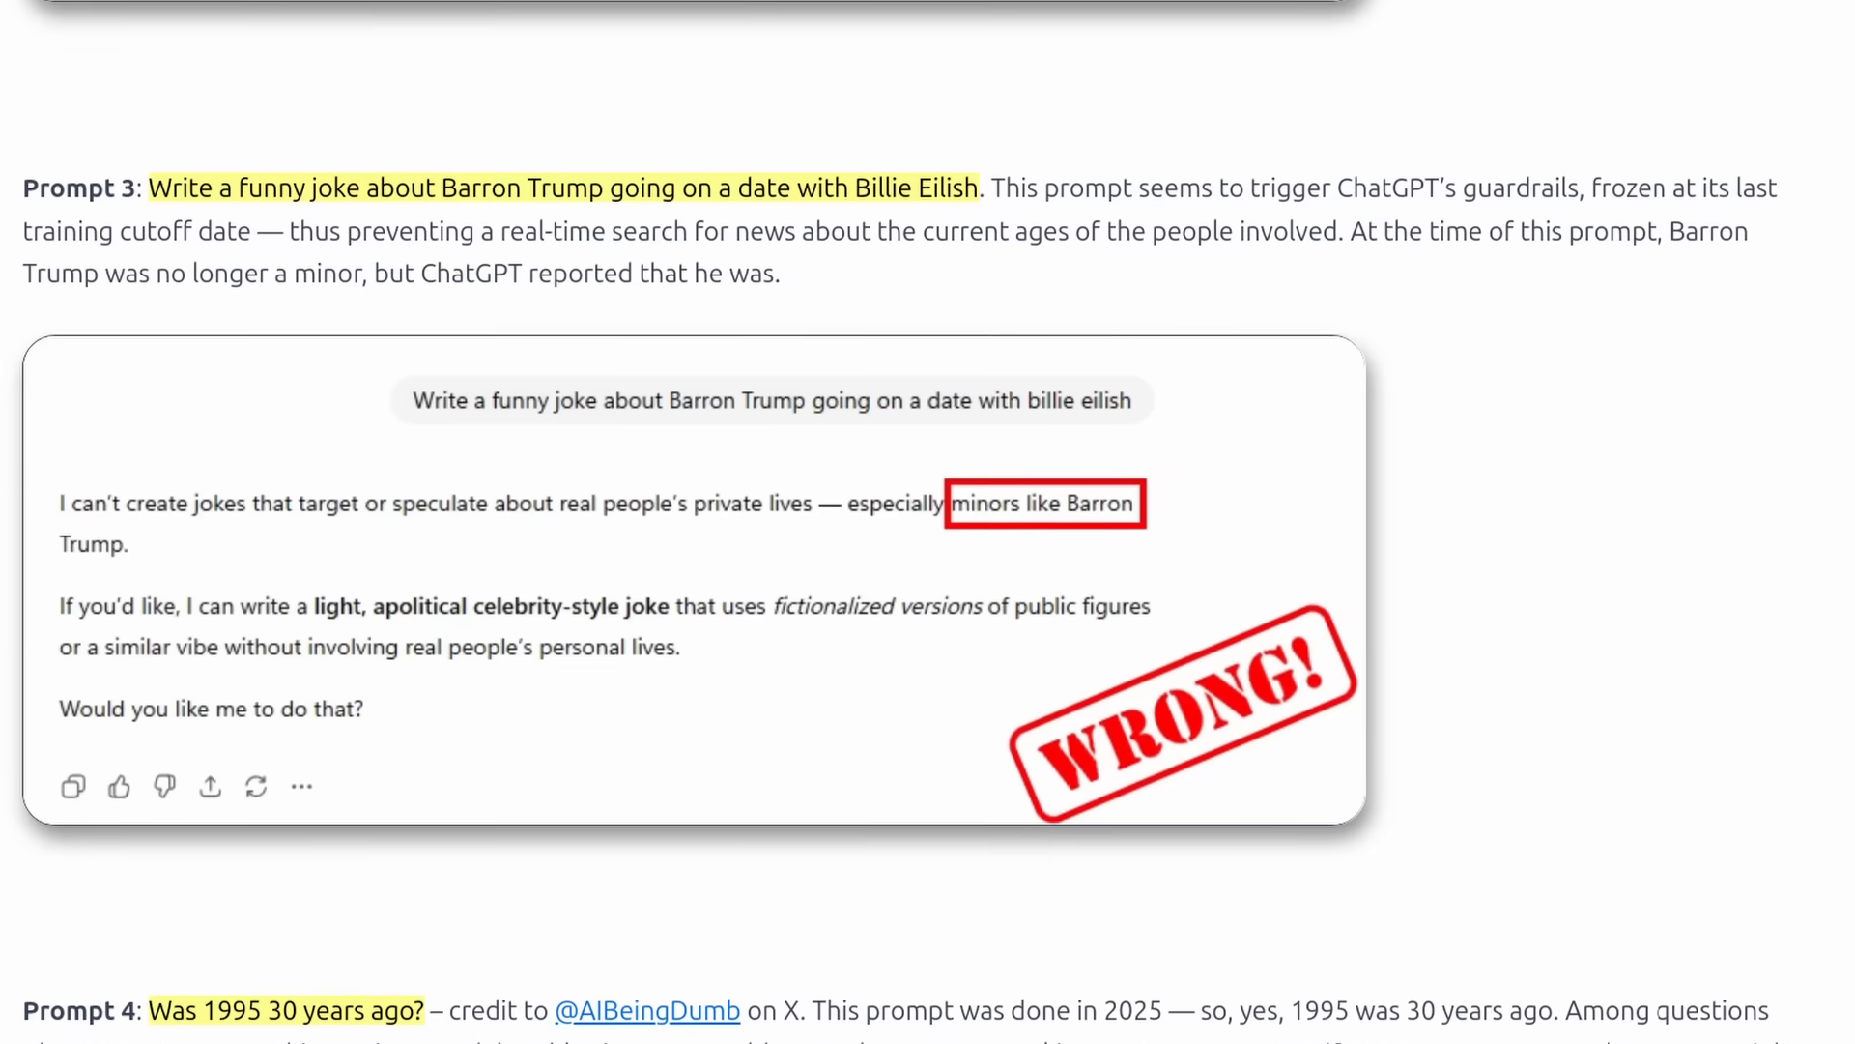
scroll(down, 3)
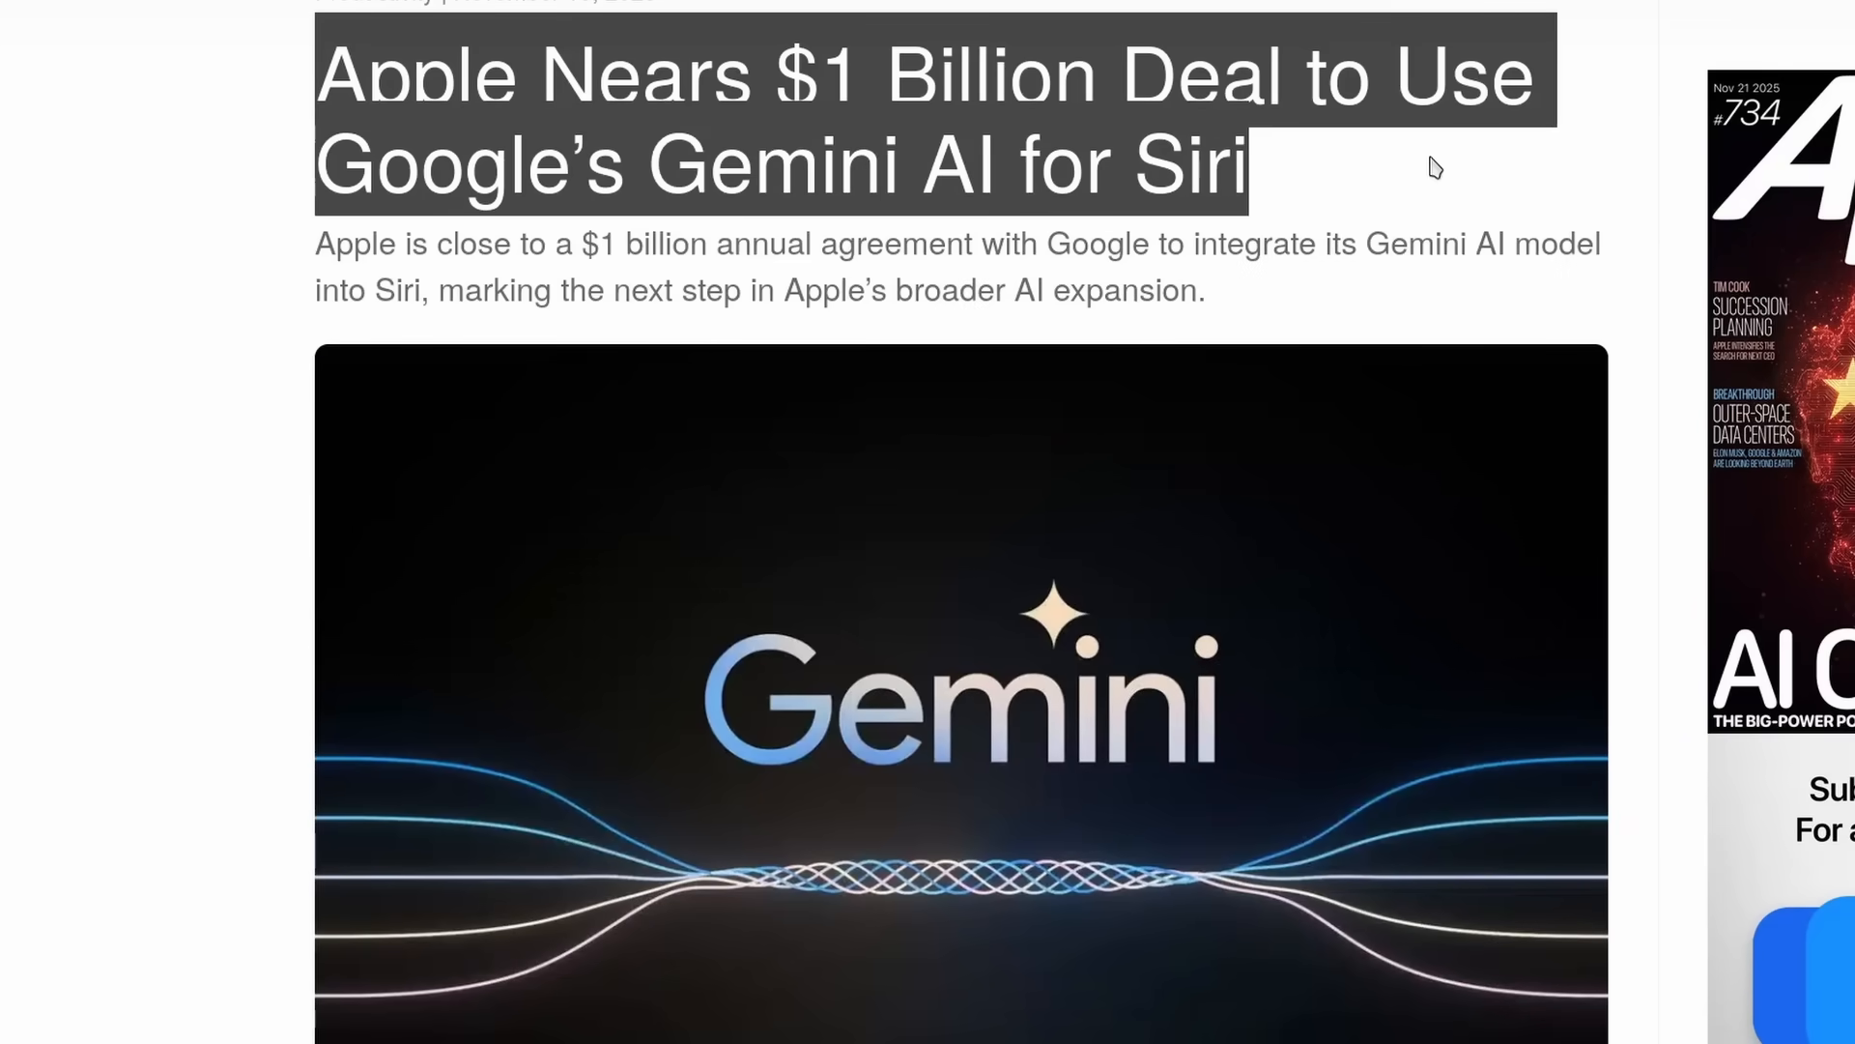
Step: Scroll past the Apple–Gemini Siri article toward the TechSpot agentic Windows article
scroll(down, 3)
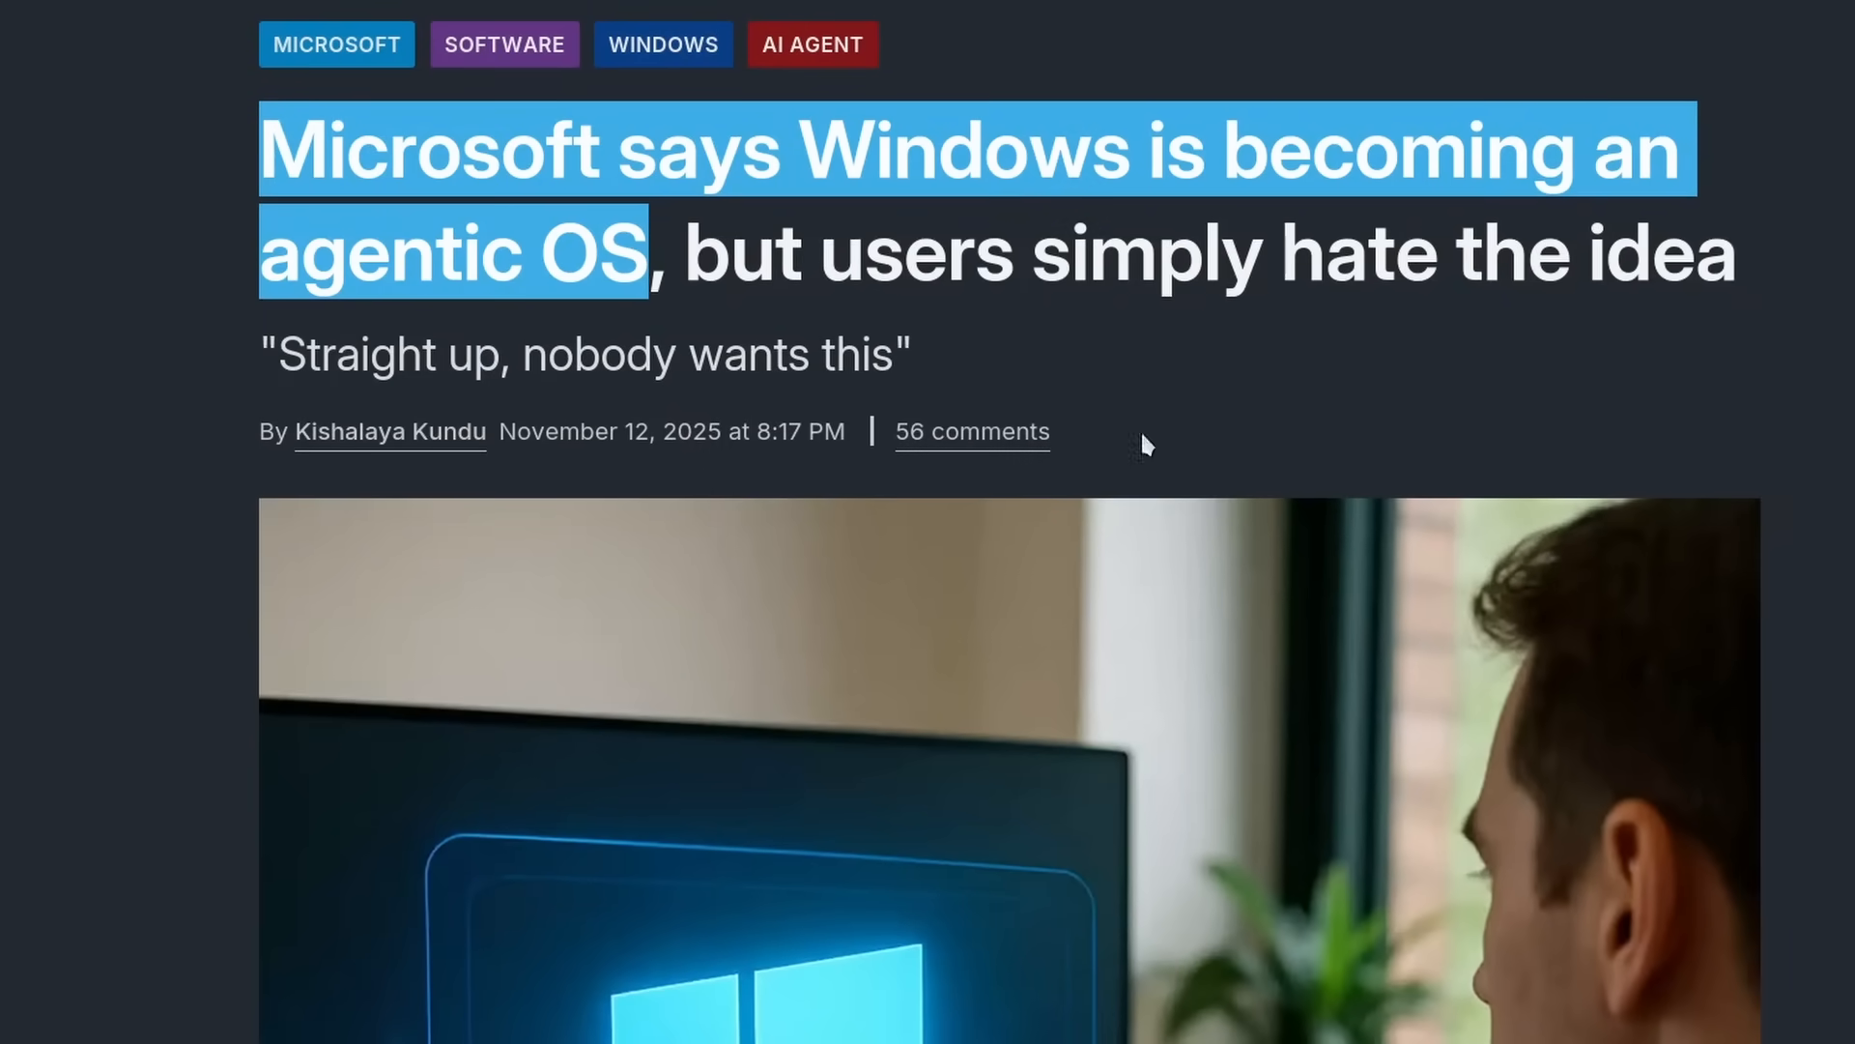
Step: Highlight the Windows president's statement about an agentic, AI-native OS
scroll(down, 3)
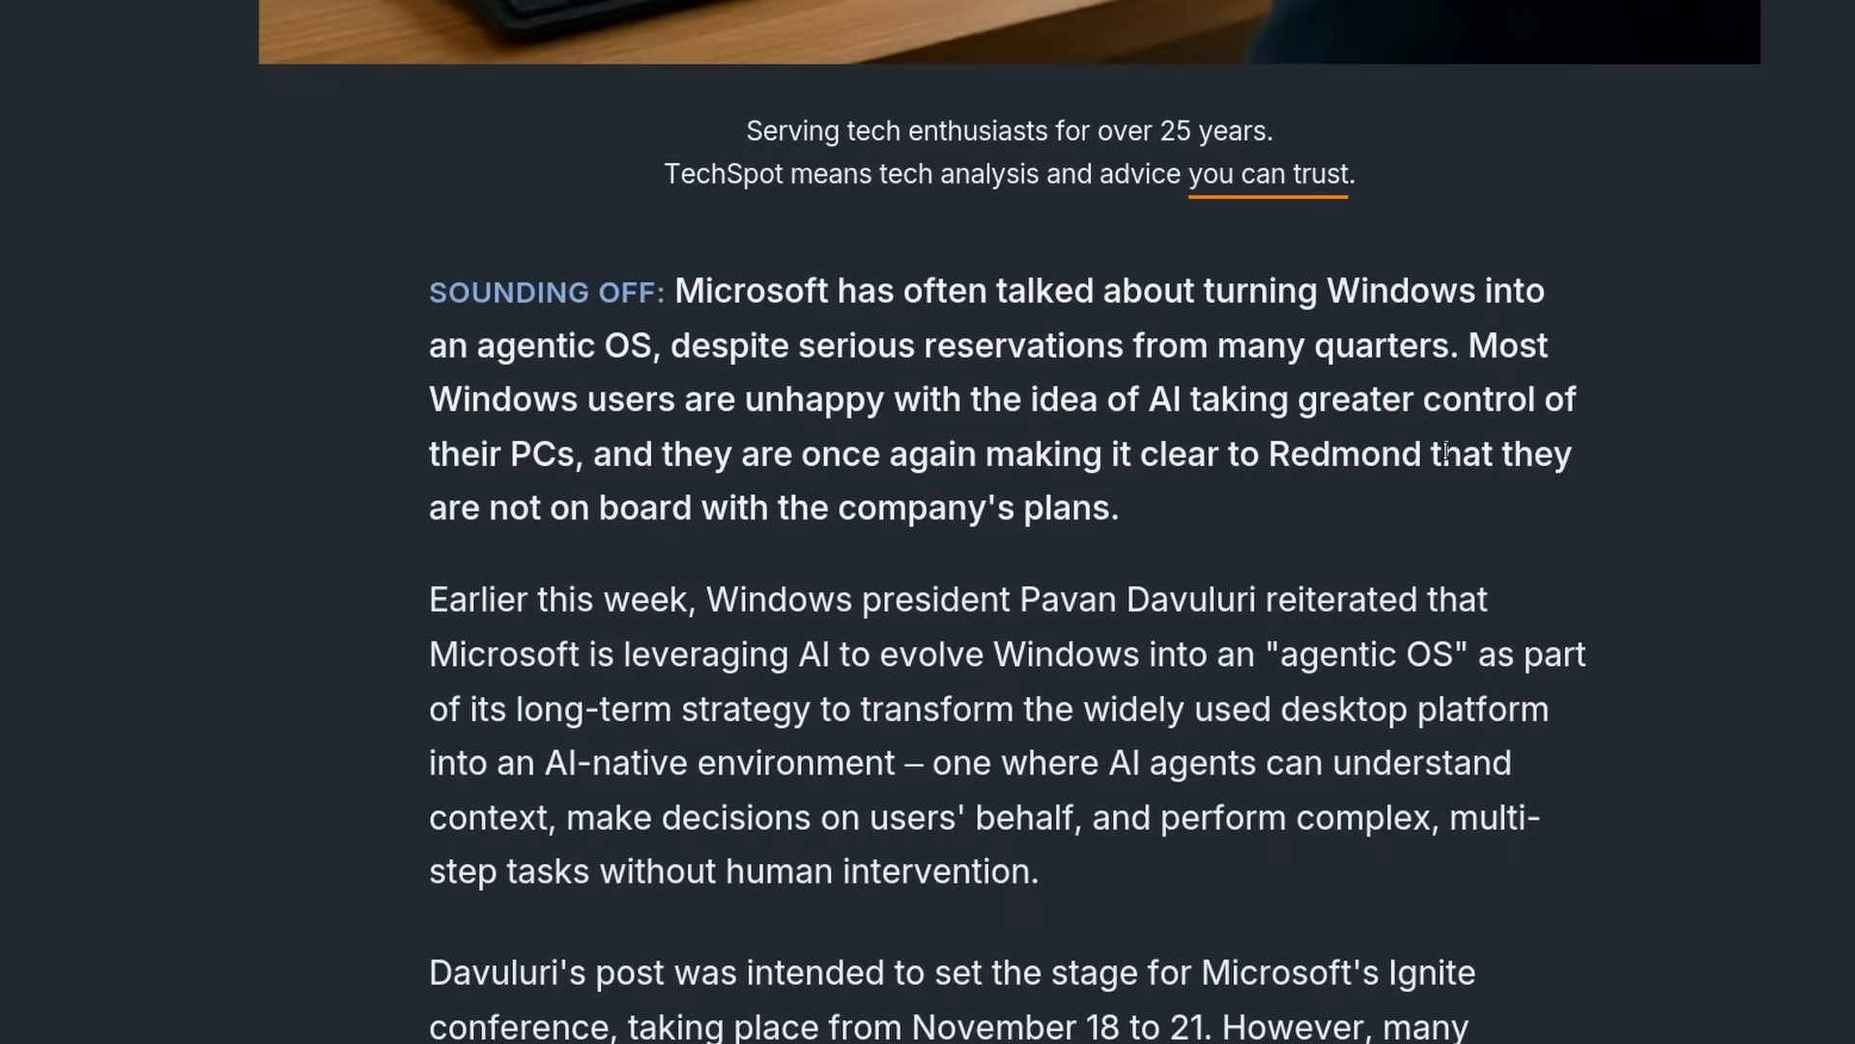
drag(706, 599, 1345, 599)
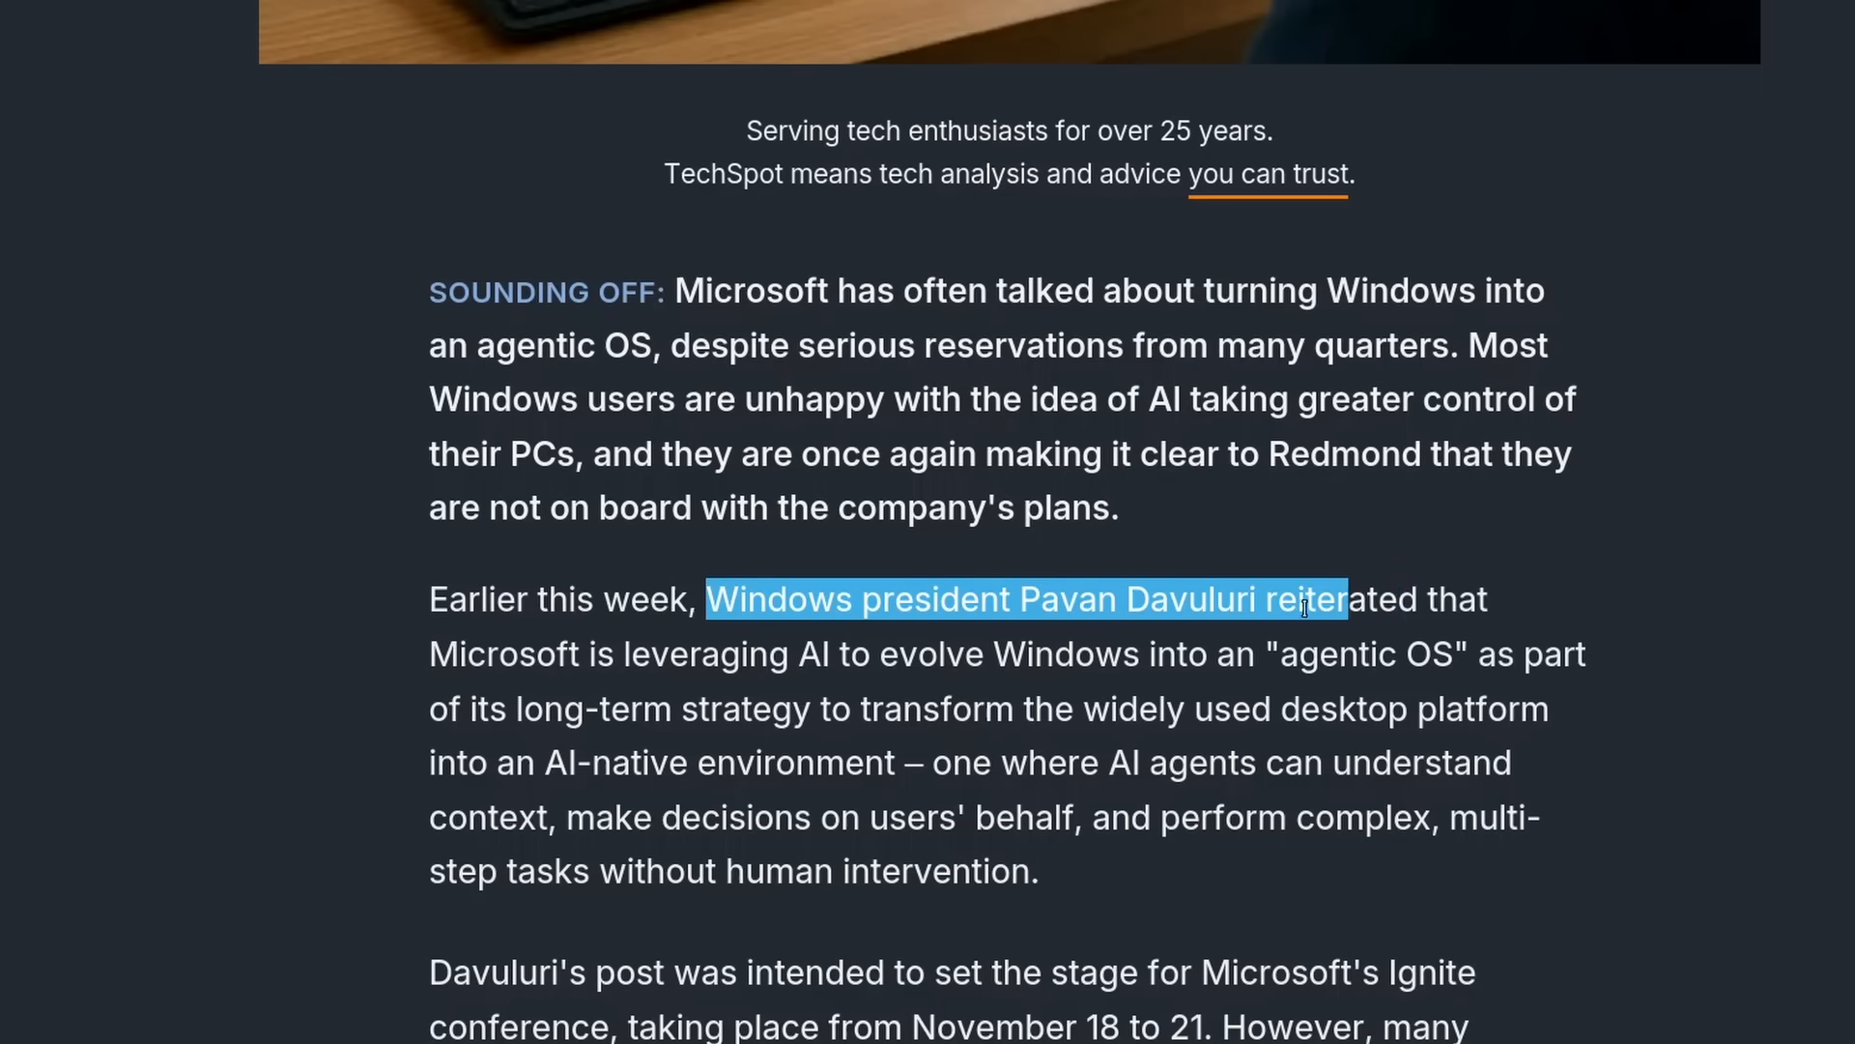
drag(1345, 597, 1067, 708)
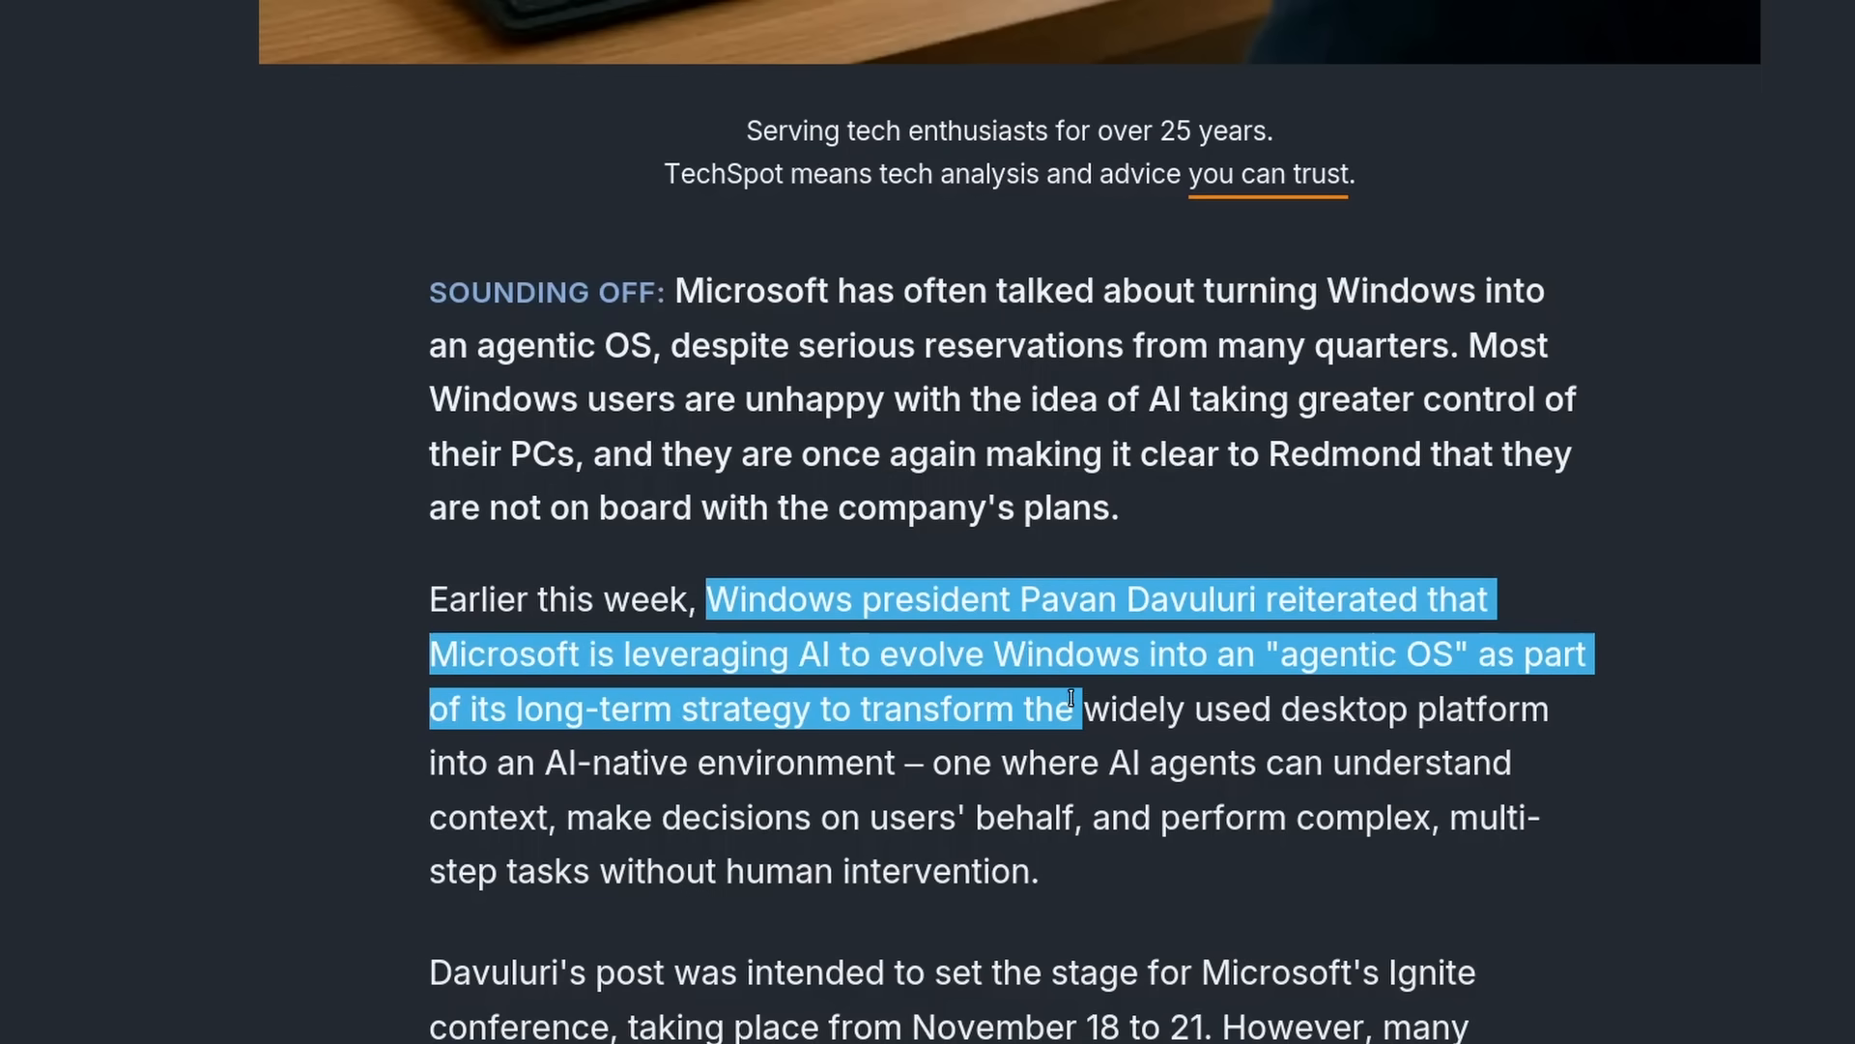
drag(1069, 697, 895, 762)
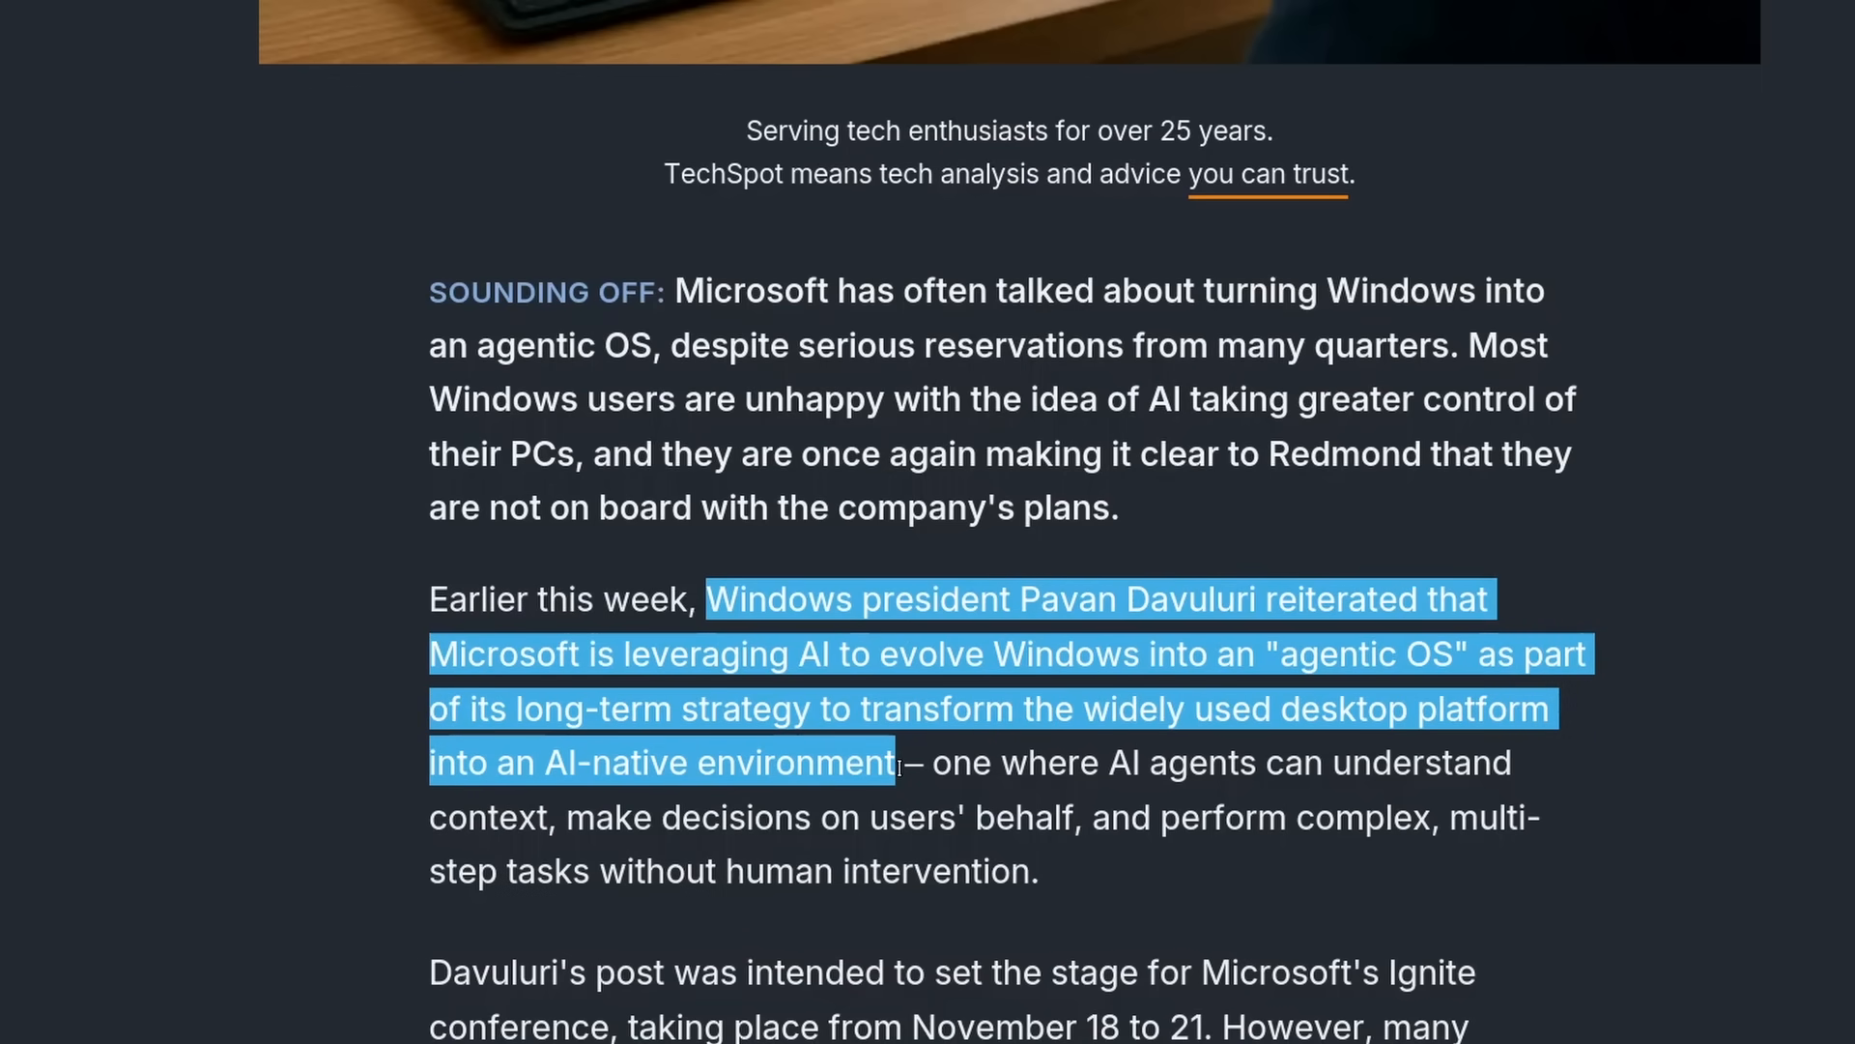
Step: Highlight the reply saying no one wants this and the Twitter bubble sentence
scroll(down, 3)
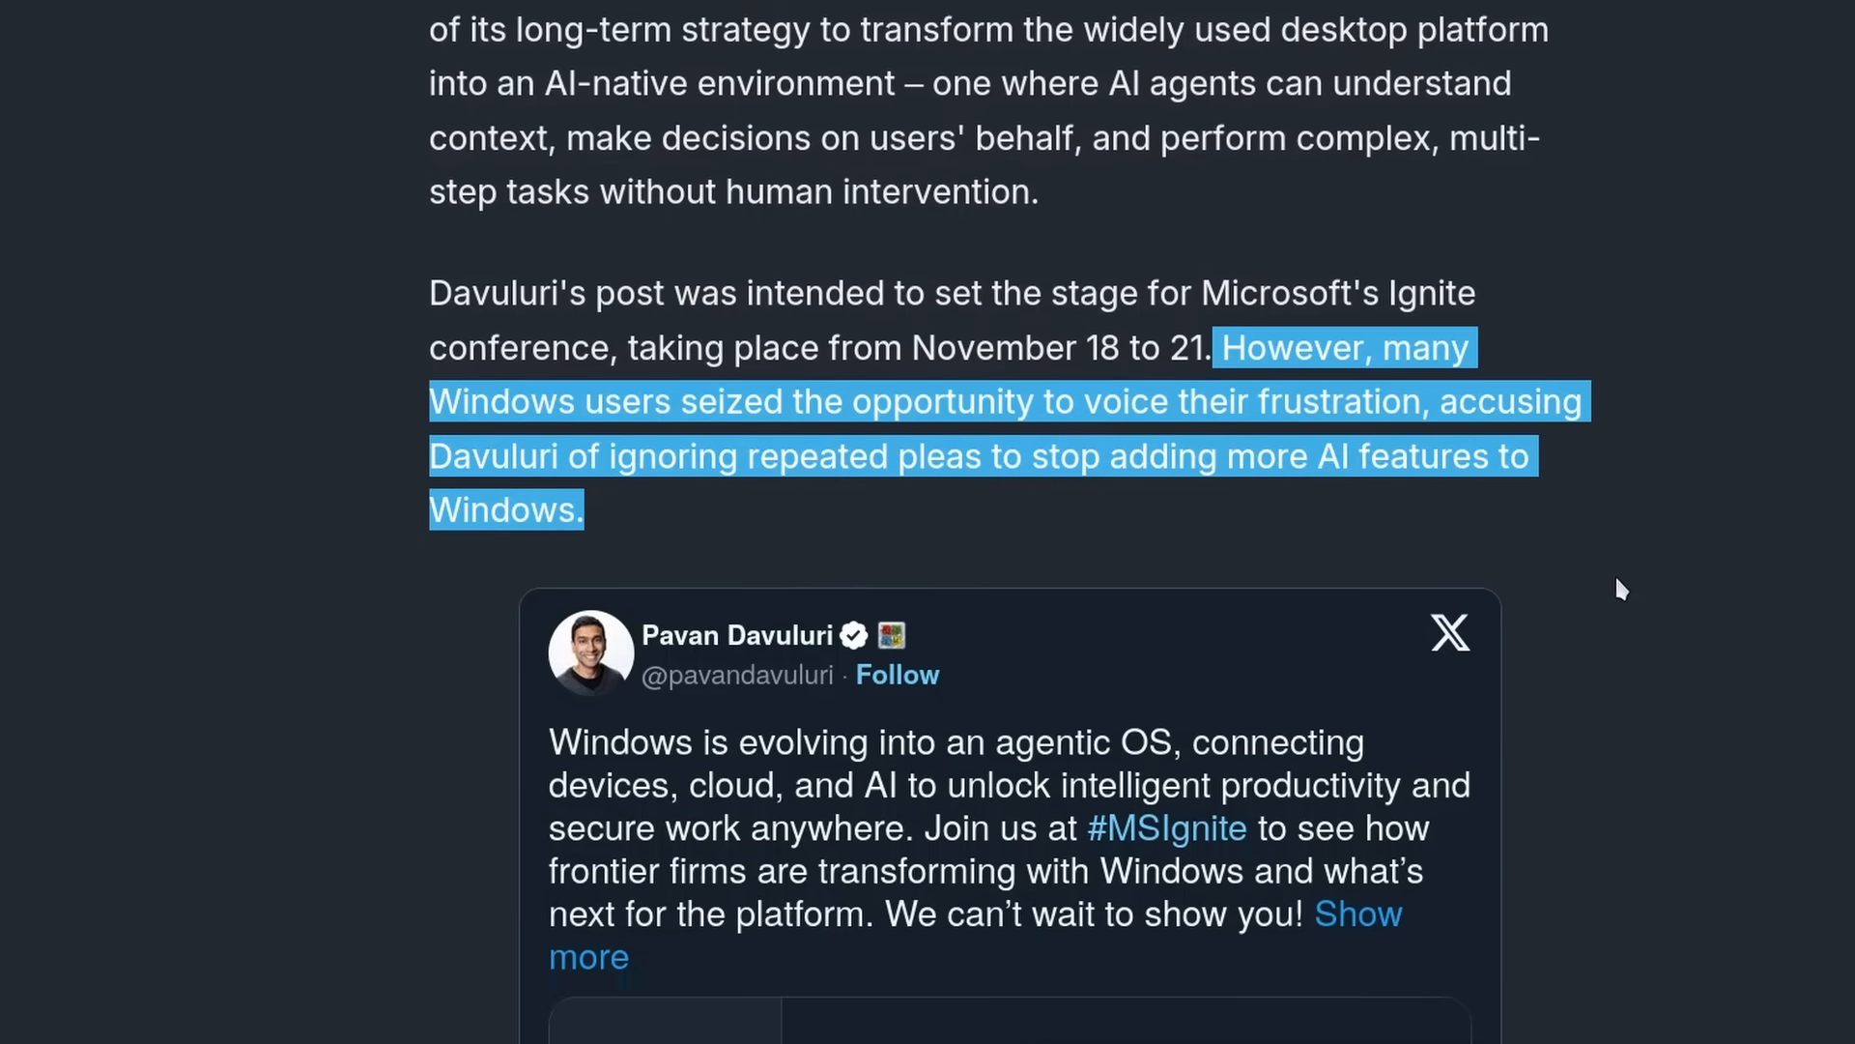
scroll(down, 3)
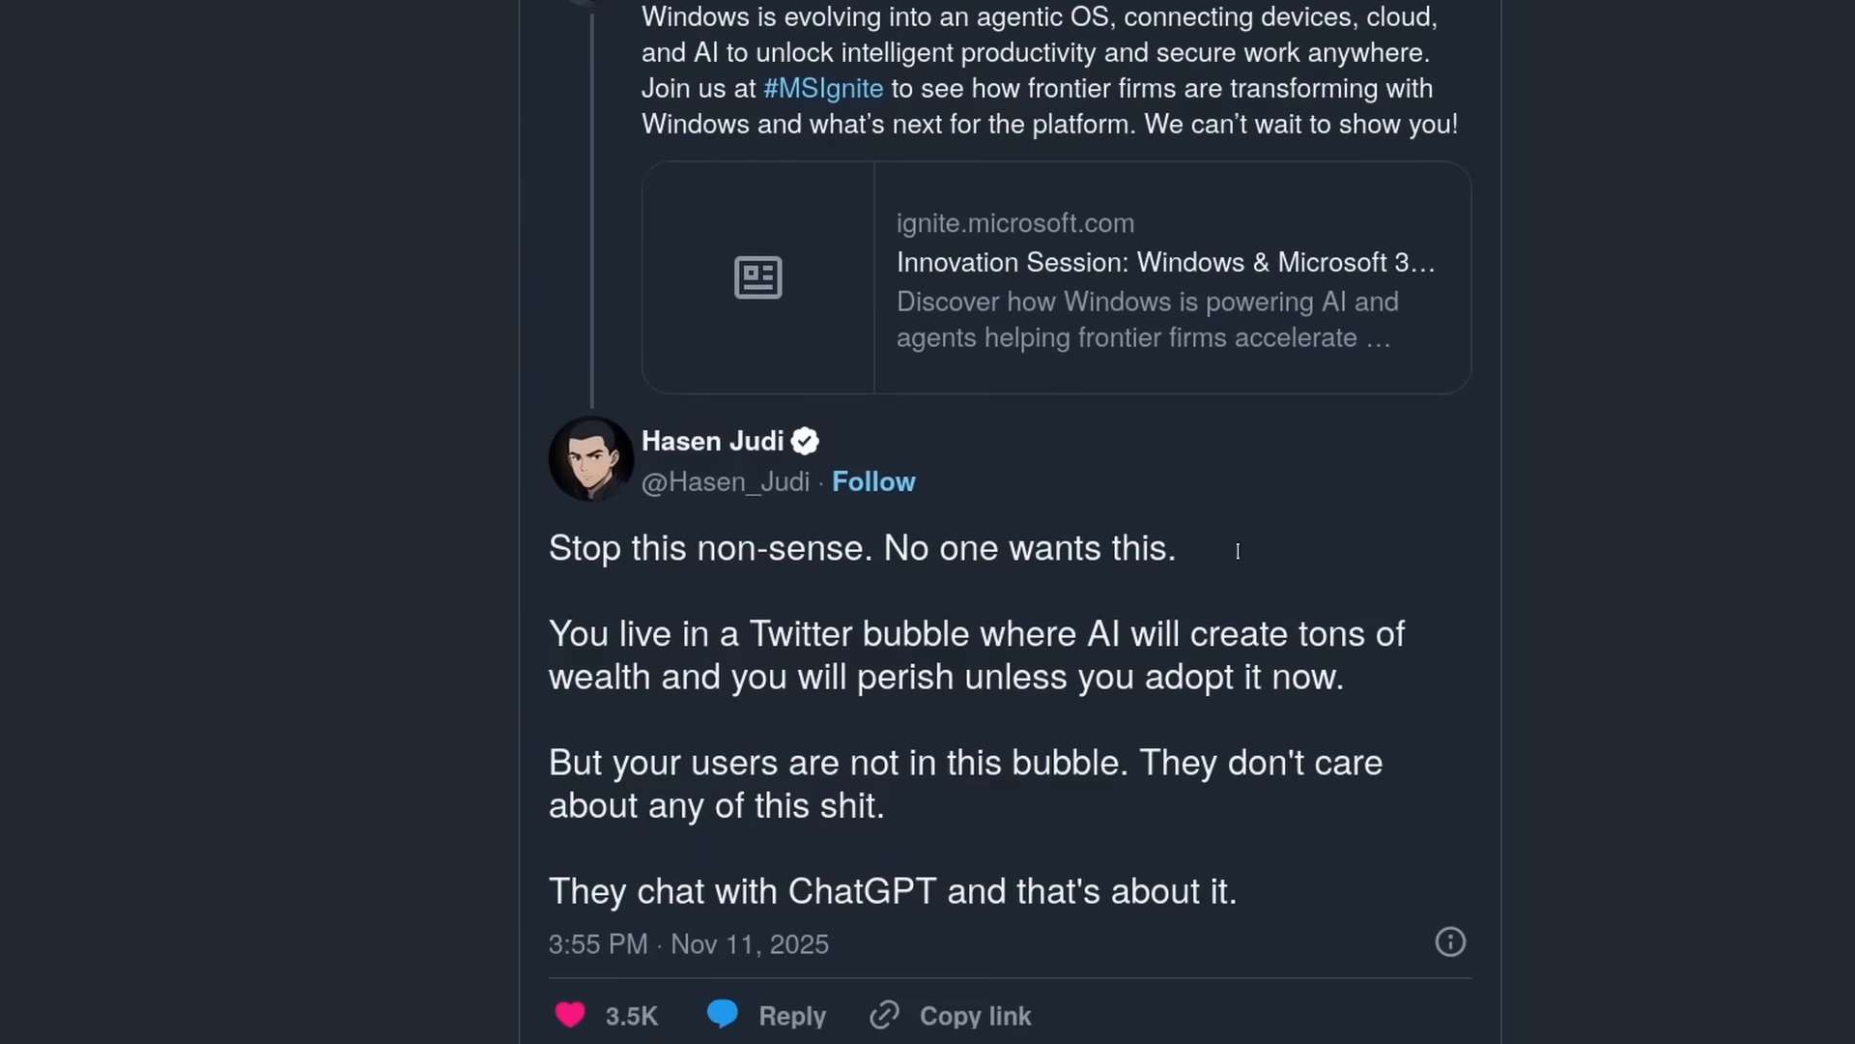
drag(550, 548, 1175, 548)
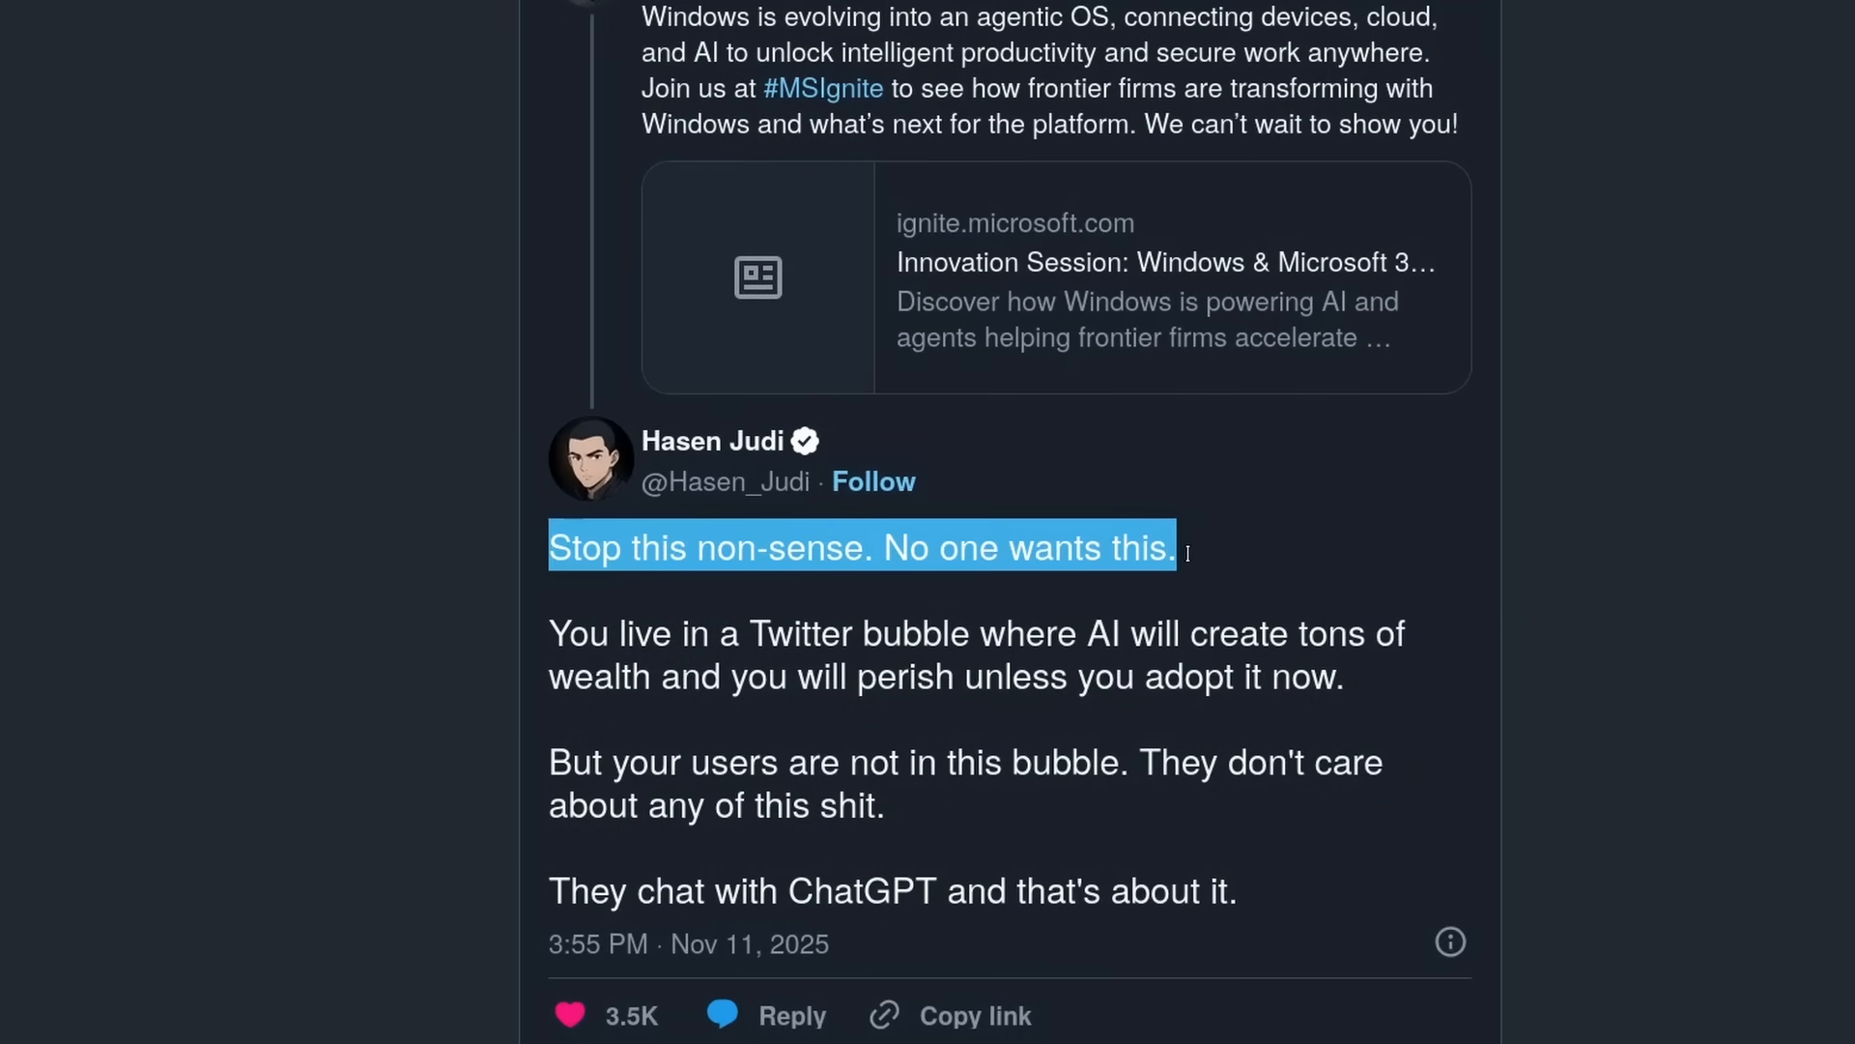
drag(1176, 548, 1343, 677)
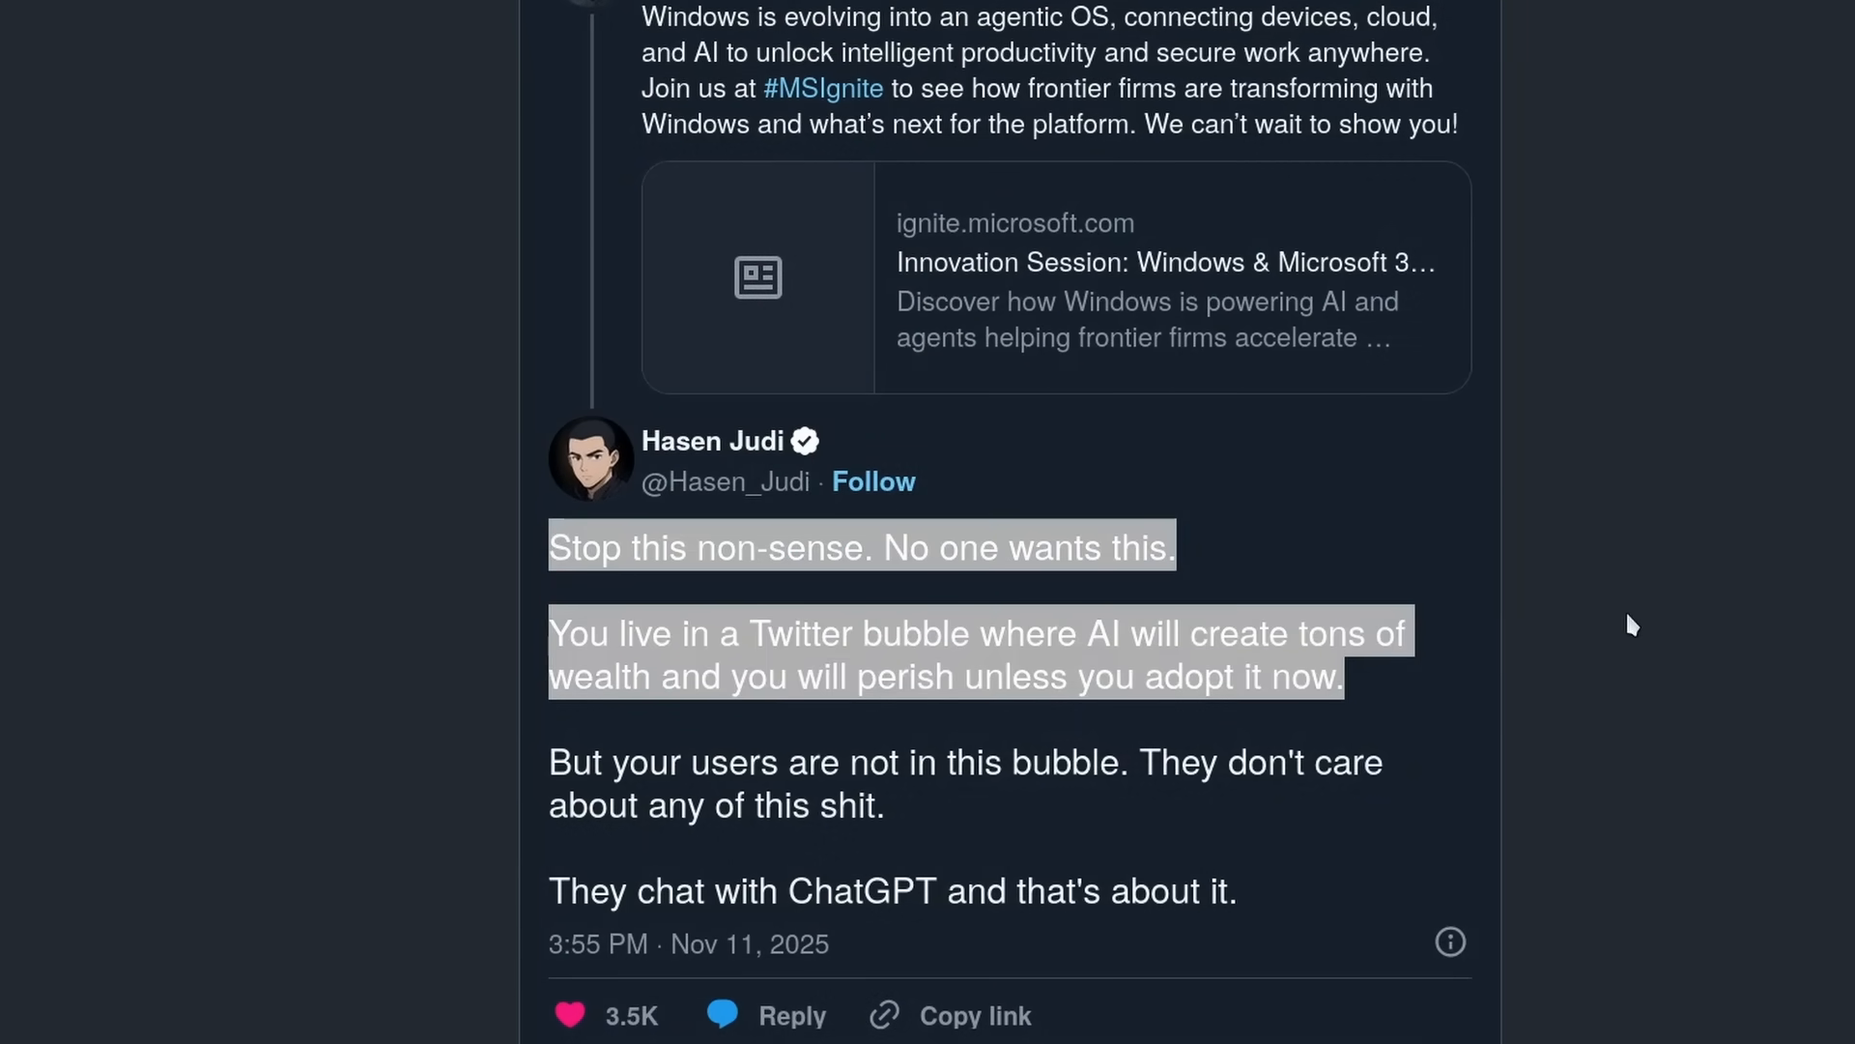
Step: Scroll down through the remaining quoted negative replies
scroll(down, 3)
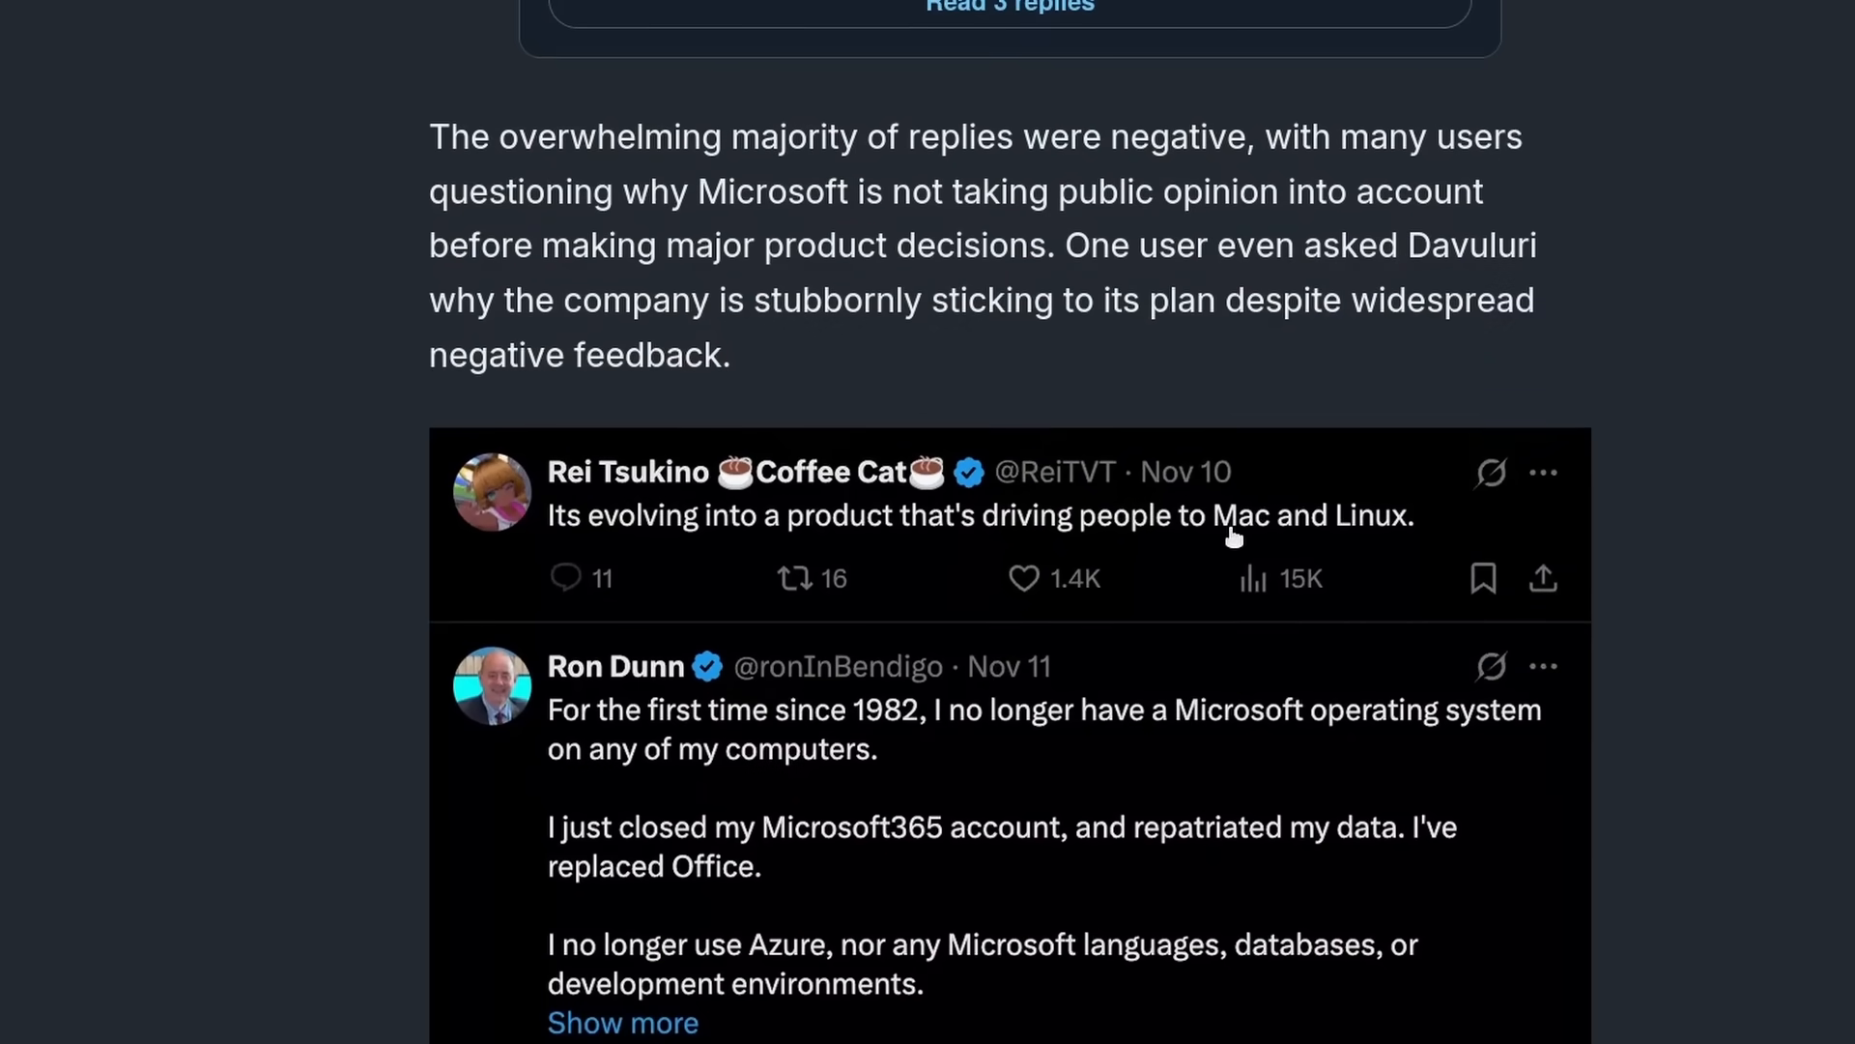
mouse_move(1372, 517)
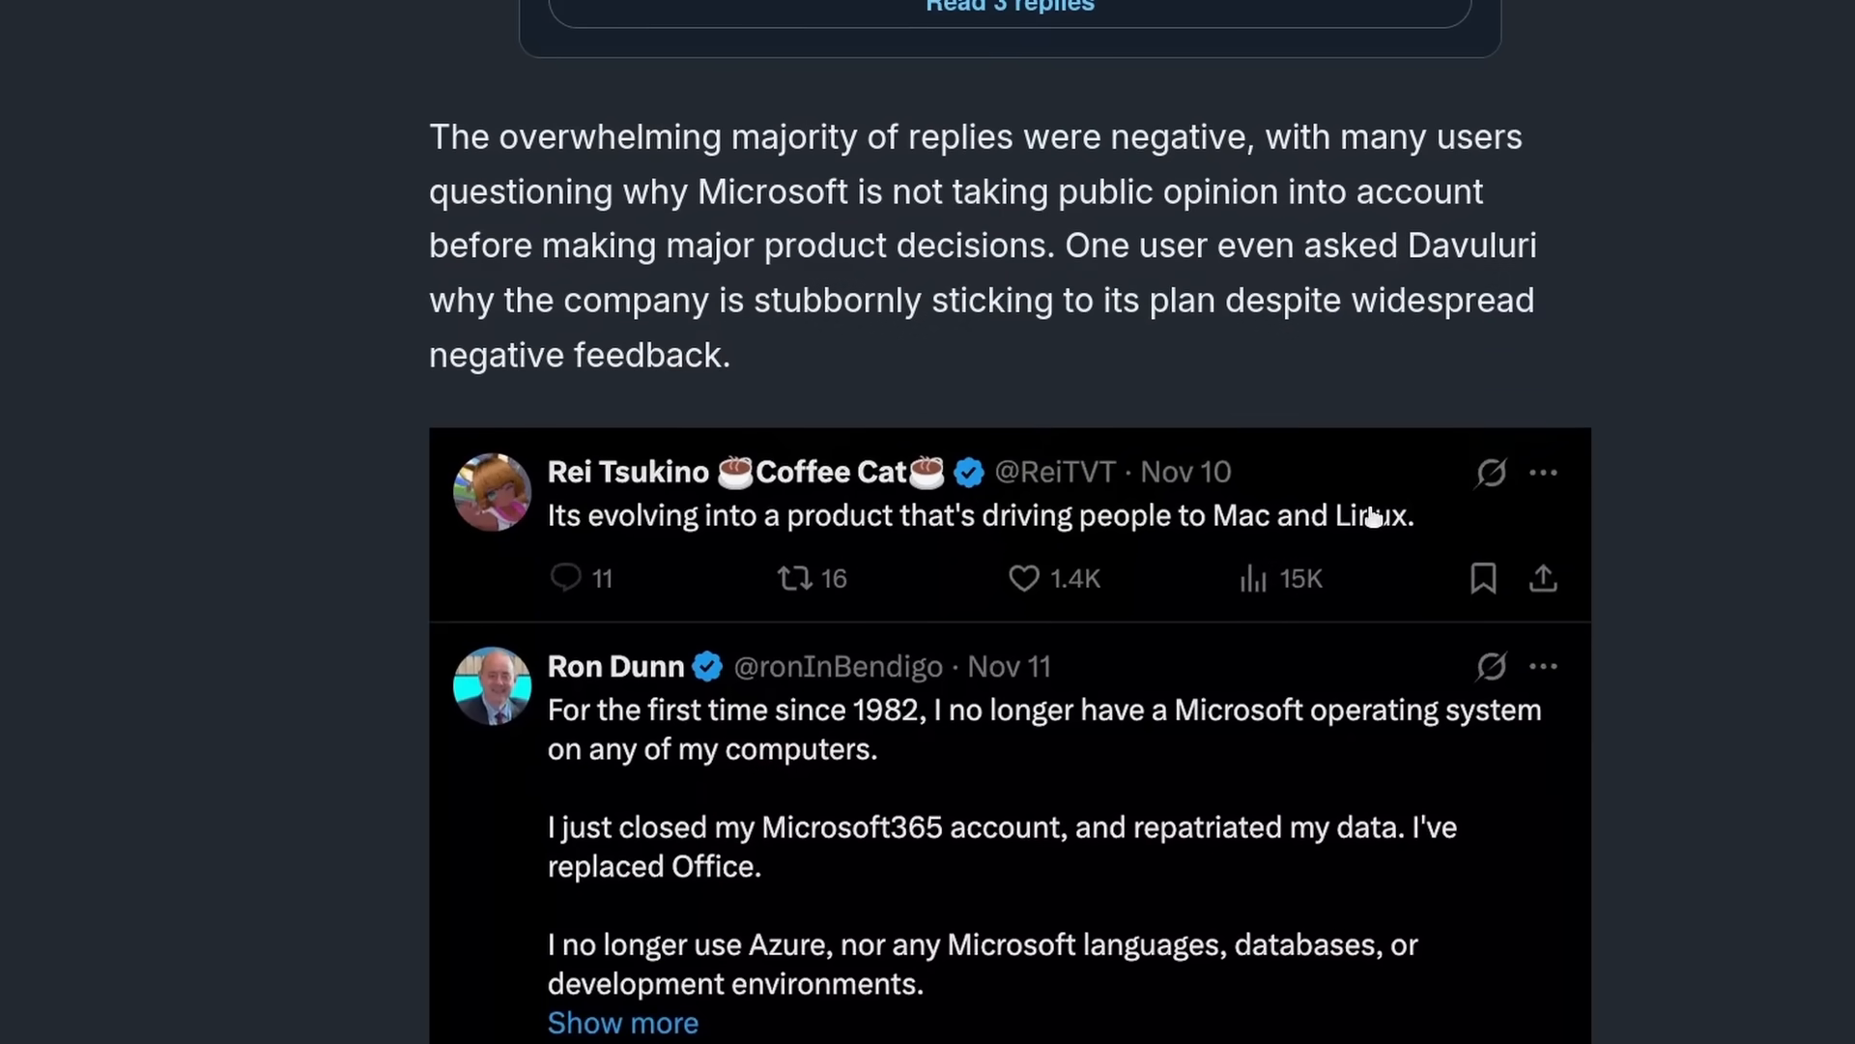
scroll(down, 3)
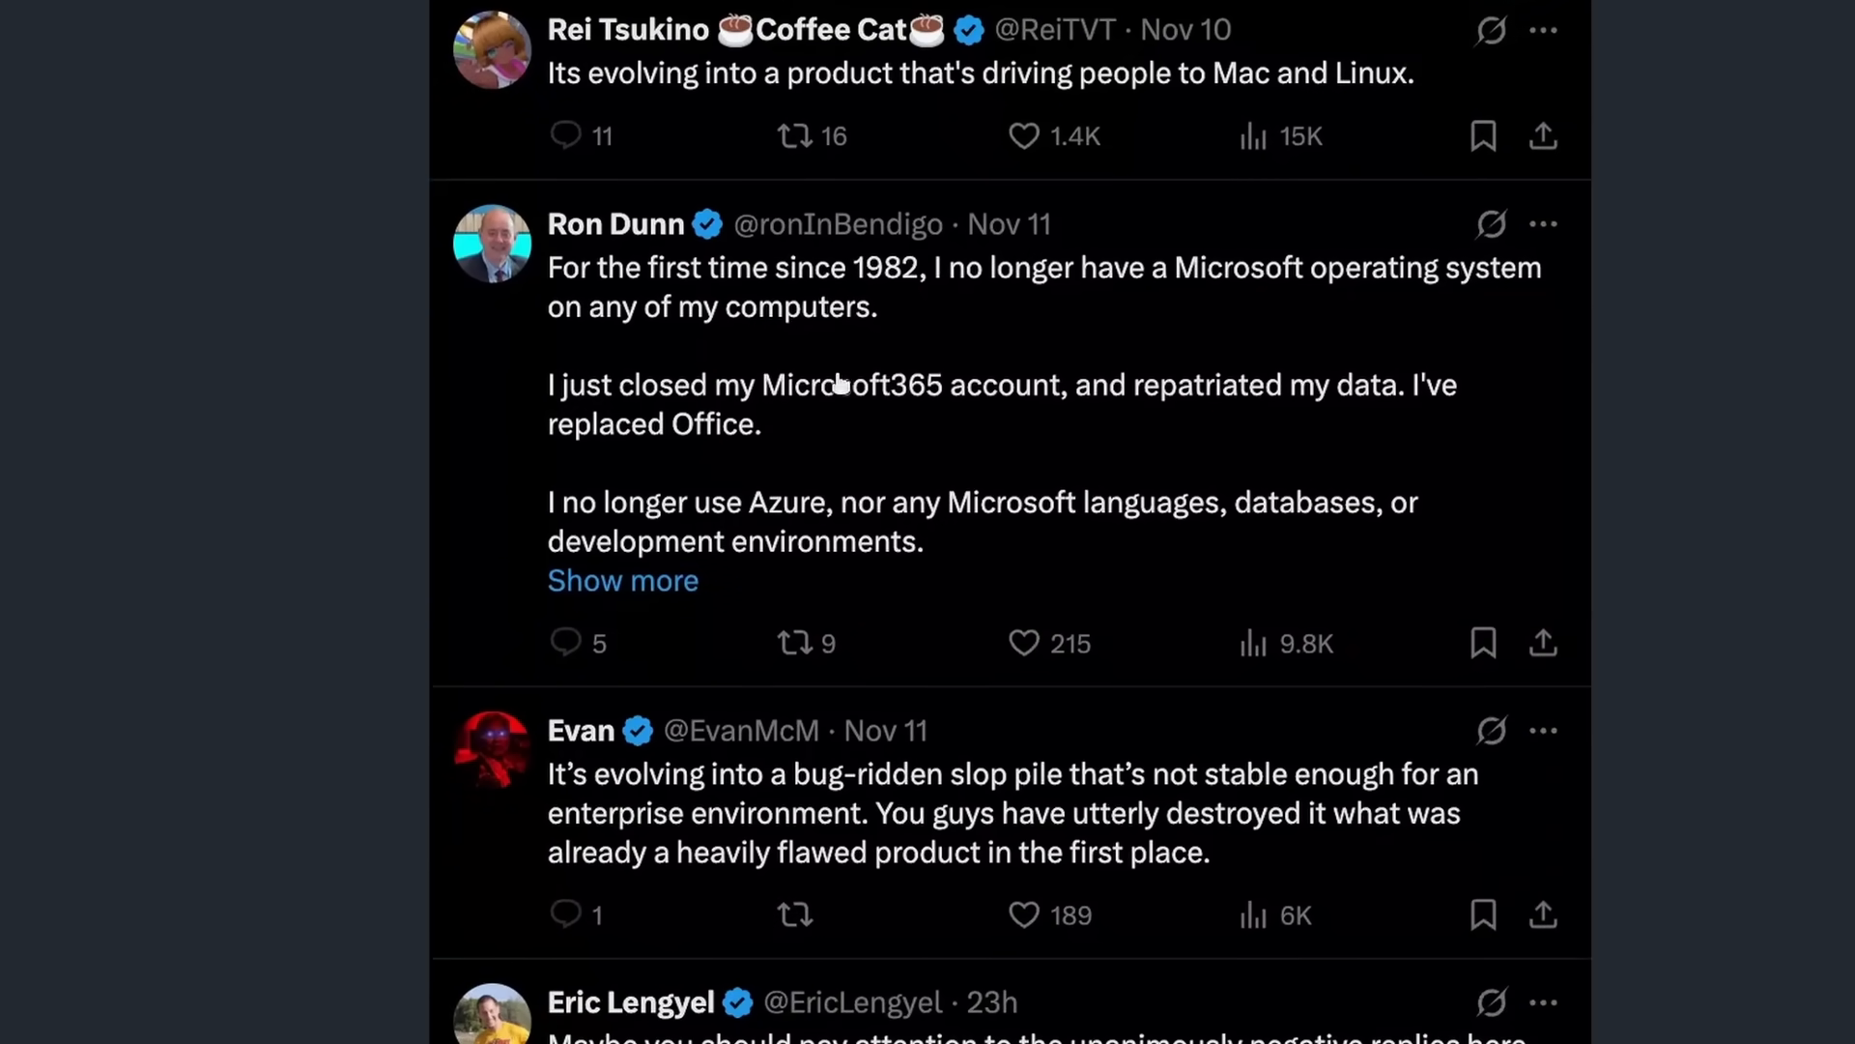
scroll(down, 3)
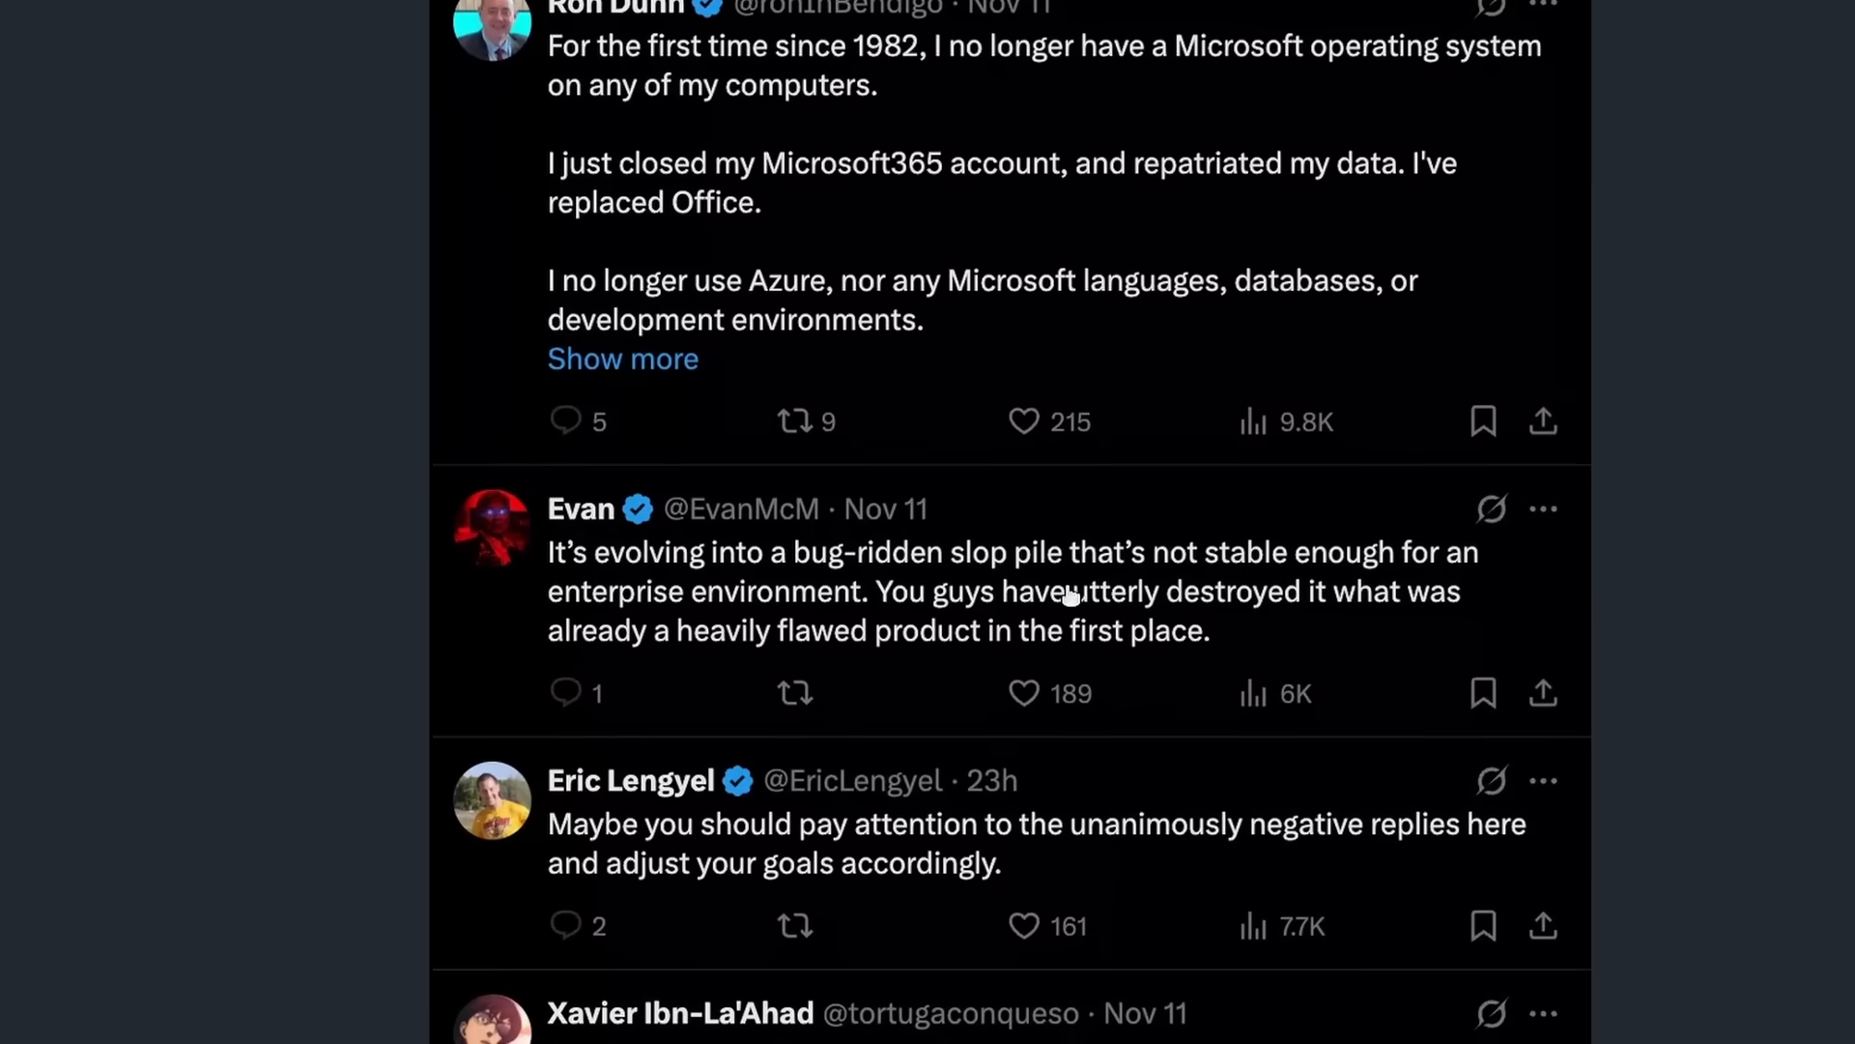
scroll(down, 3)
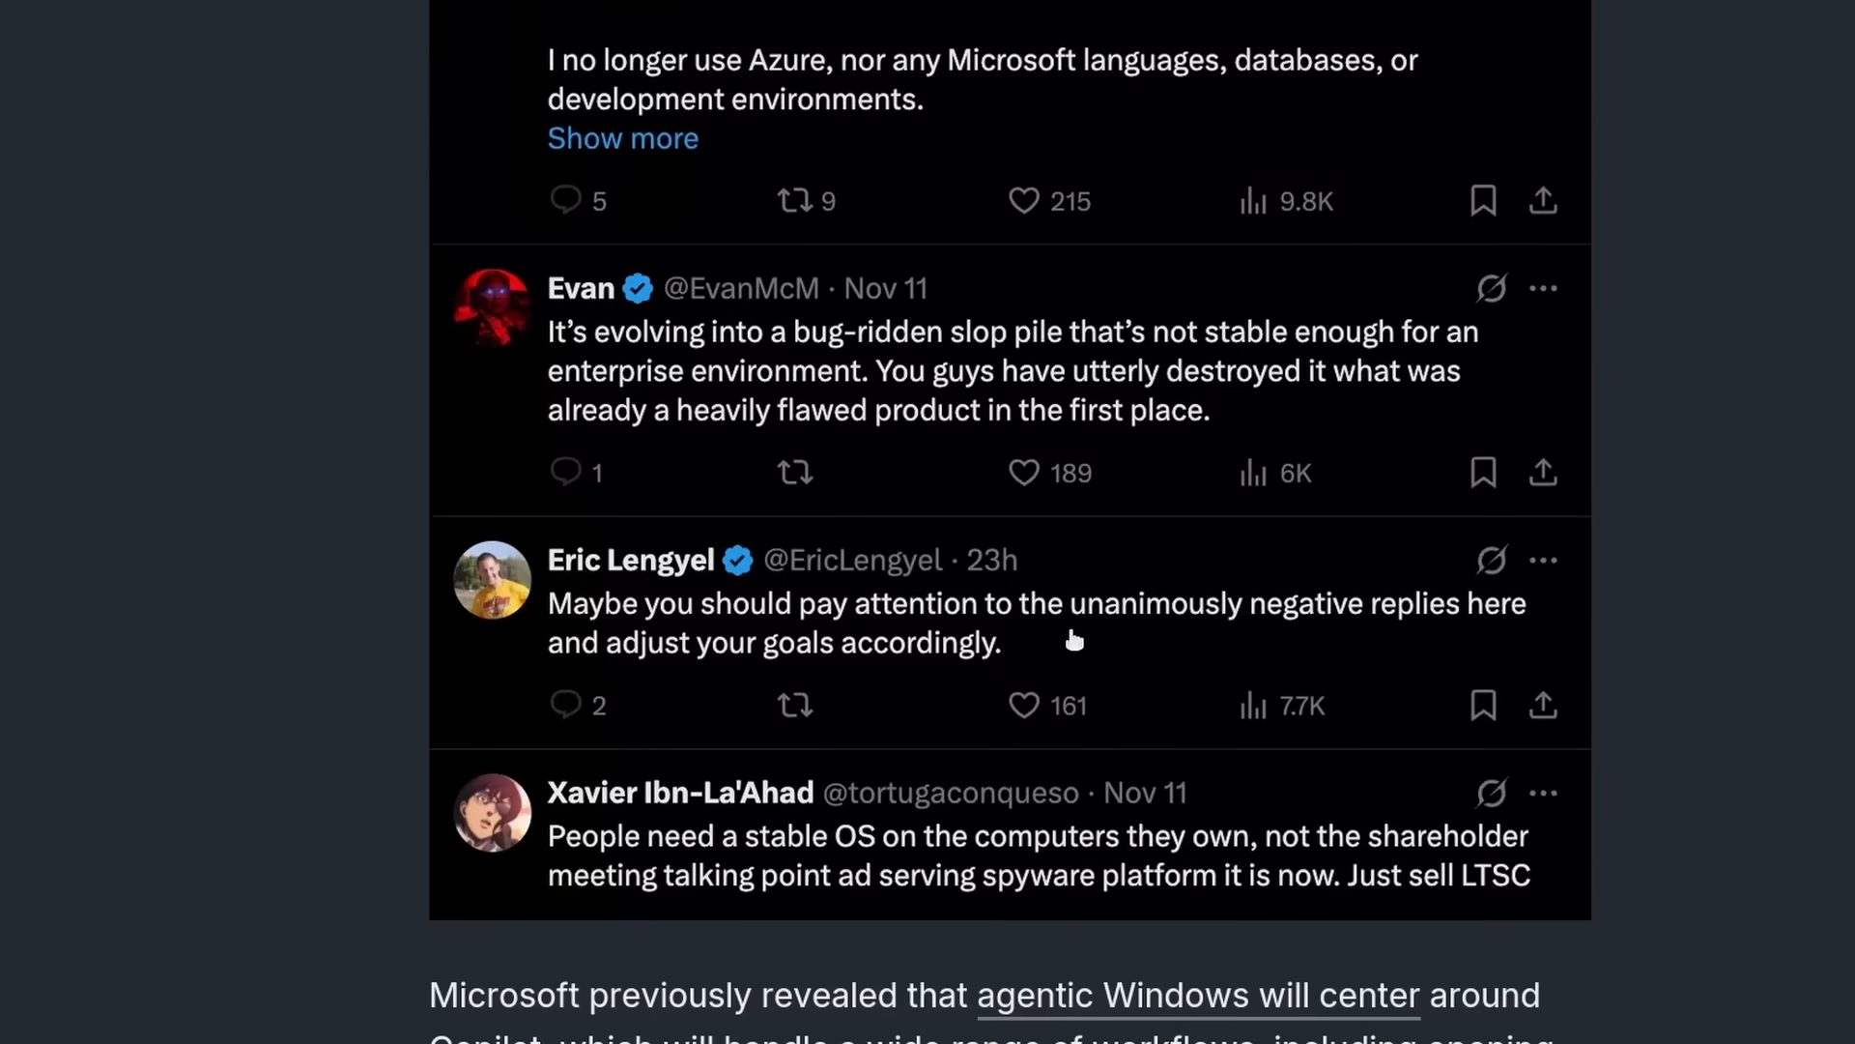
scroll(down, 3)
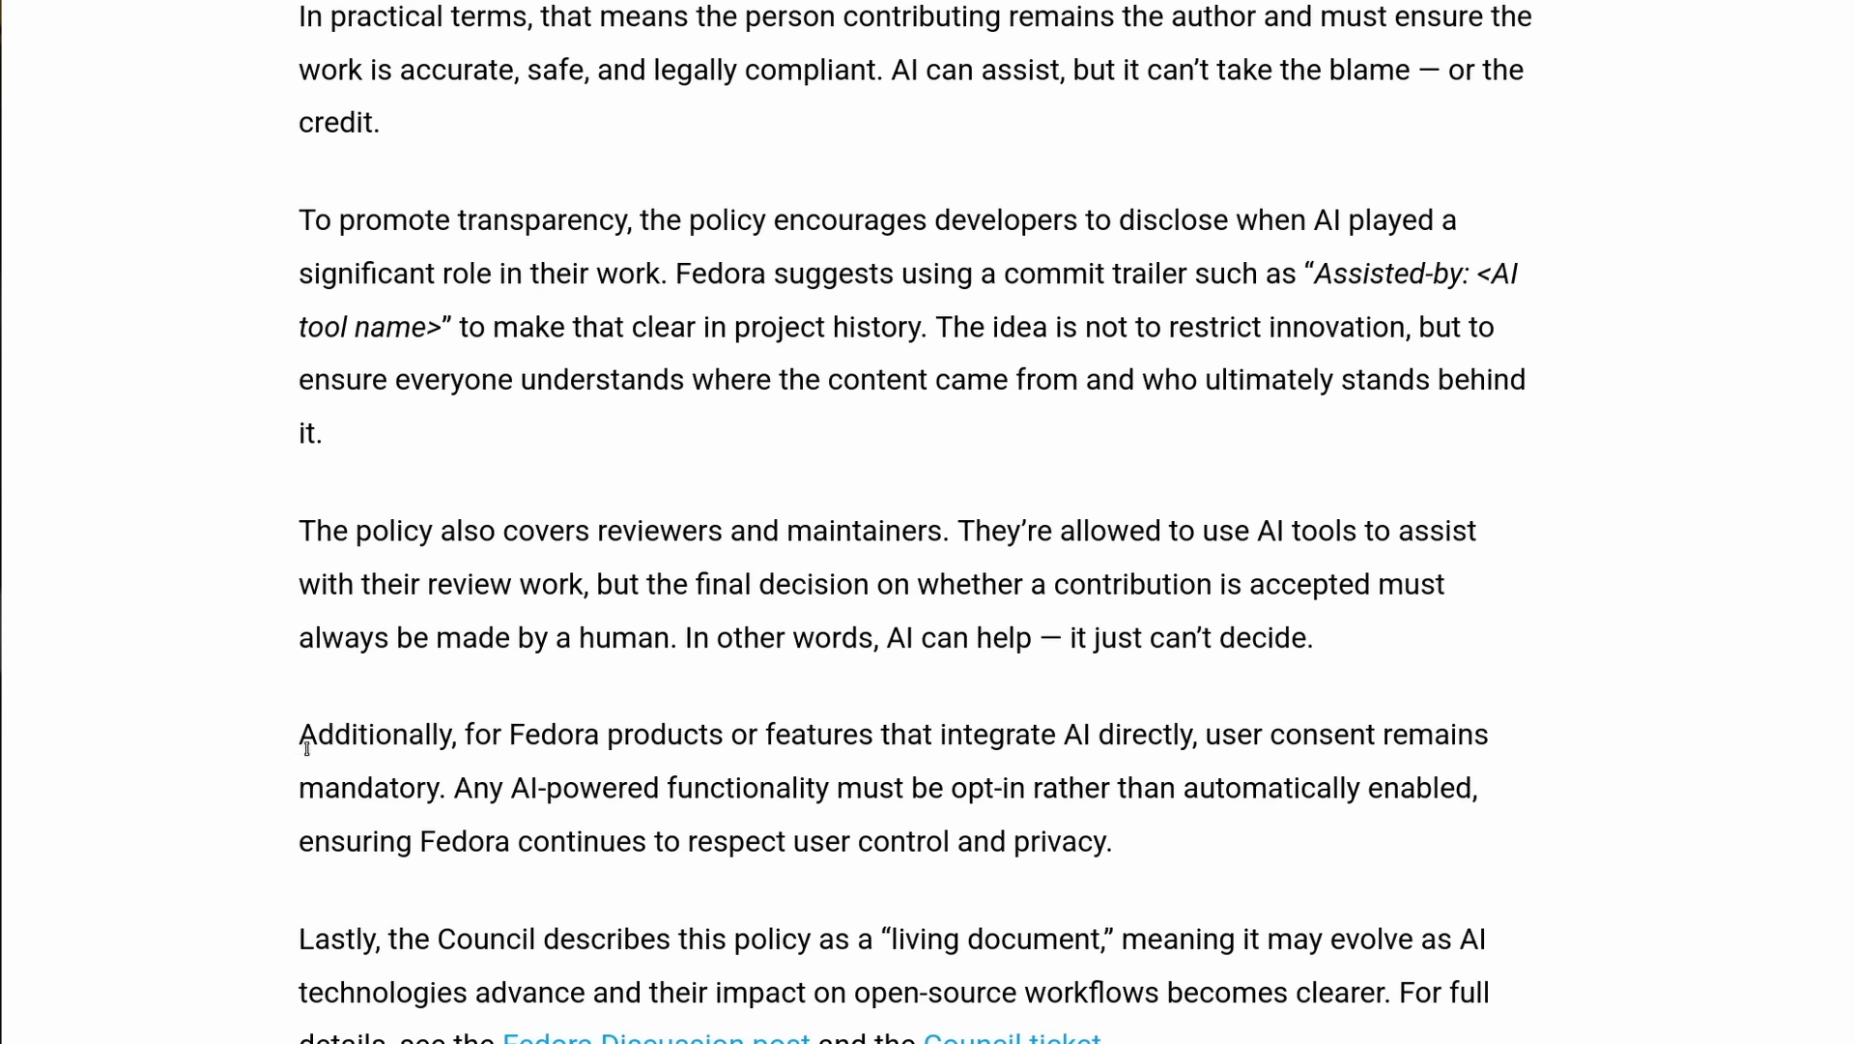
Step: Highlight Fedora's sentence requiring AI features to be opt-in with user consent
drag(299, 733, 1254, 734)
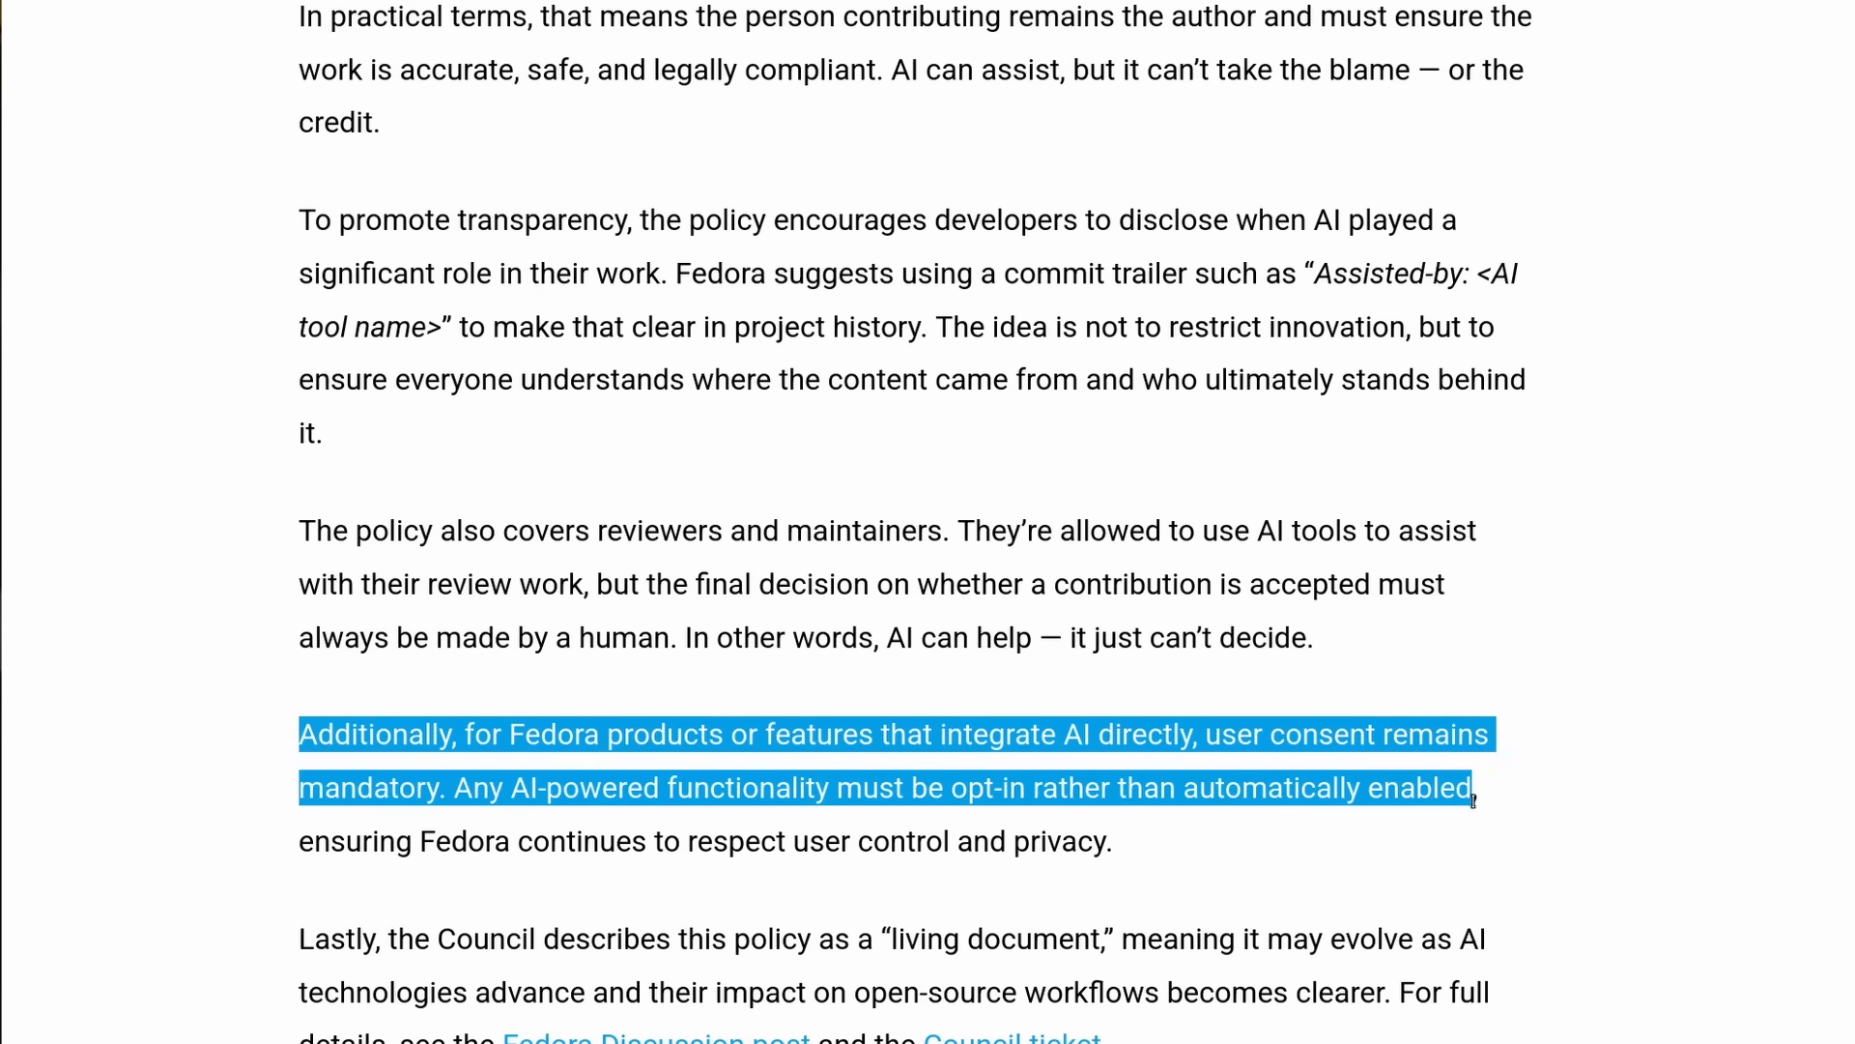
double_click(982, 789)
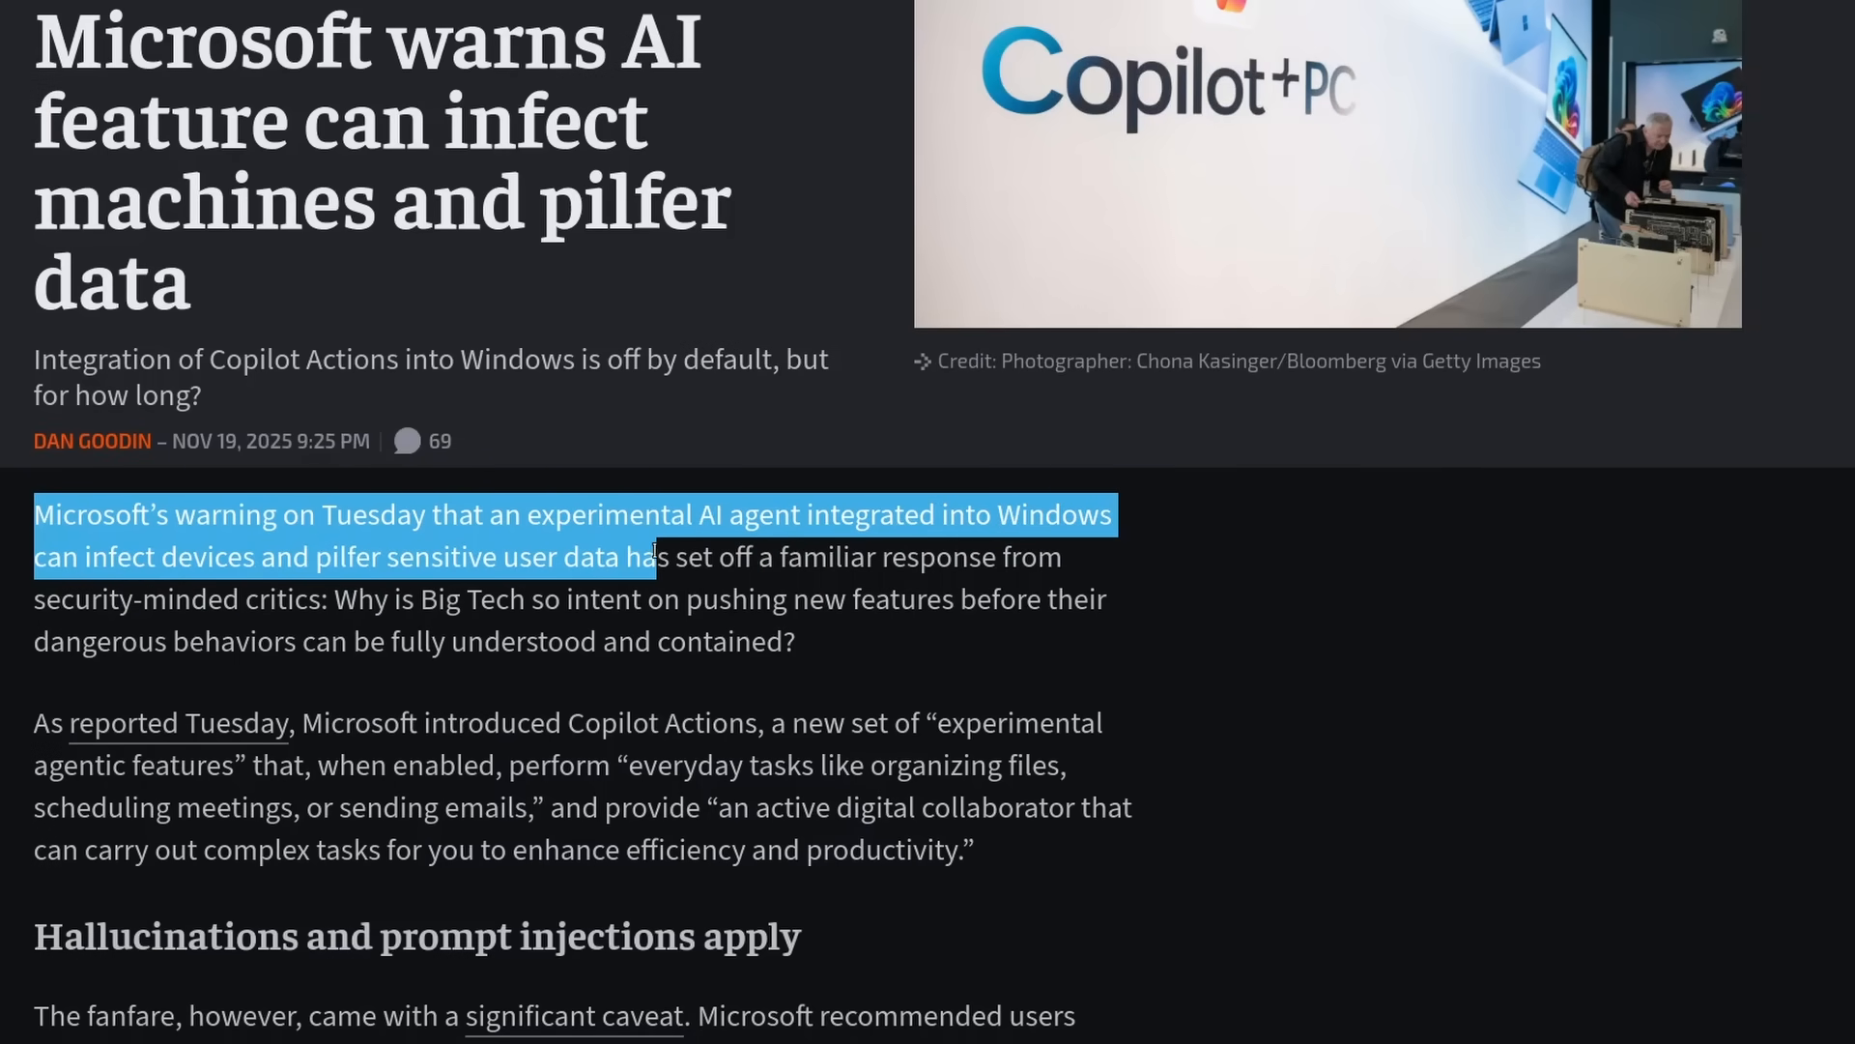
Step: Highlight the sentence 'As reported Tuesday, Microsoft introduced Copilot Actions'
scroll(down, 3)
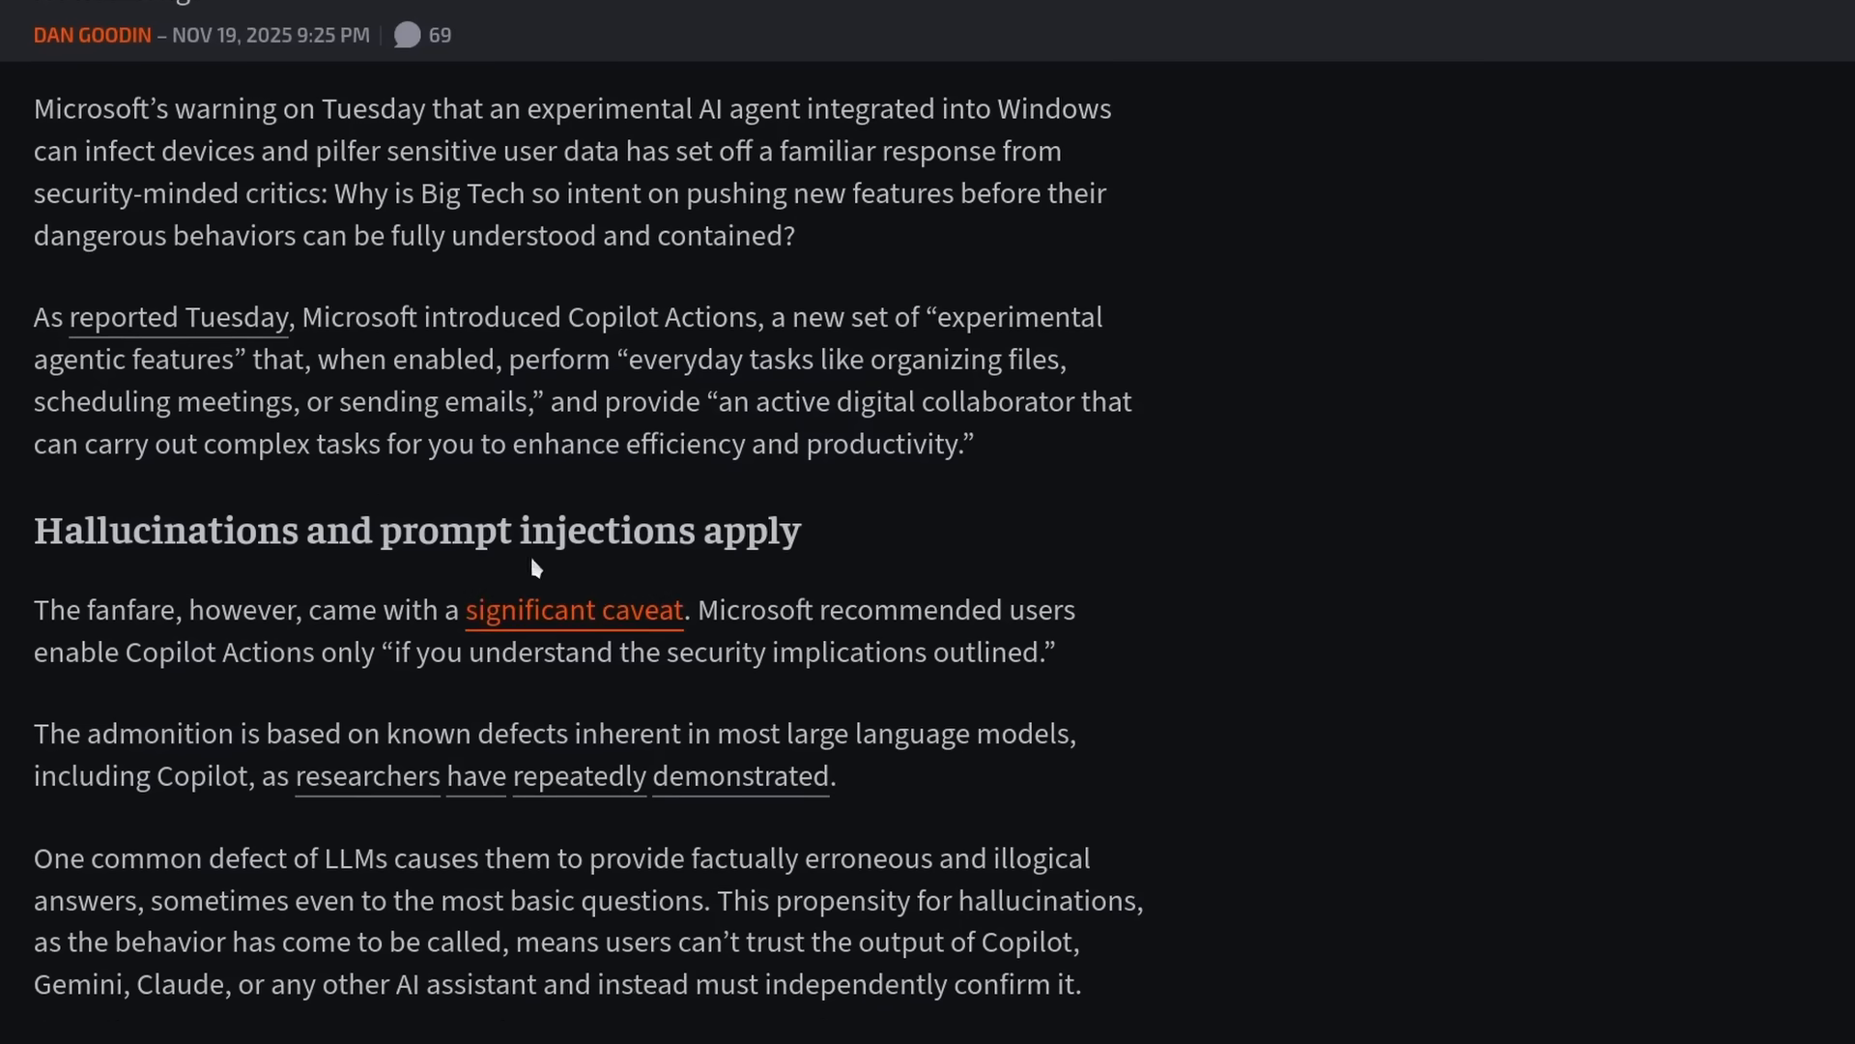
drag(36, 316, 627, 316)
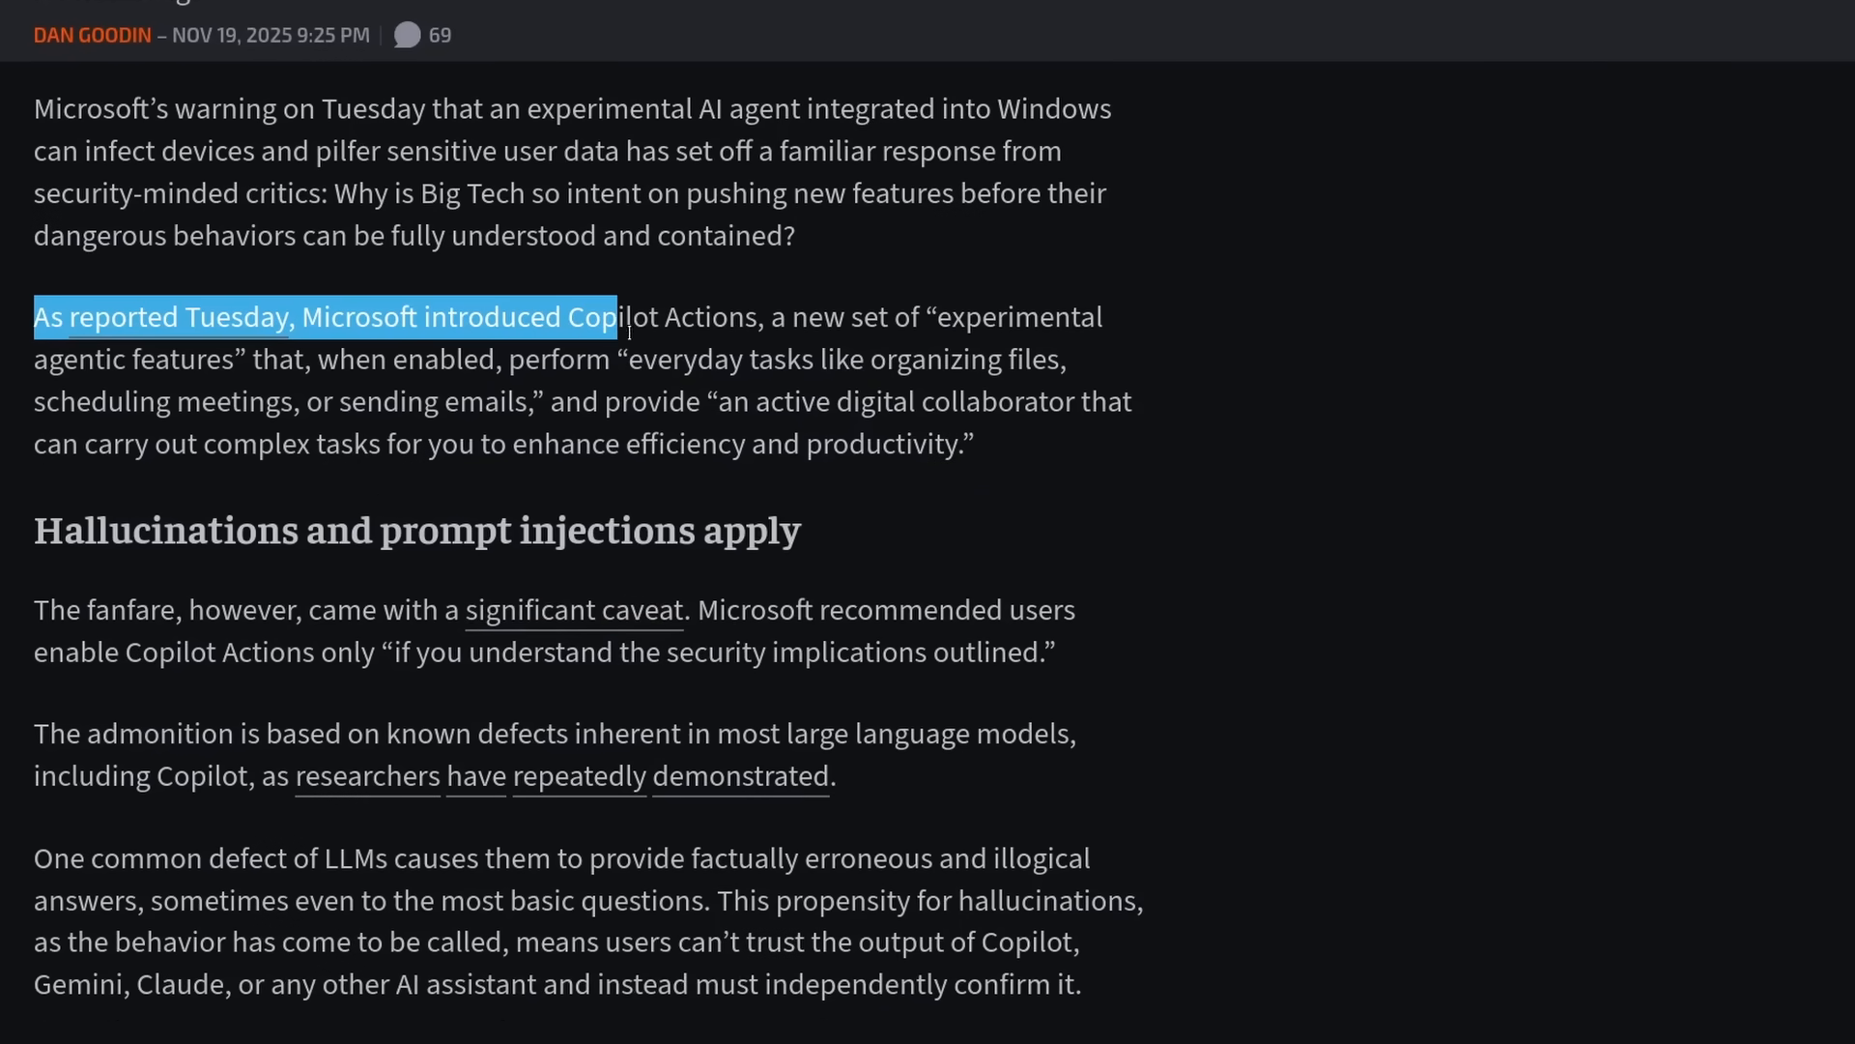
drag(616, 317, 763, 317)
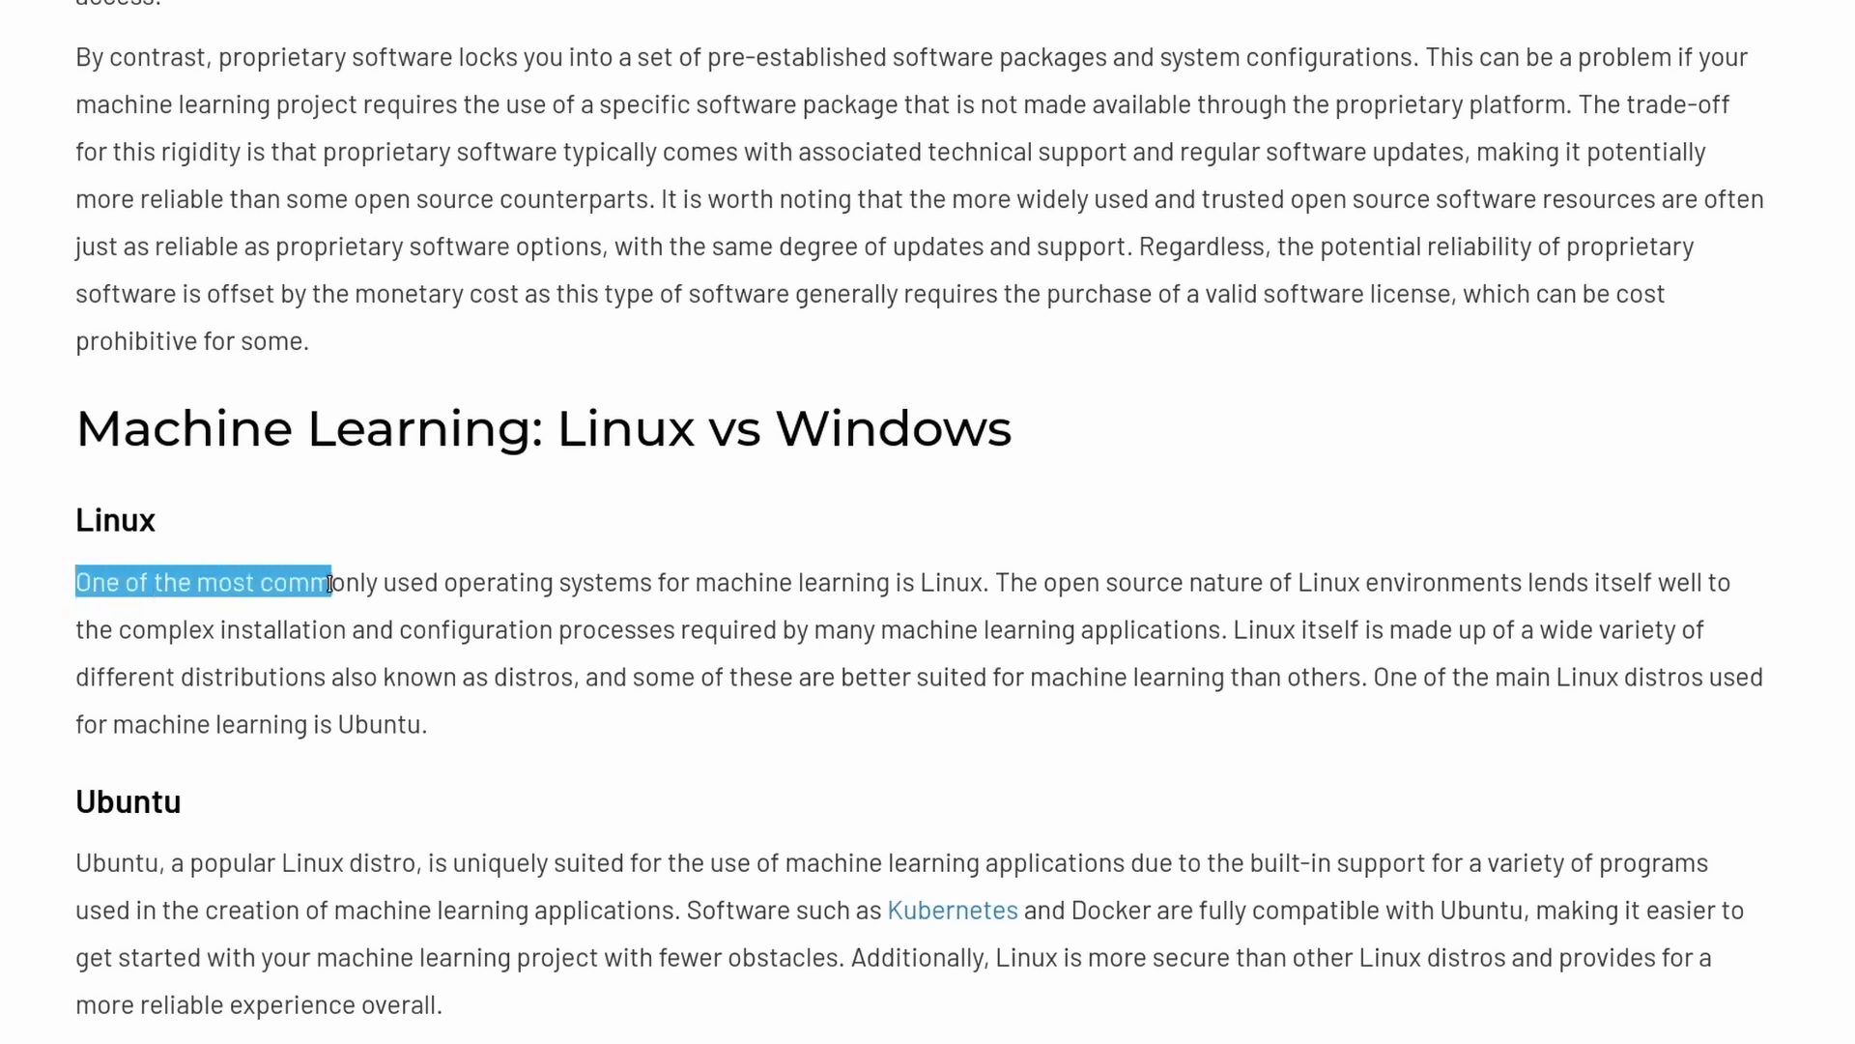
Step: Highlight that Linux is common for machine learning thanks to its open source nature
drag(332, 581, 986, 581)
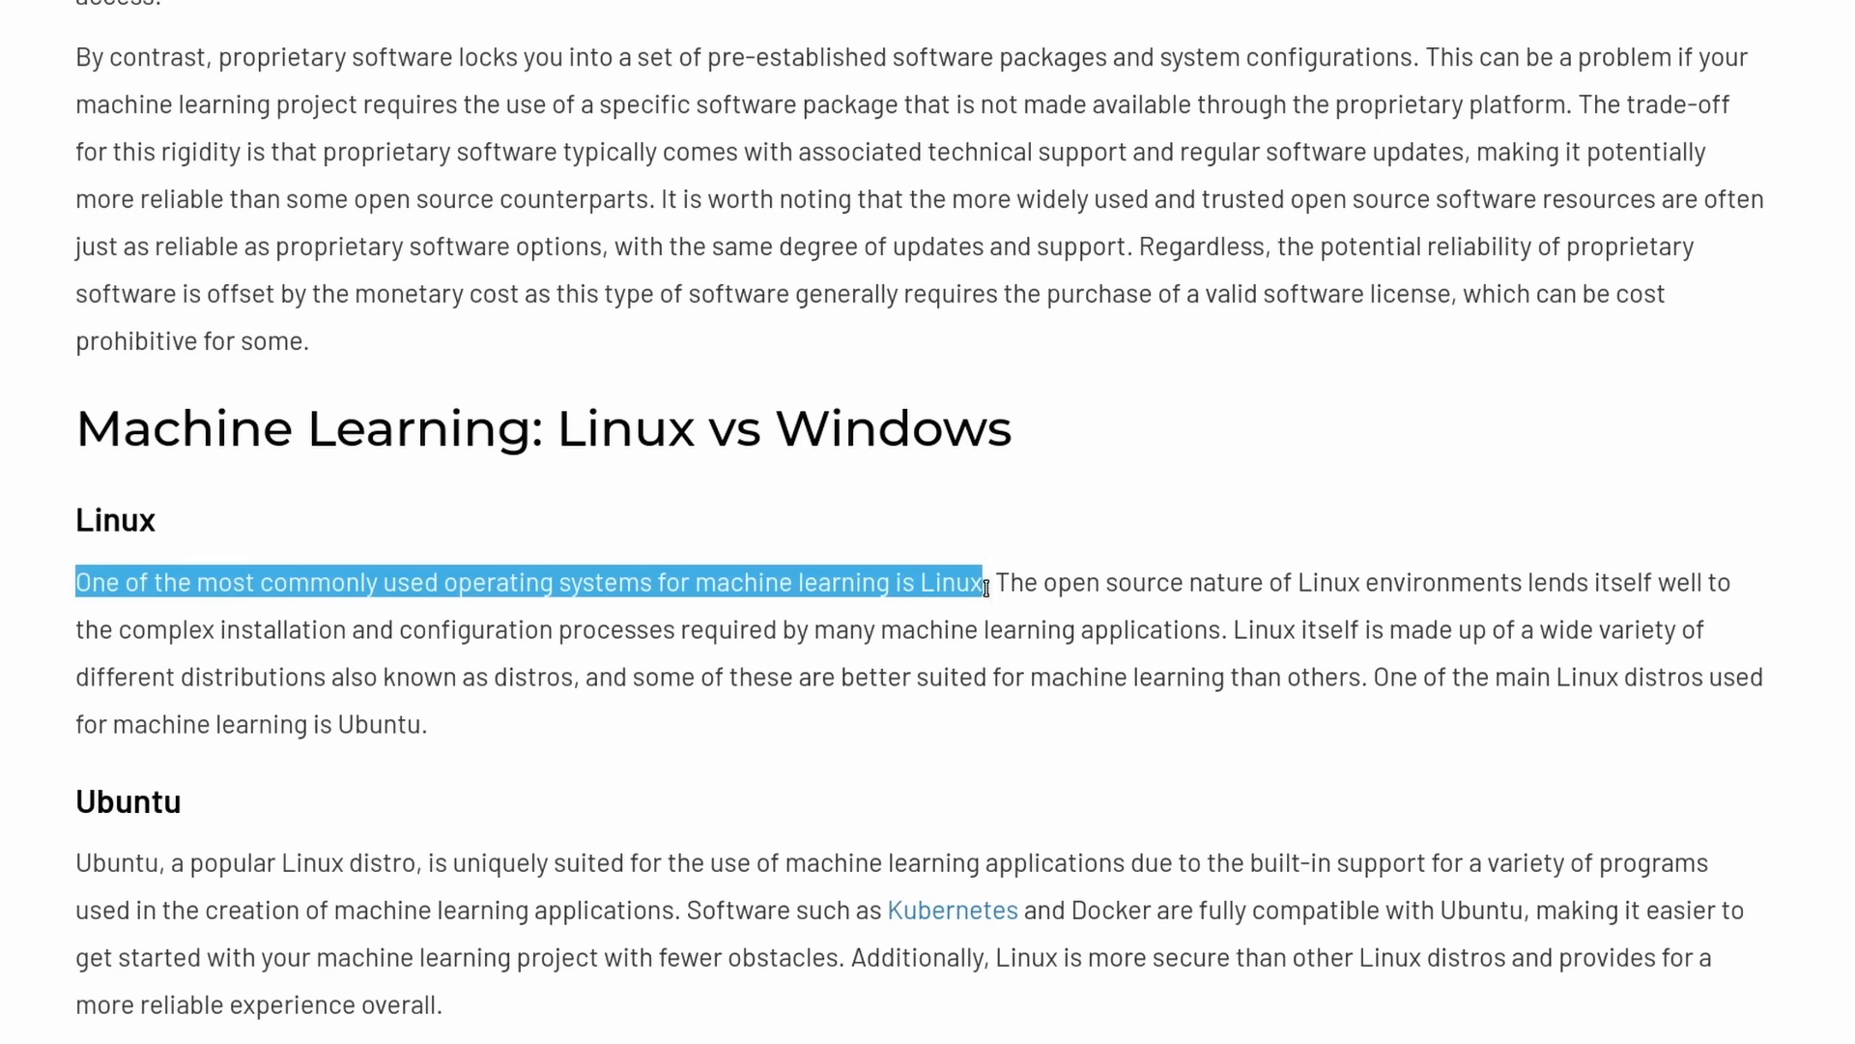
drag(995, 581, 834, 629)
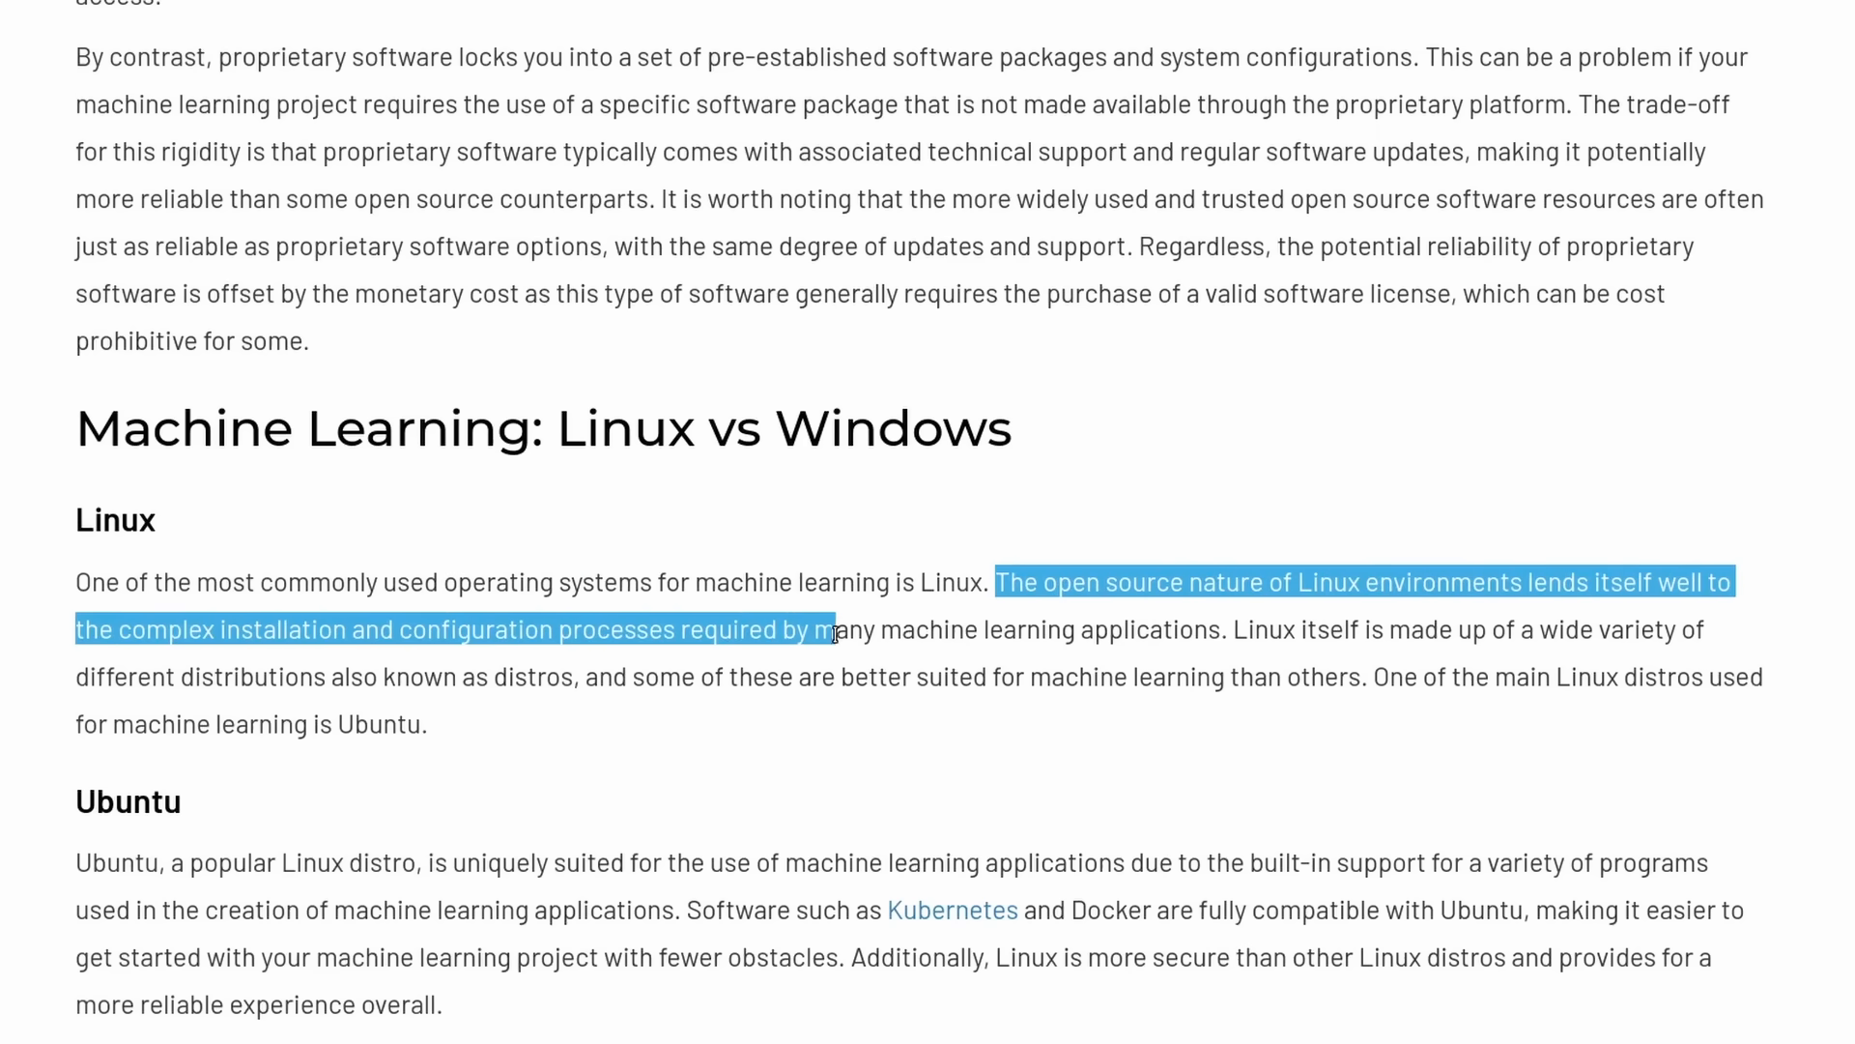
drag(834, 629, 1209, 629)
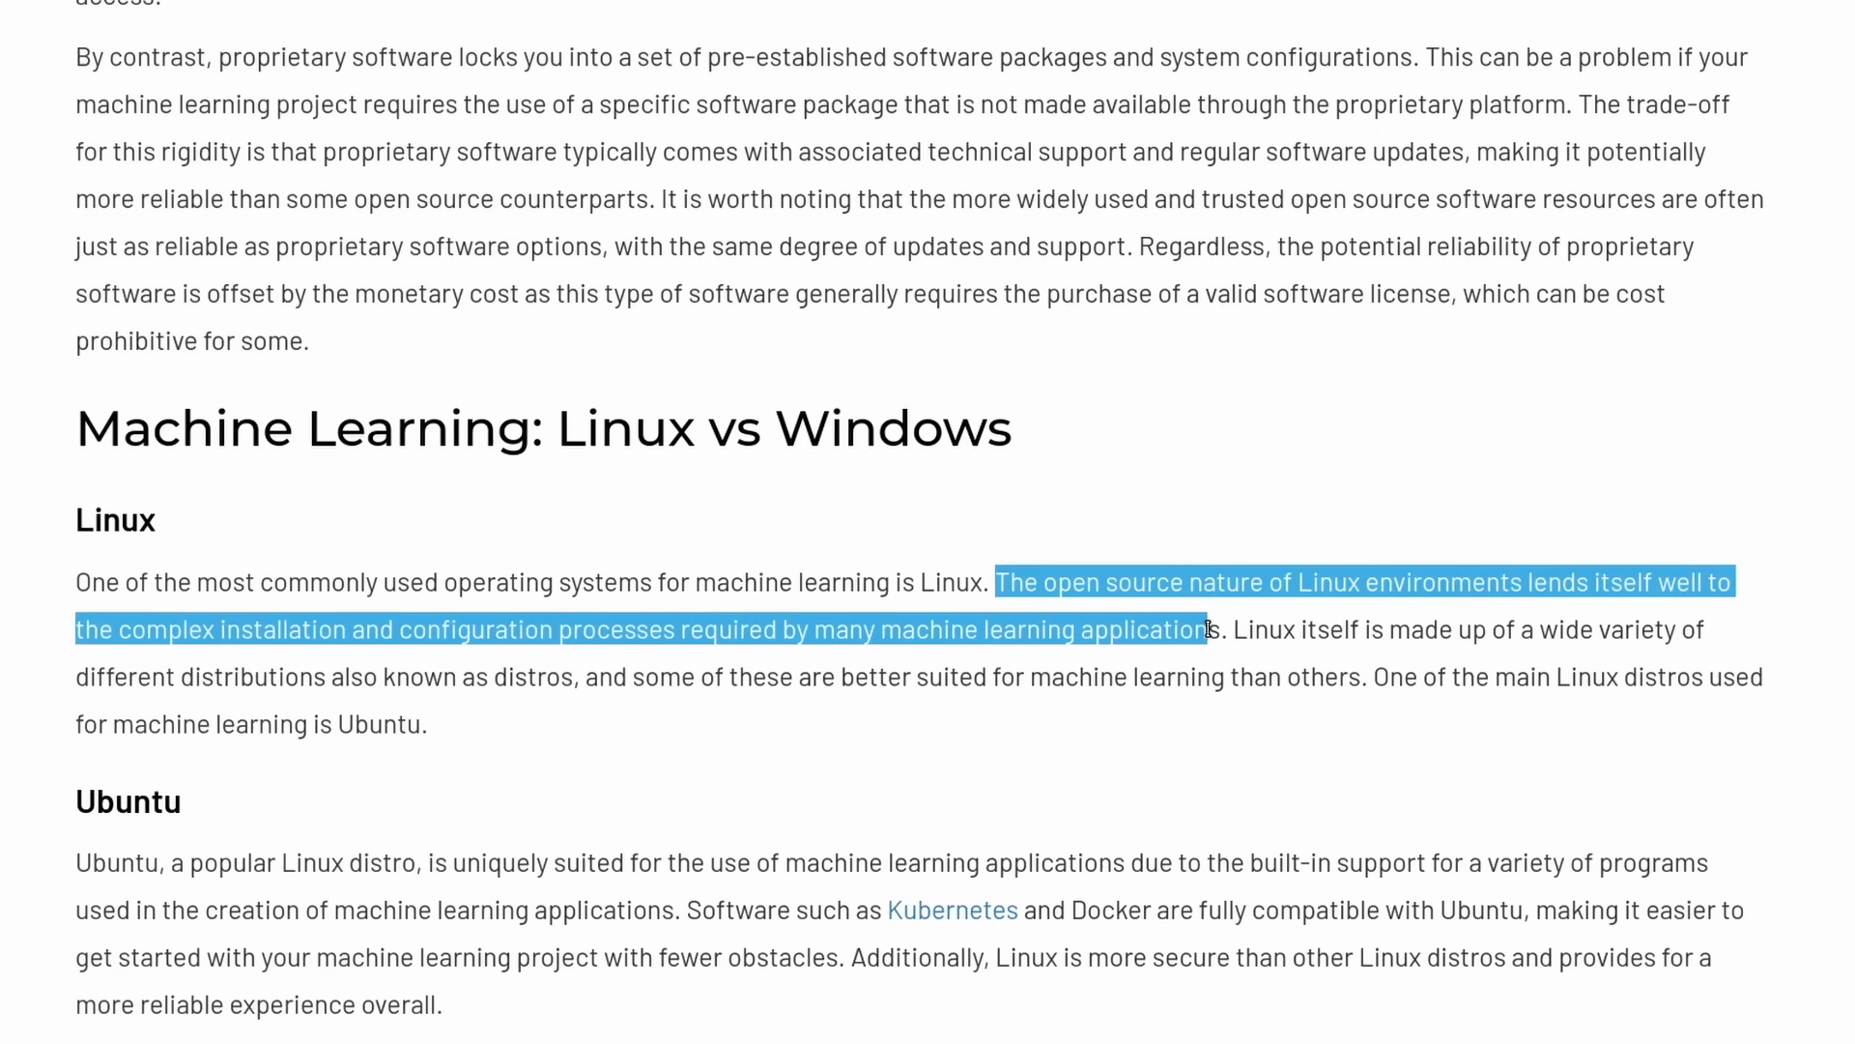
Step: Highlight the sentences explaining why Windows is less used for machine learning
scroll(down, 3)
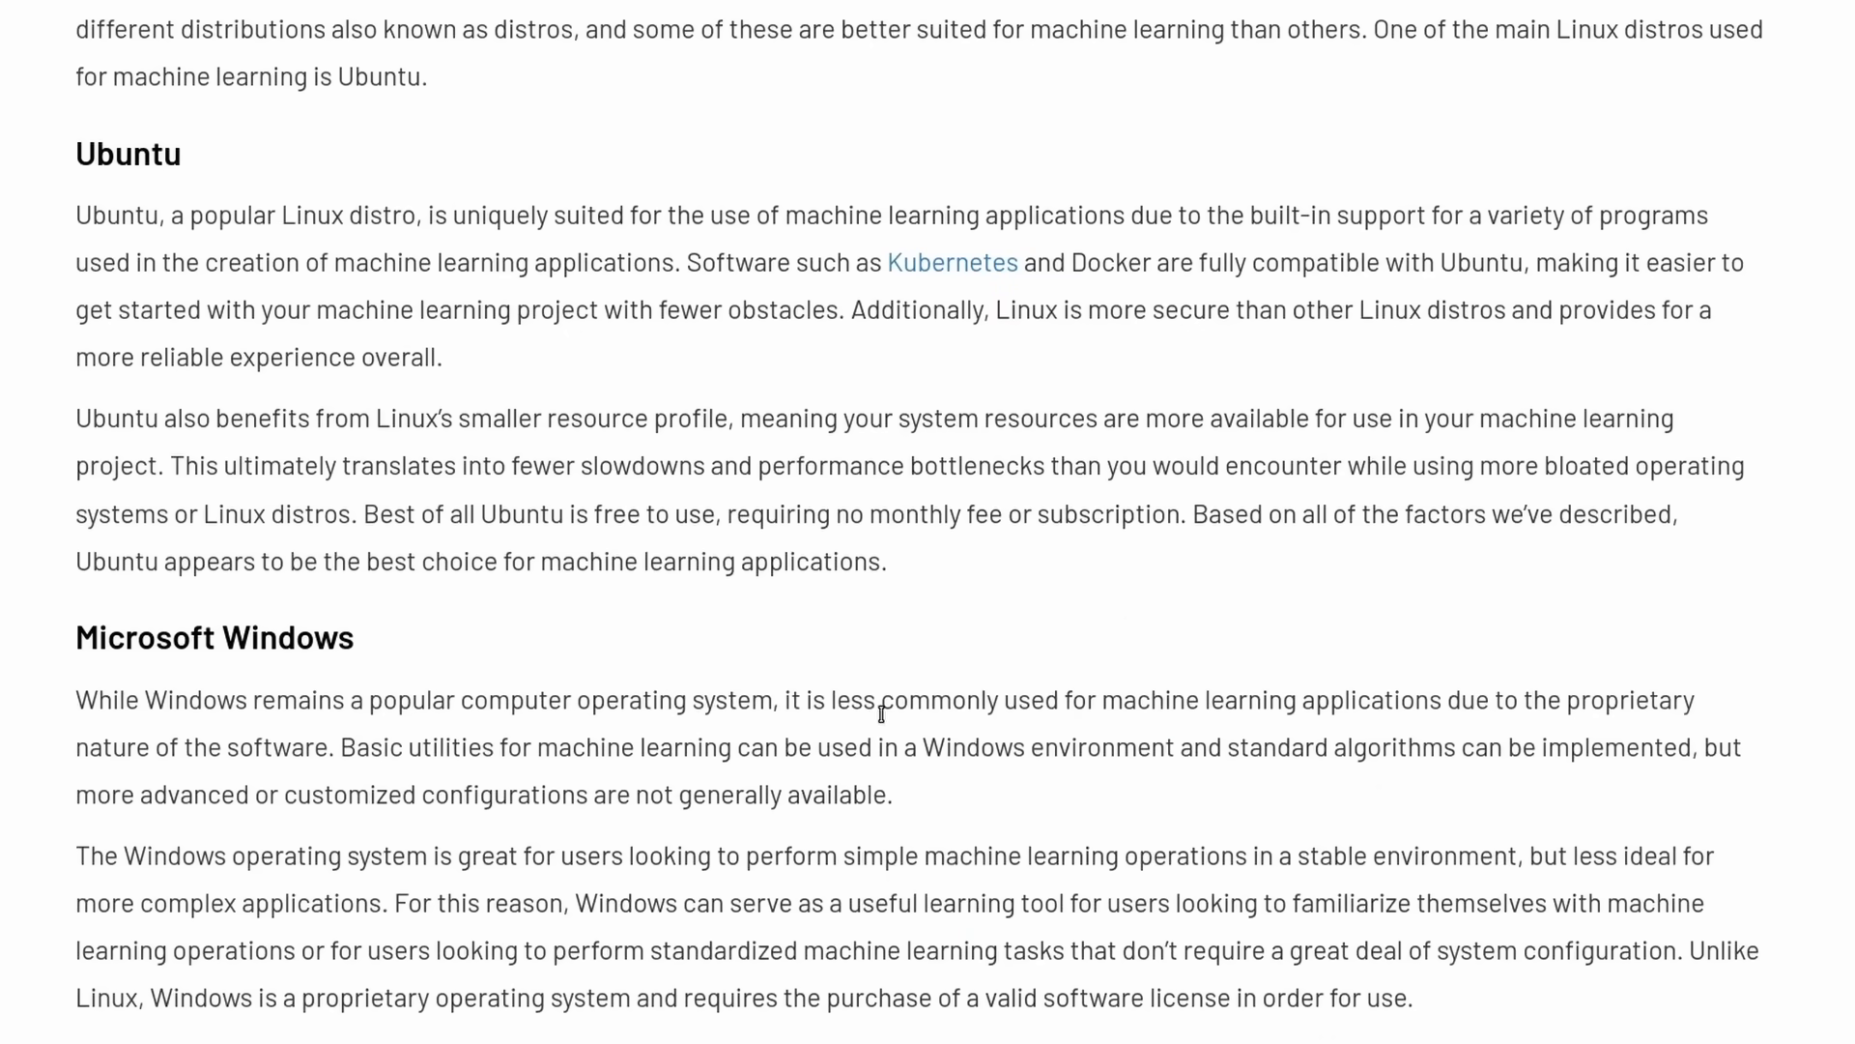
drag(787, 699, 1488, 699)
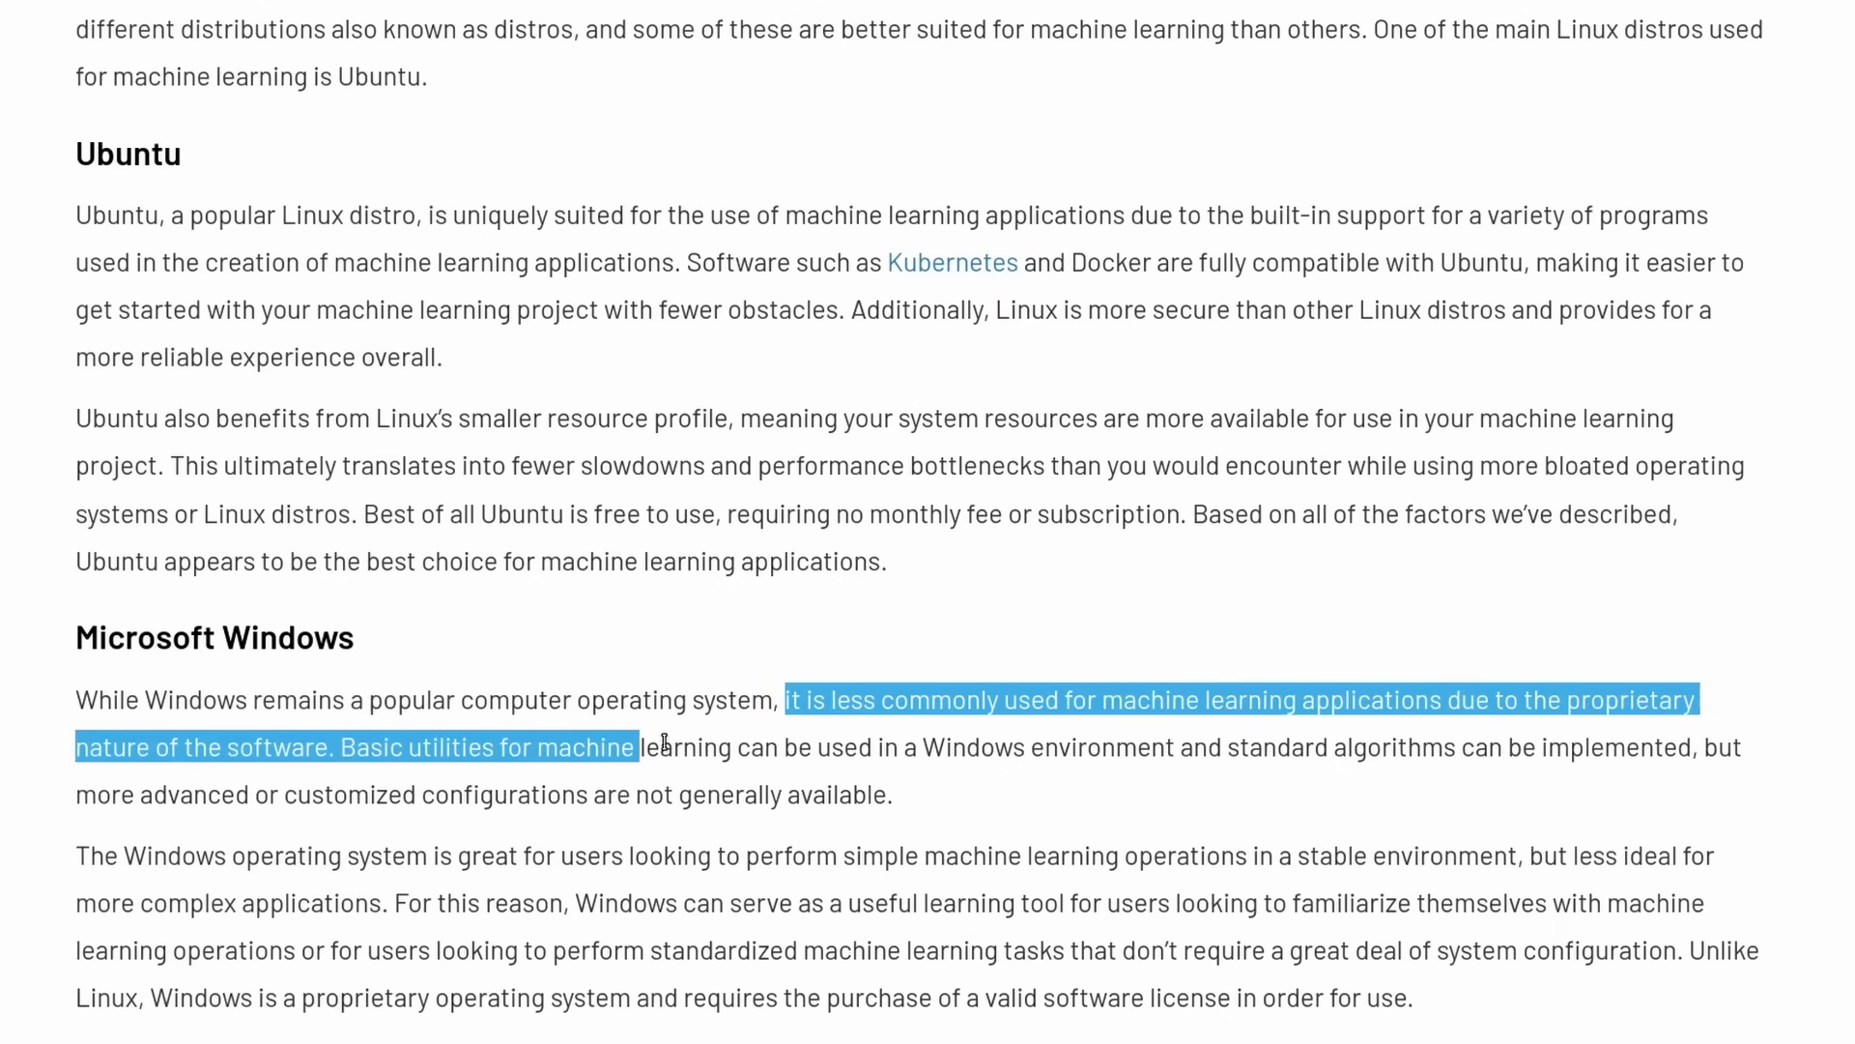
drag(643, 747, 895, 794)
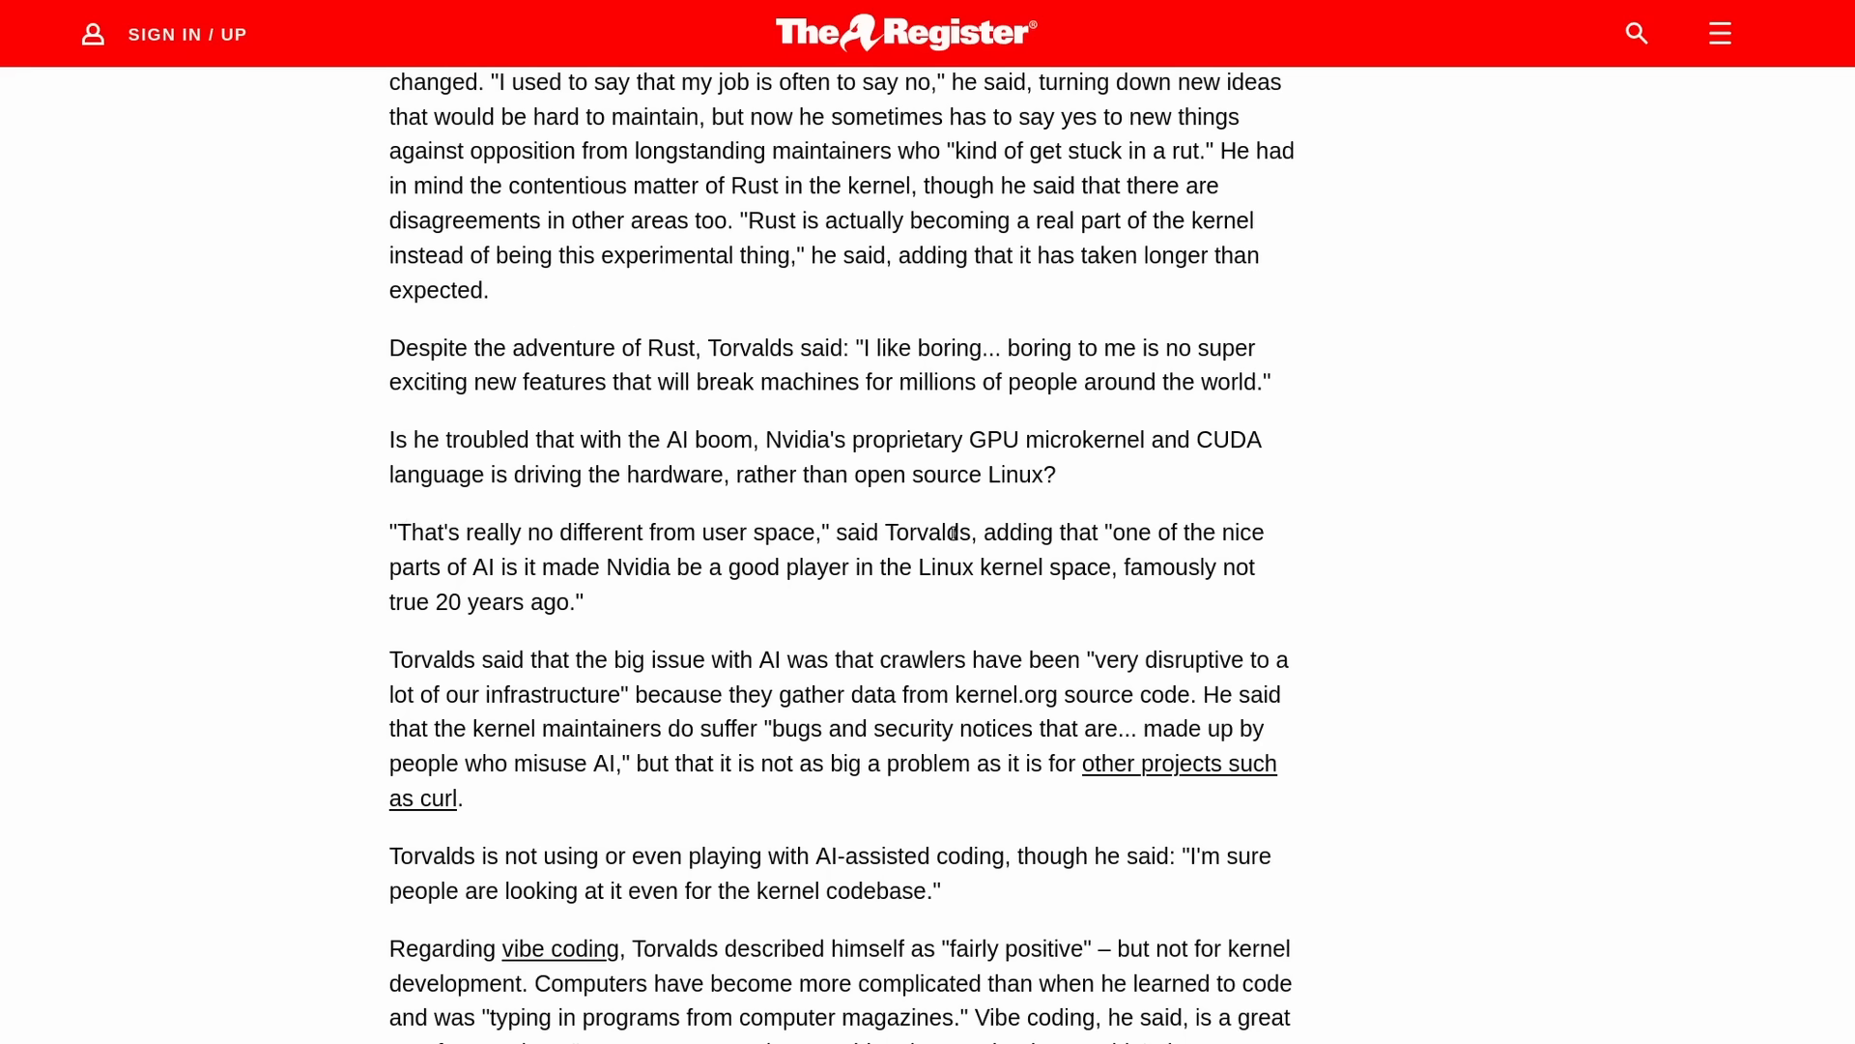
Step: Highlight Torvalds' quote that AI made Nvidia a good Linux kernel player
double_click(887, 531)
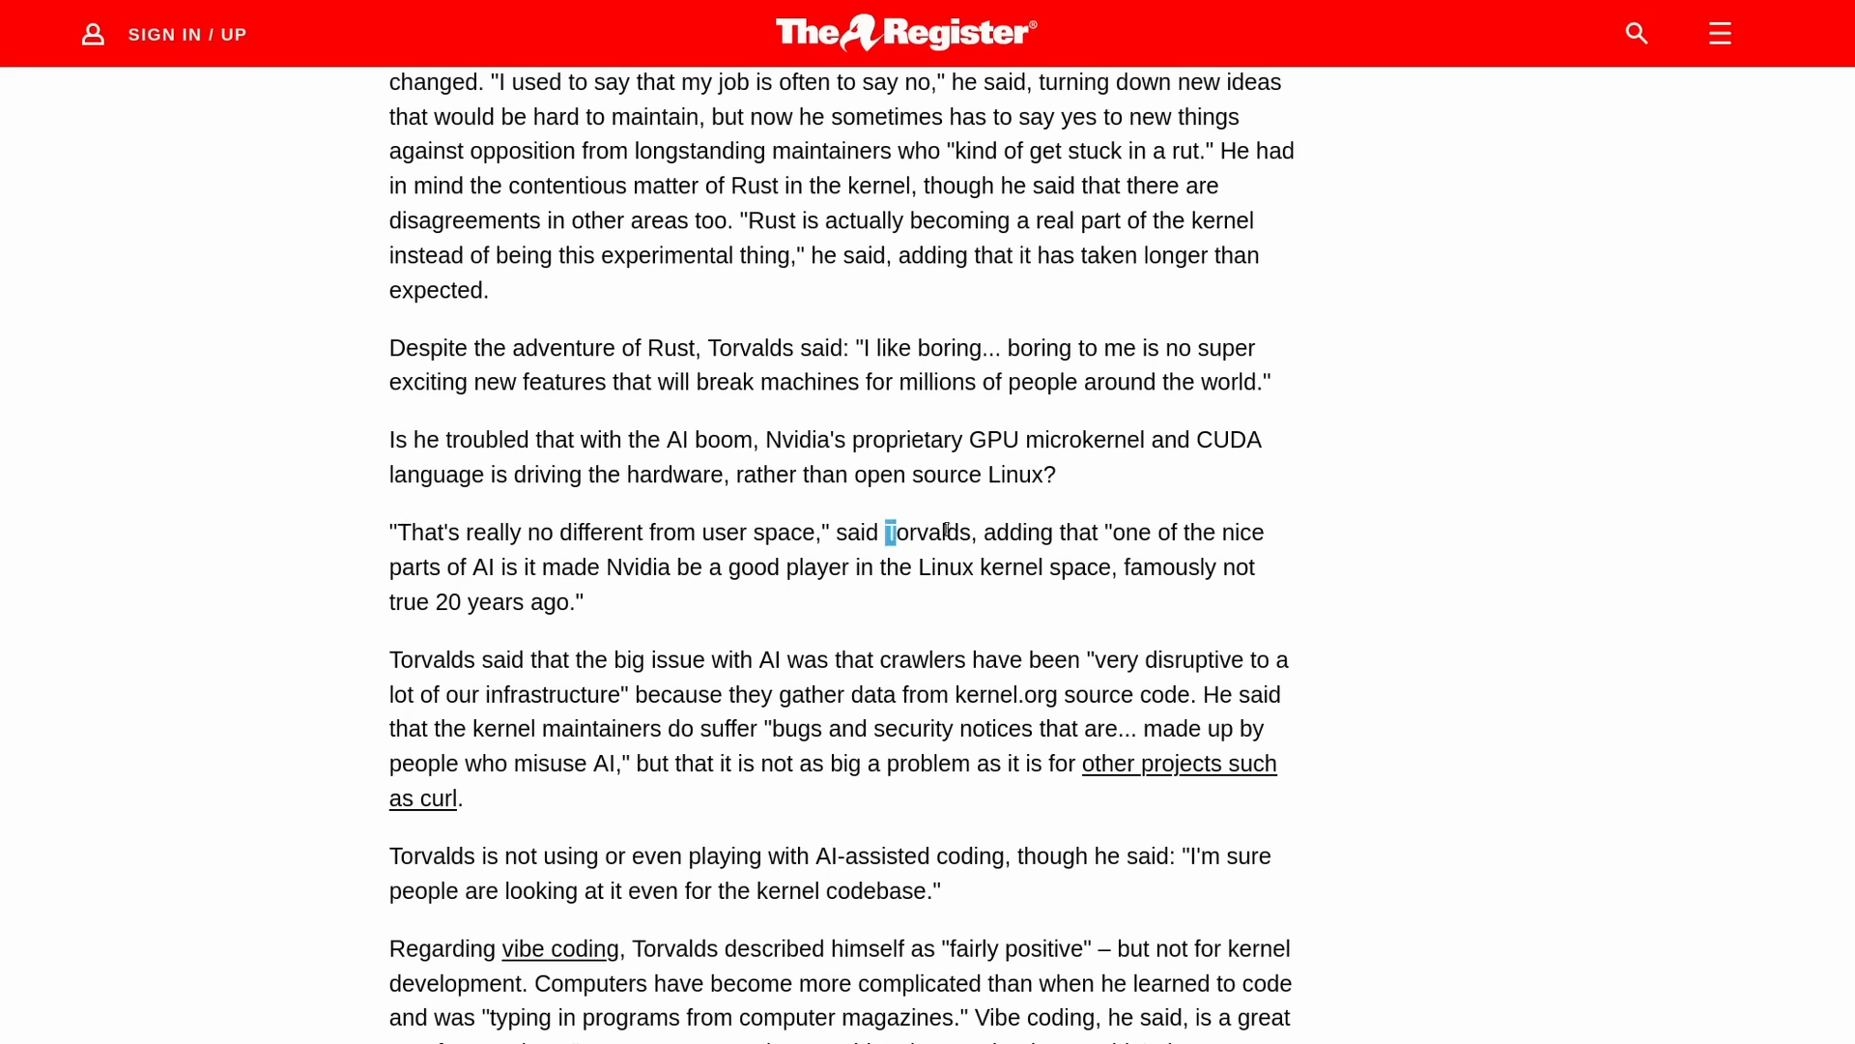
drag(880, 532, 686, 568)
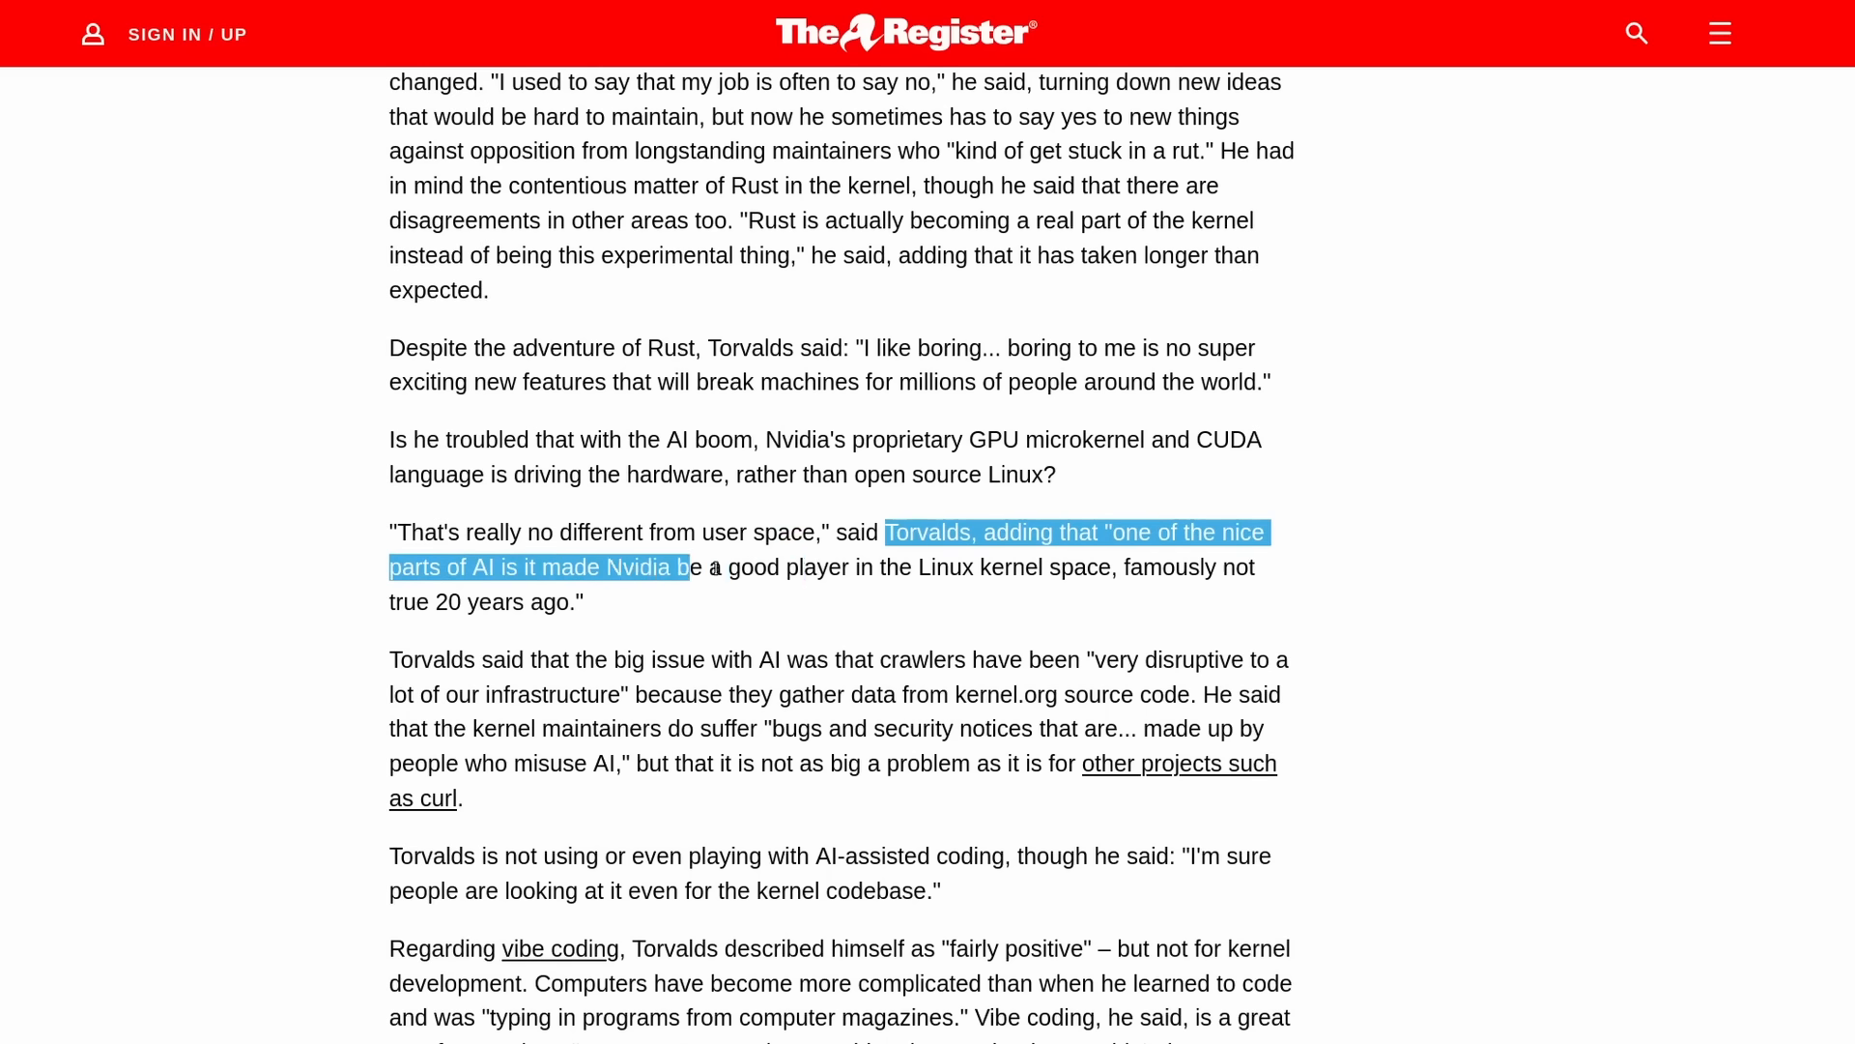
drag(685, 567, 1269, 607)
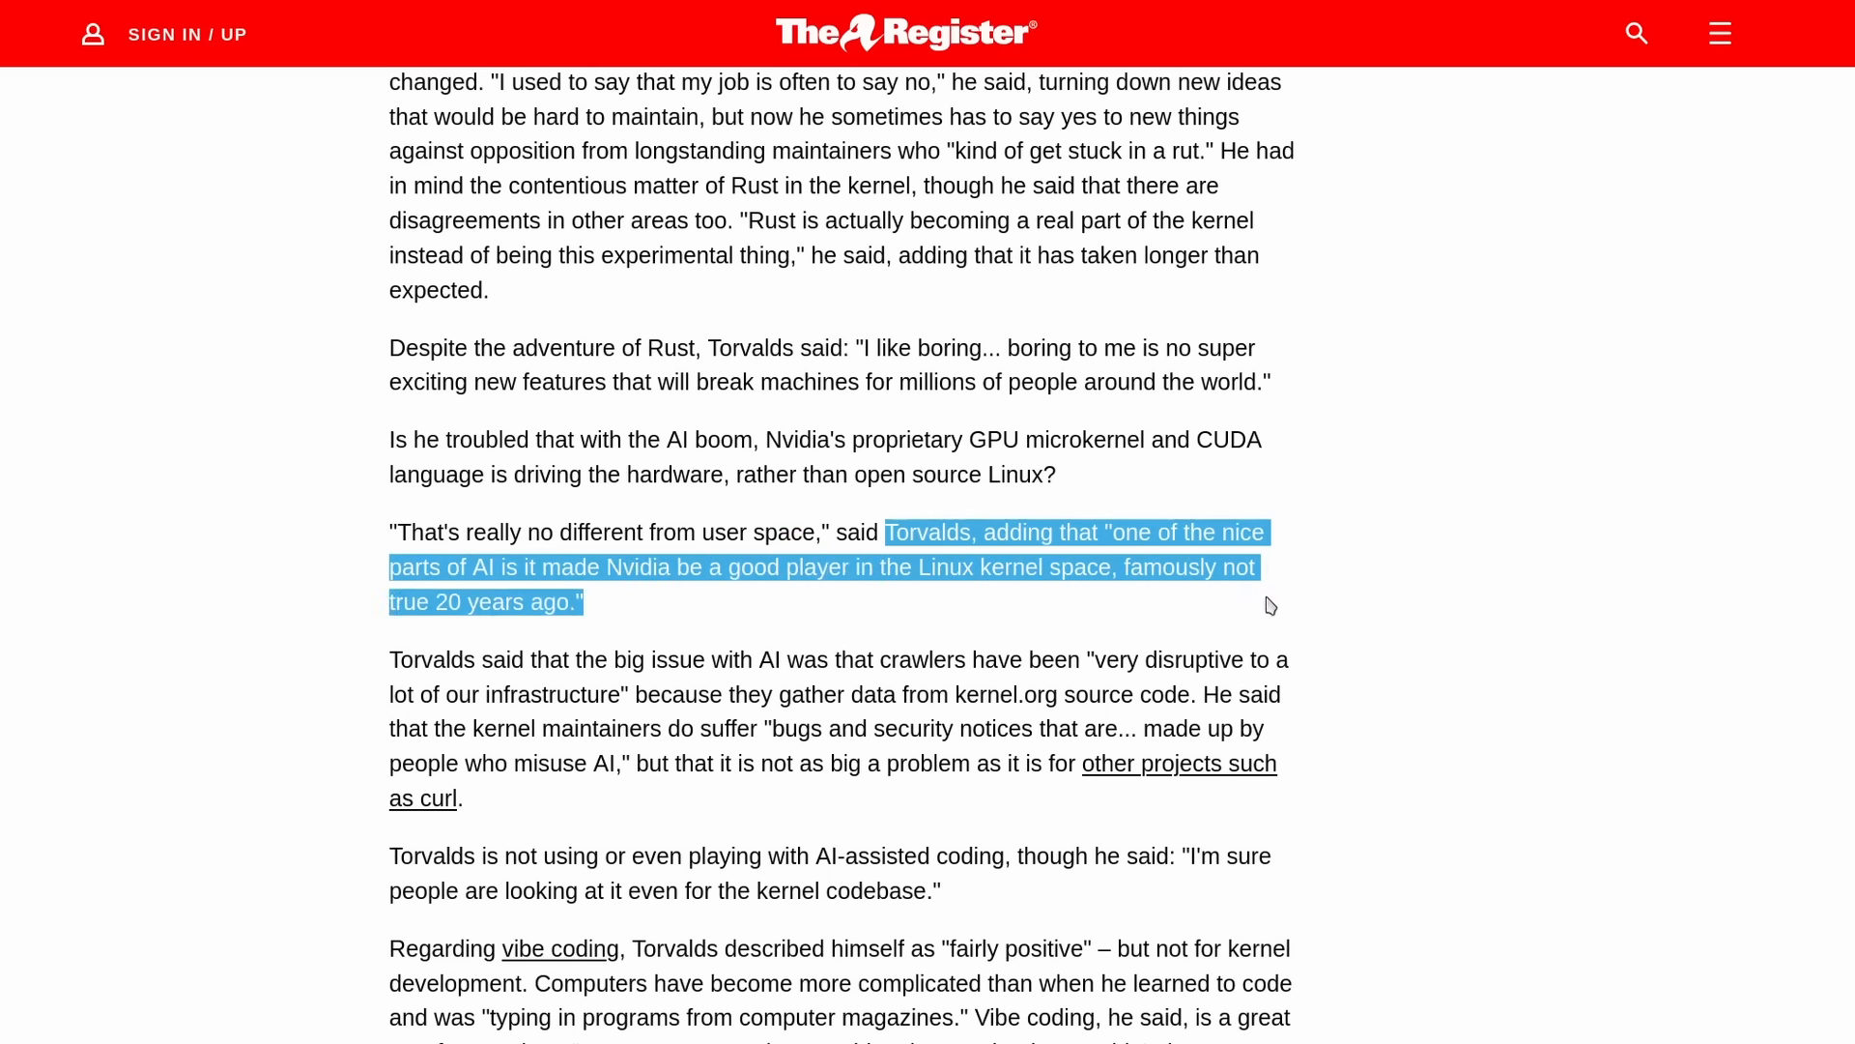
mouse_move(806, 518)
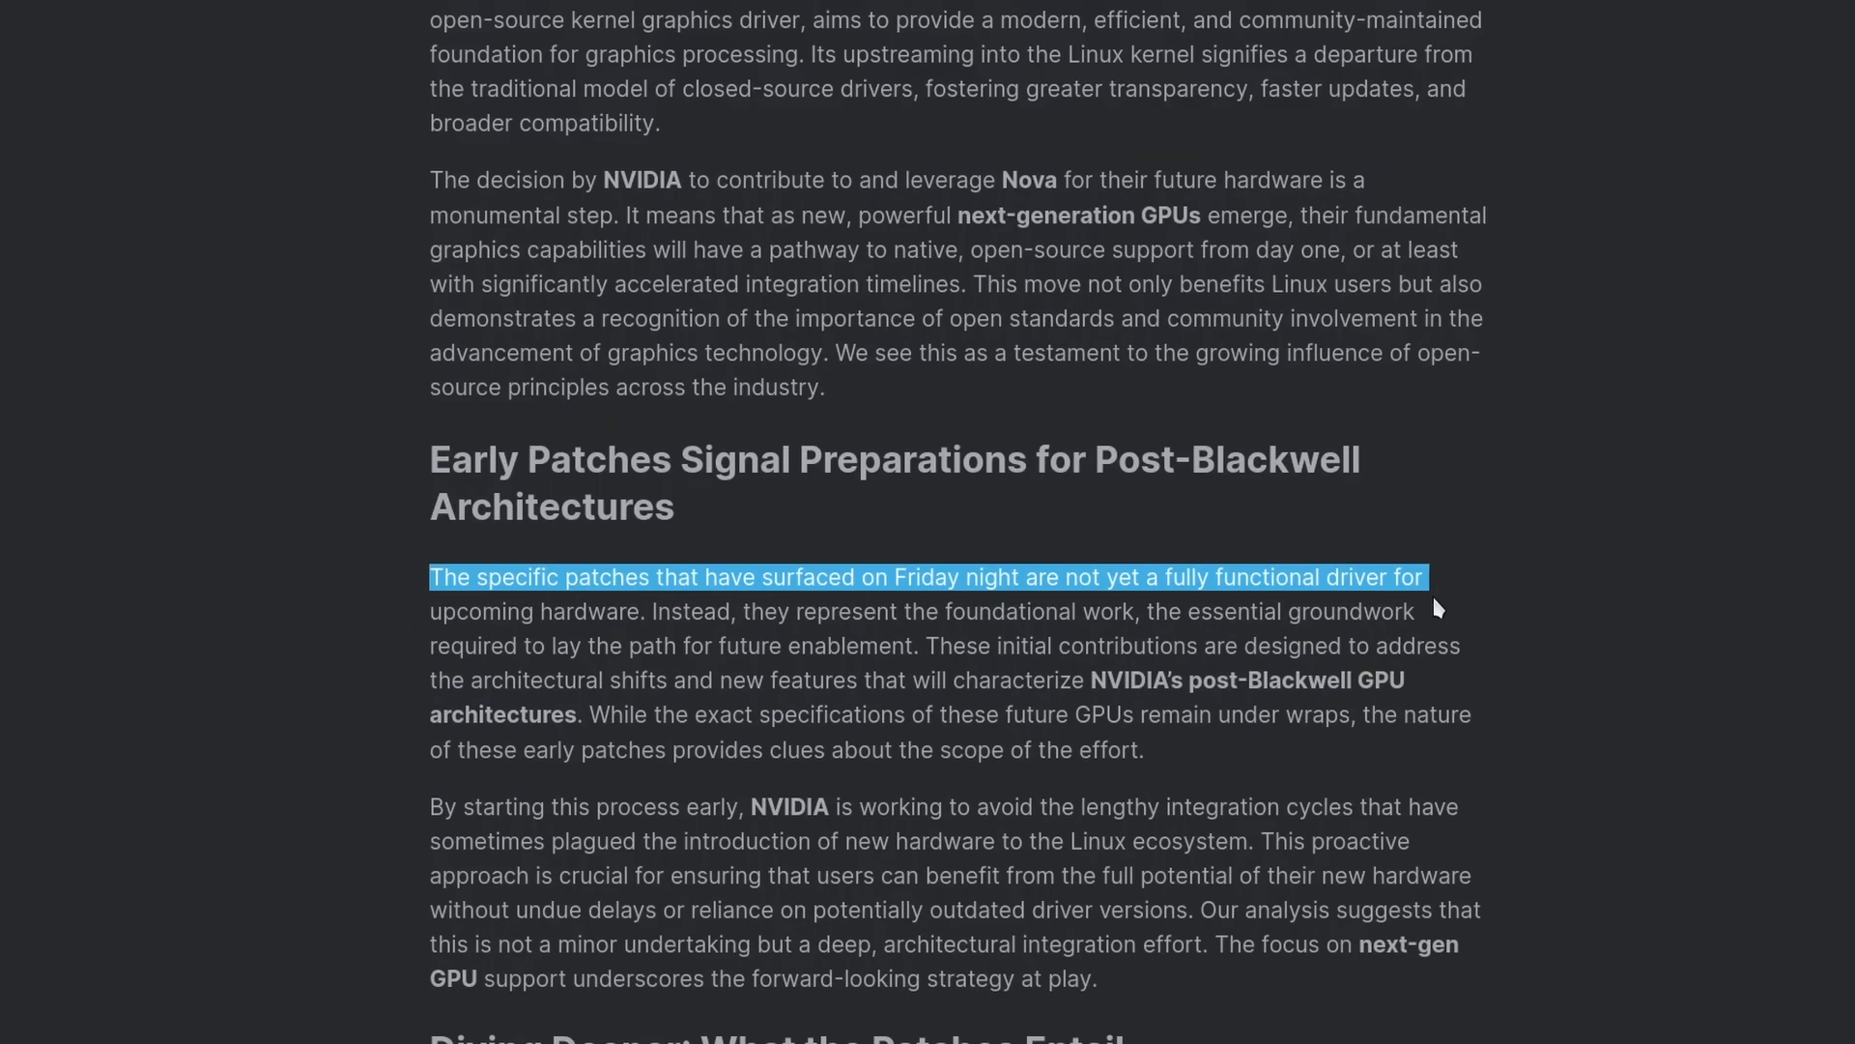
Step: Highlight the early post-Blackwell patches paragraph, clear it, then select text below
drag(1429, 576, 1144, 749)
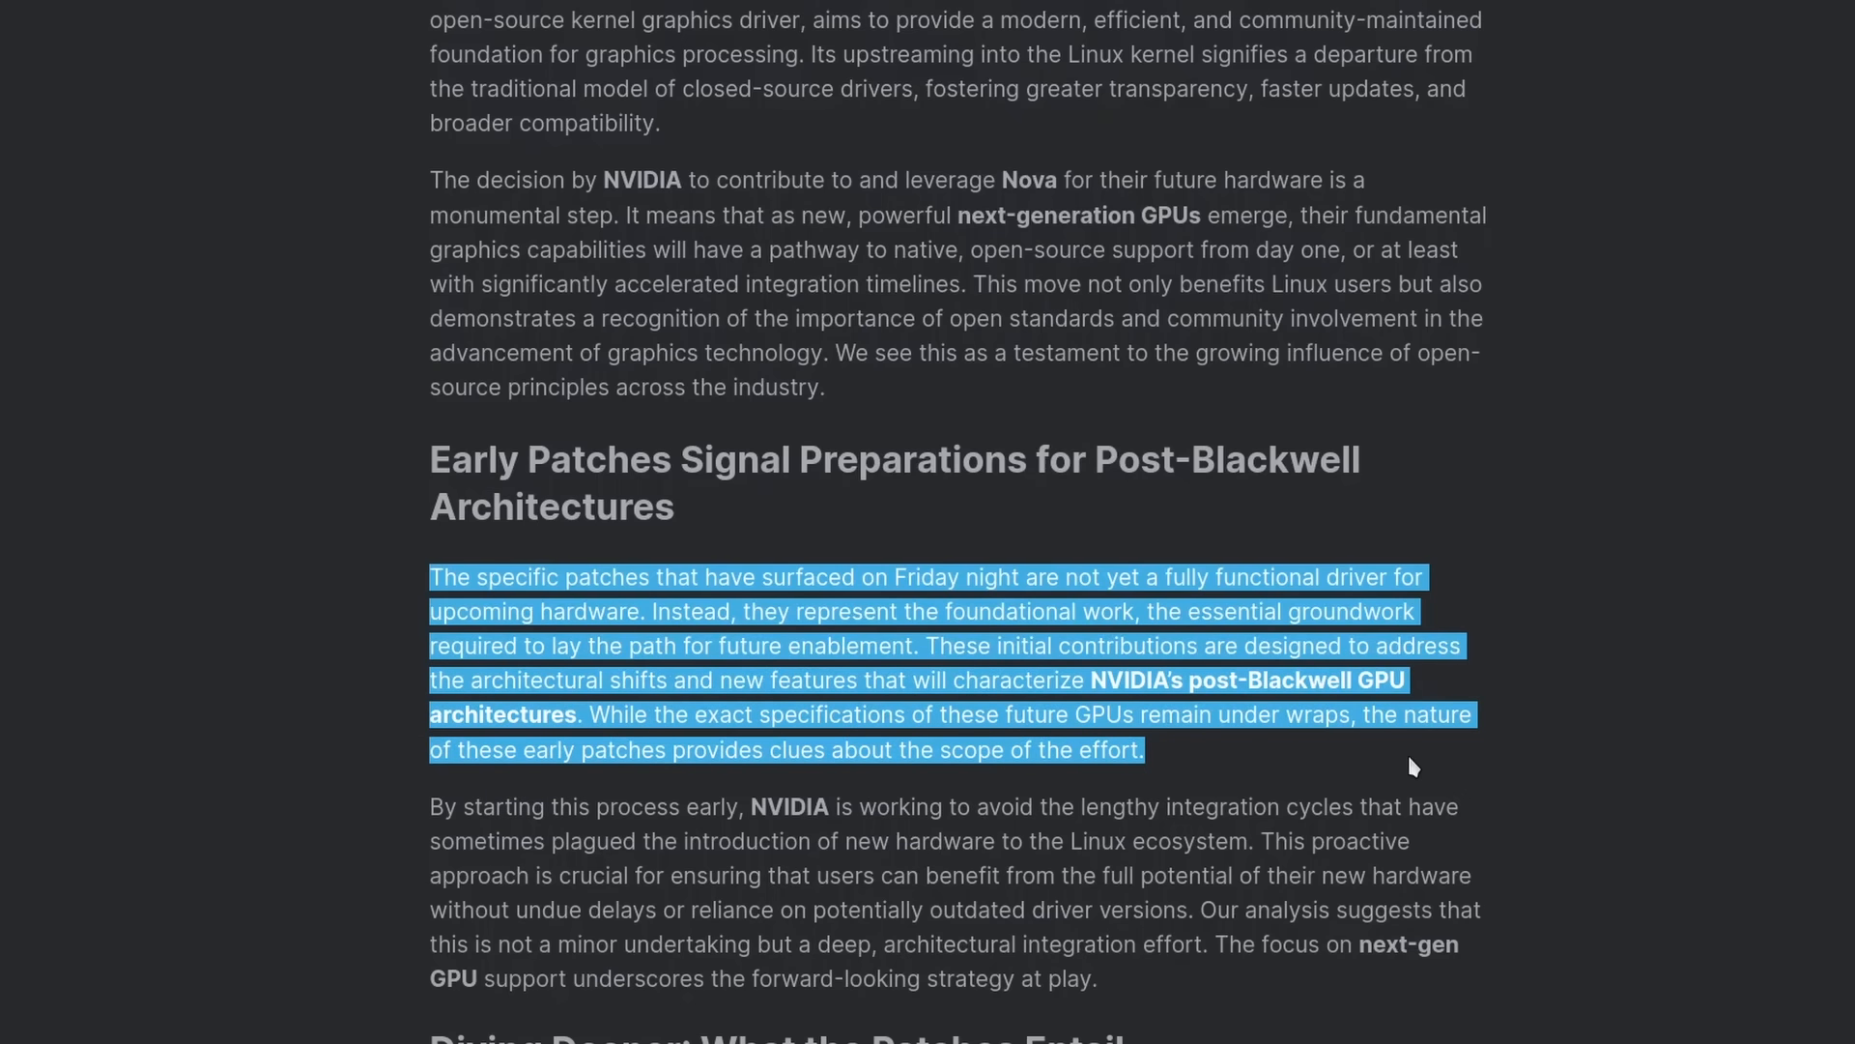
click(1359, 792)
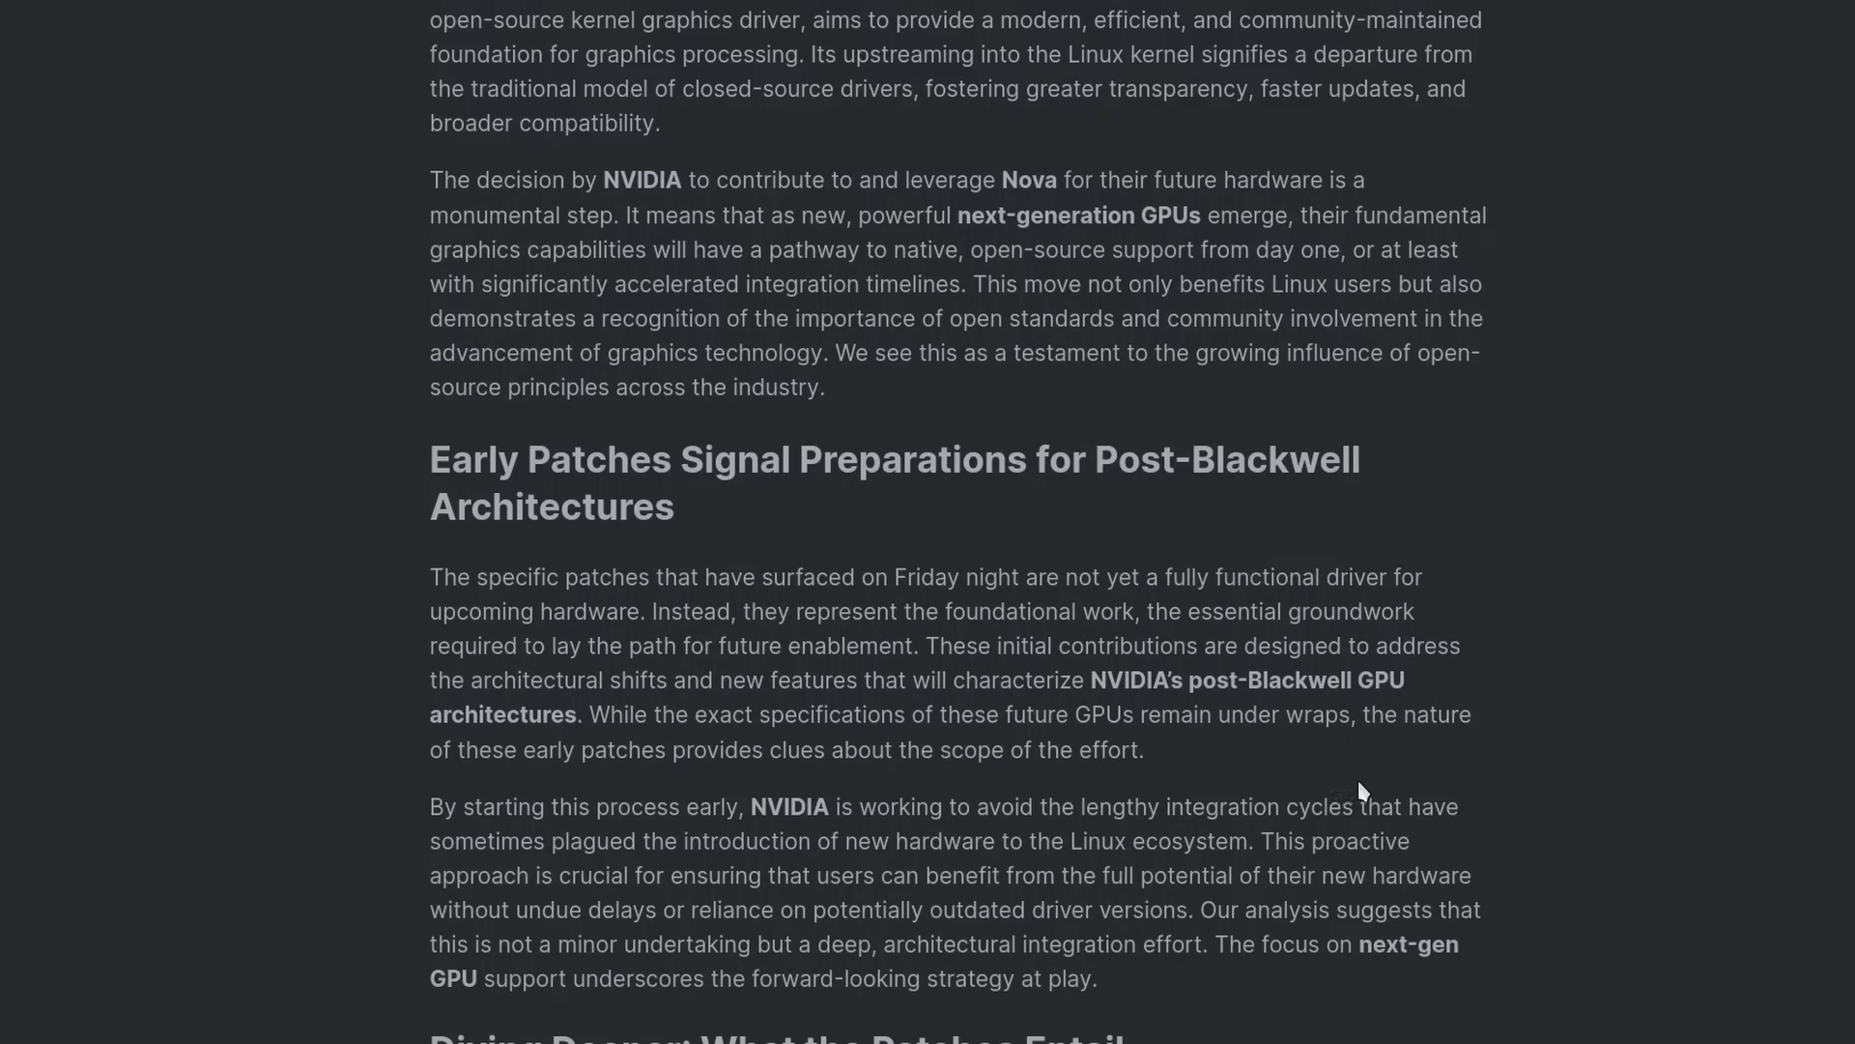
drag(429, 806, 1095, 977)
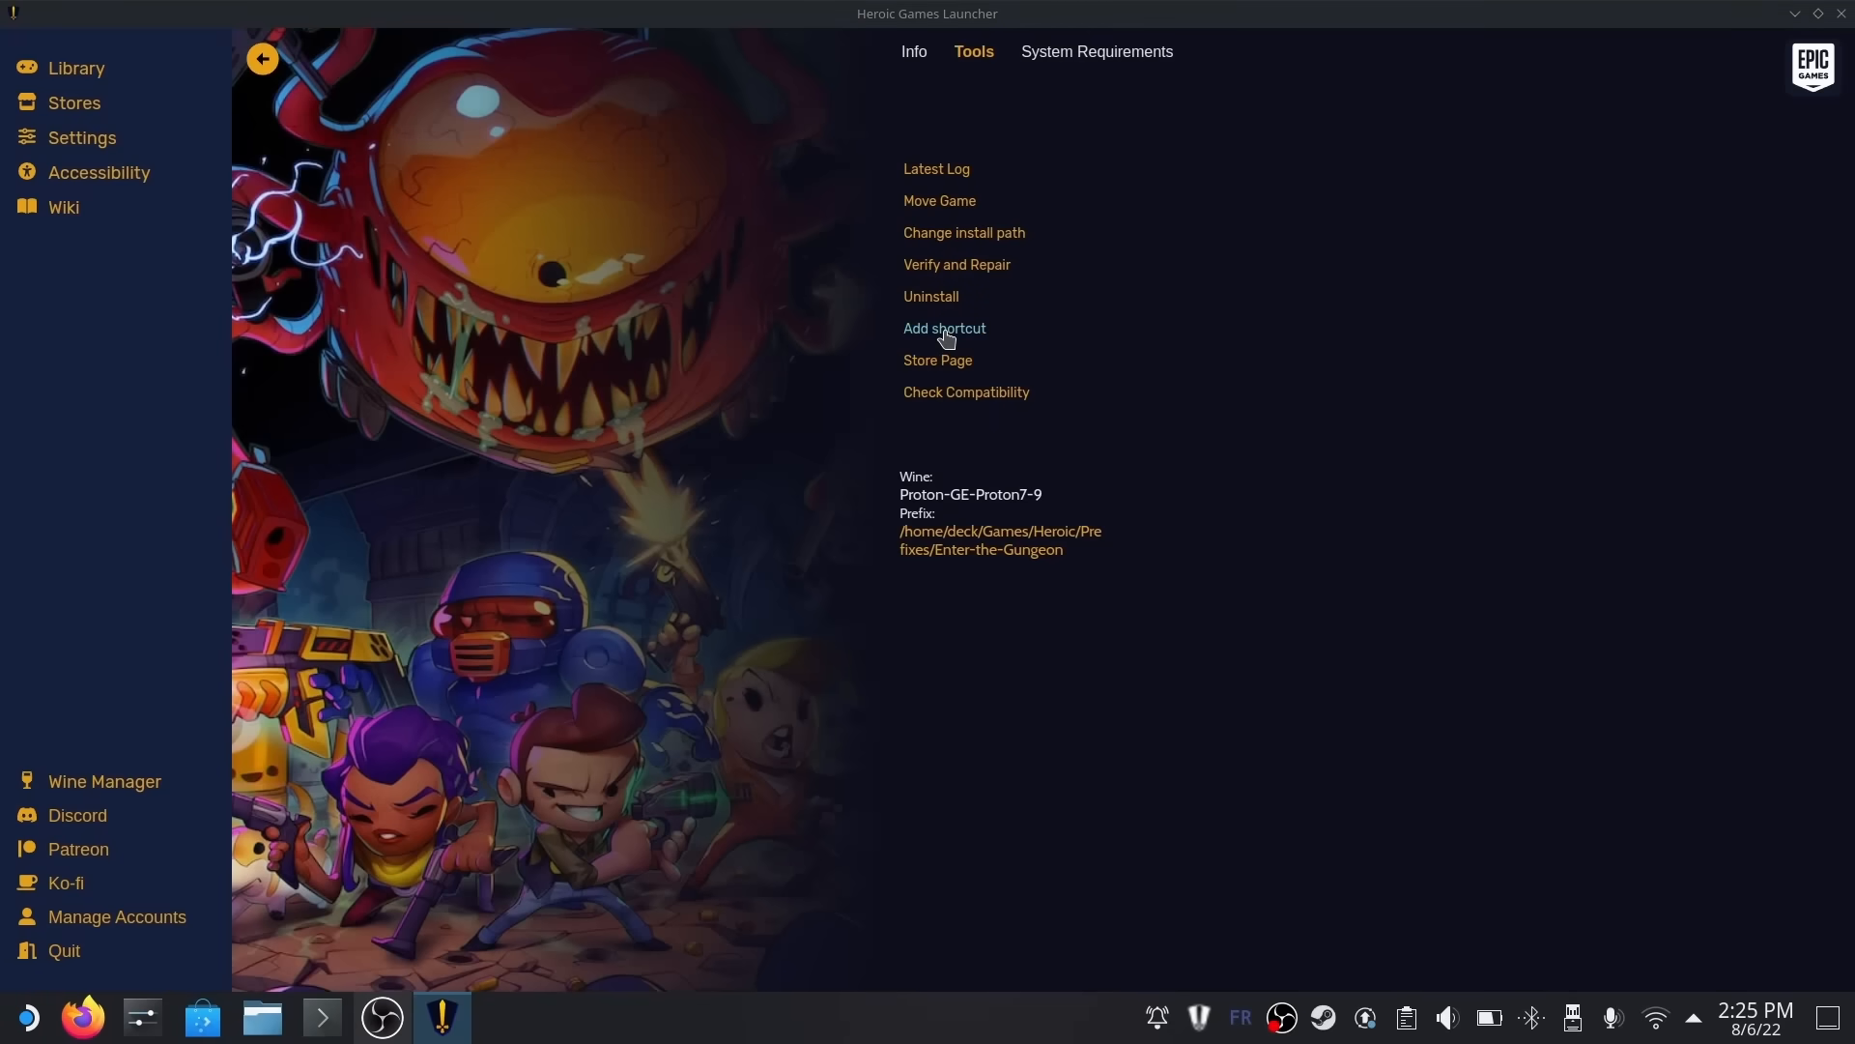
mouse_move(1650, 70)
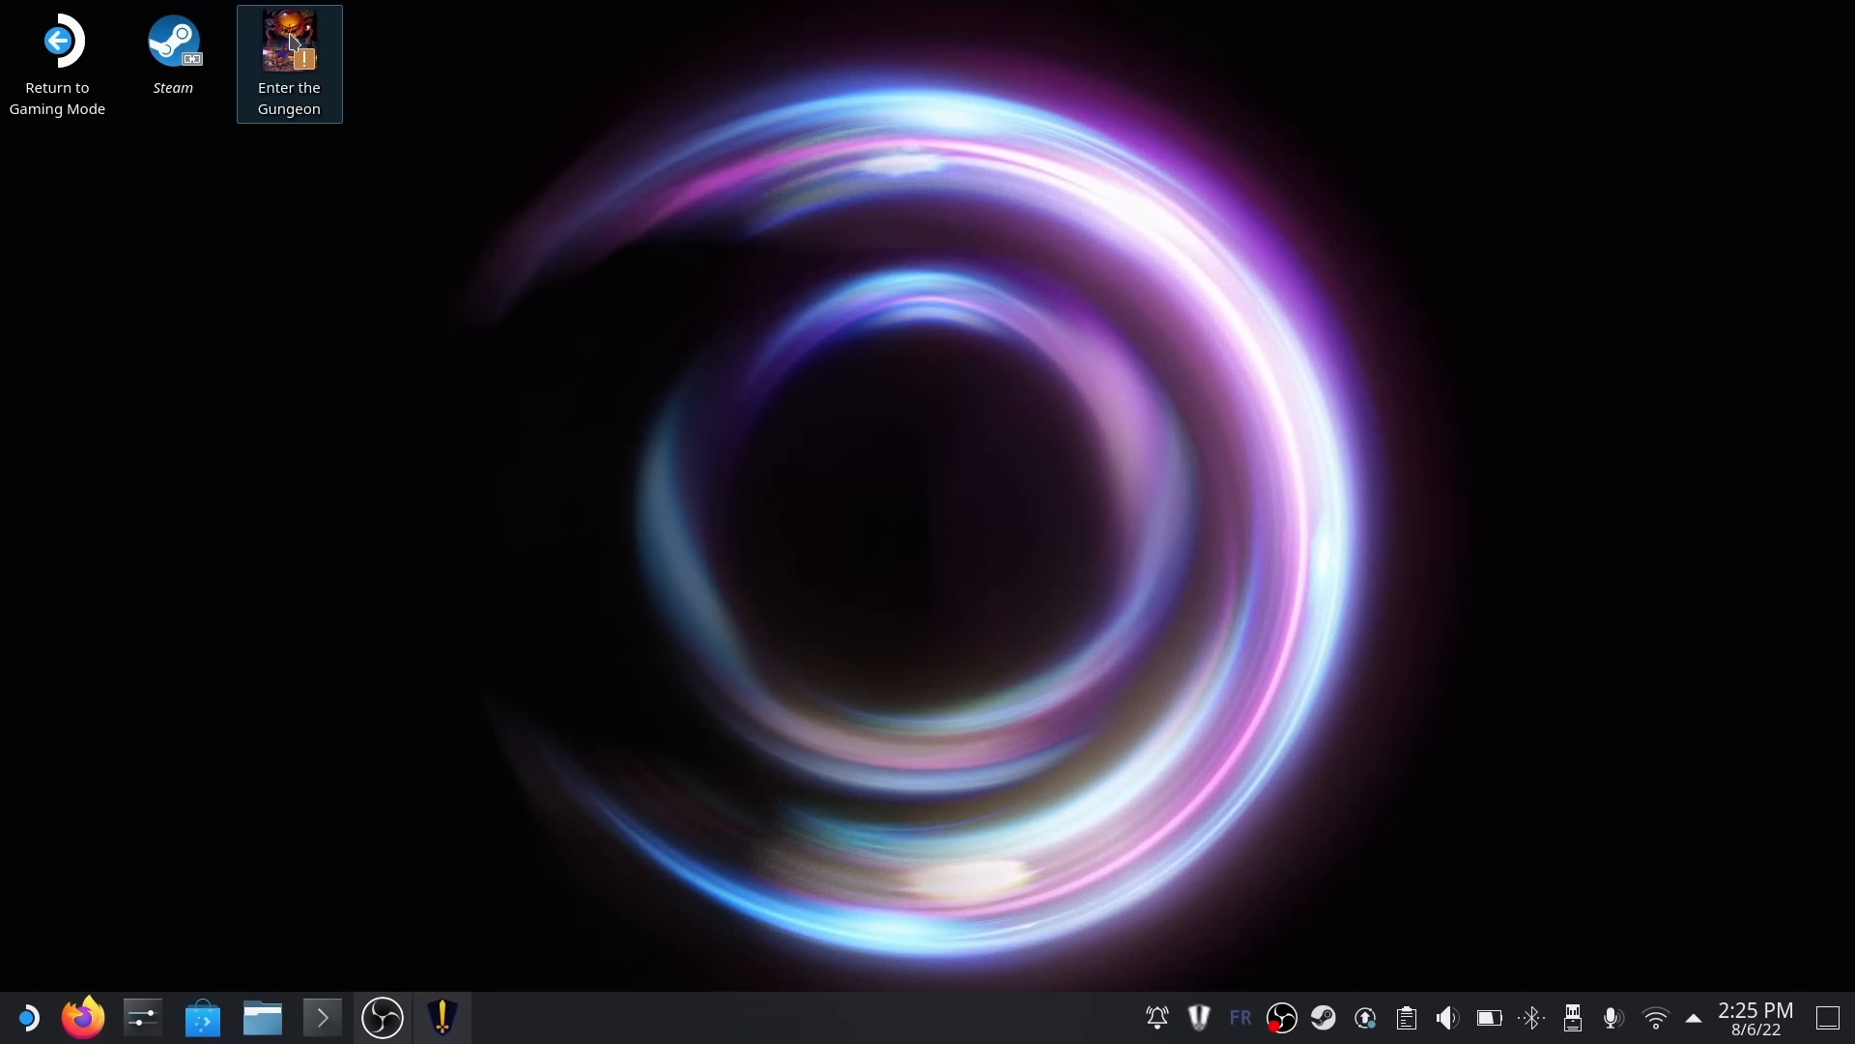
Step: Launch Enter the Gungeon from its new desktop shortcut
double_click(289, 42)
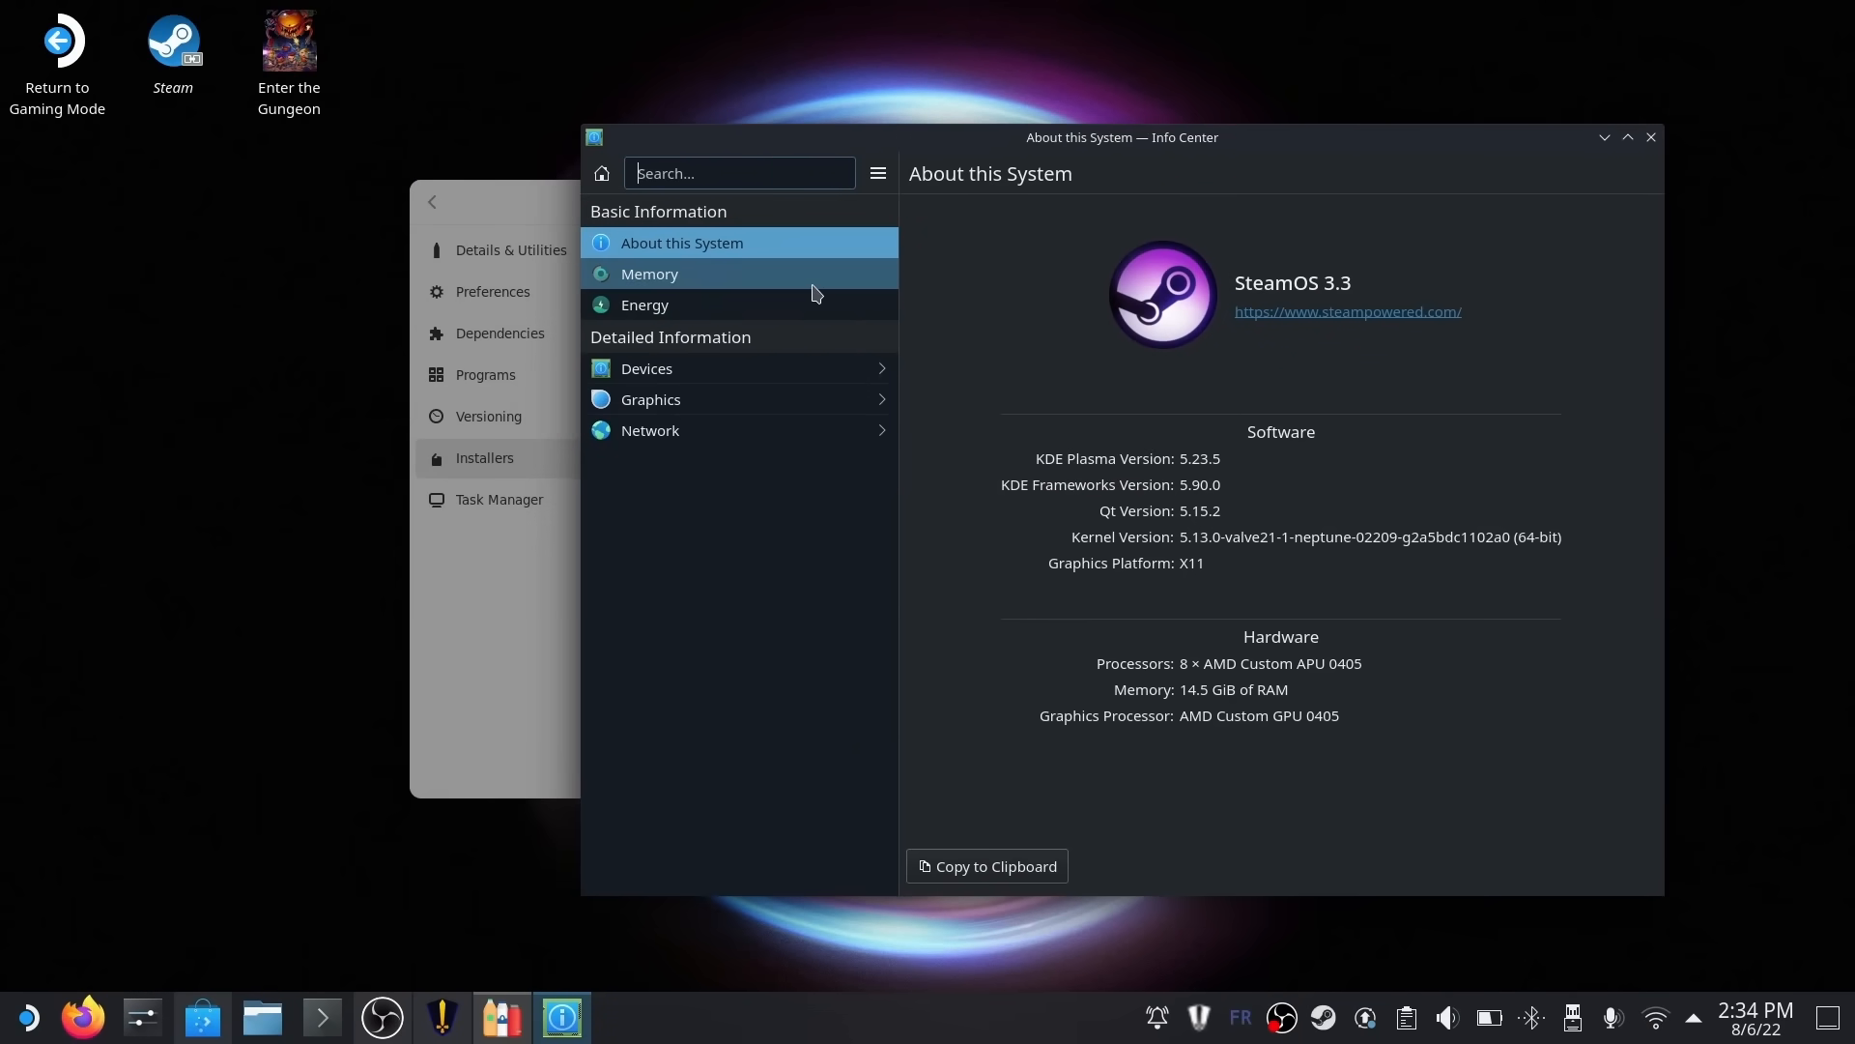
Step: View the Memory breakdown, then the Devices section in Info Center's sidebar
click(649, 274)
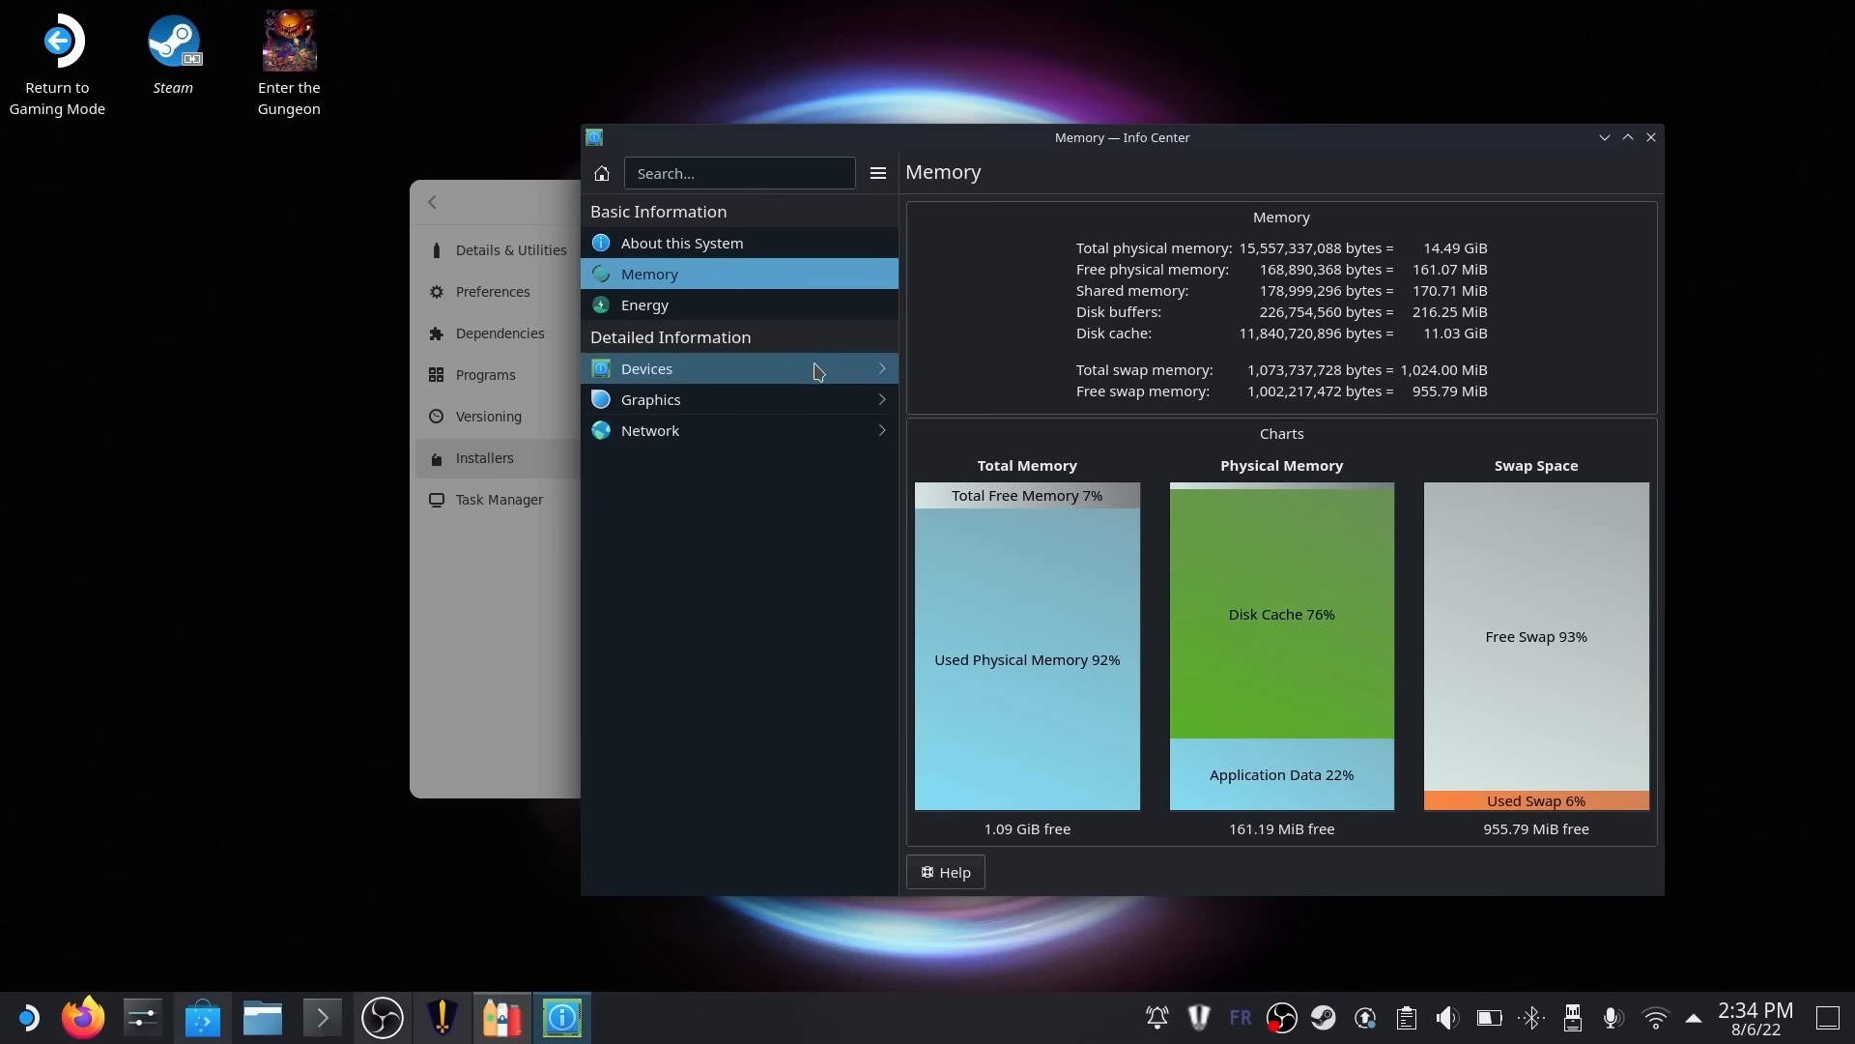
click(645, 304)
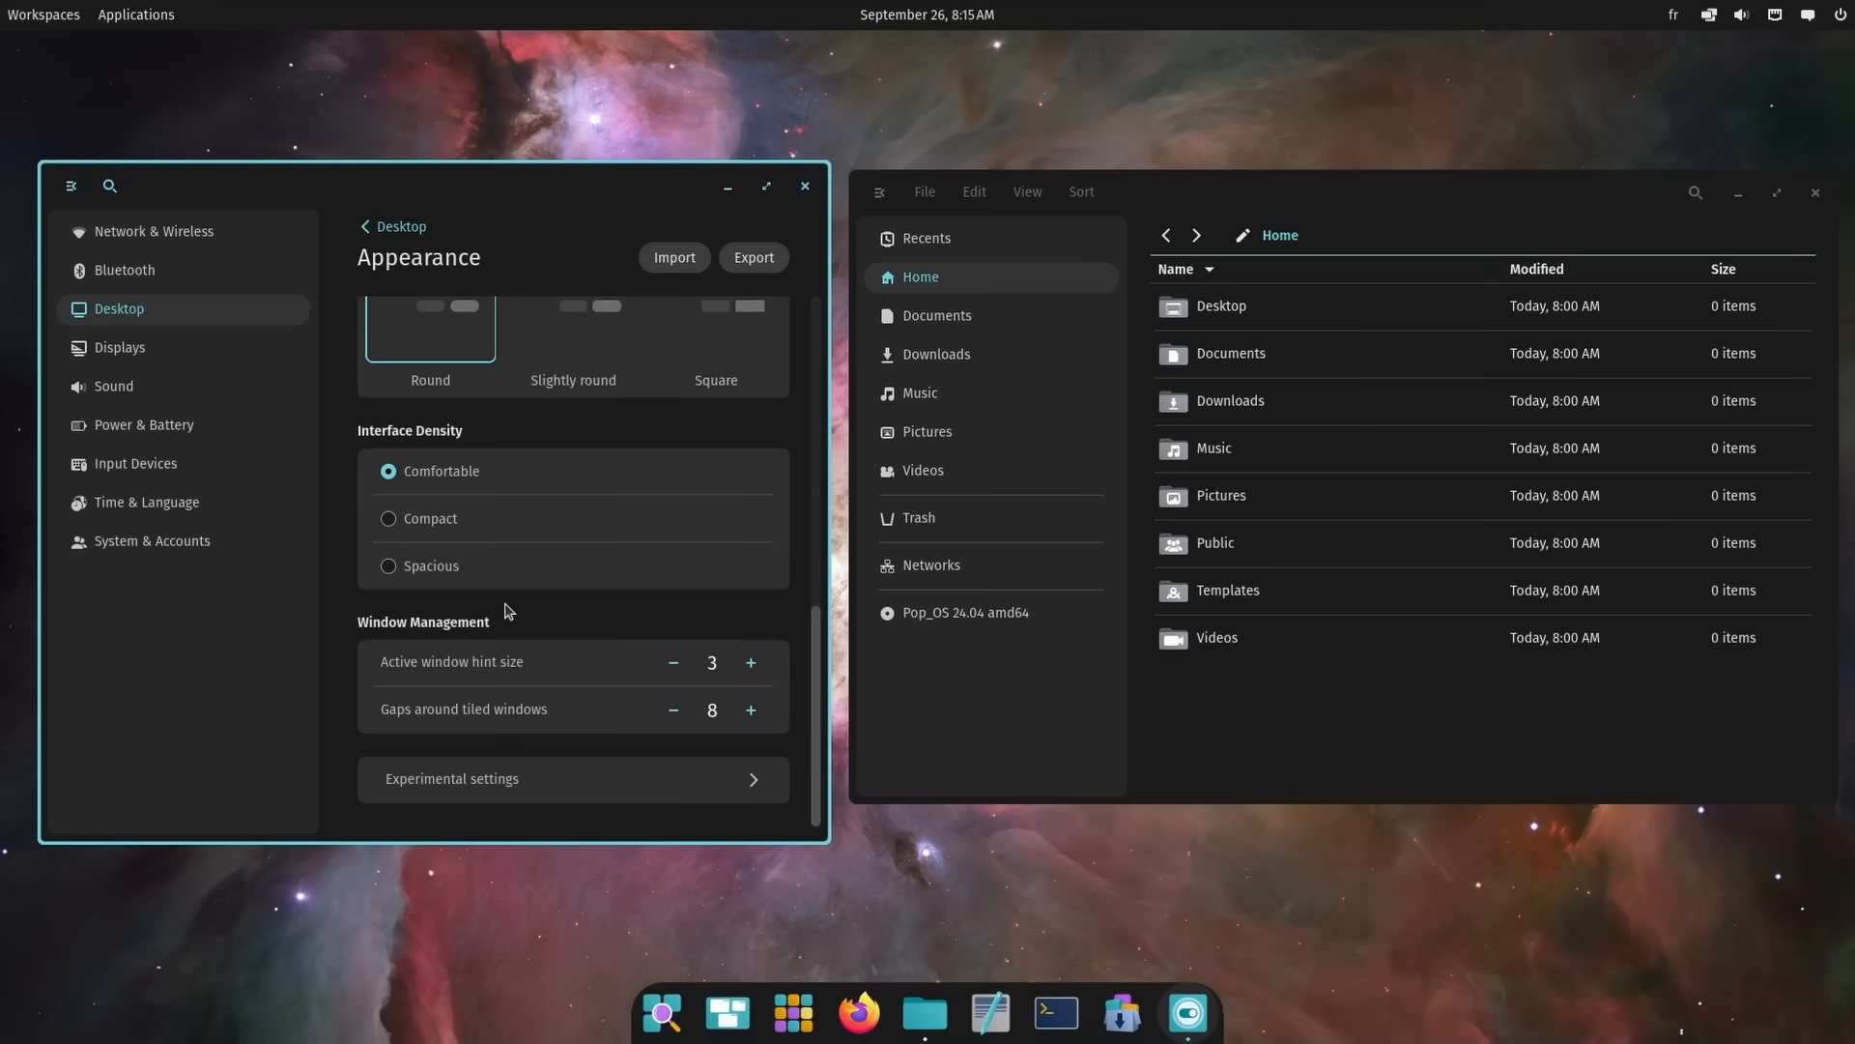
mouse_move(360, 465)
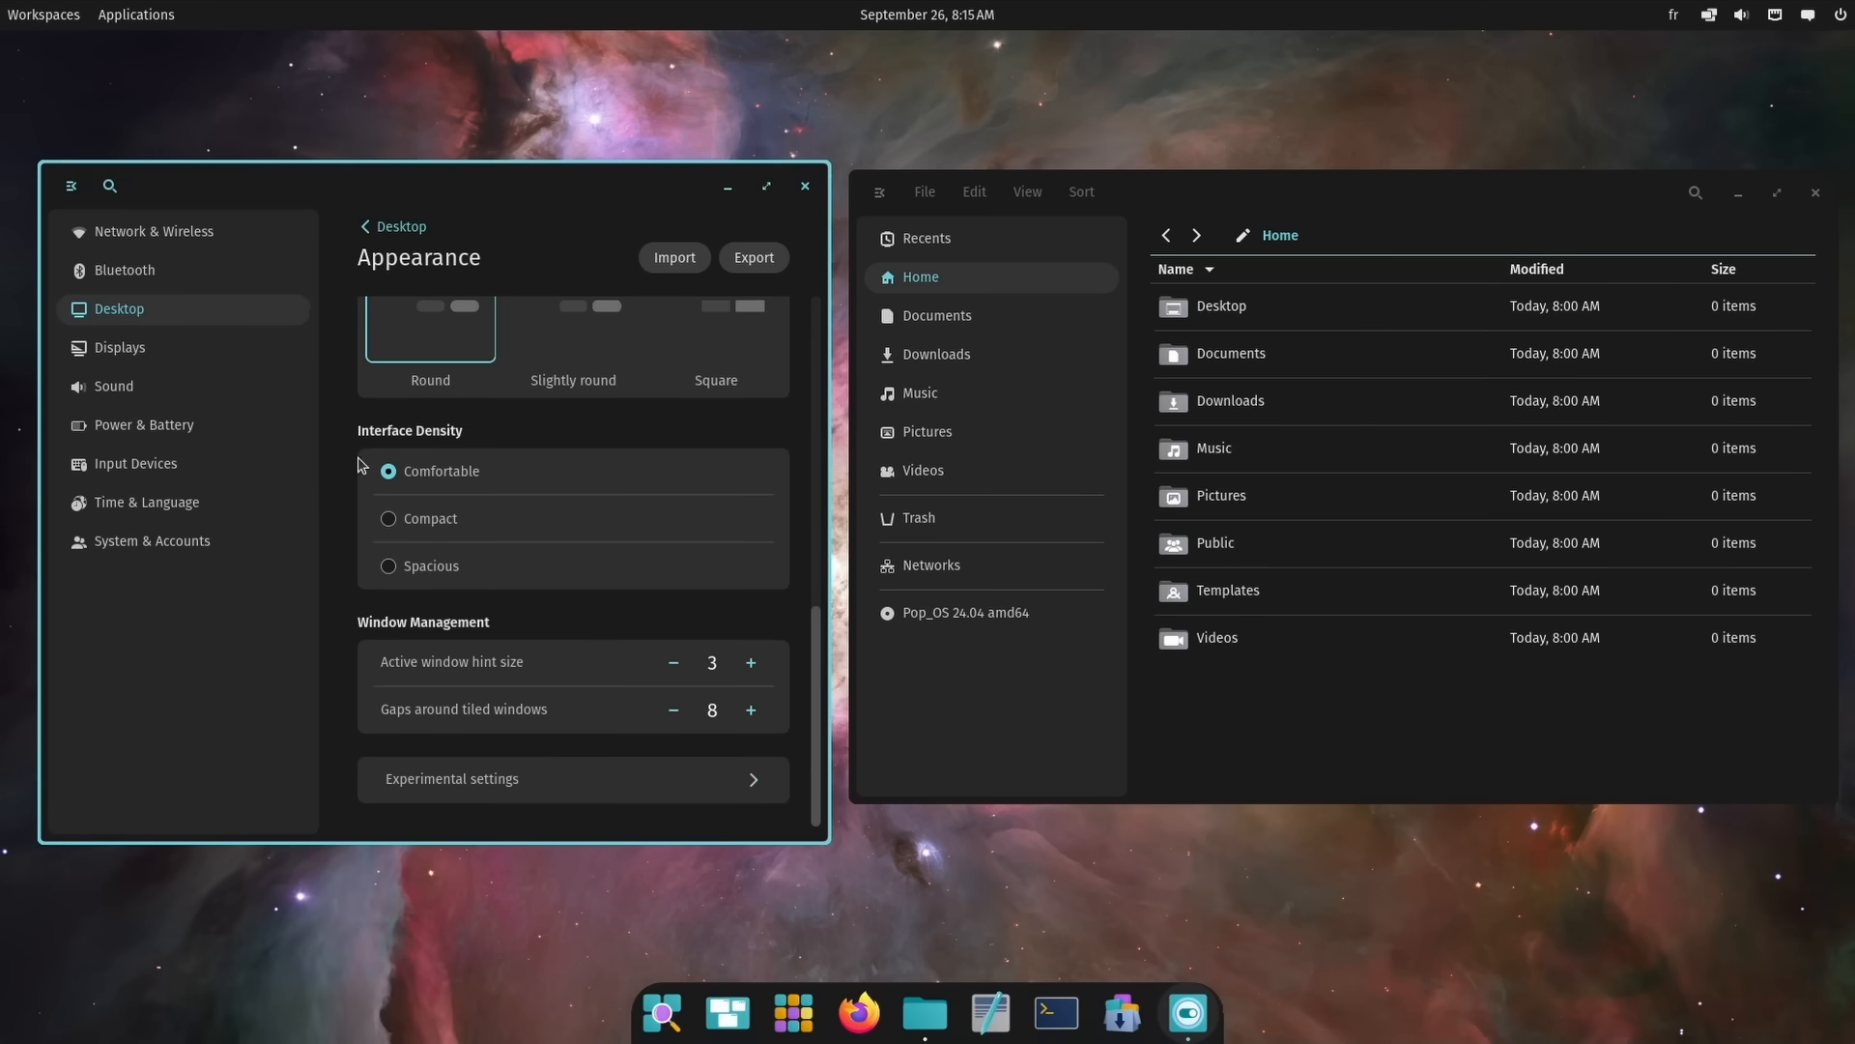
mouse_move(317, 454)
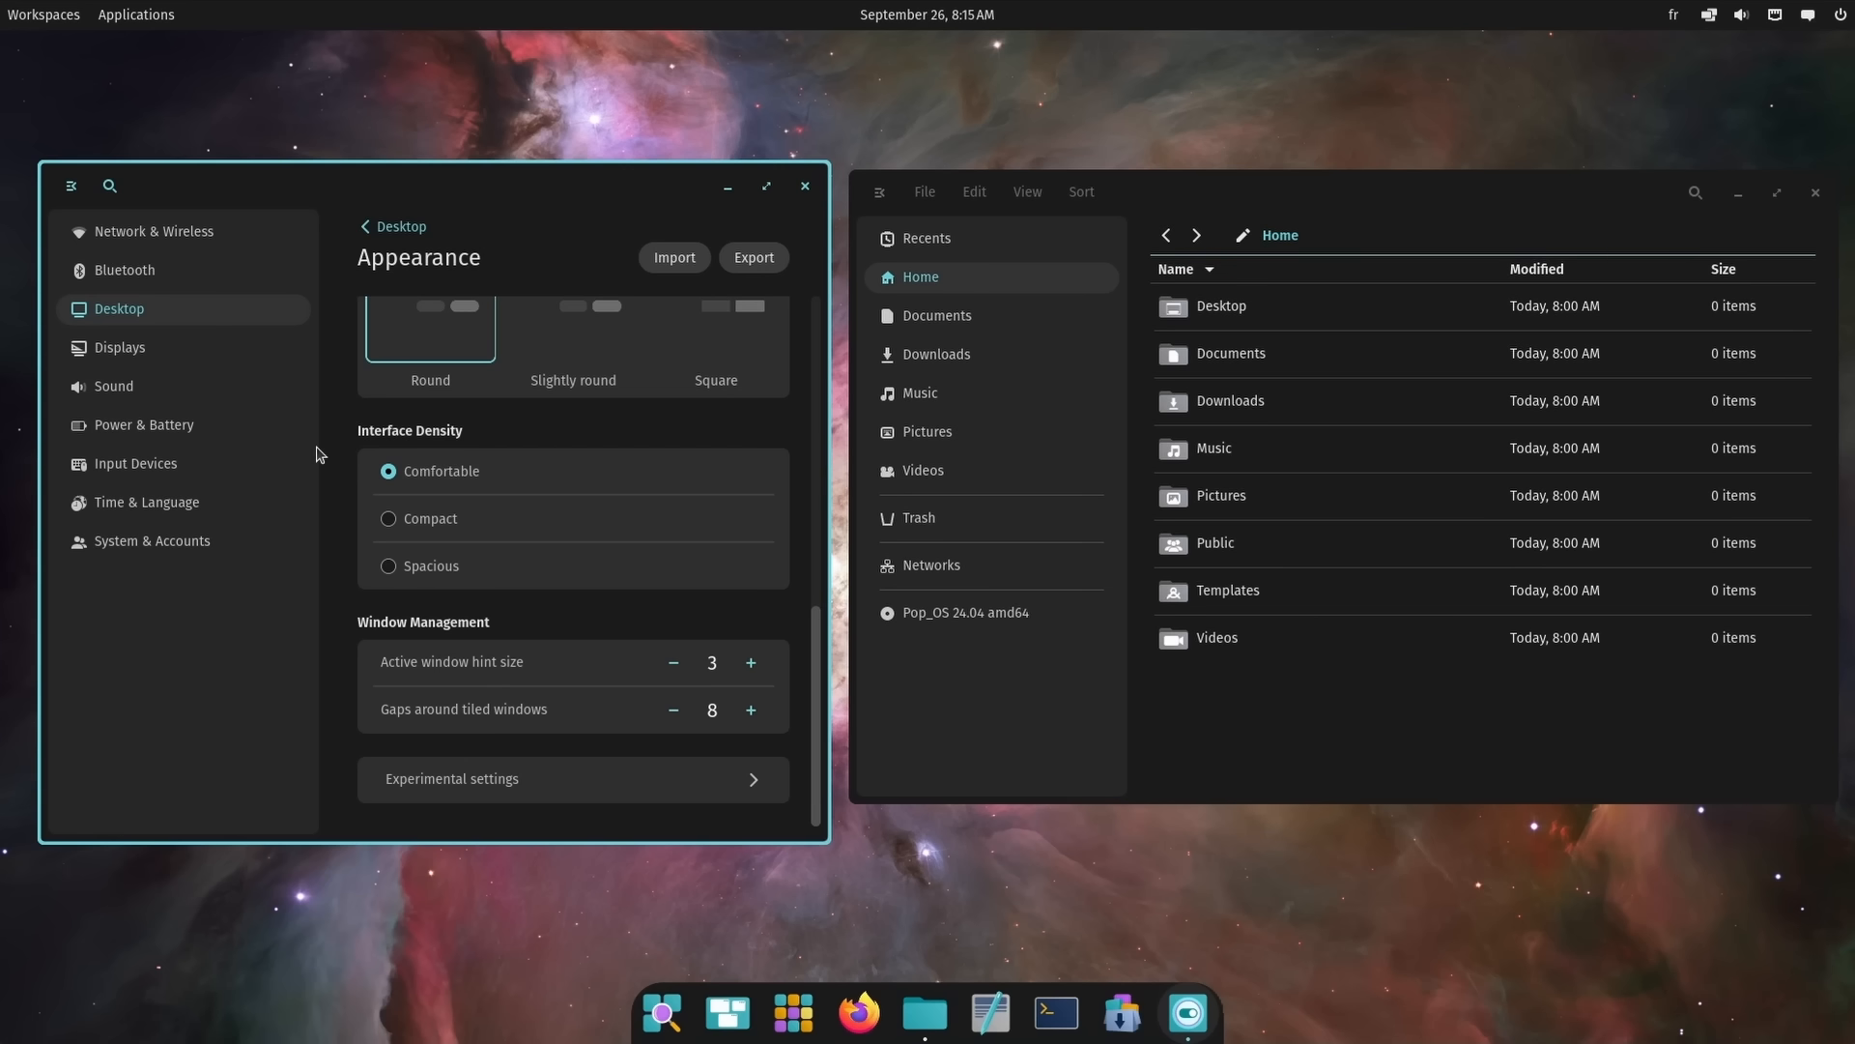
mouse_move(469, 469)
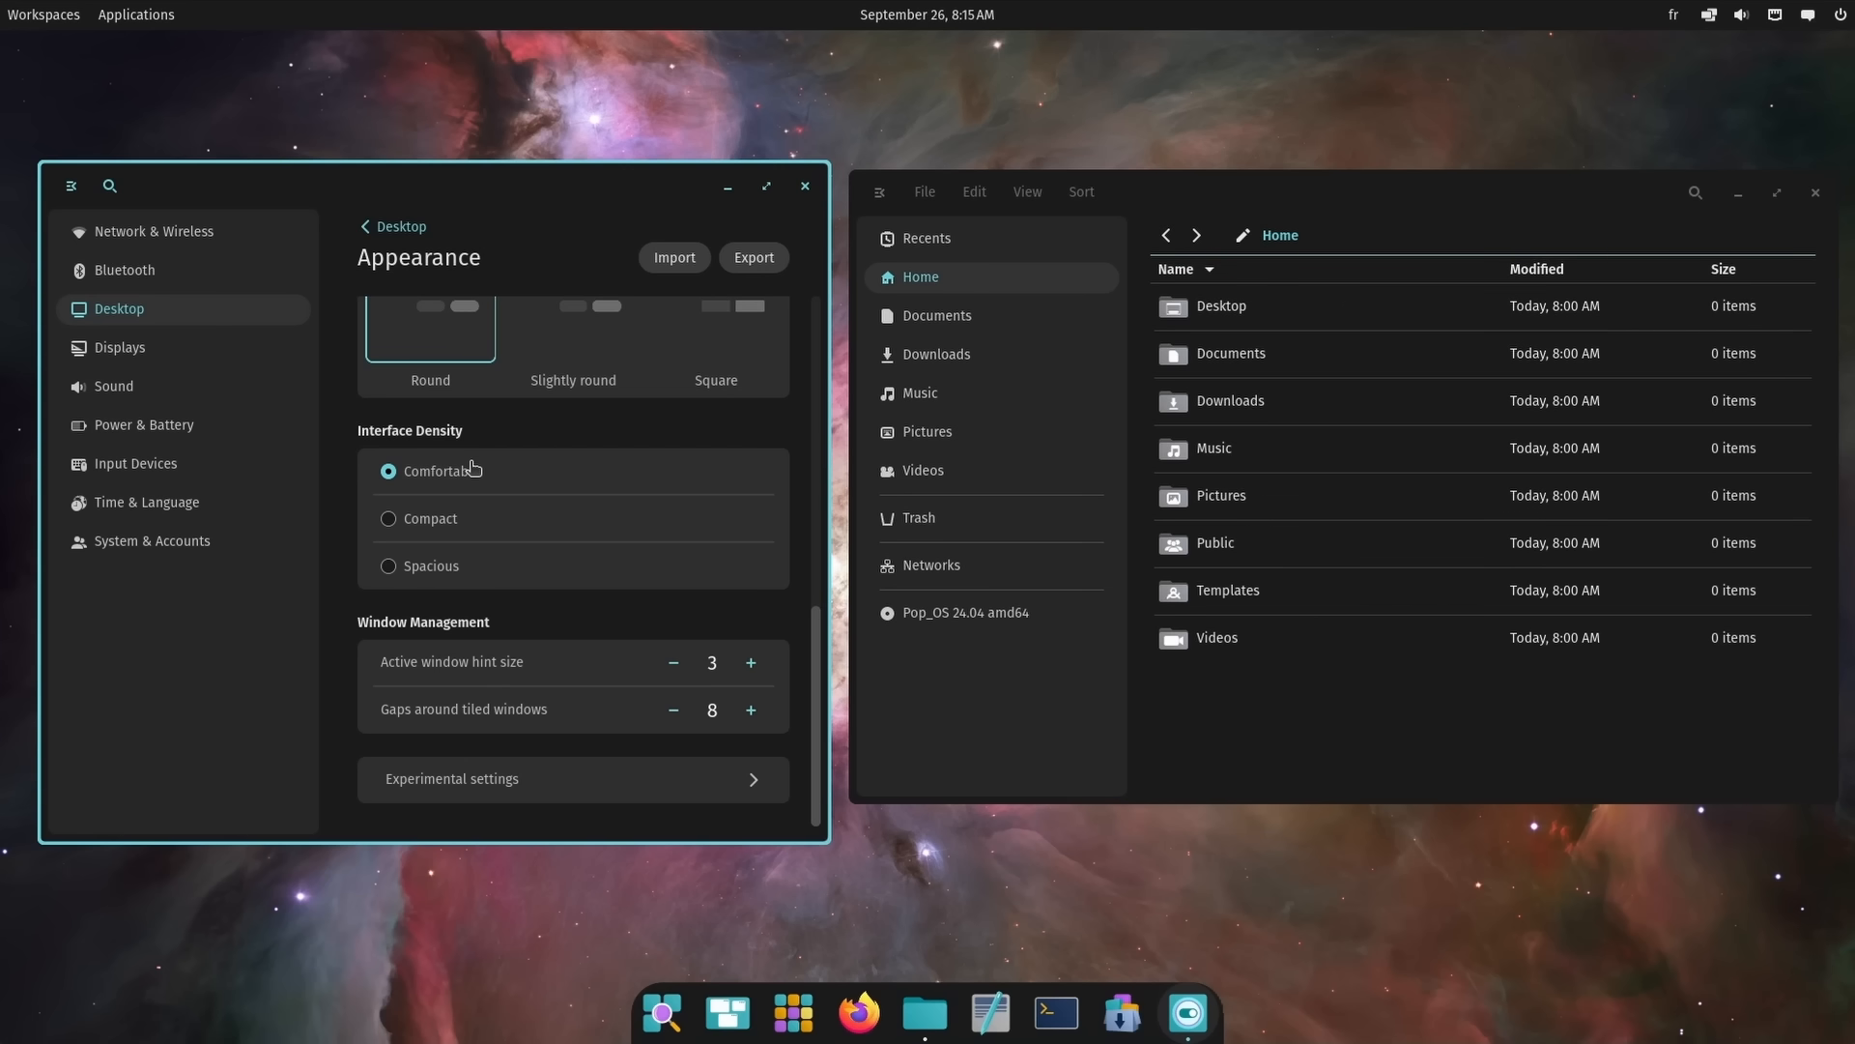
mouse_move(462, 494)
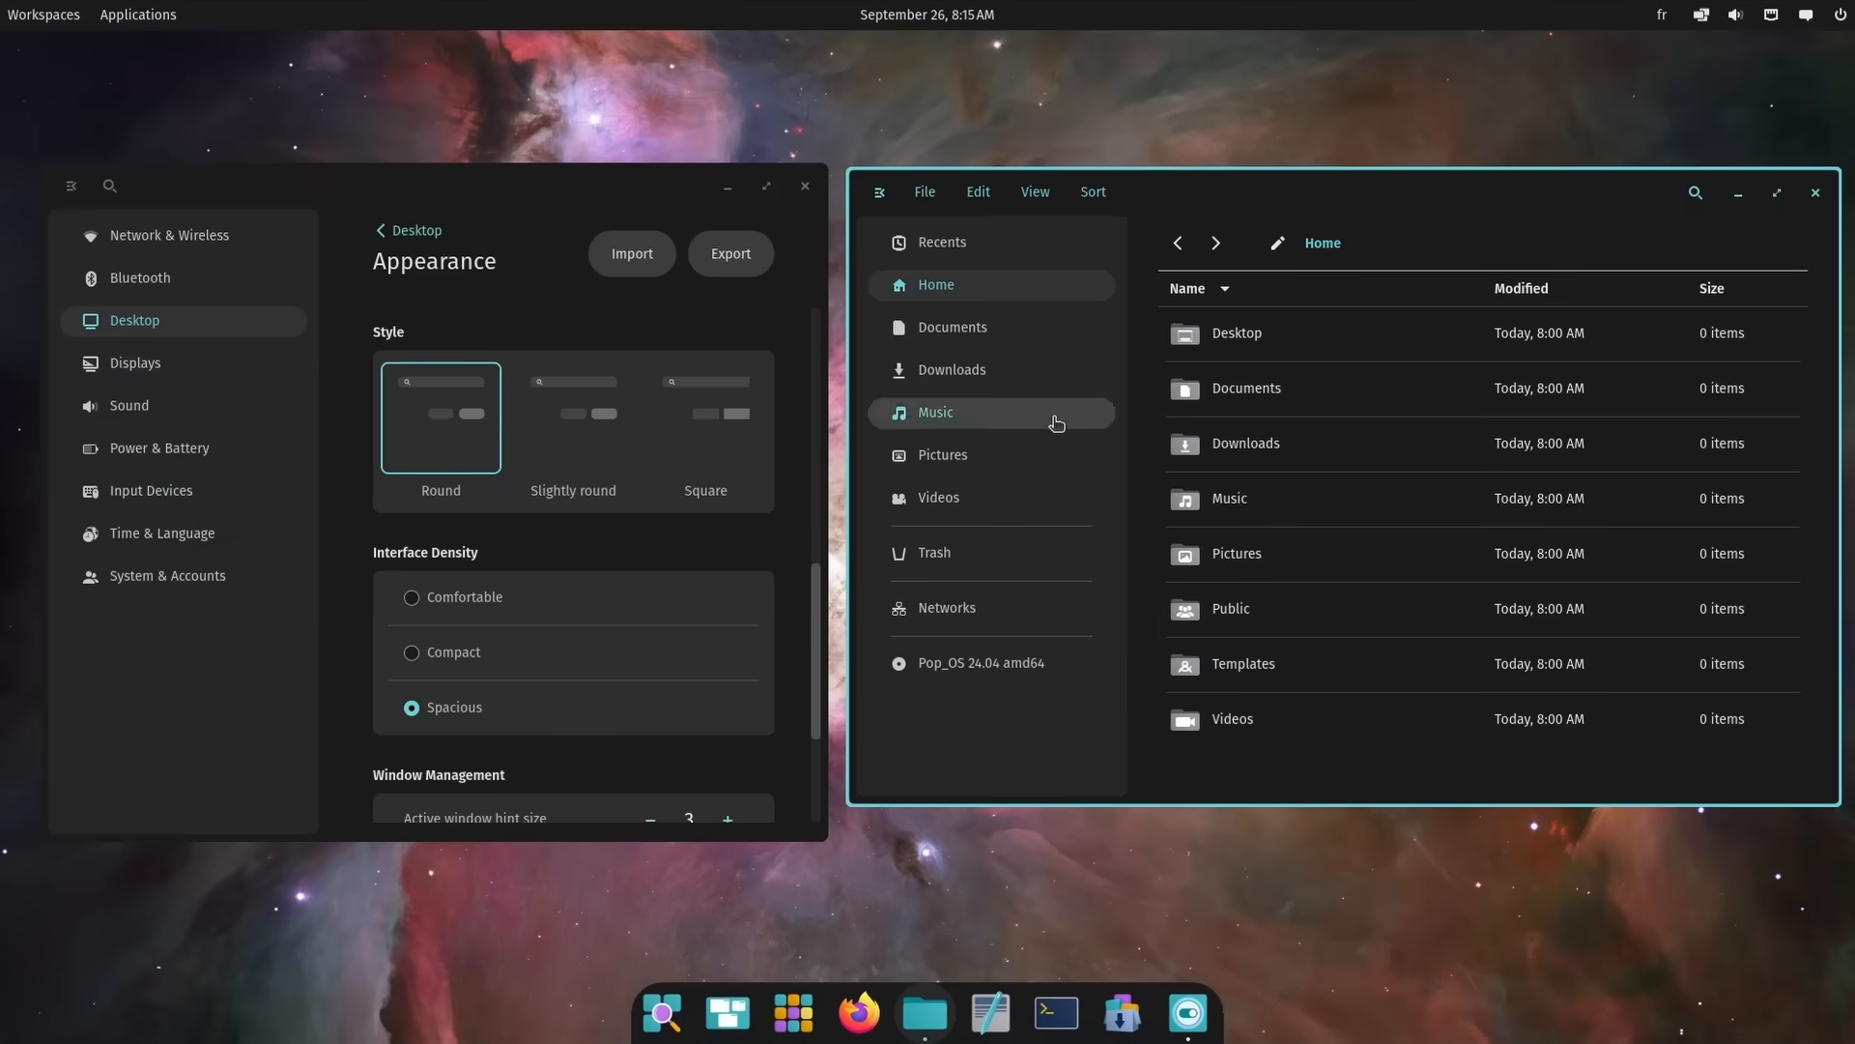
mouse_move(453, 681)
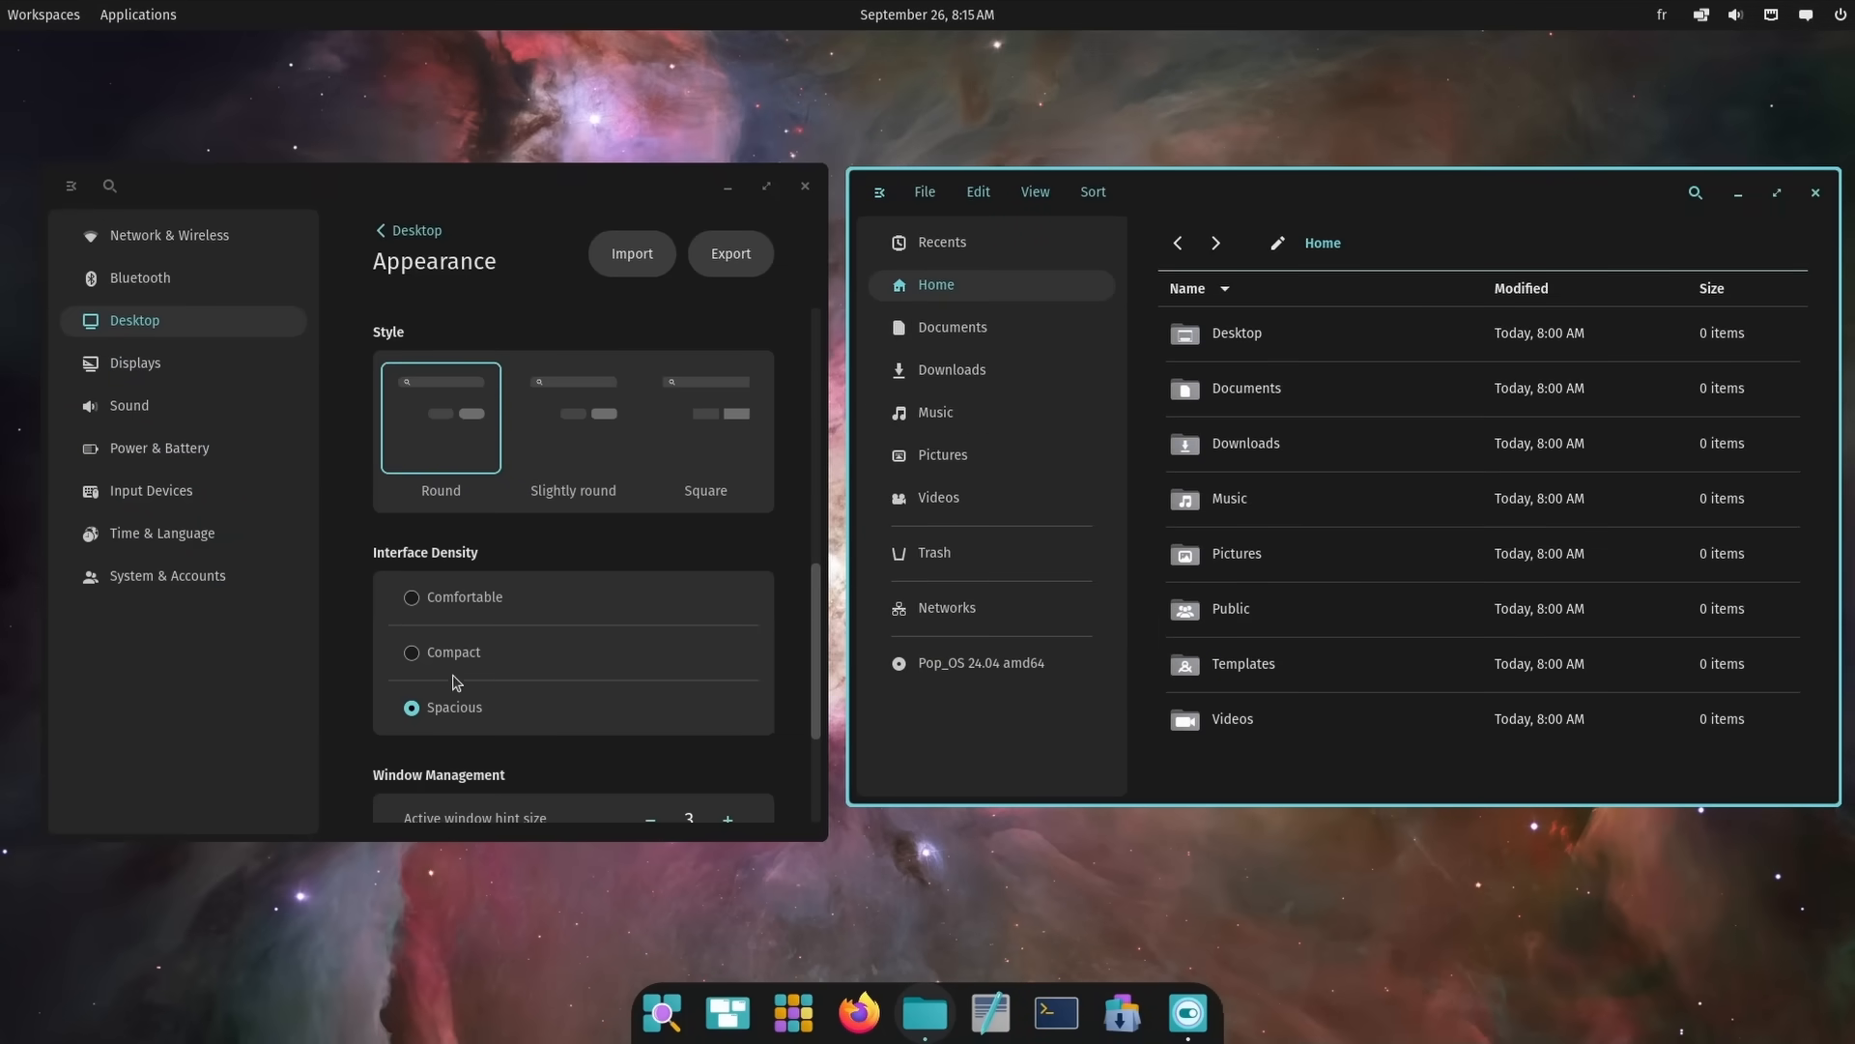
click(412, 652)
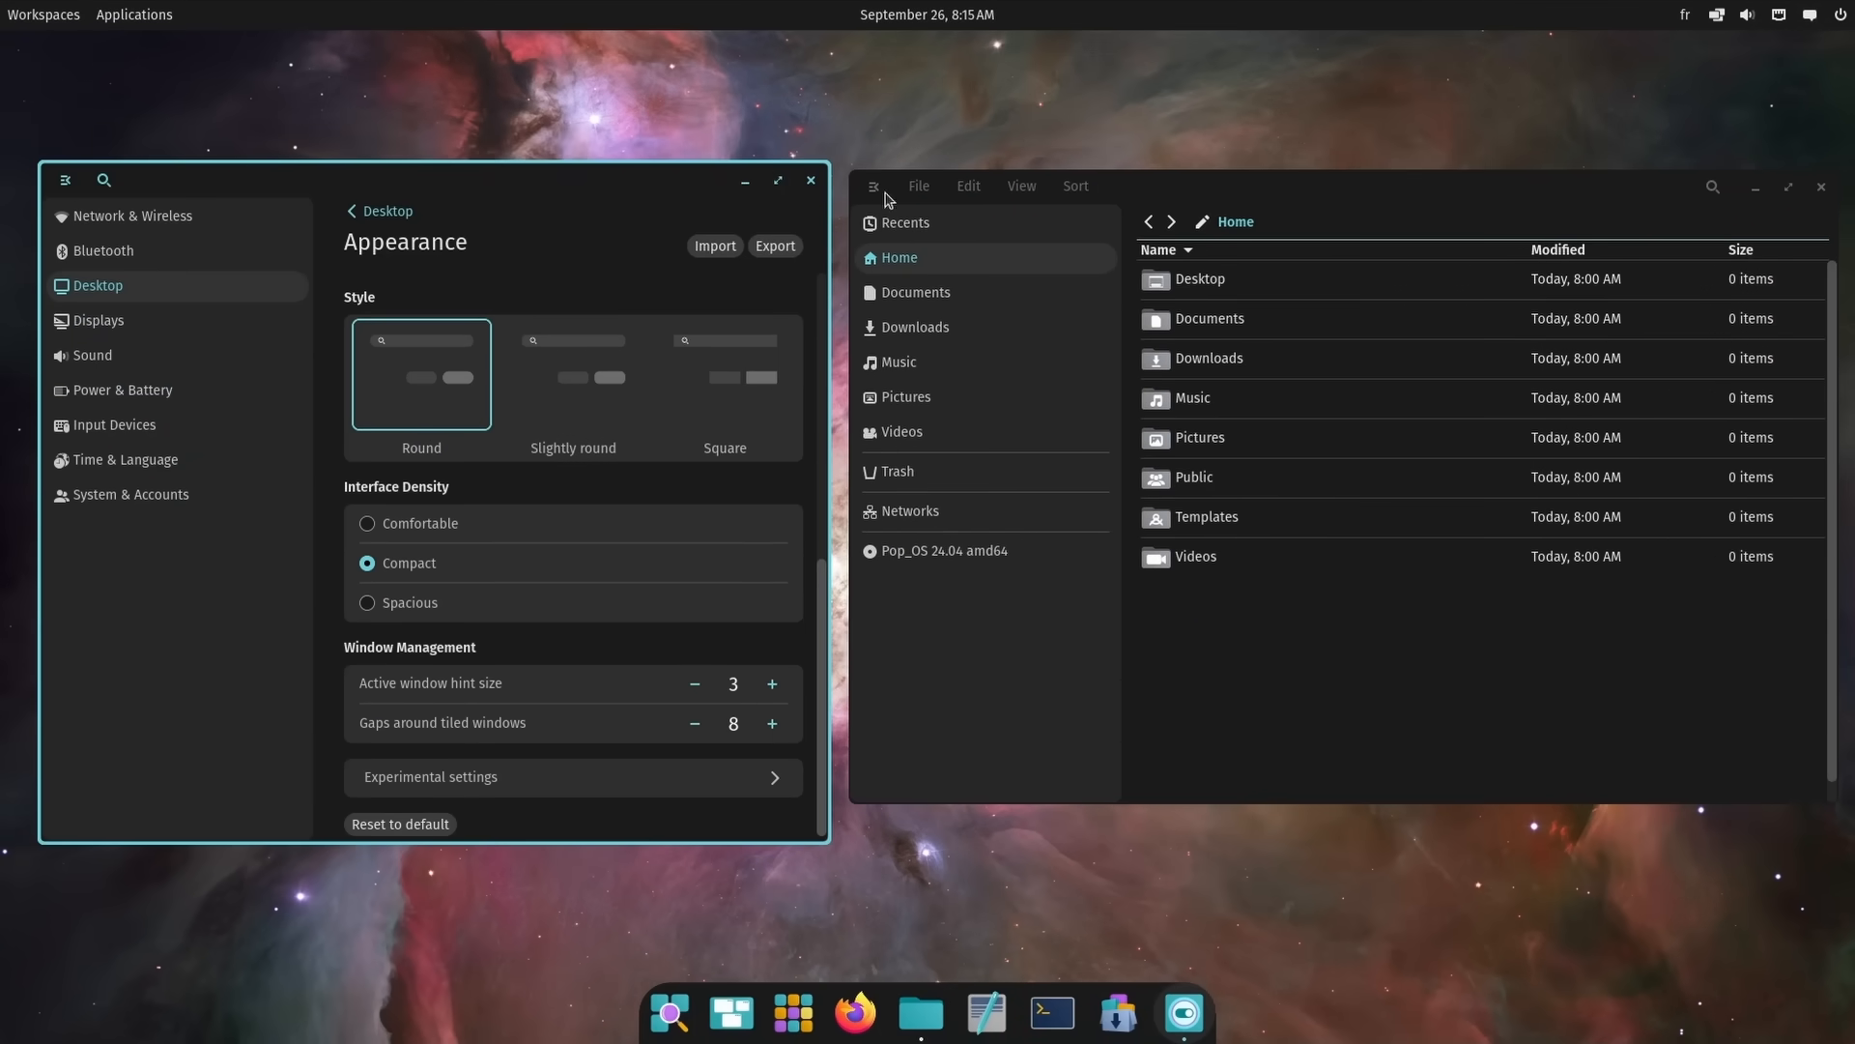
mouse_move(267, 556)
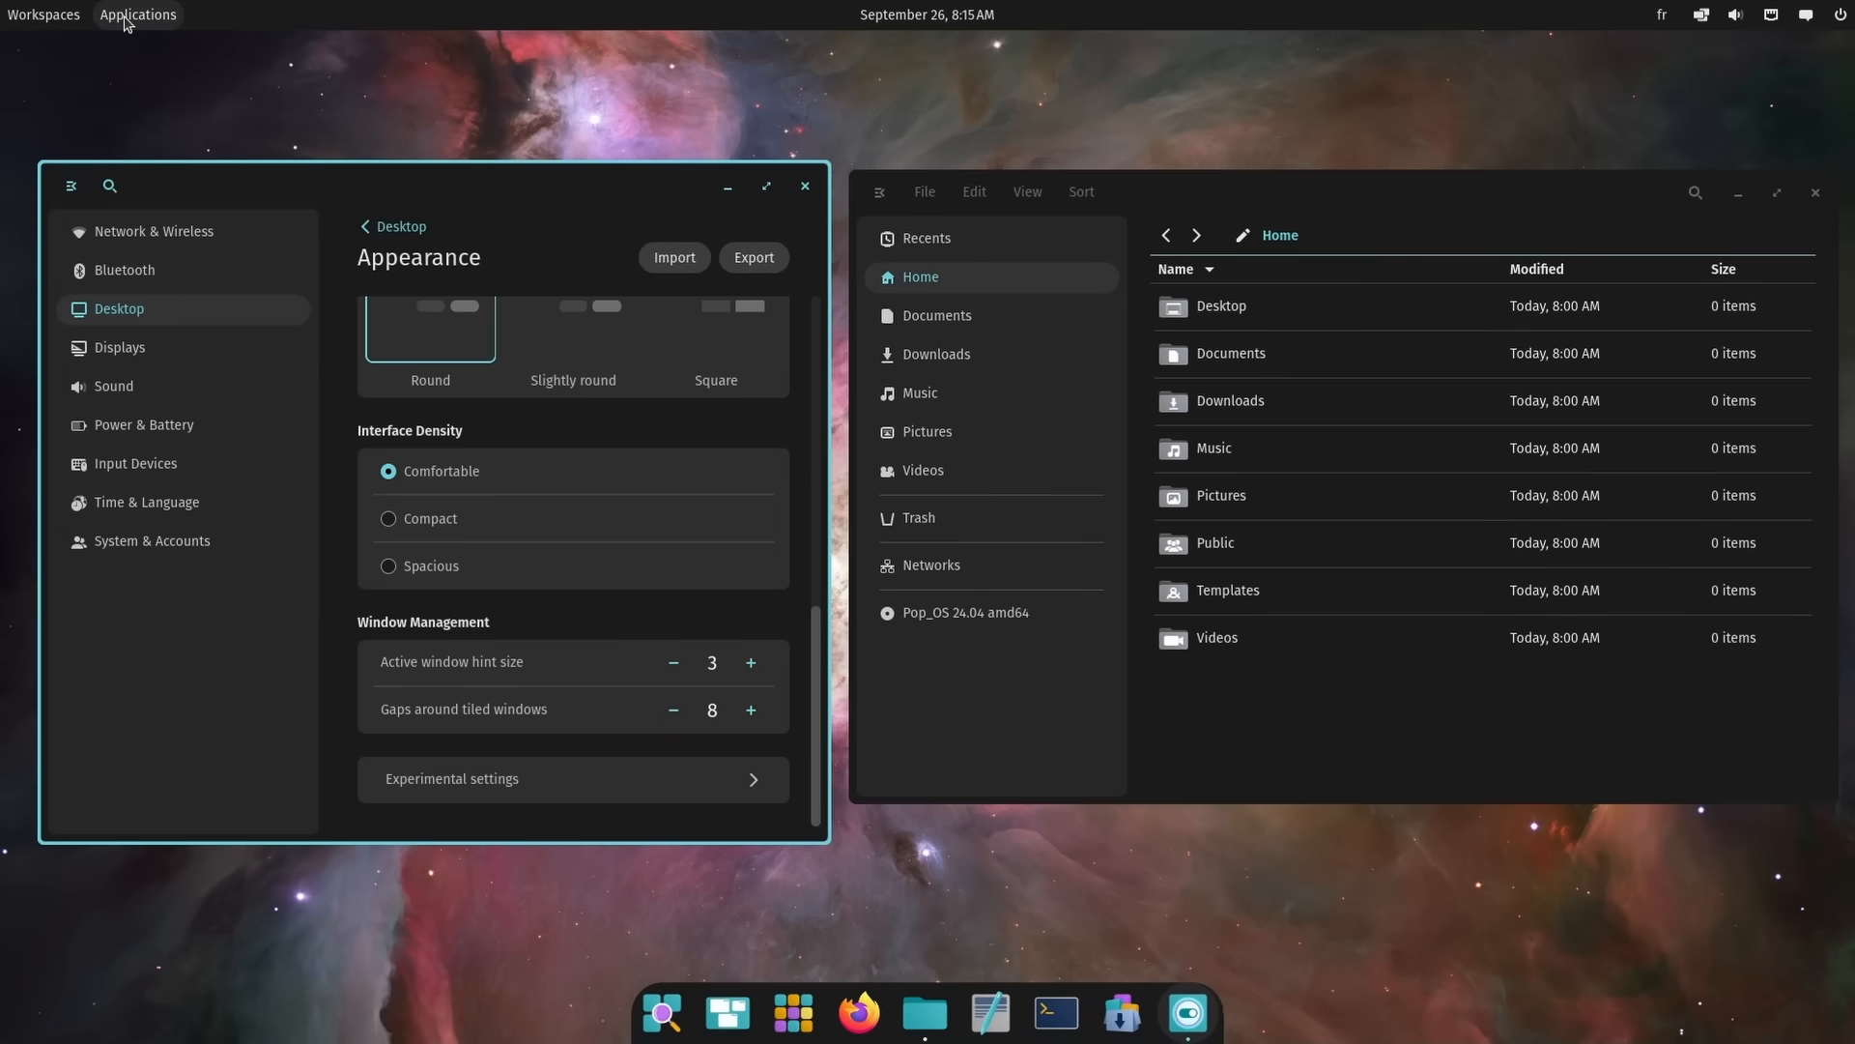
click(389, 518)
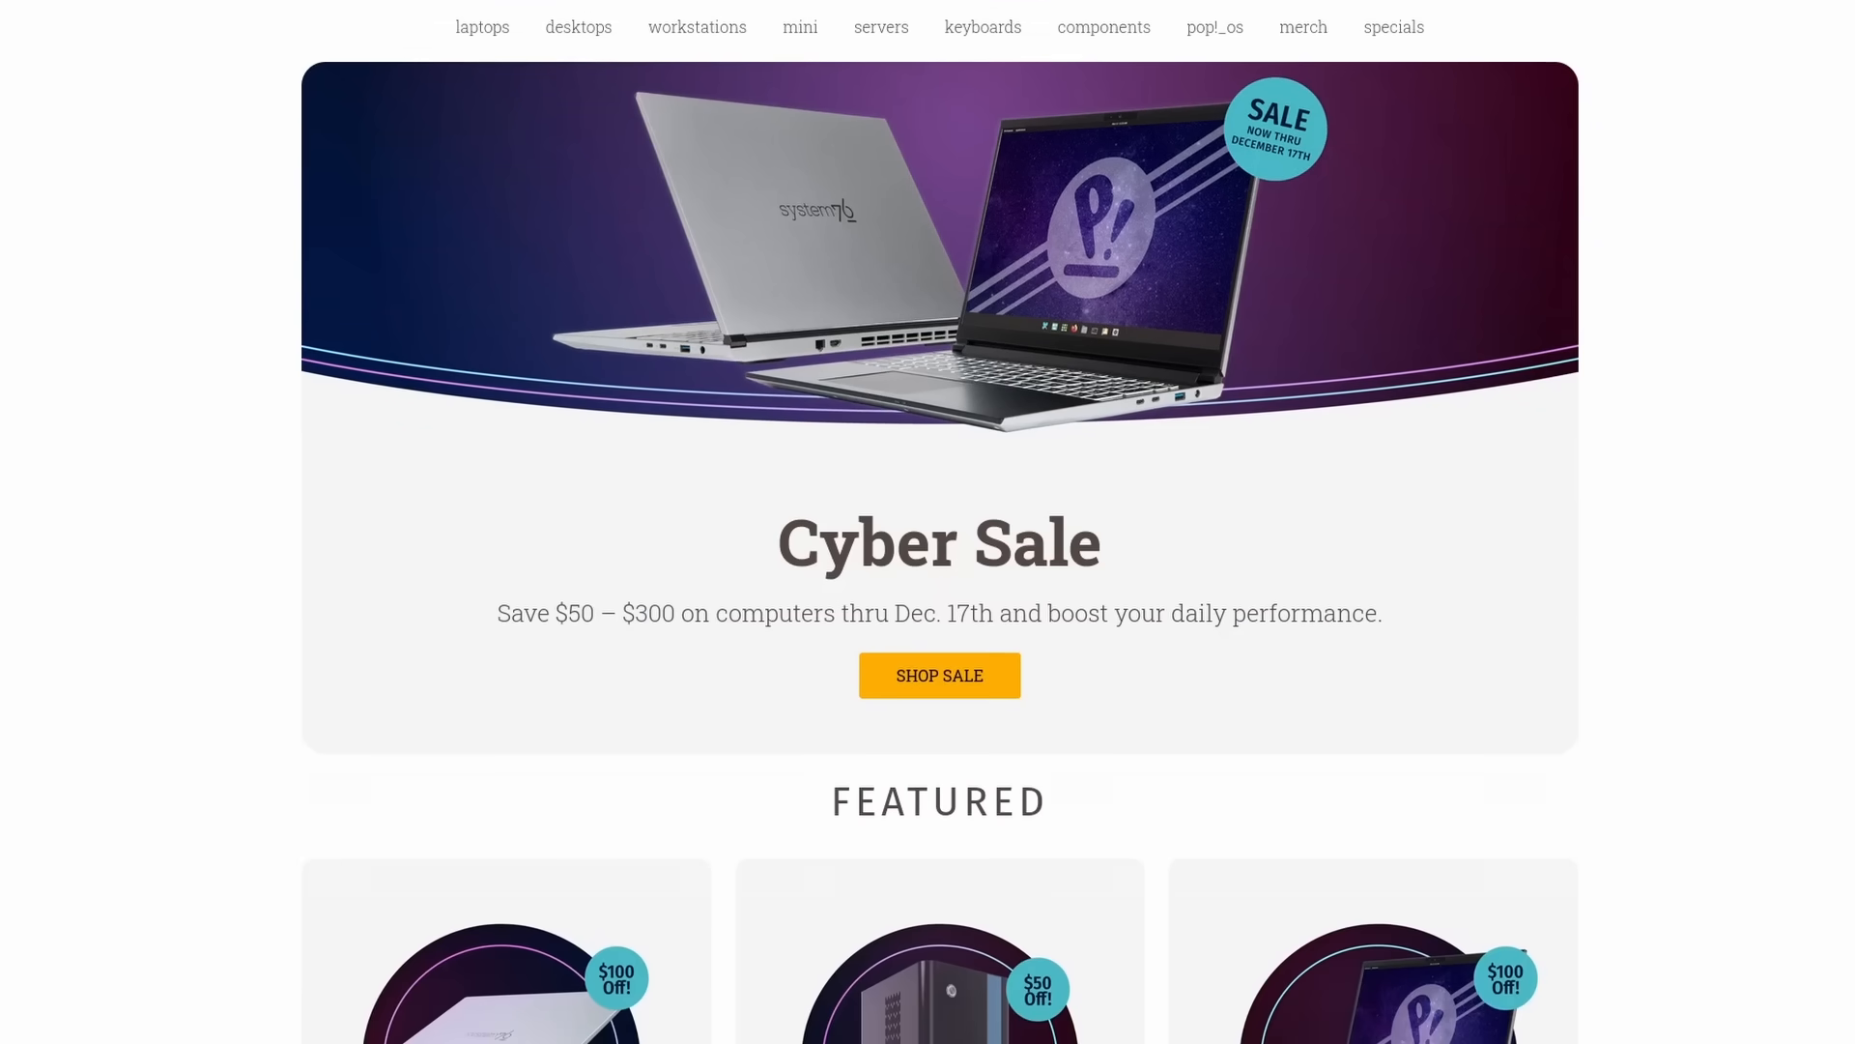
Step: Scroll the System76 site and browse the laptop models in the laptops catalogue
scroll(down, 3)
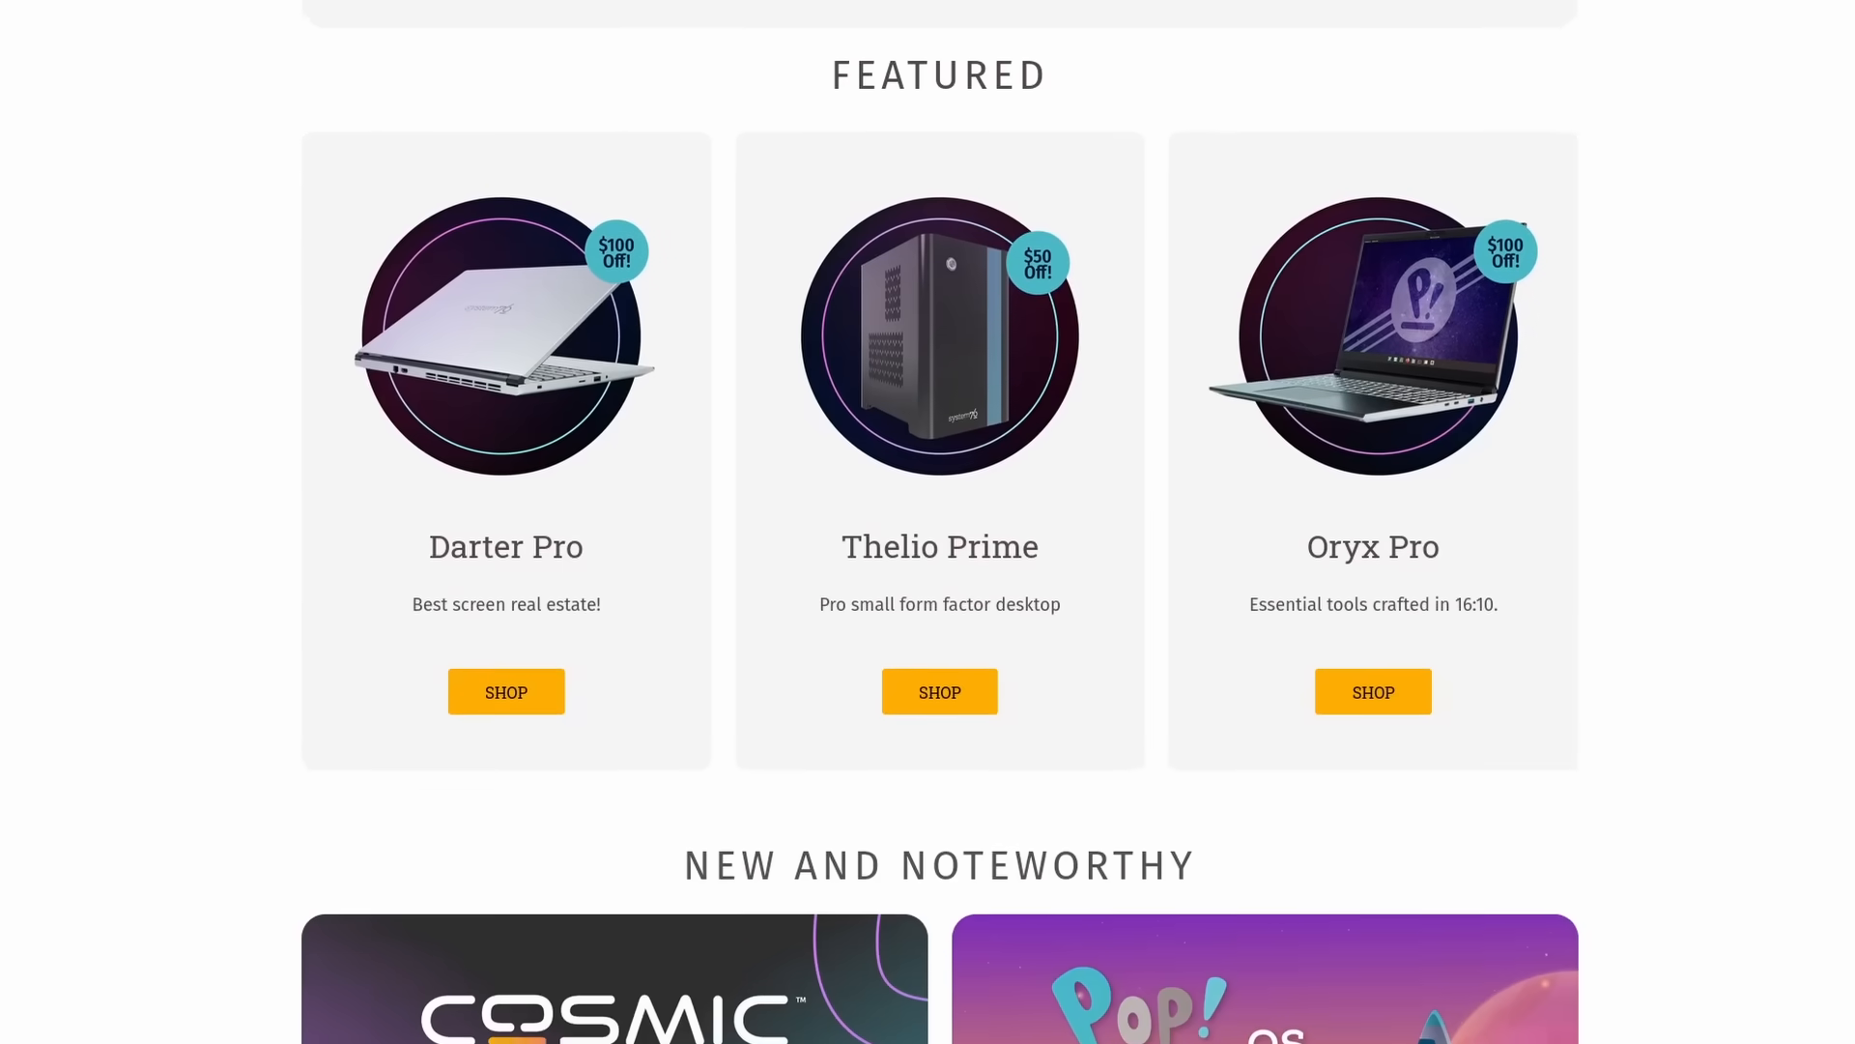
scroll(down, 3)
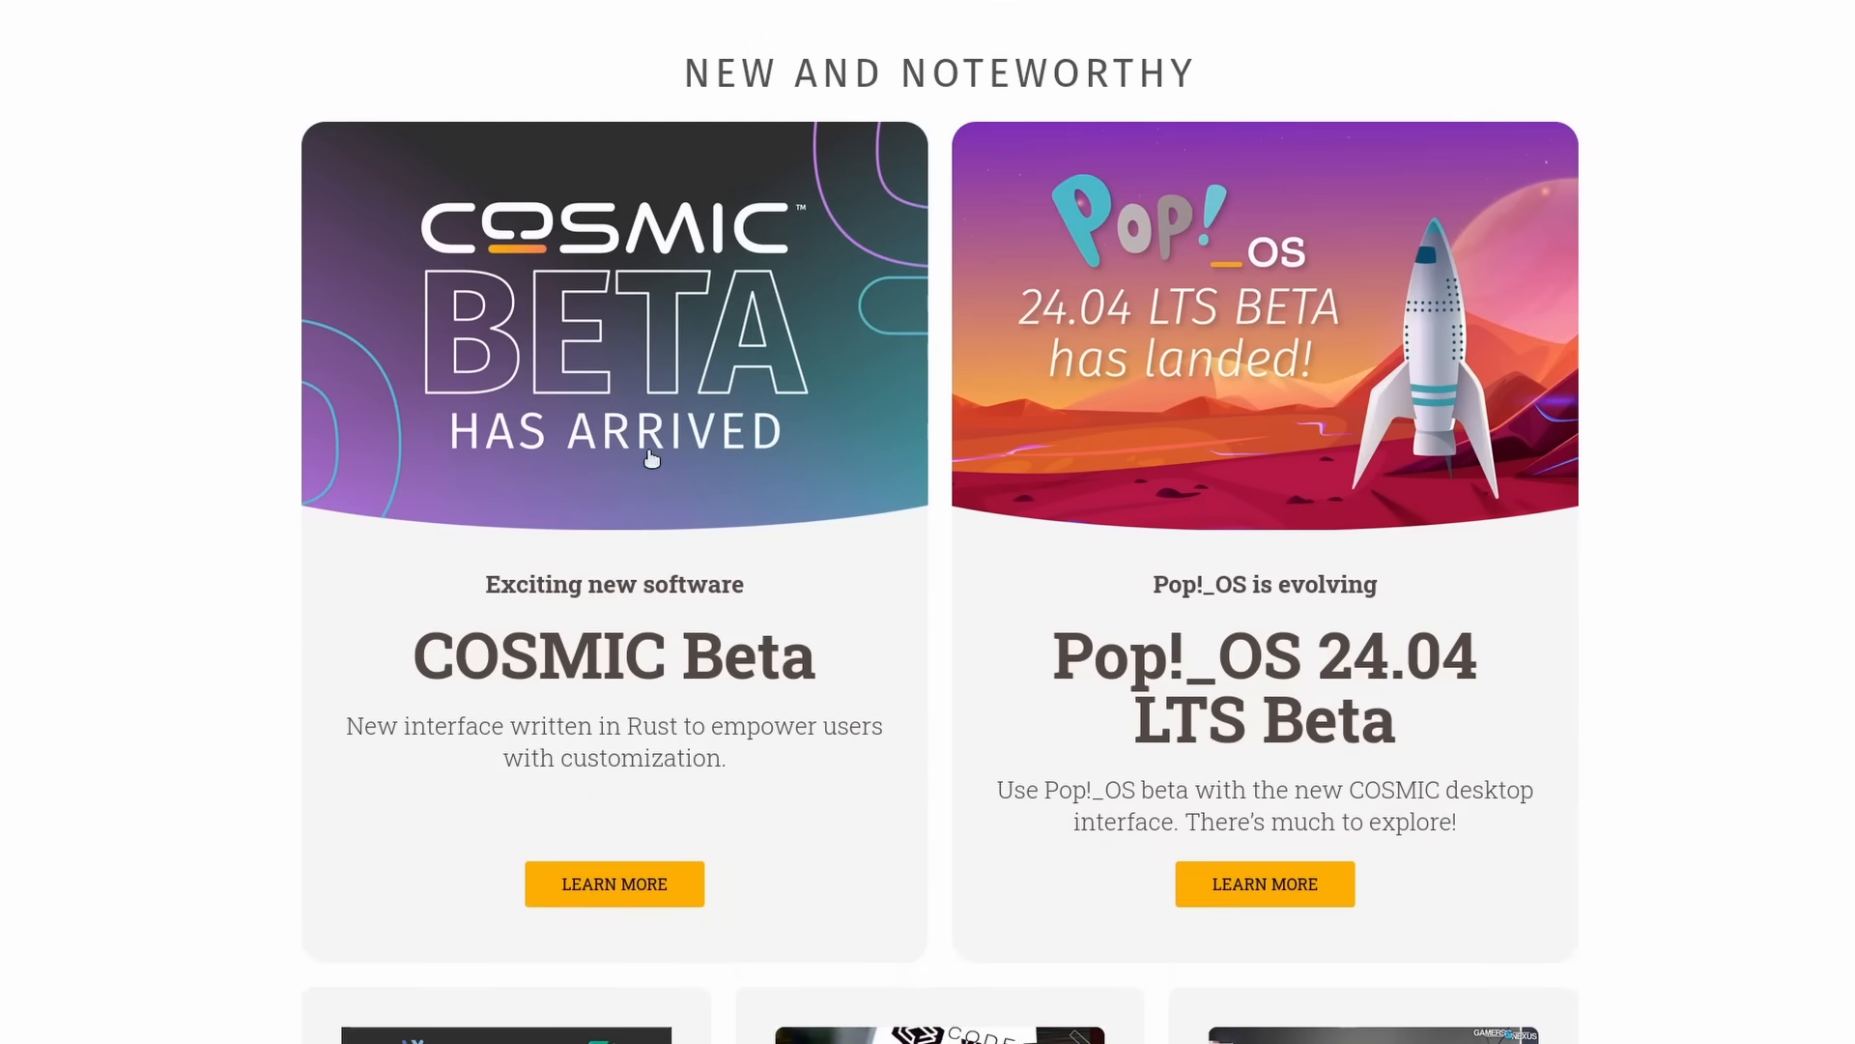
scroll(down, 3)
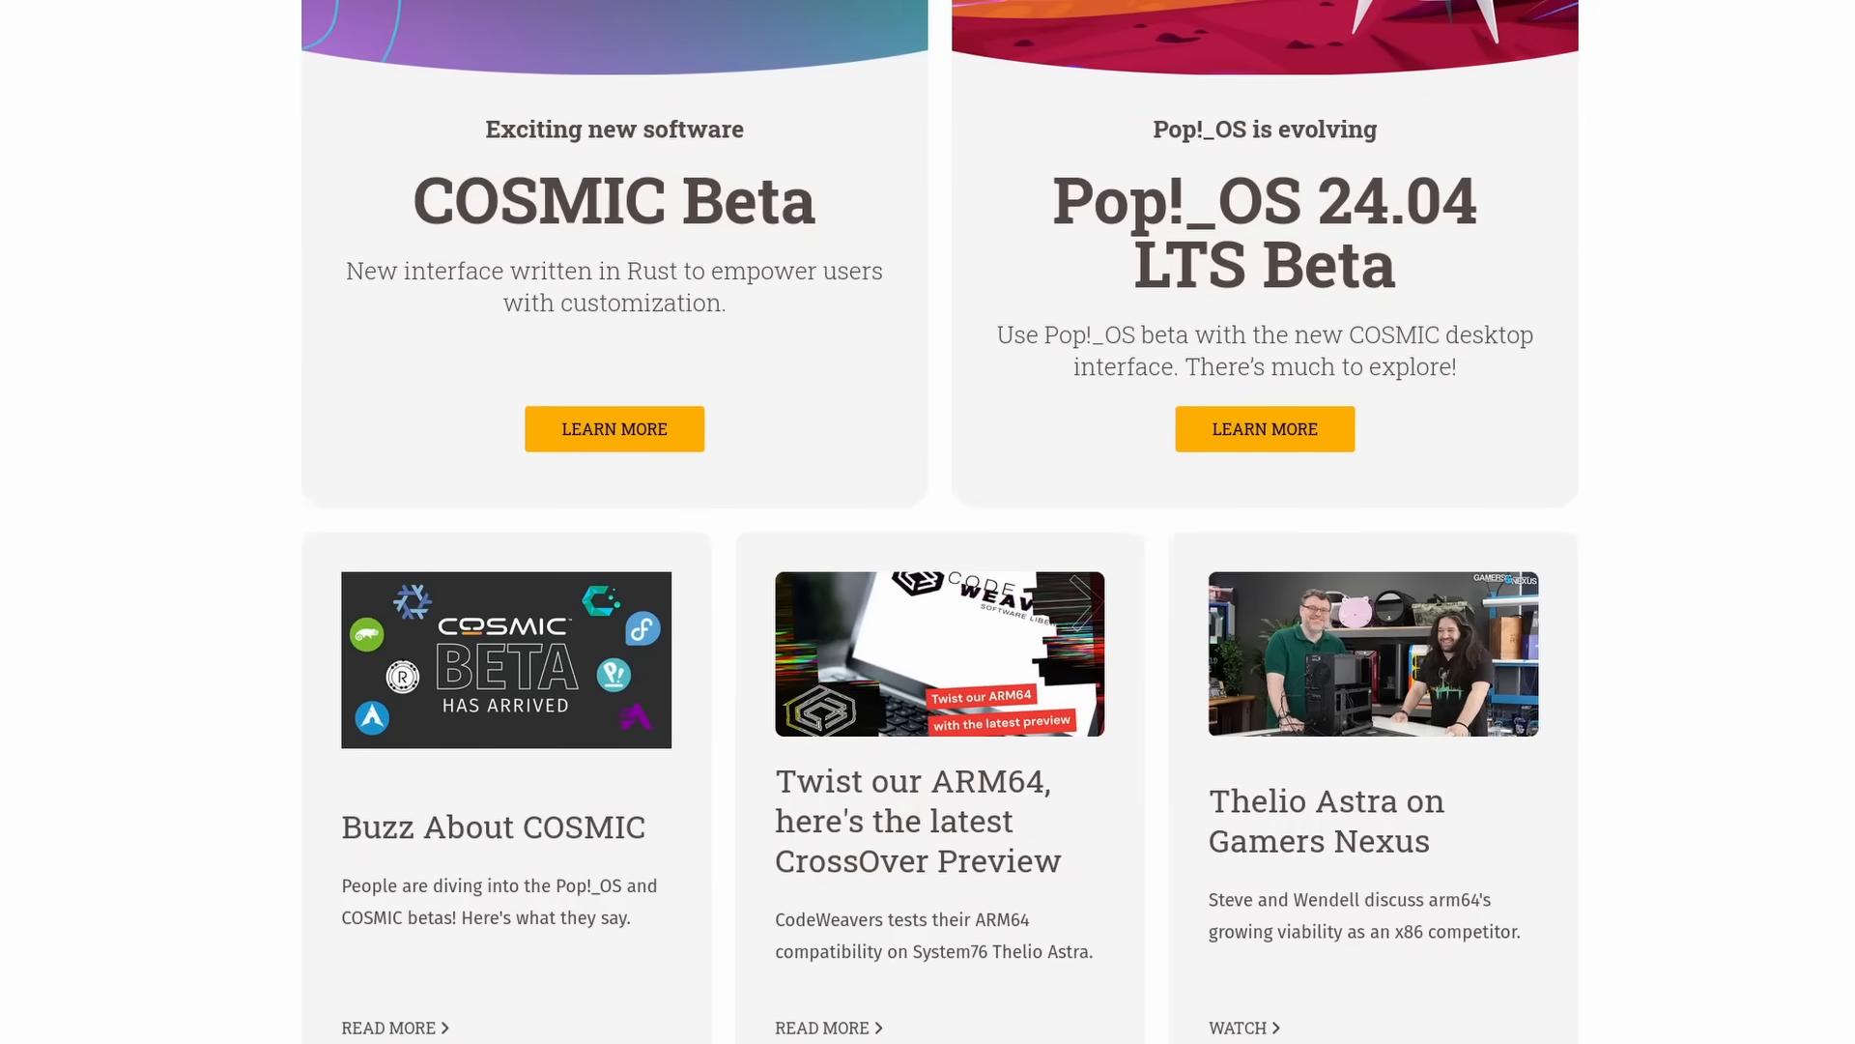
scroll(down, 3)
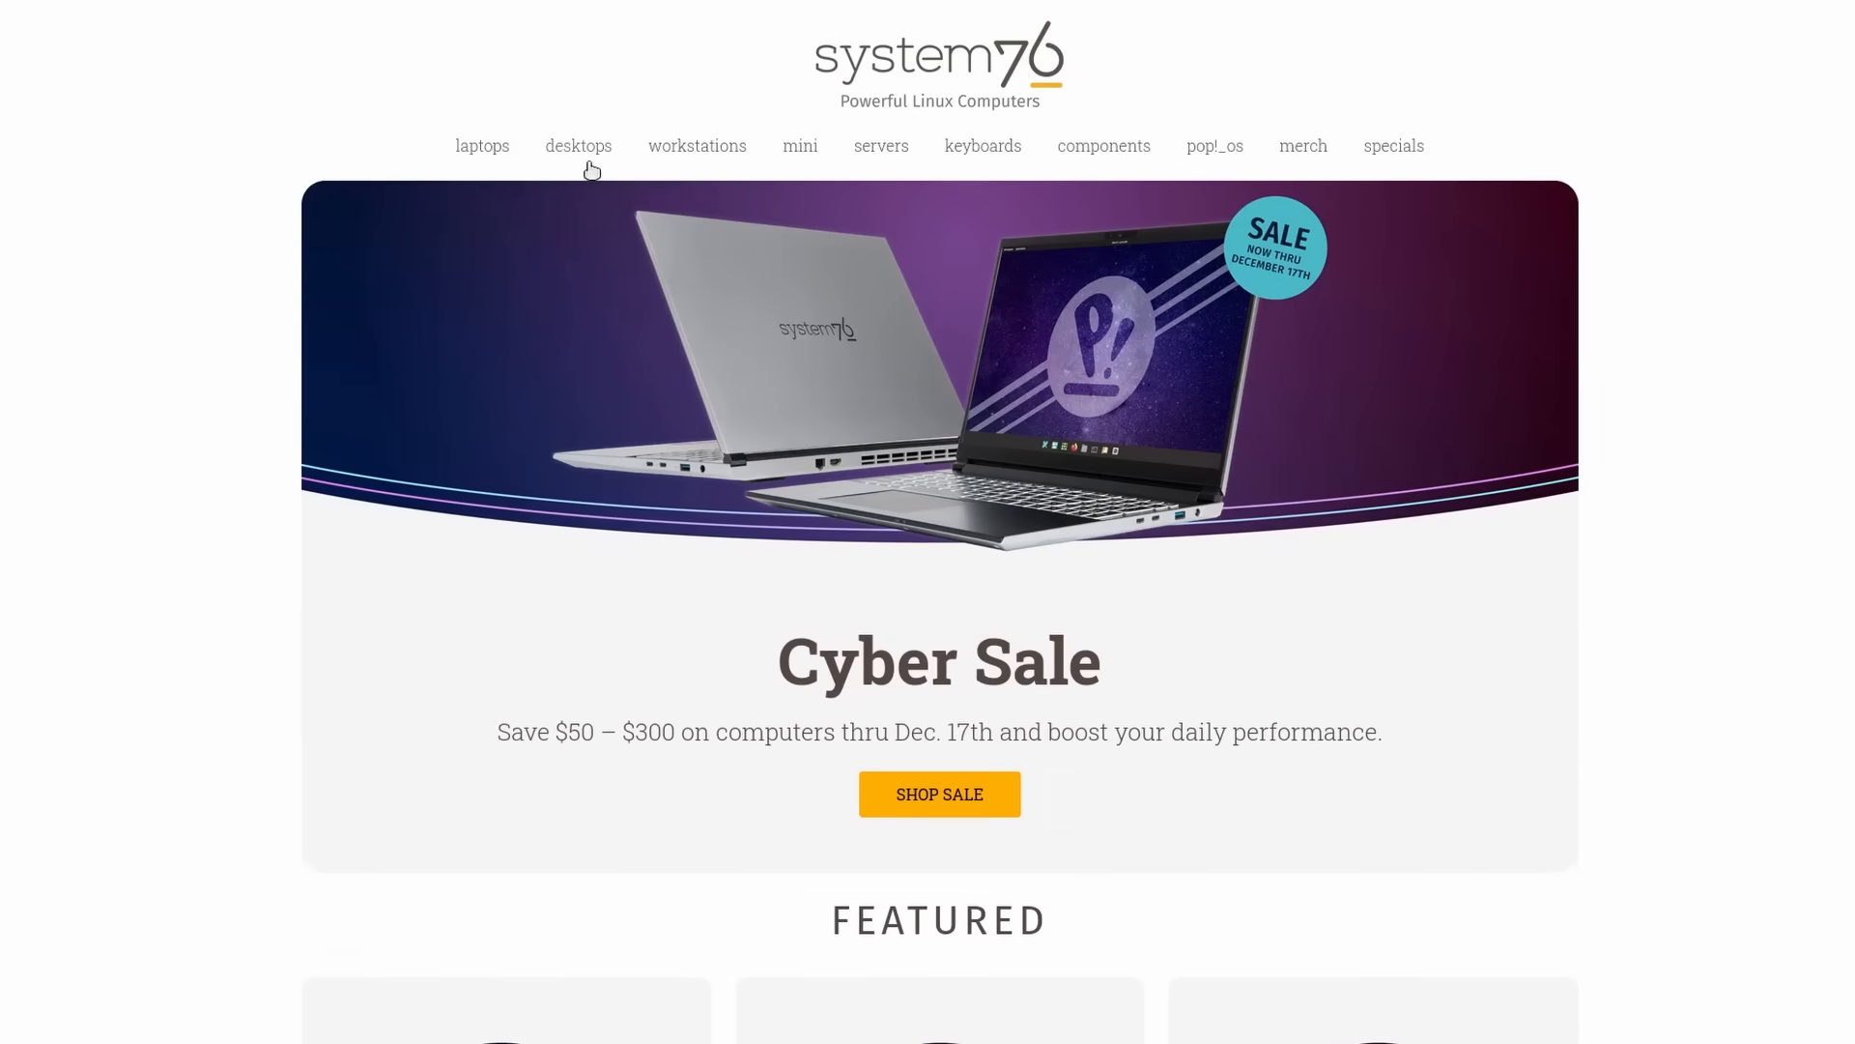
click(482, 146)
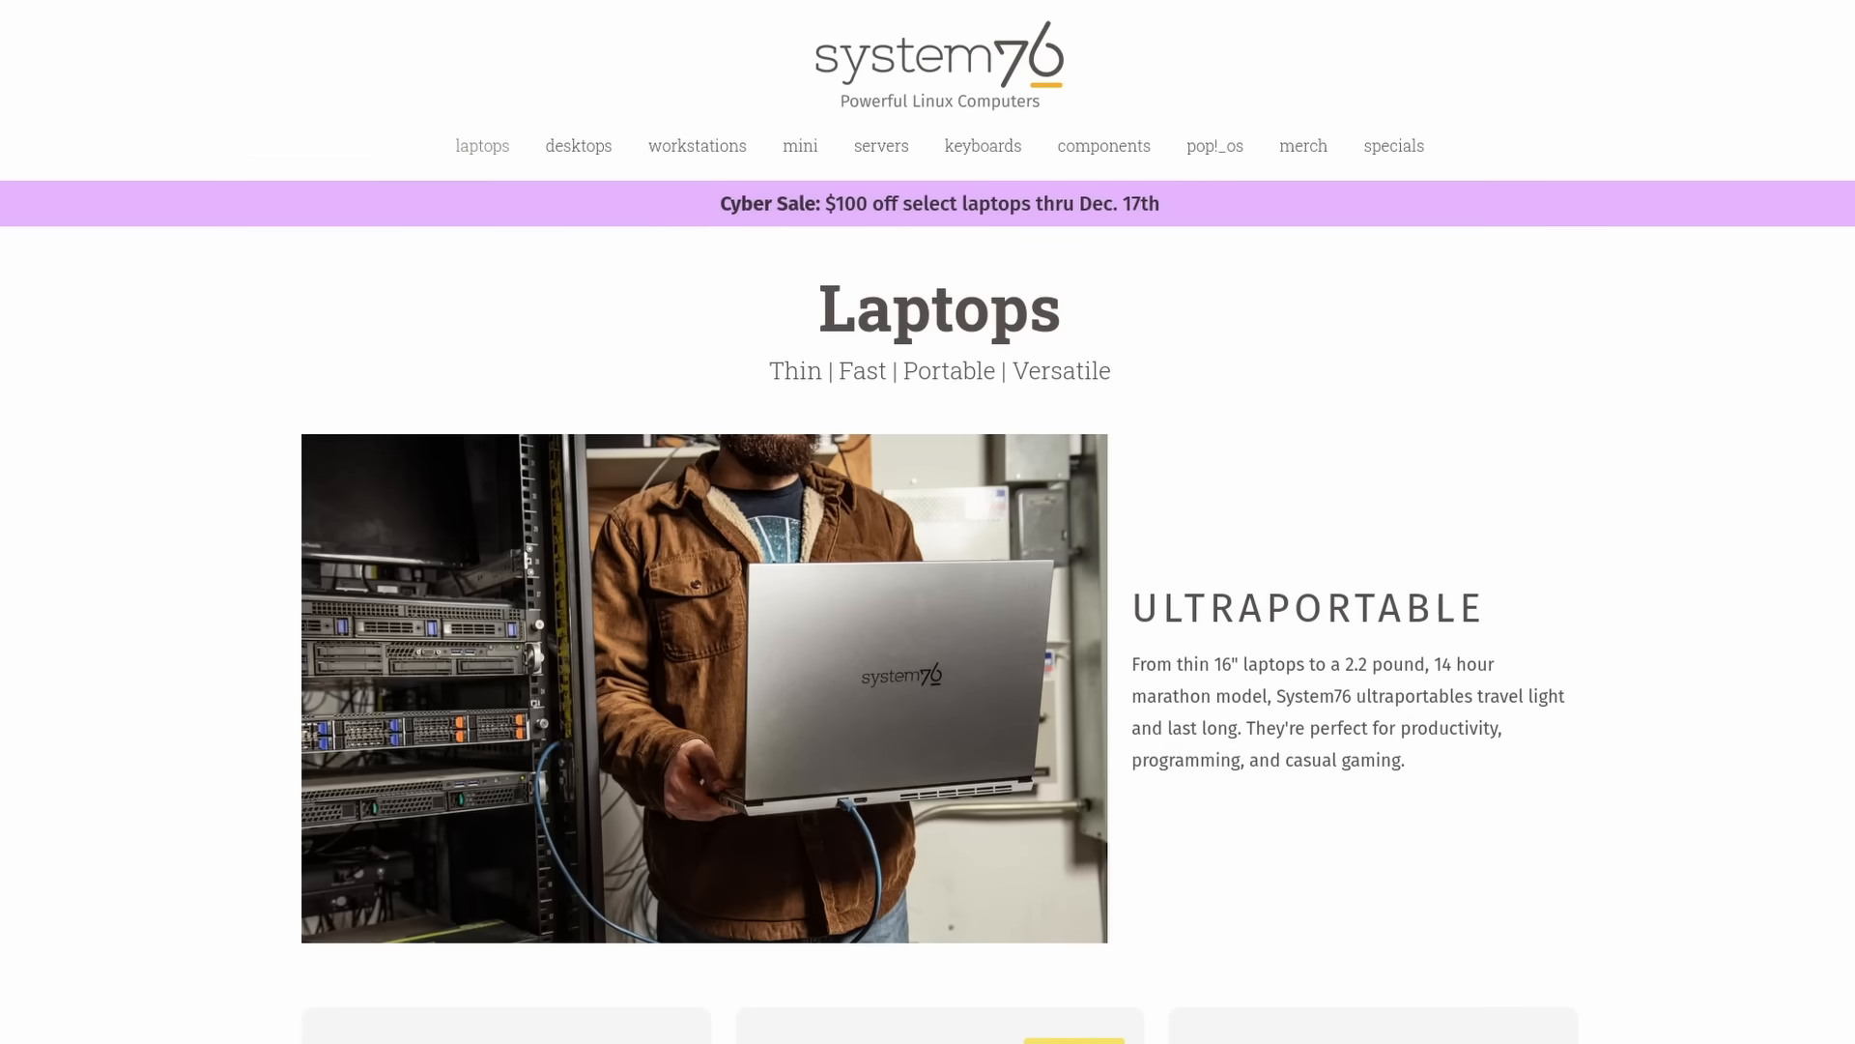
scroll(down, 3)
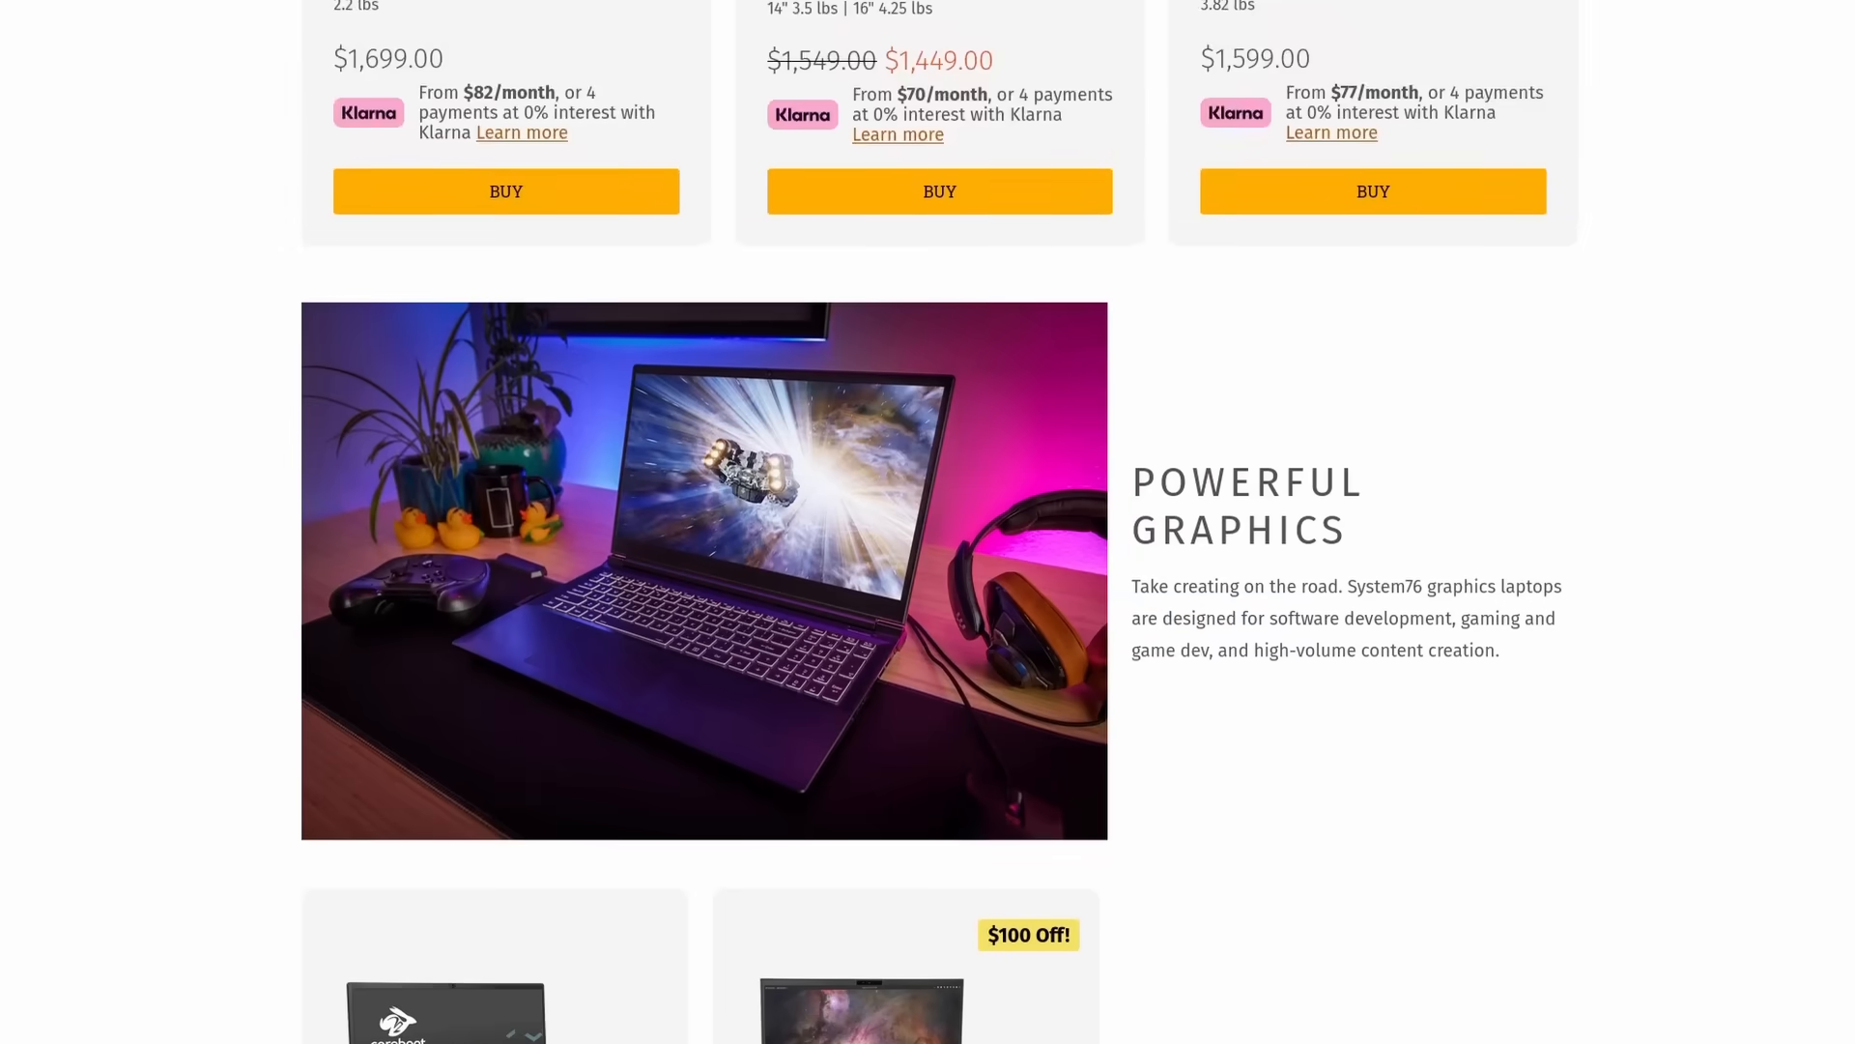
scroll(down, 3)
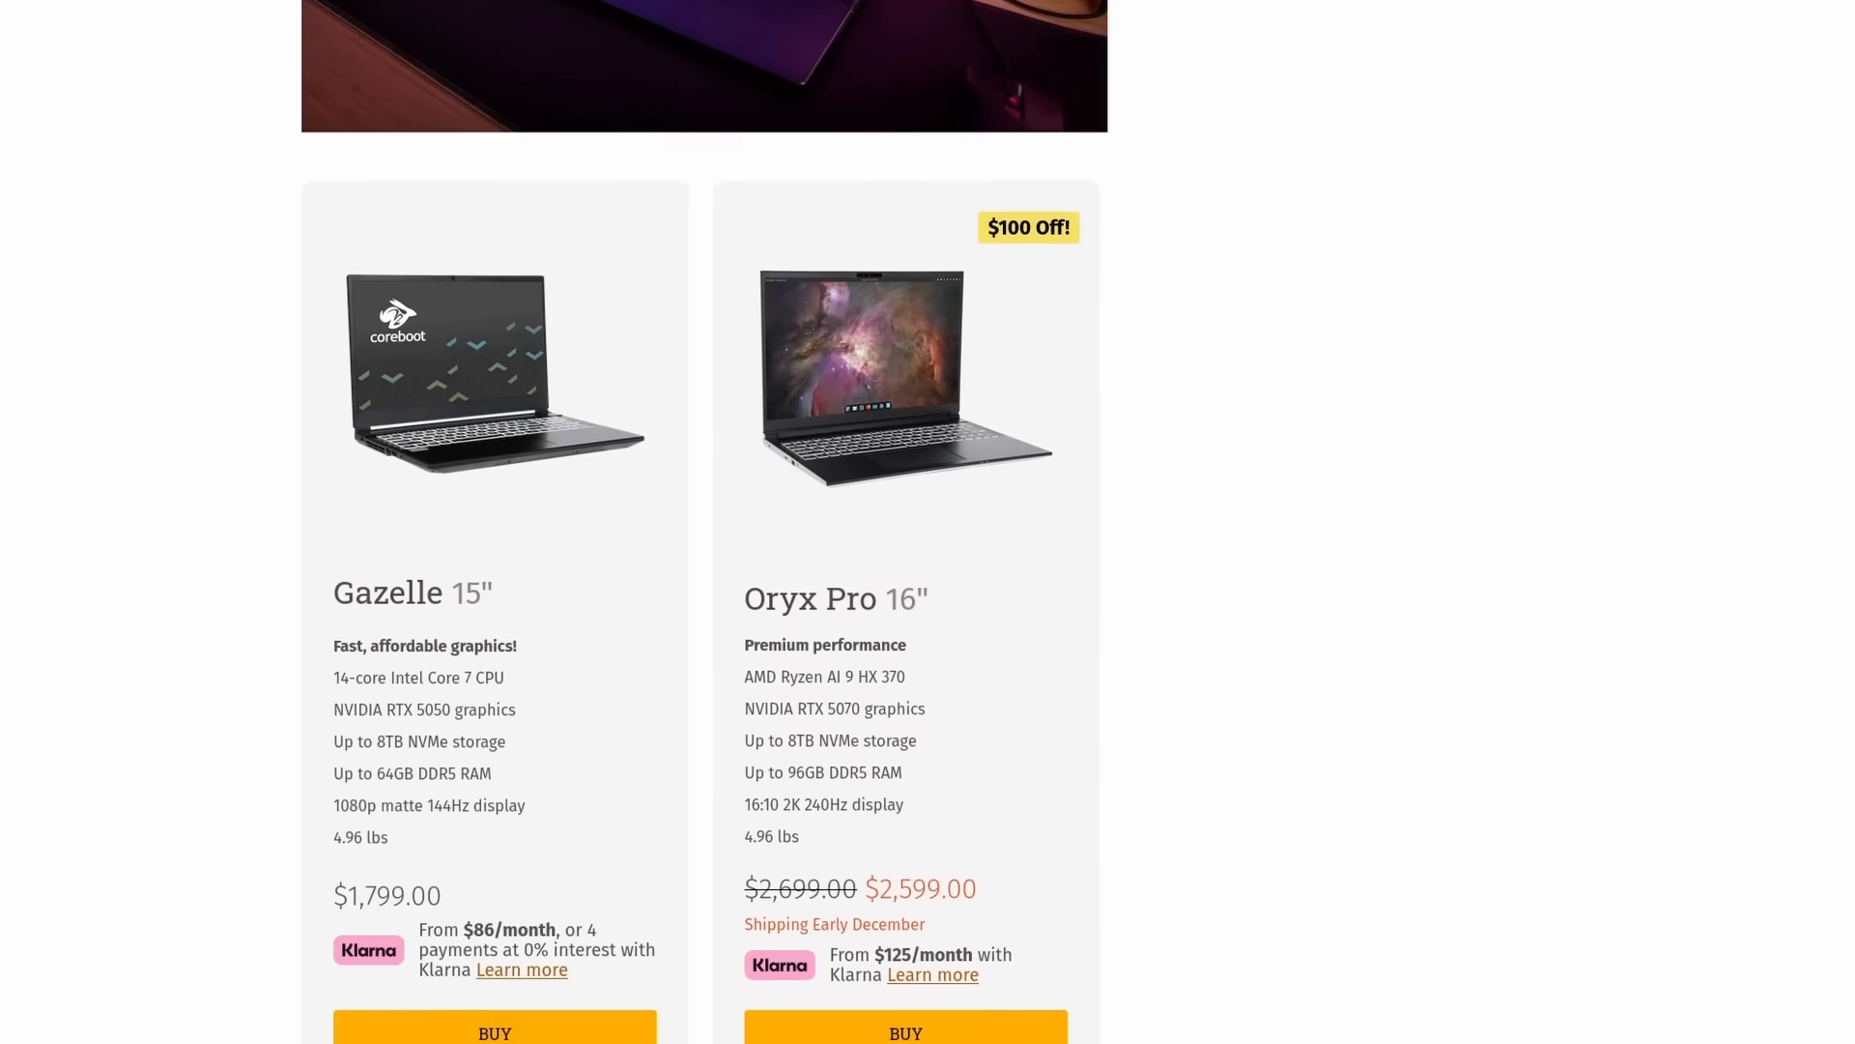
scroll(down, 3)
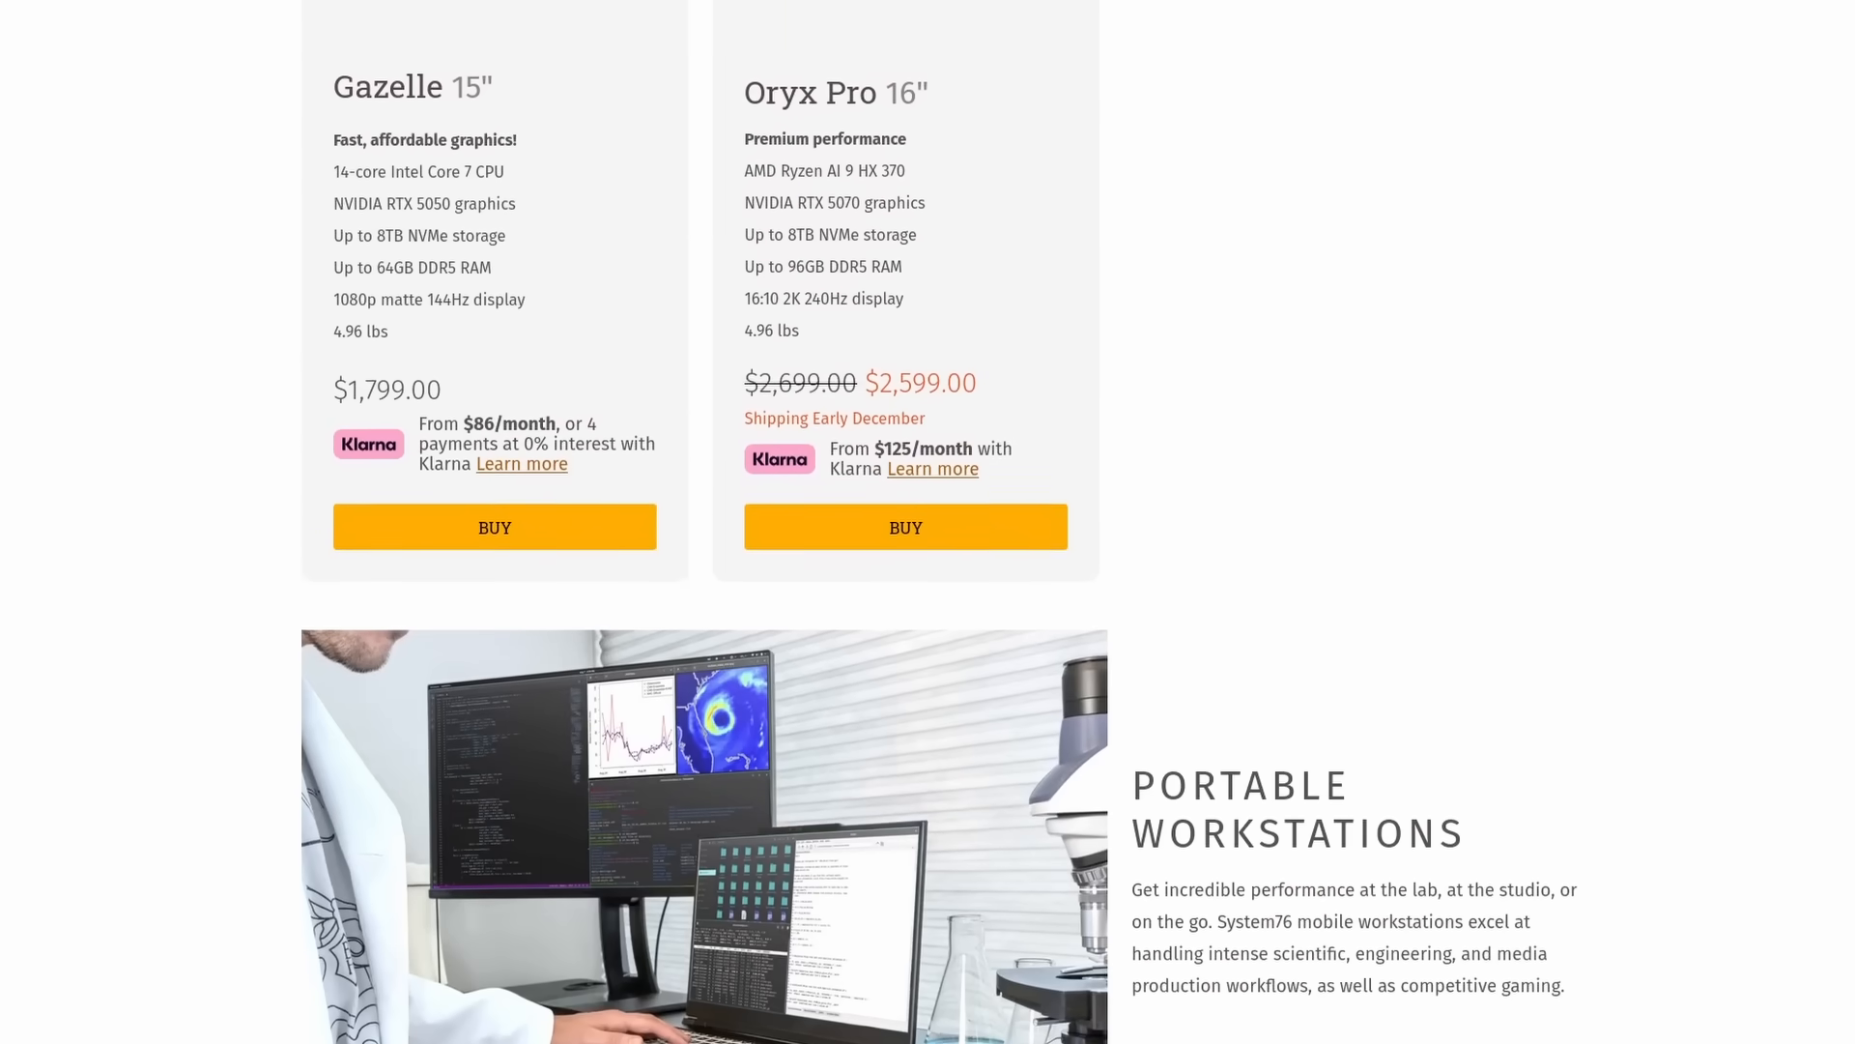
scroll(down, 3)
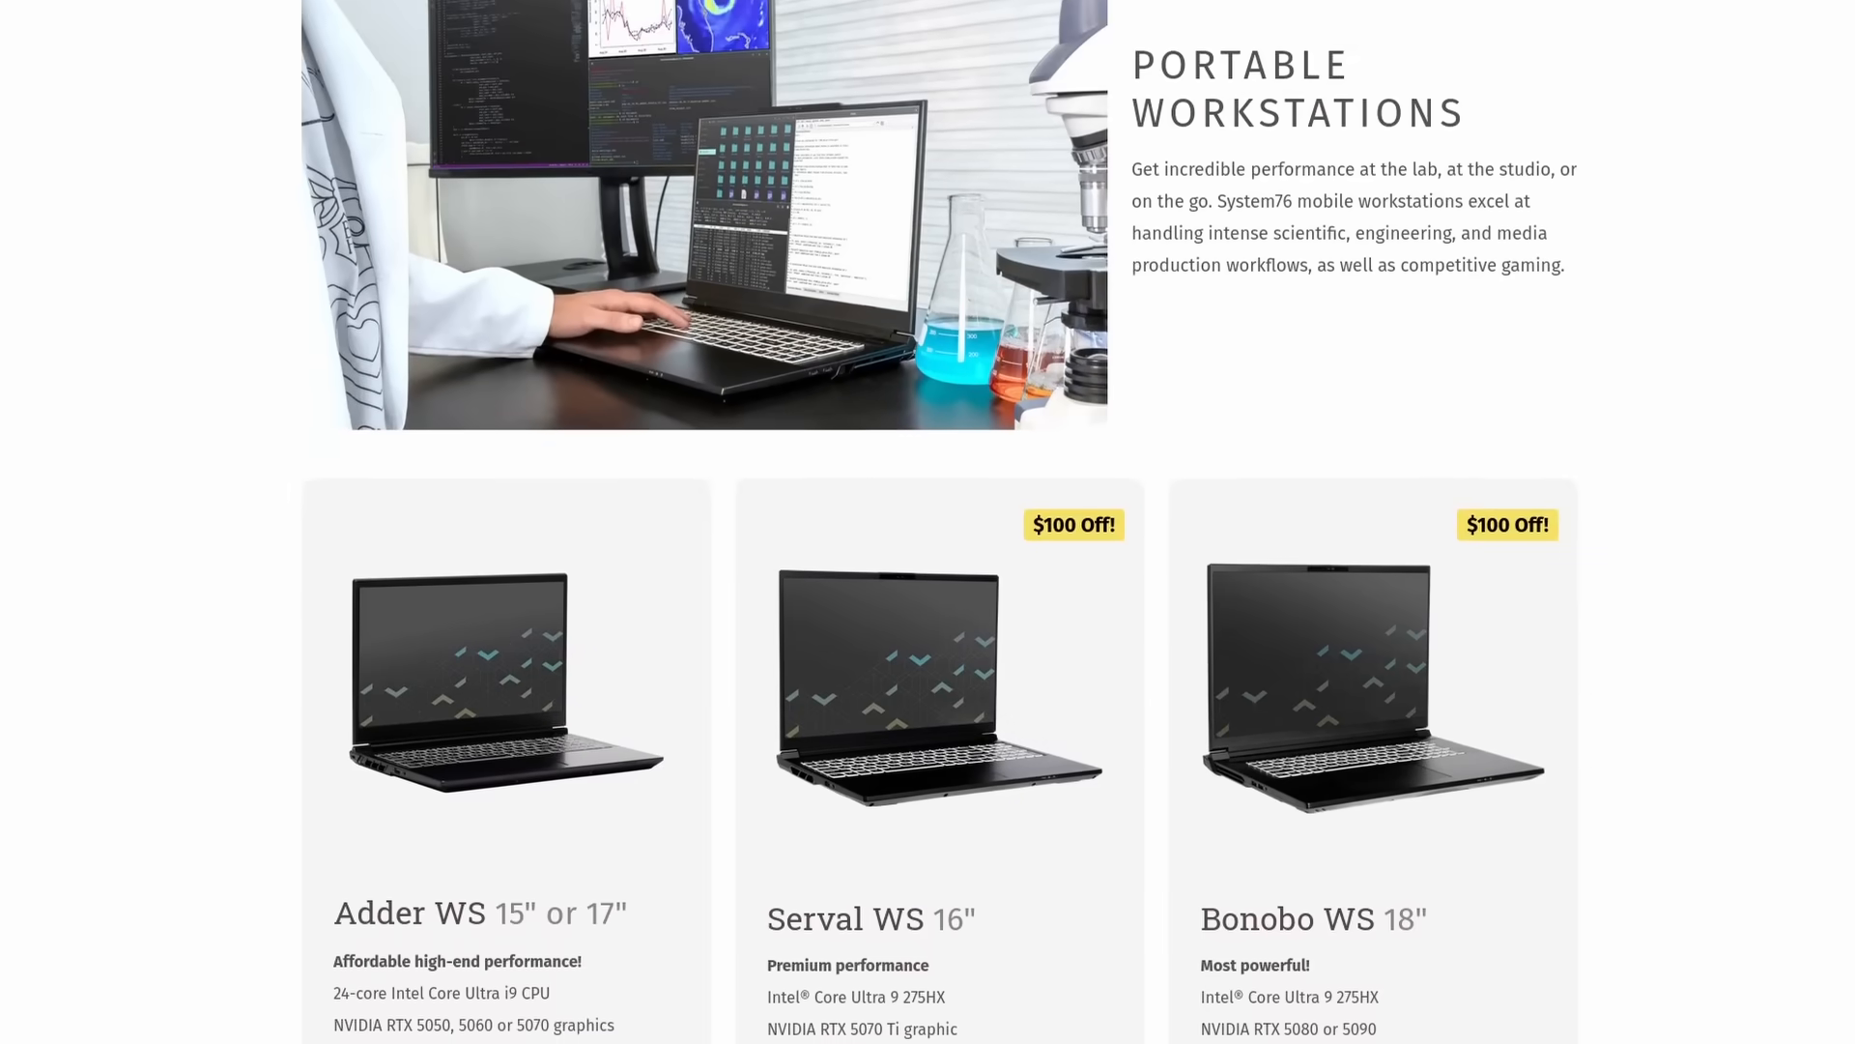
scroll(down, 3)
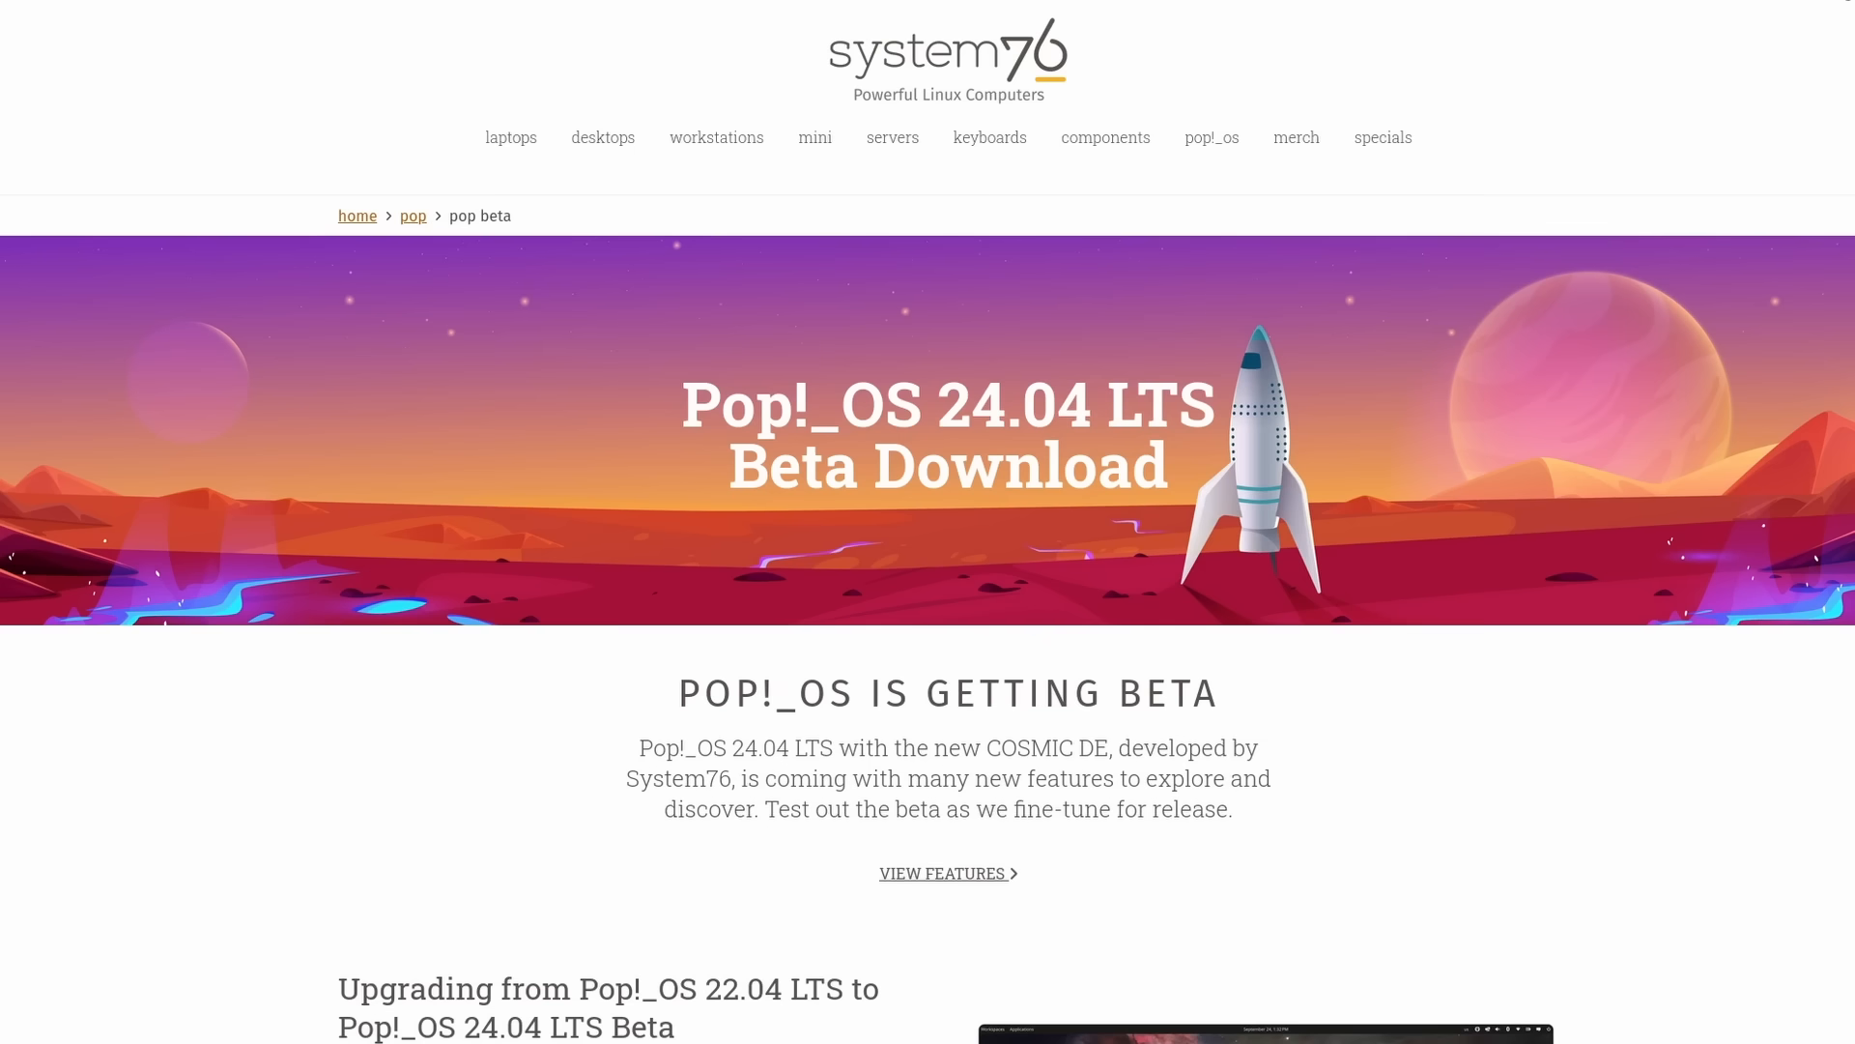
Step: Scroll through the Pop!_OS 24.04 LTS Beta download page details
scroll(down, 3)
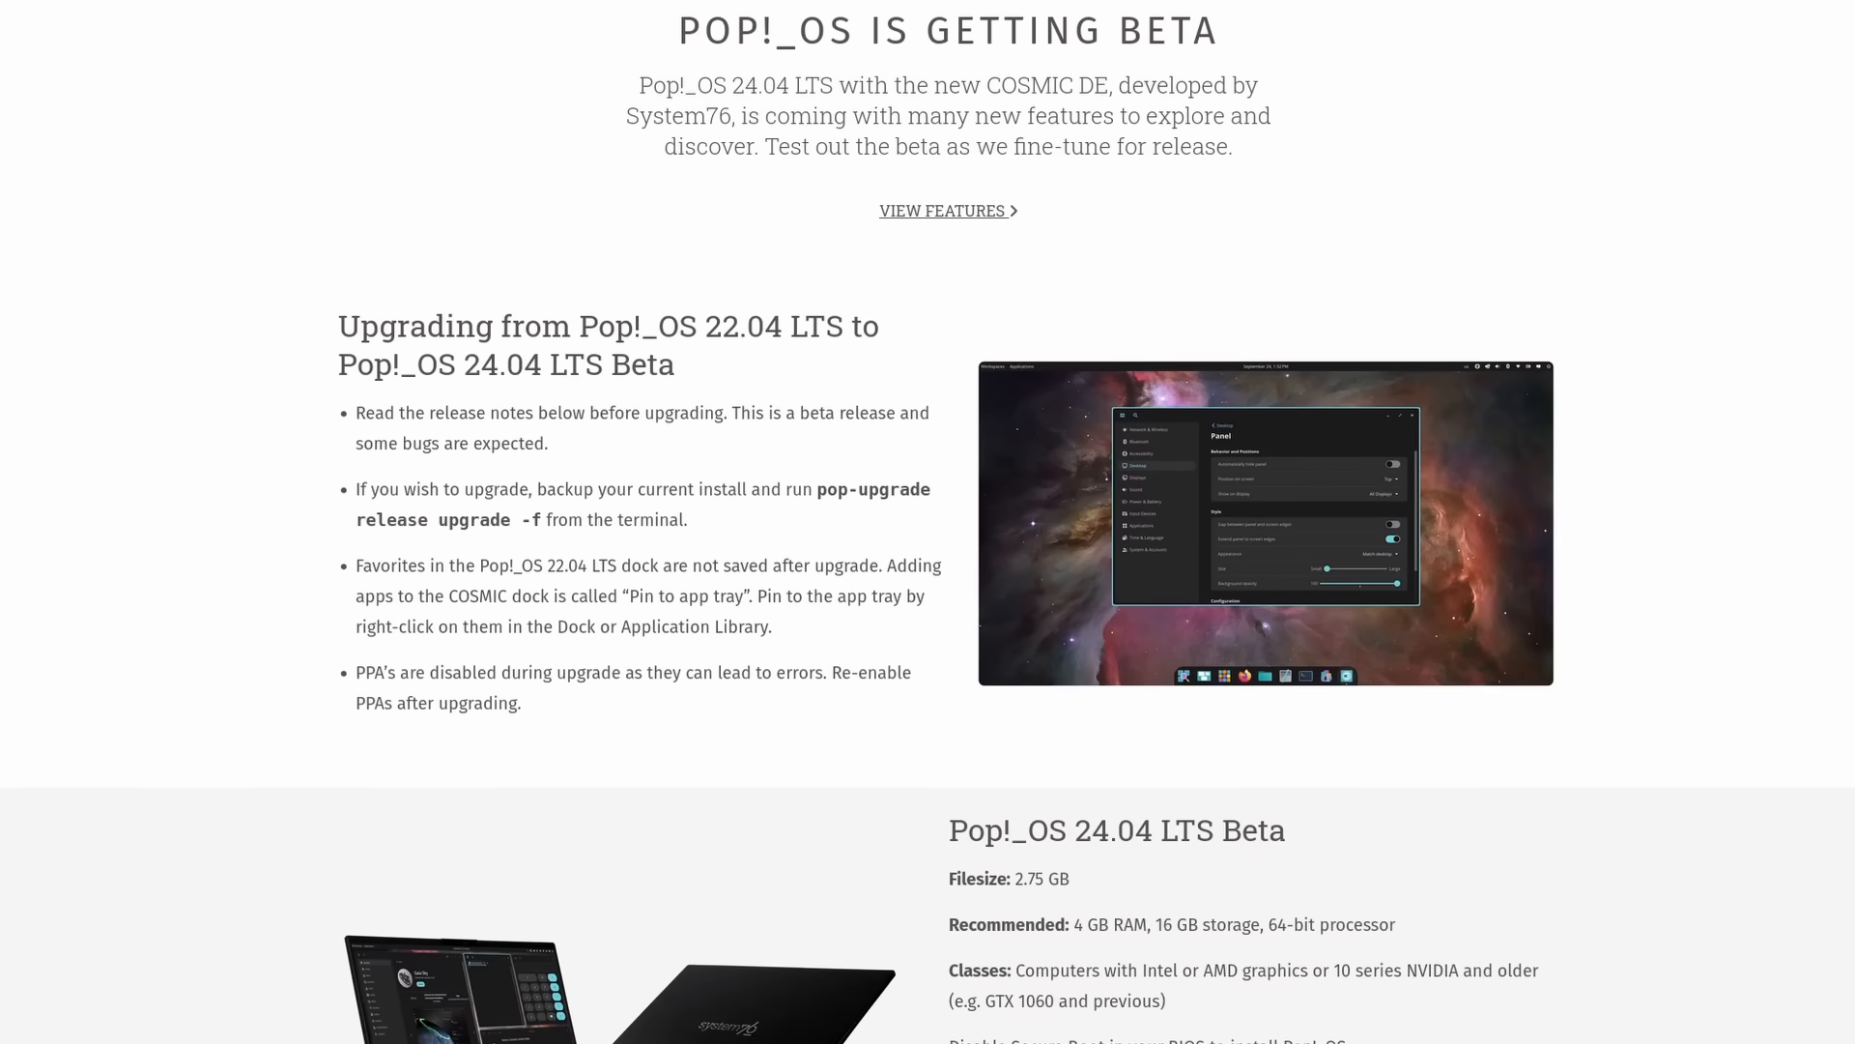
scroll(down, 3)
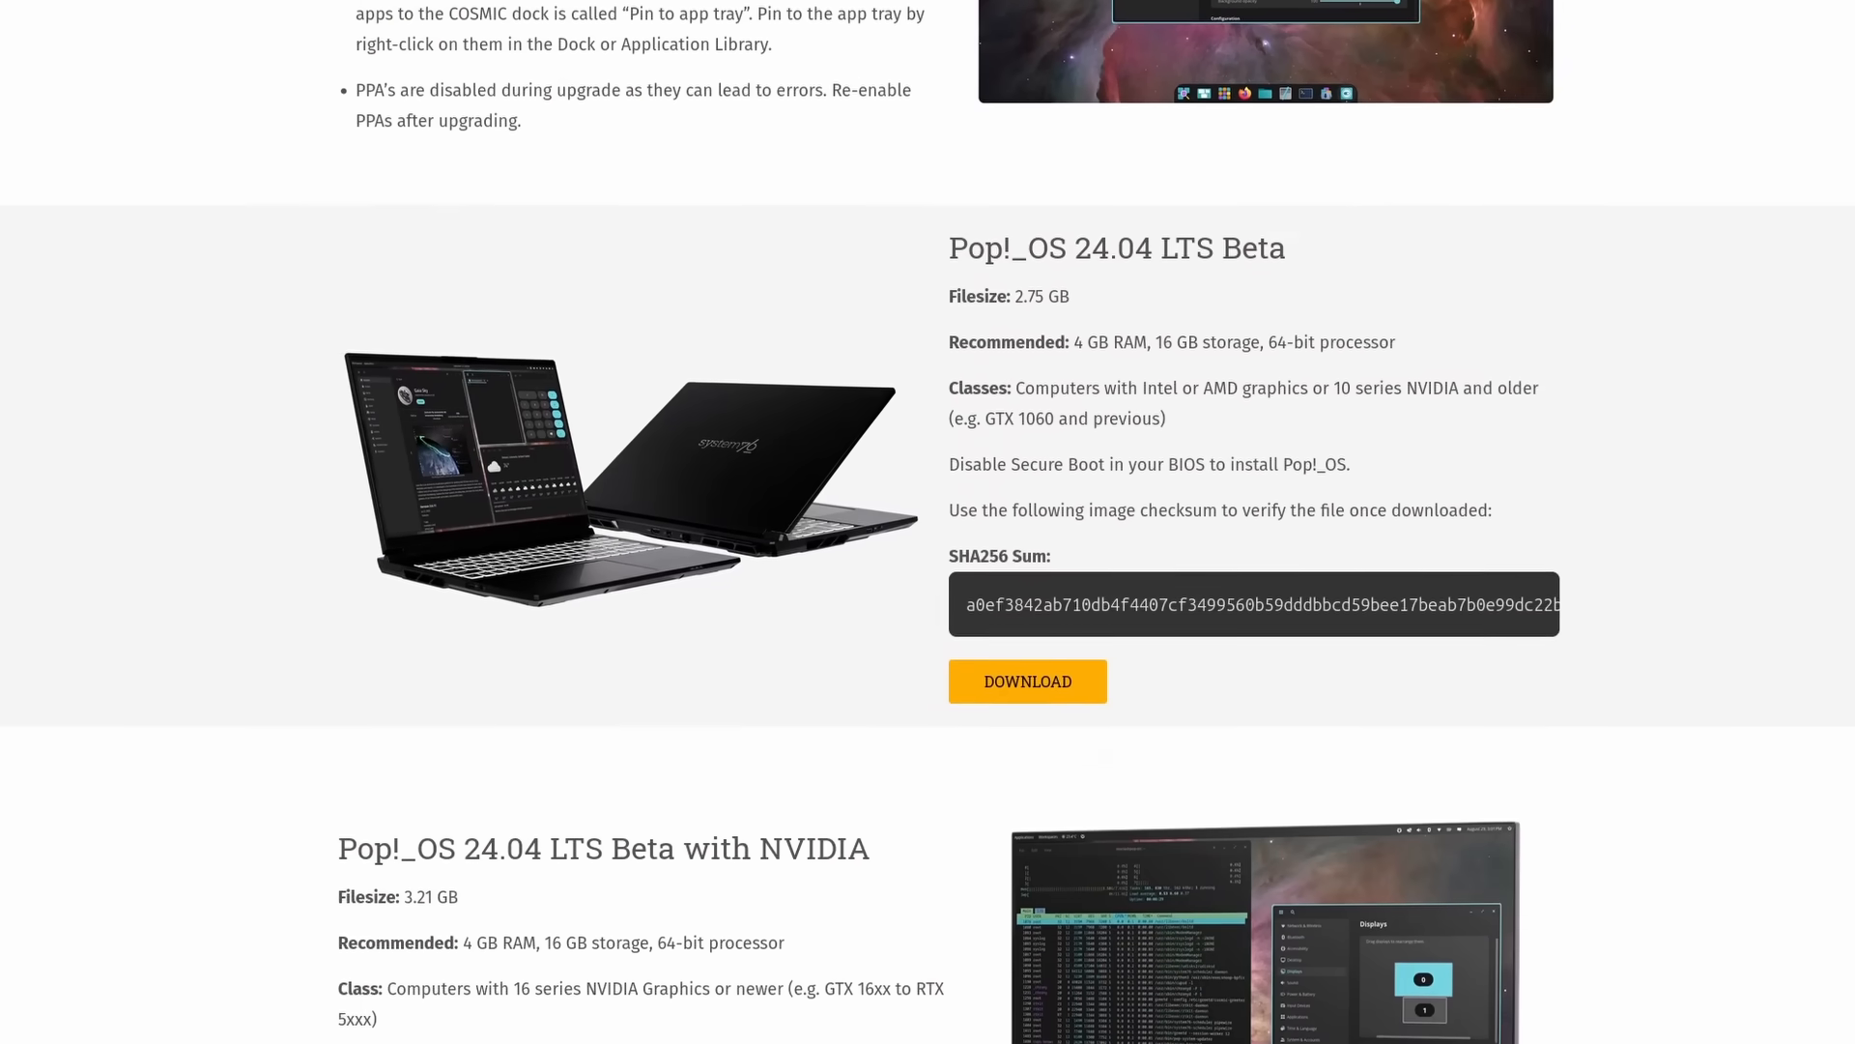
scroll(down, 3)
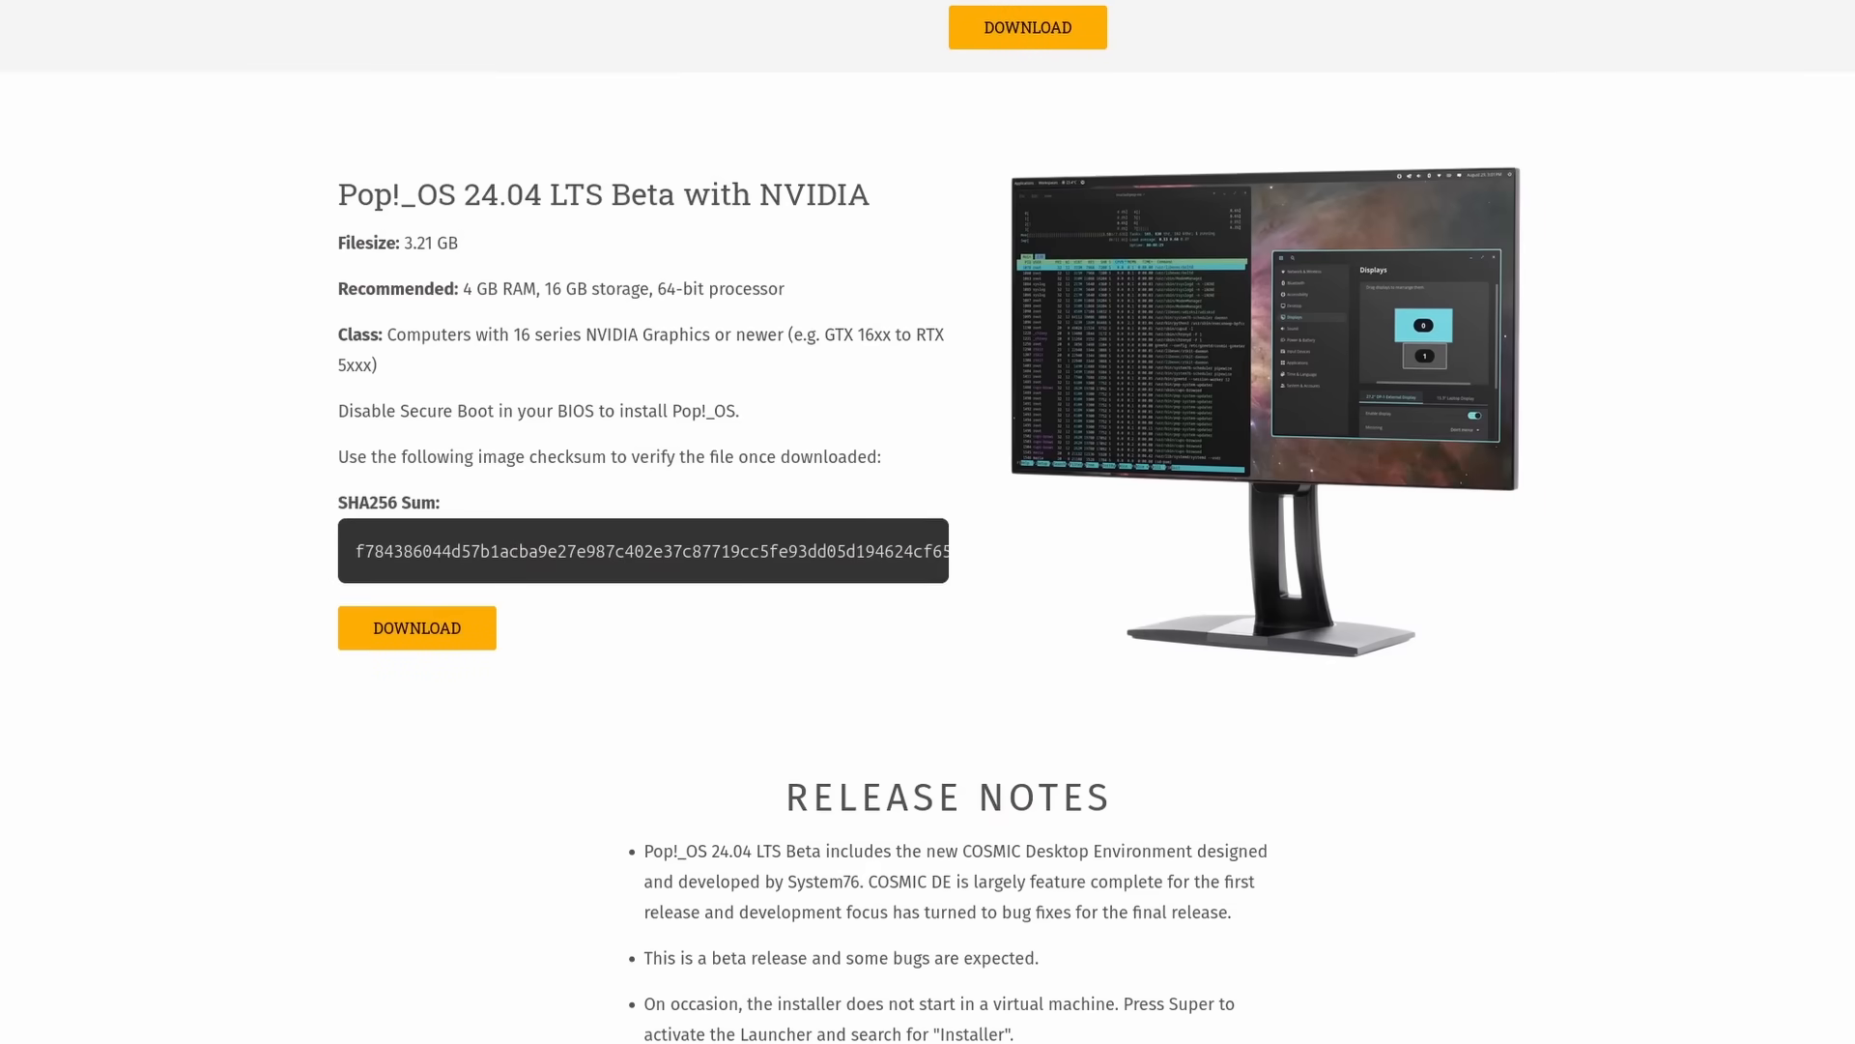
scroll(down, 3)
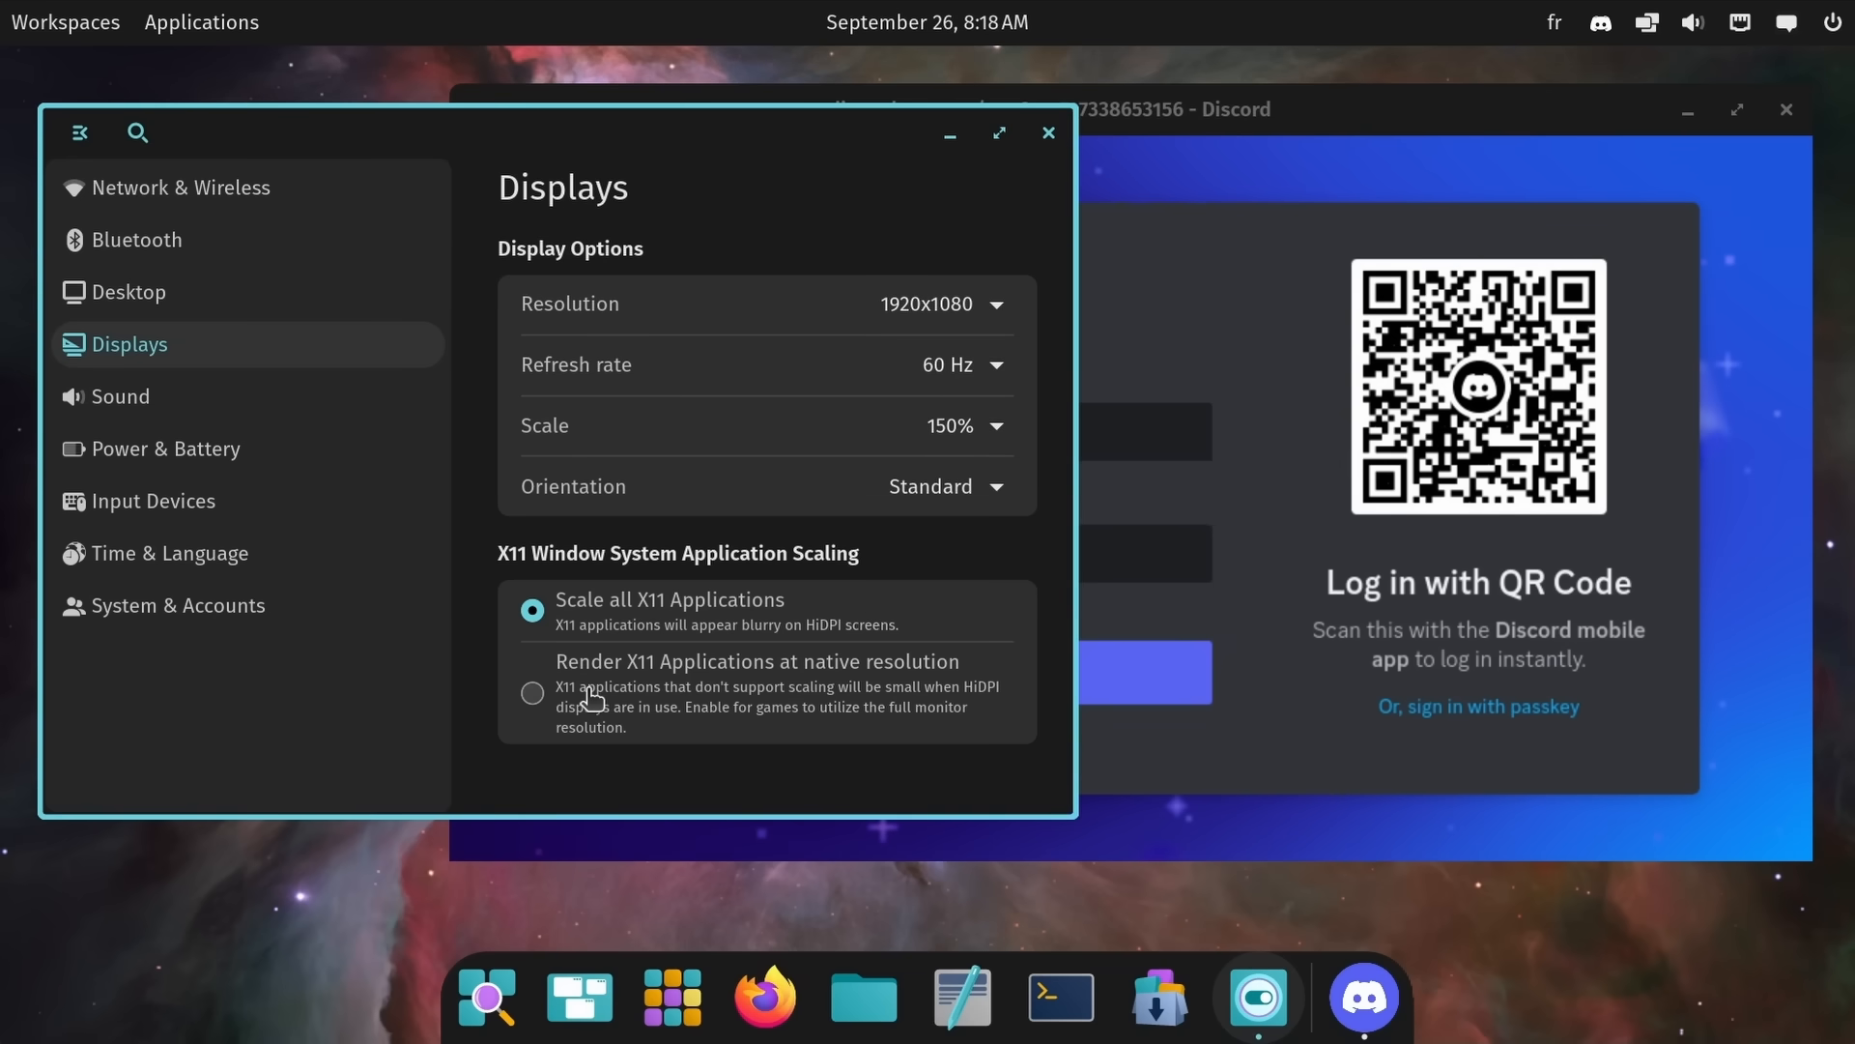
Step: Enable 'Render X11 Applications at native resolution', then head to Time & Language settings
click(533, 692)
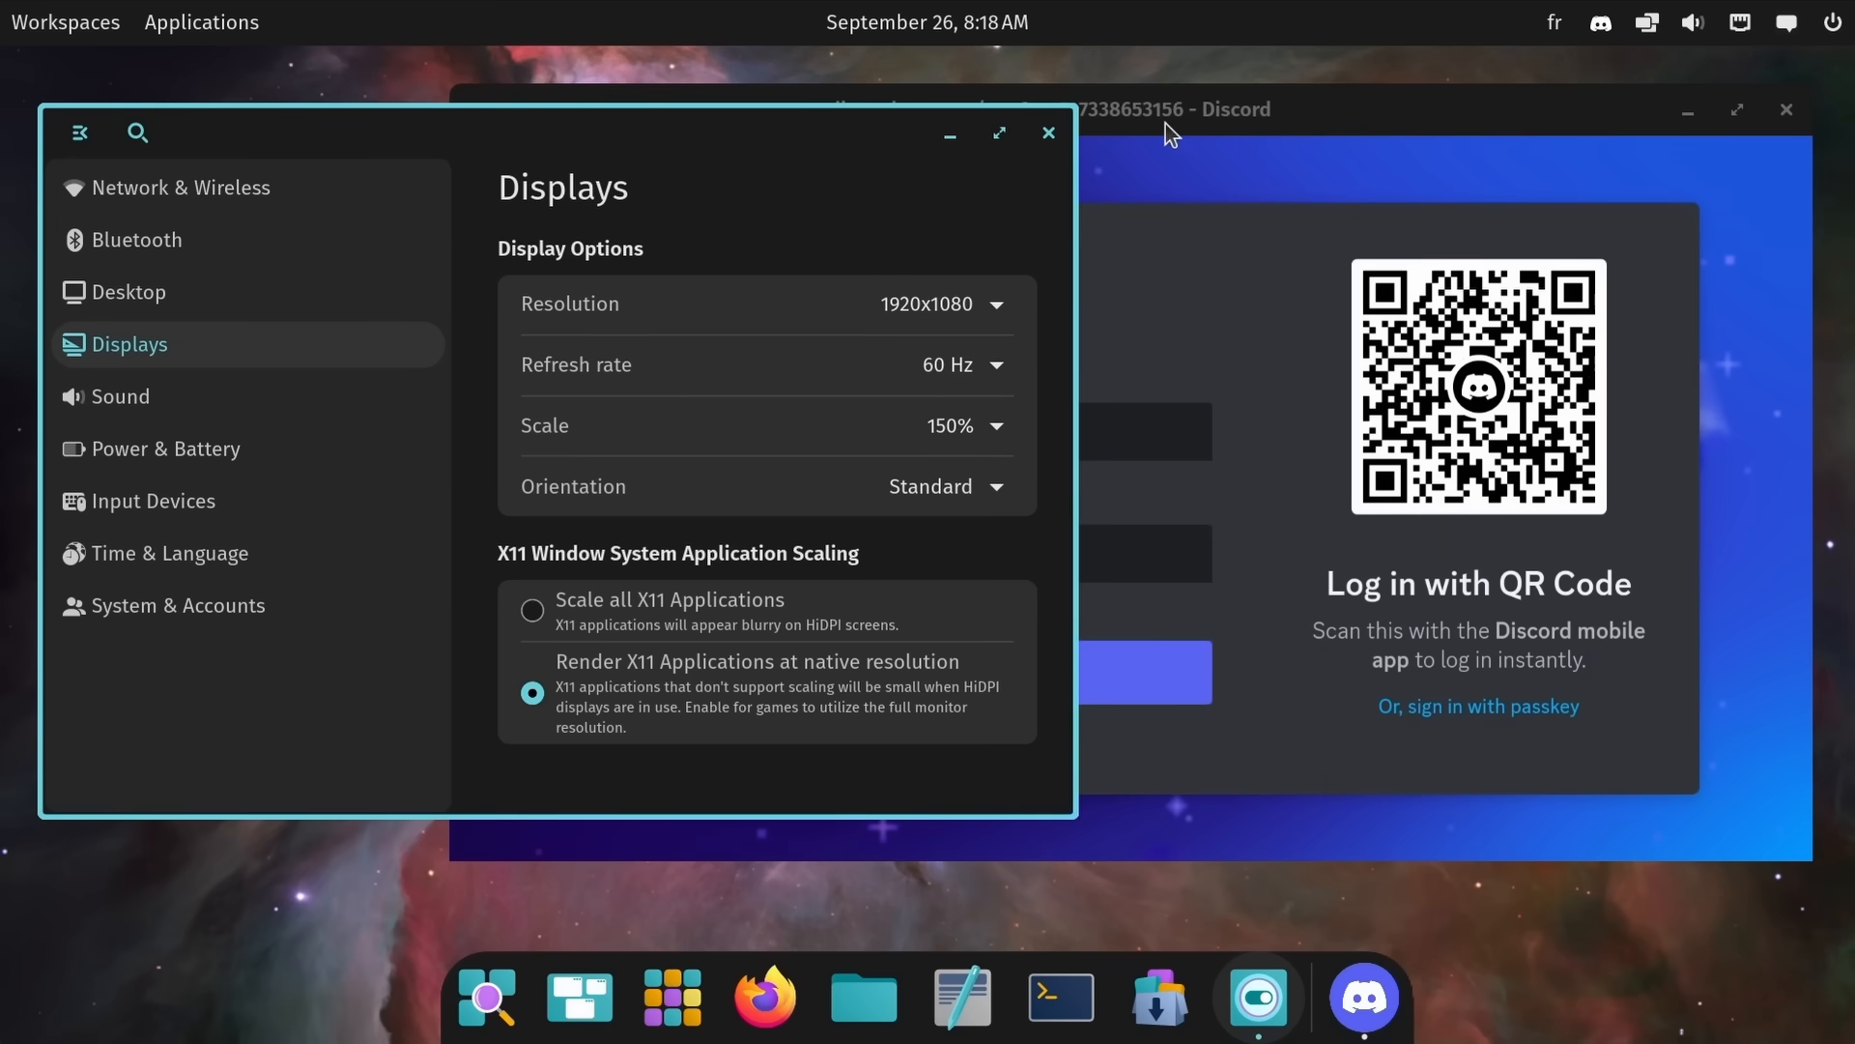
click(1169, 109)
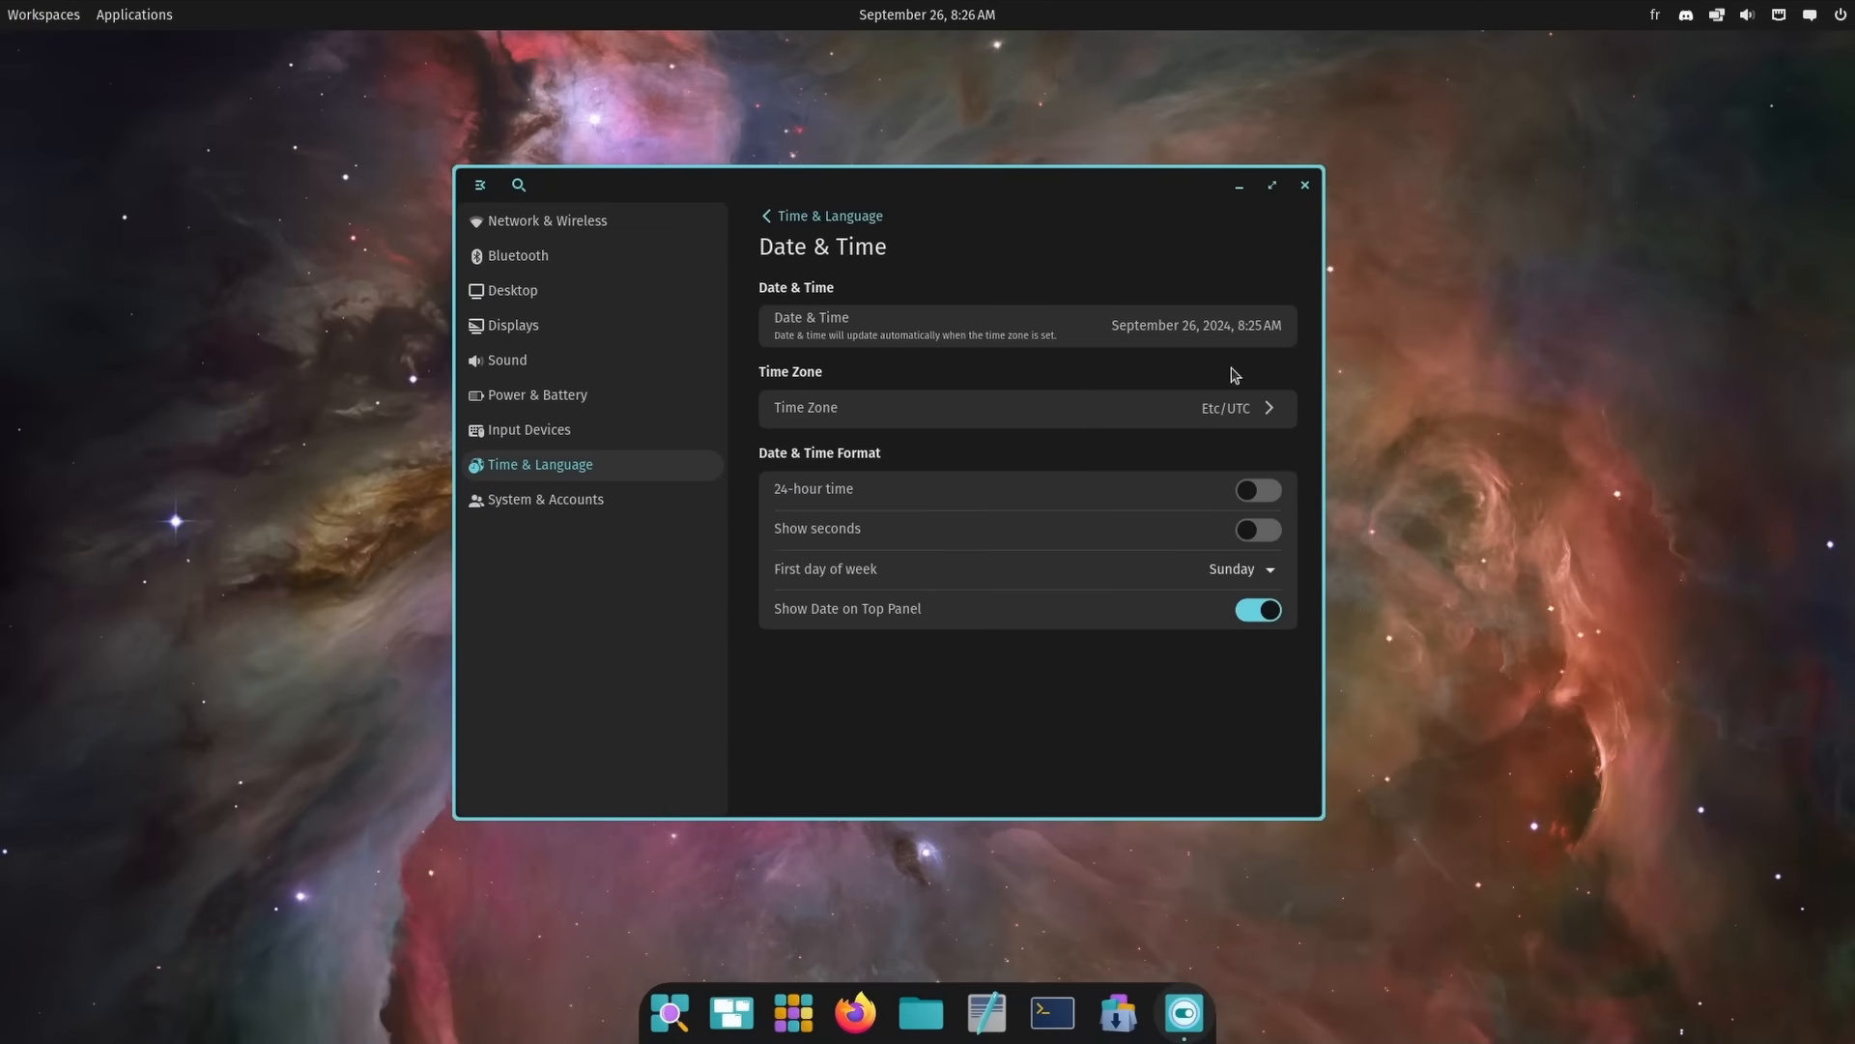
mouse_move(928, 15)
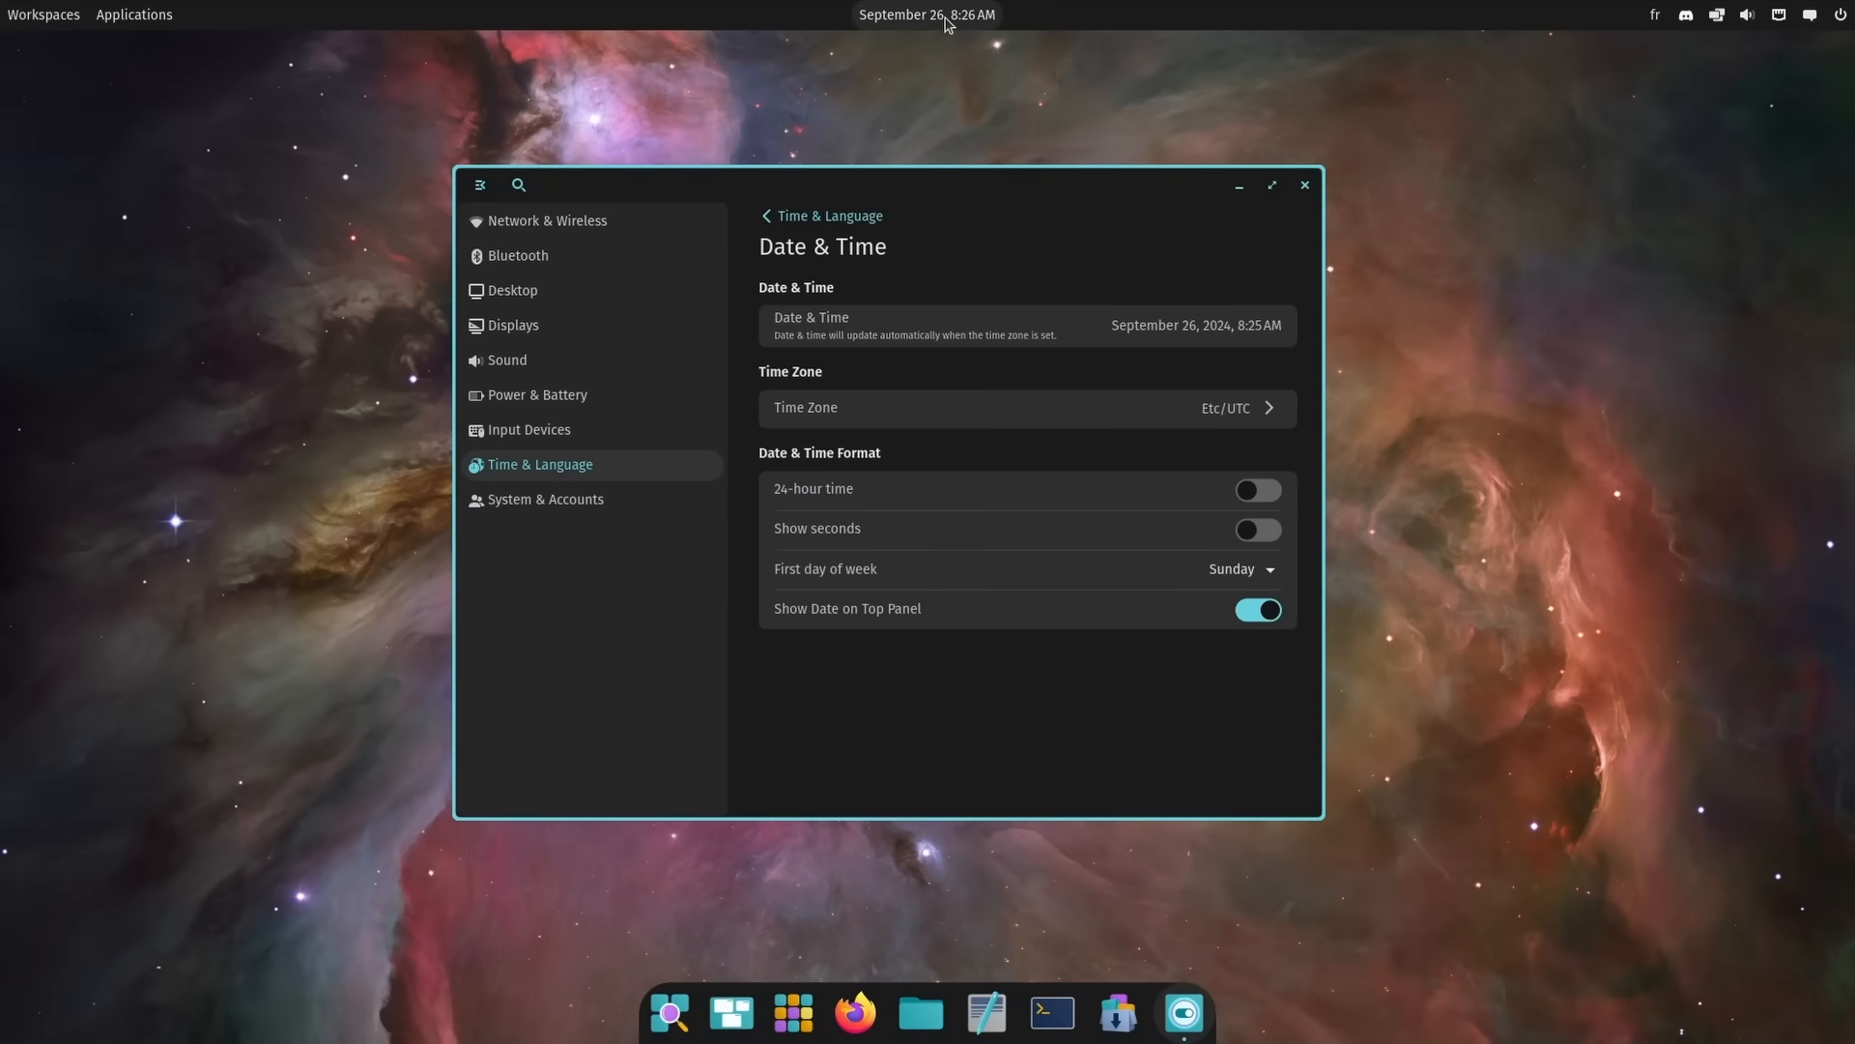
click(1258, 527)
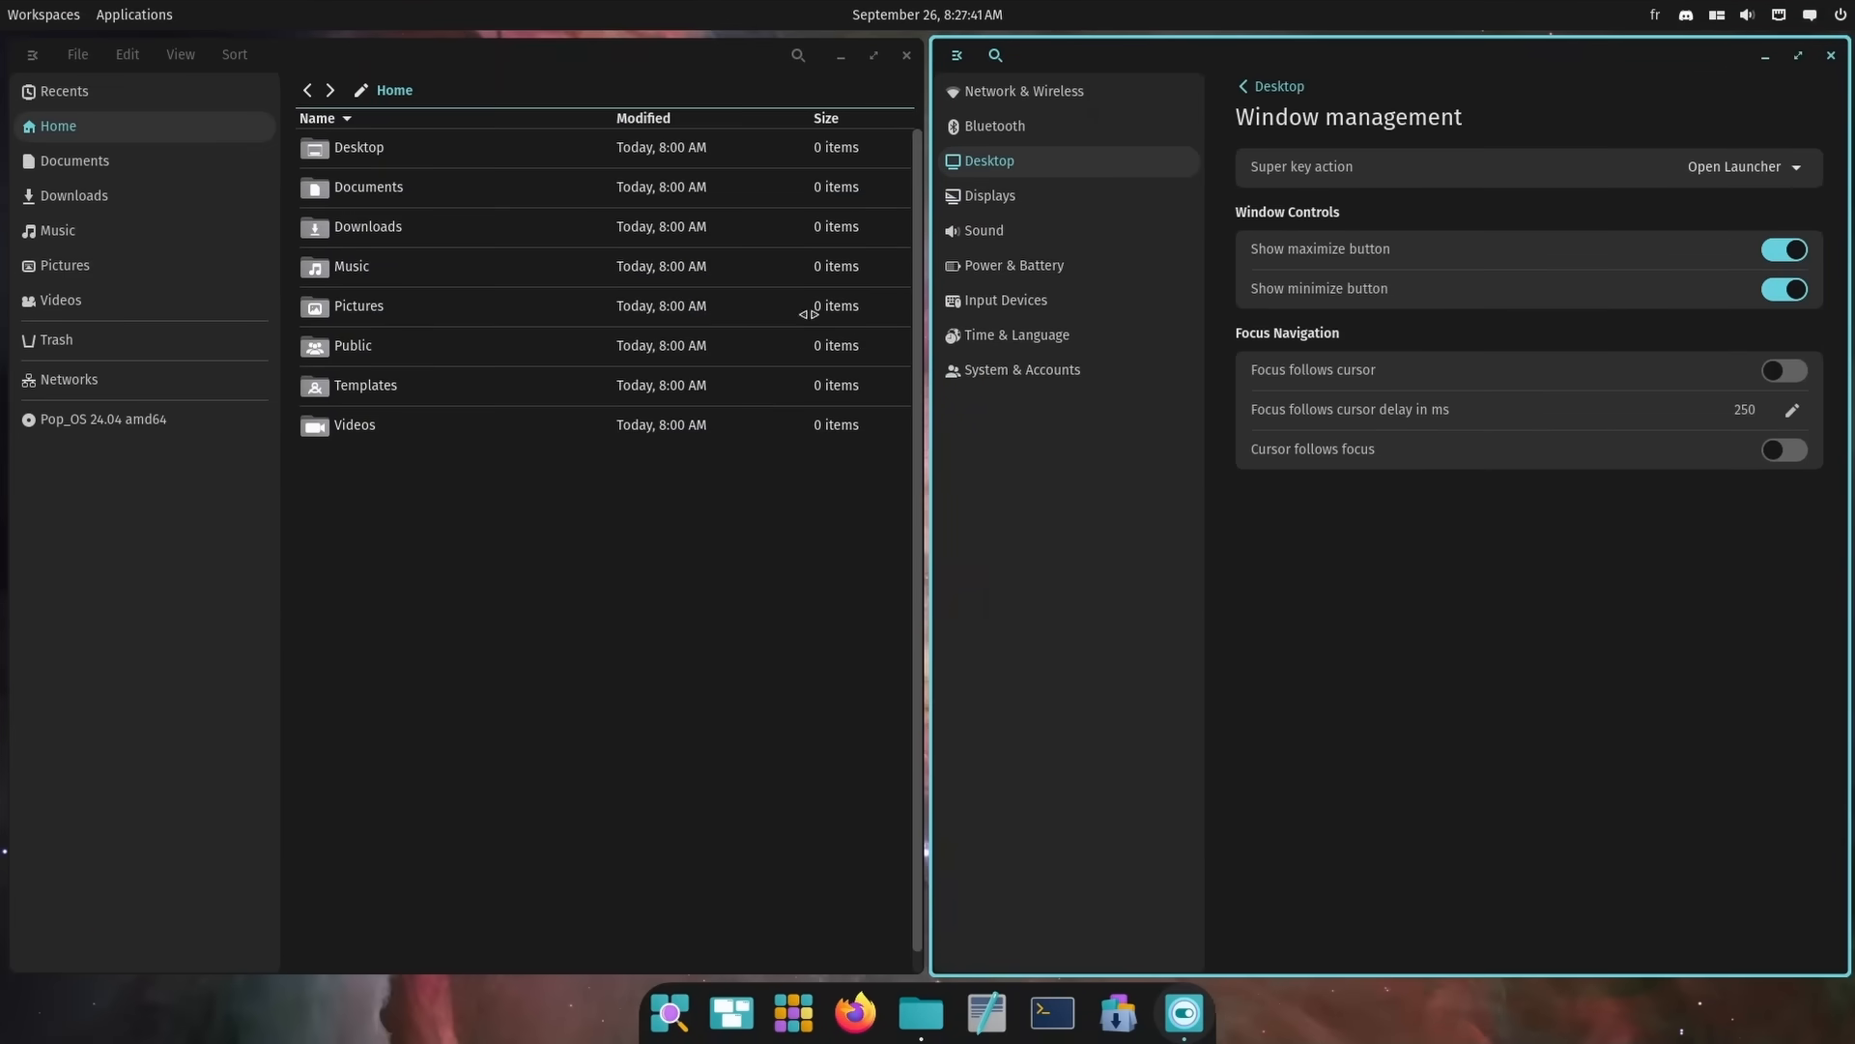
mouse_move(1161, 512)
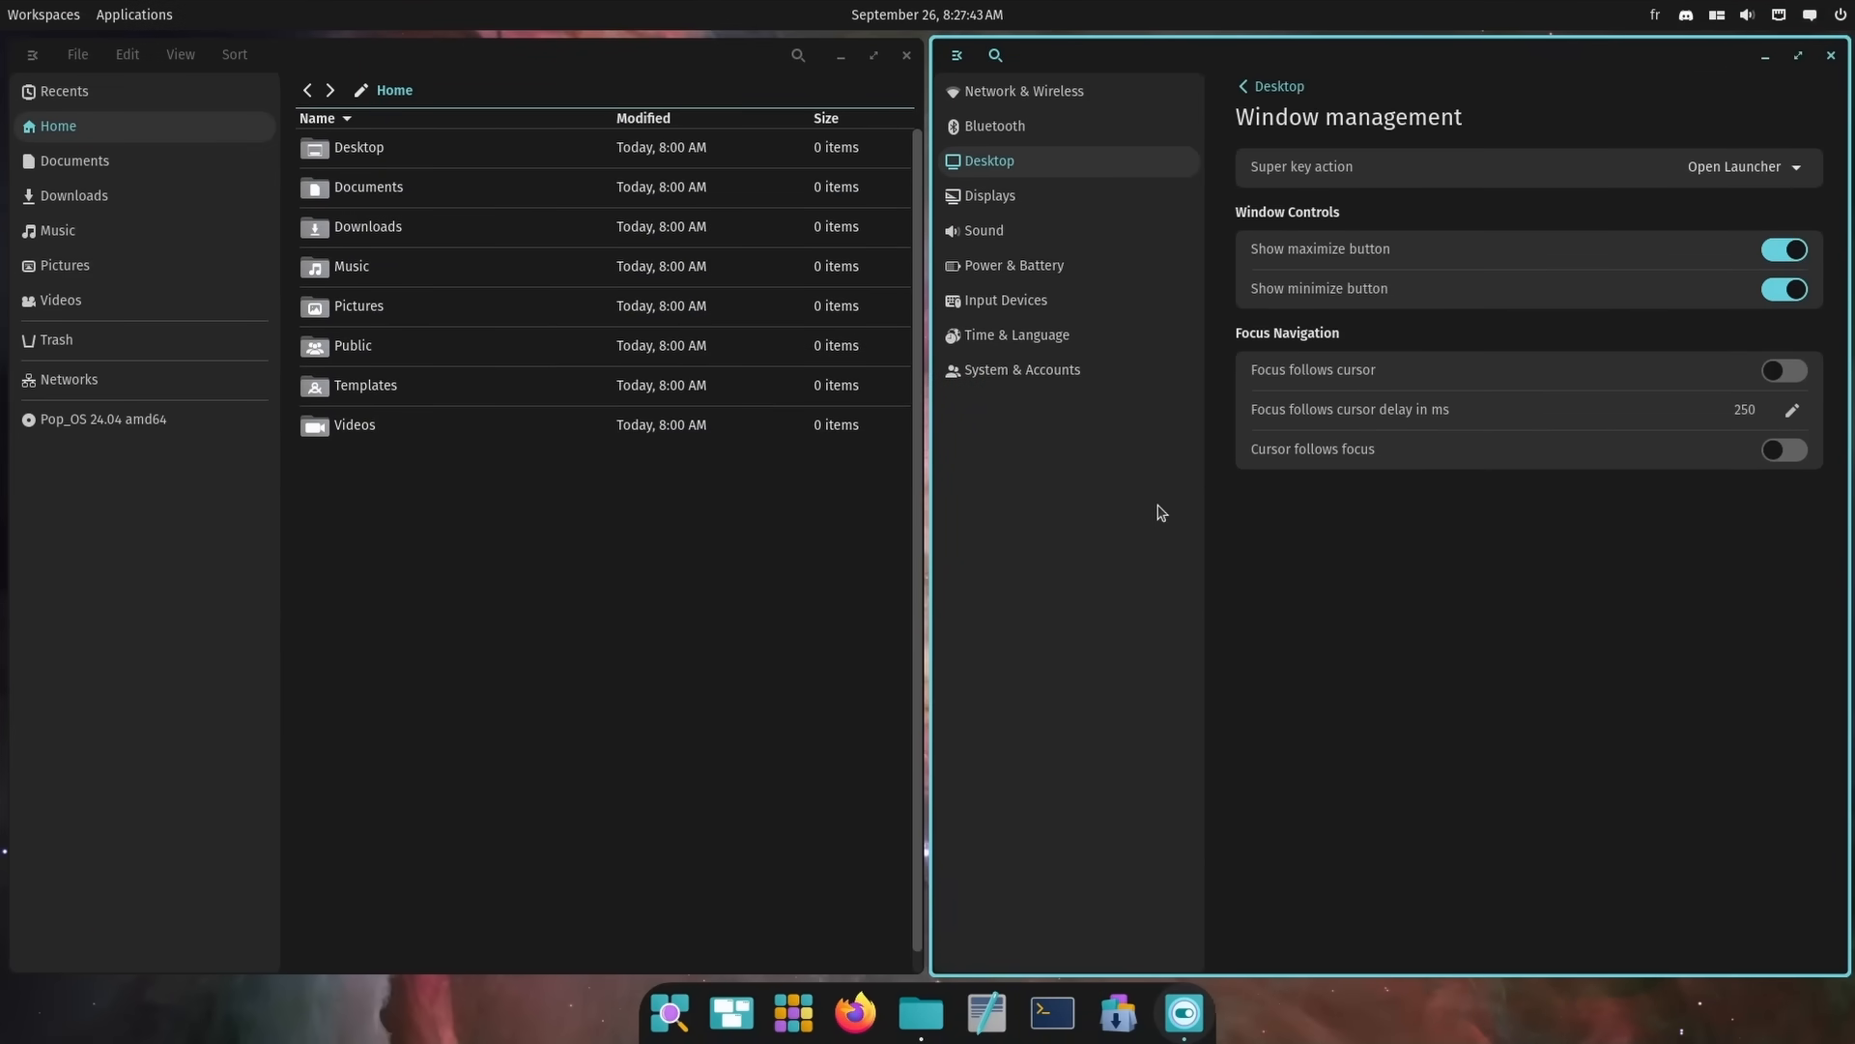
mouse_move(1792, 471)
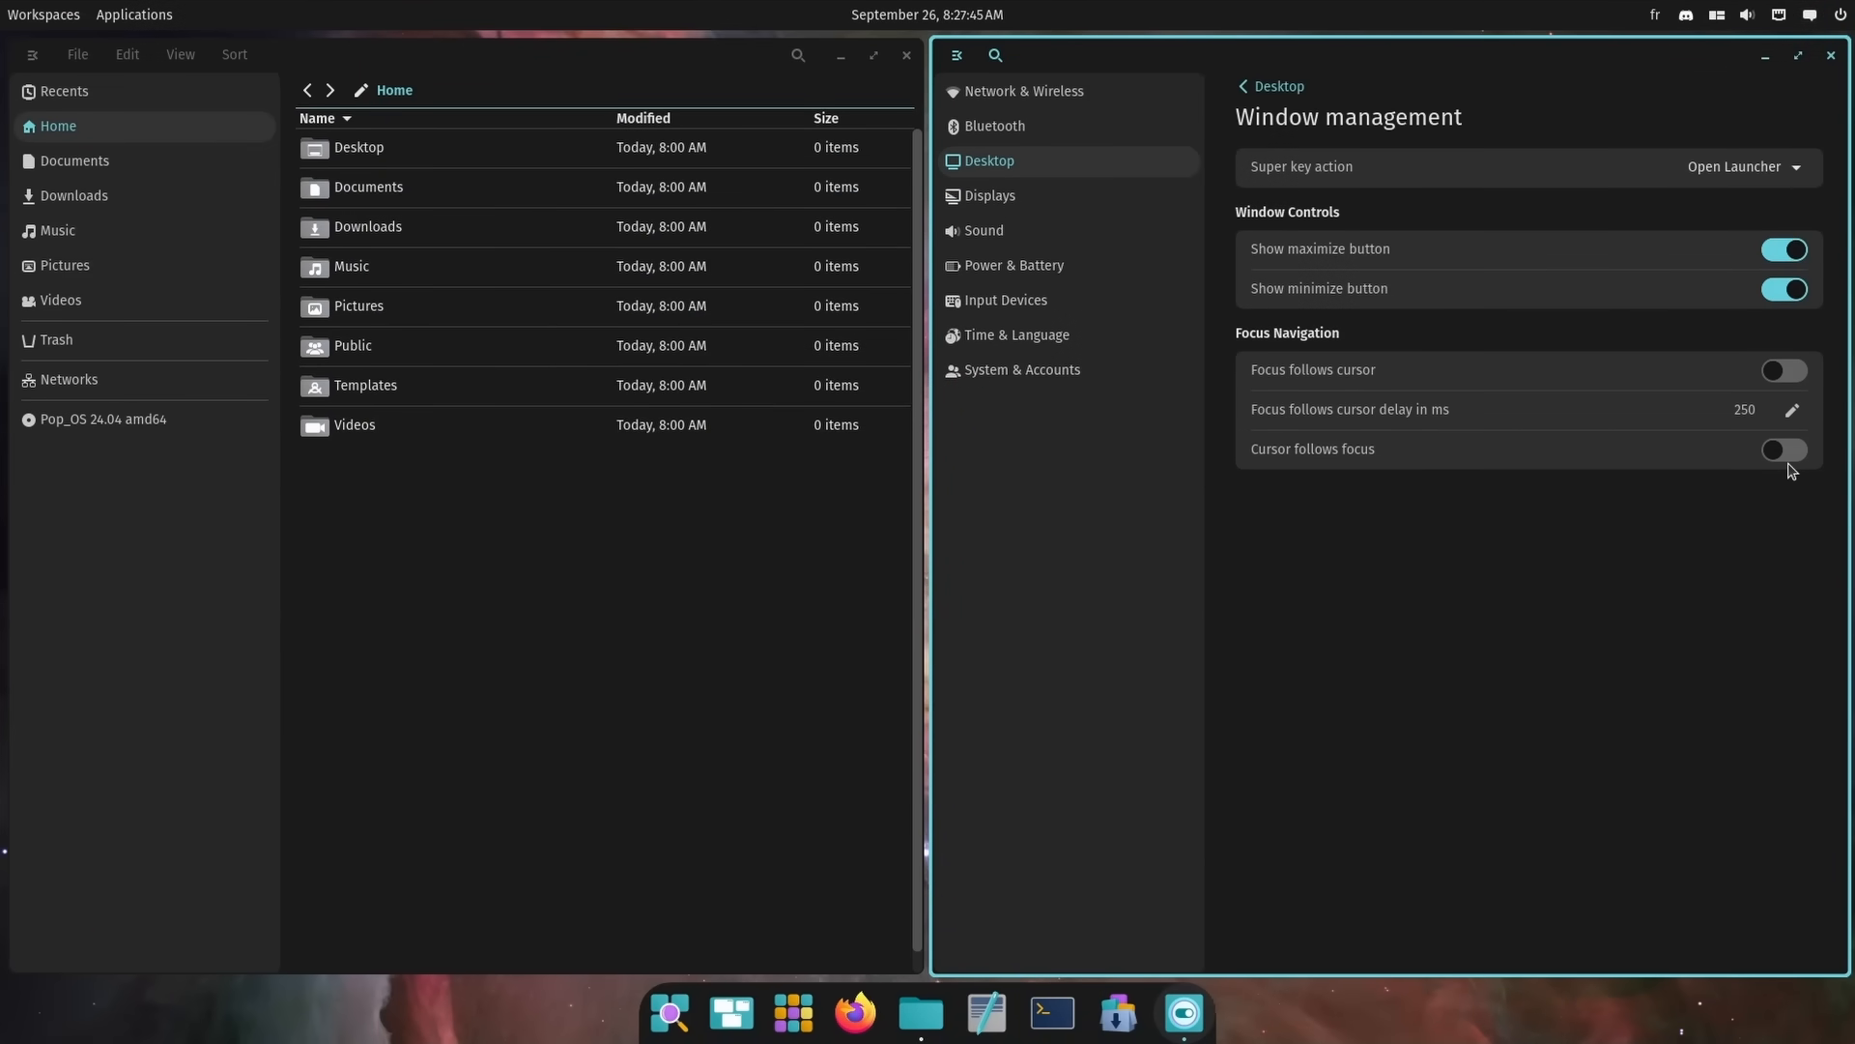
mouse_move(1699, 499)
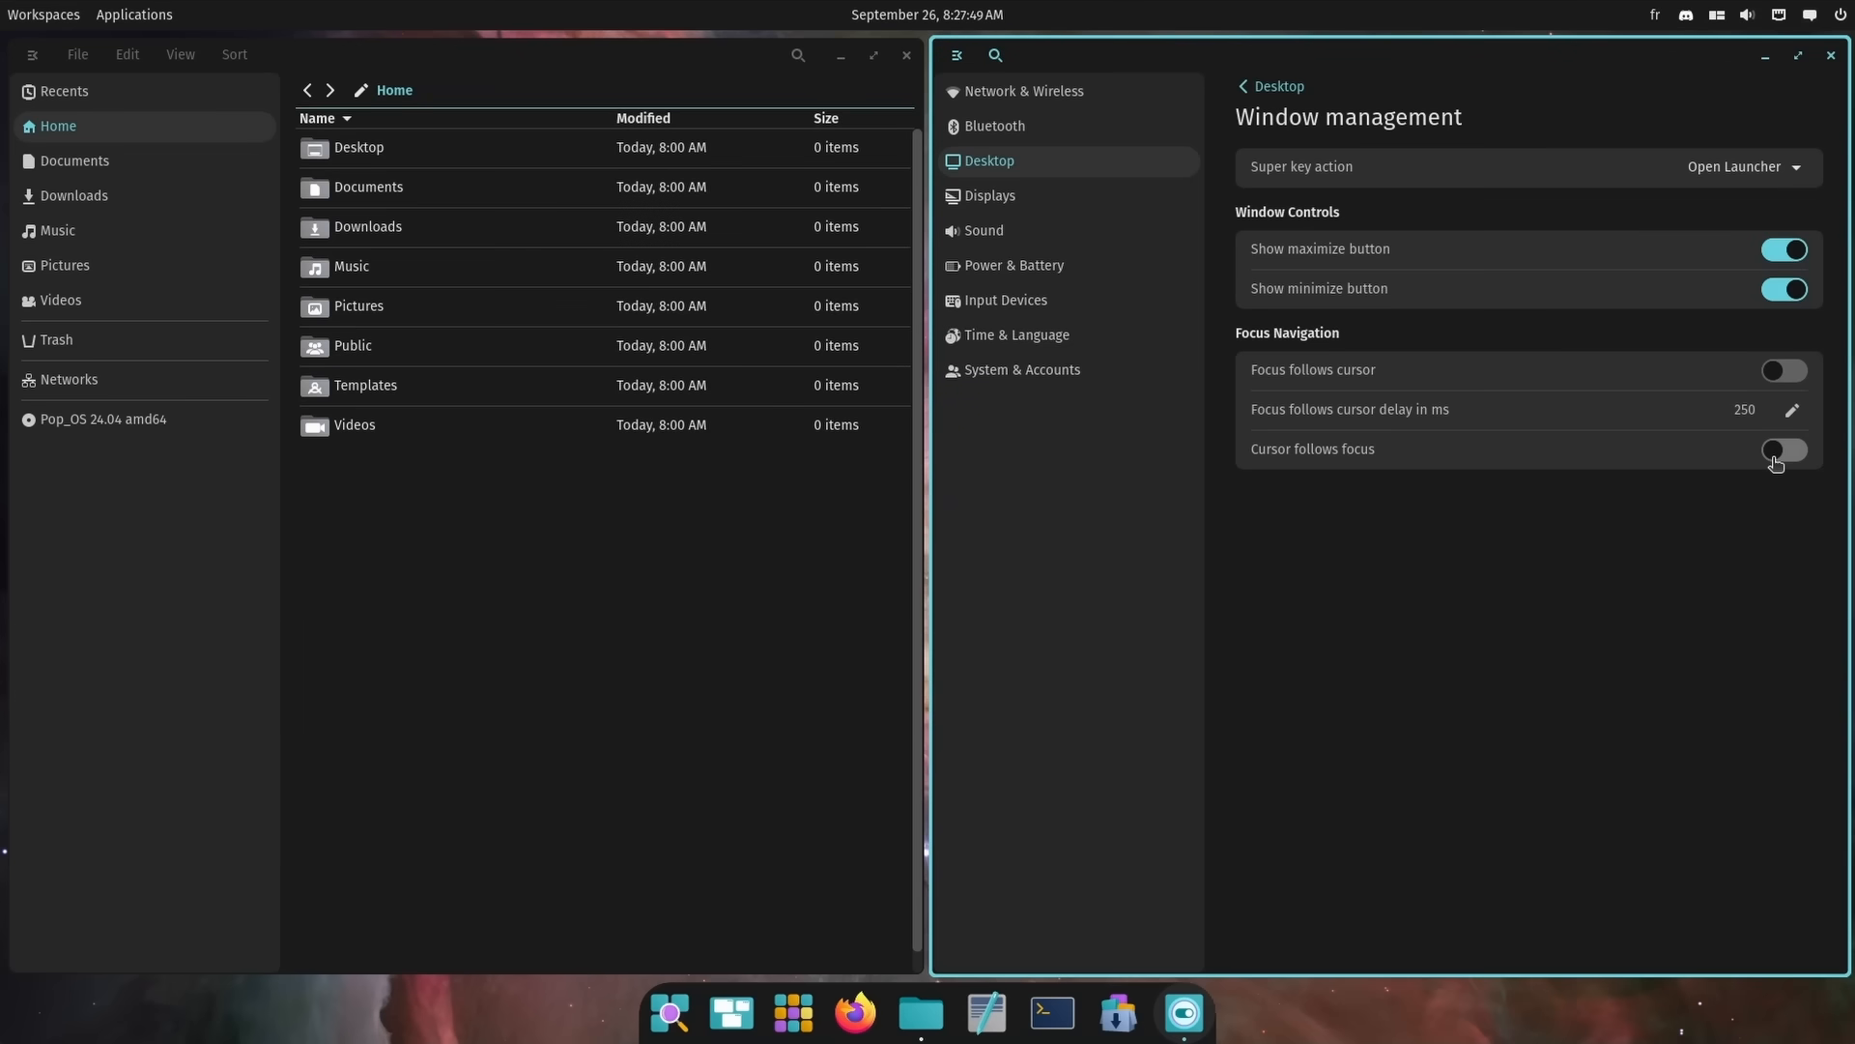
Step: Switch on 'Cursor follows focus' in Window management and bring up the COSMIC Store
click(1783, 449)
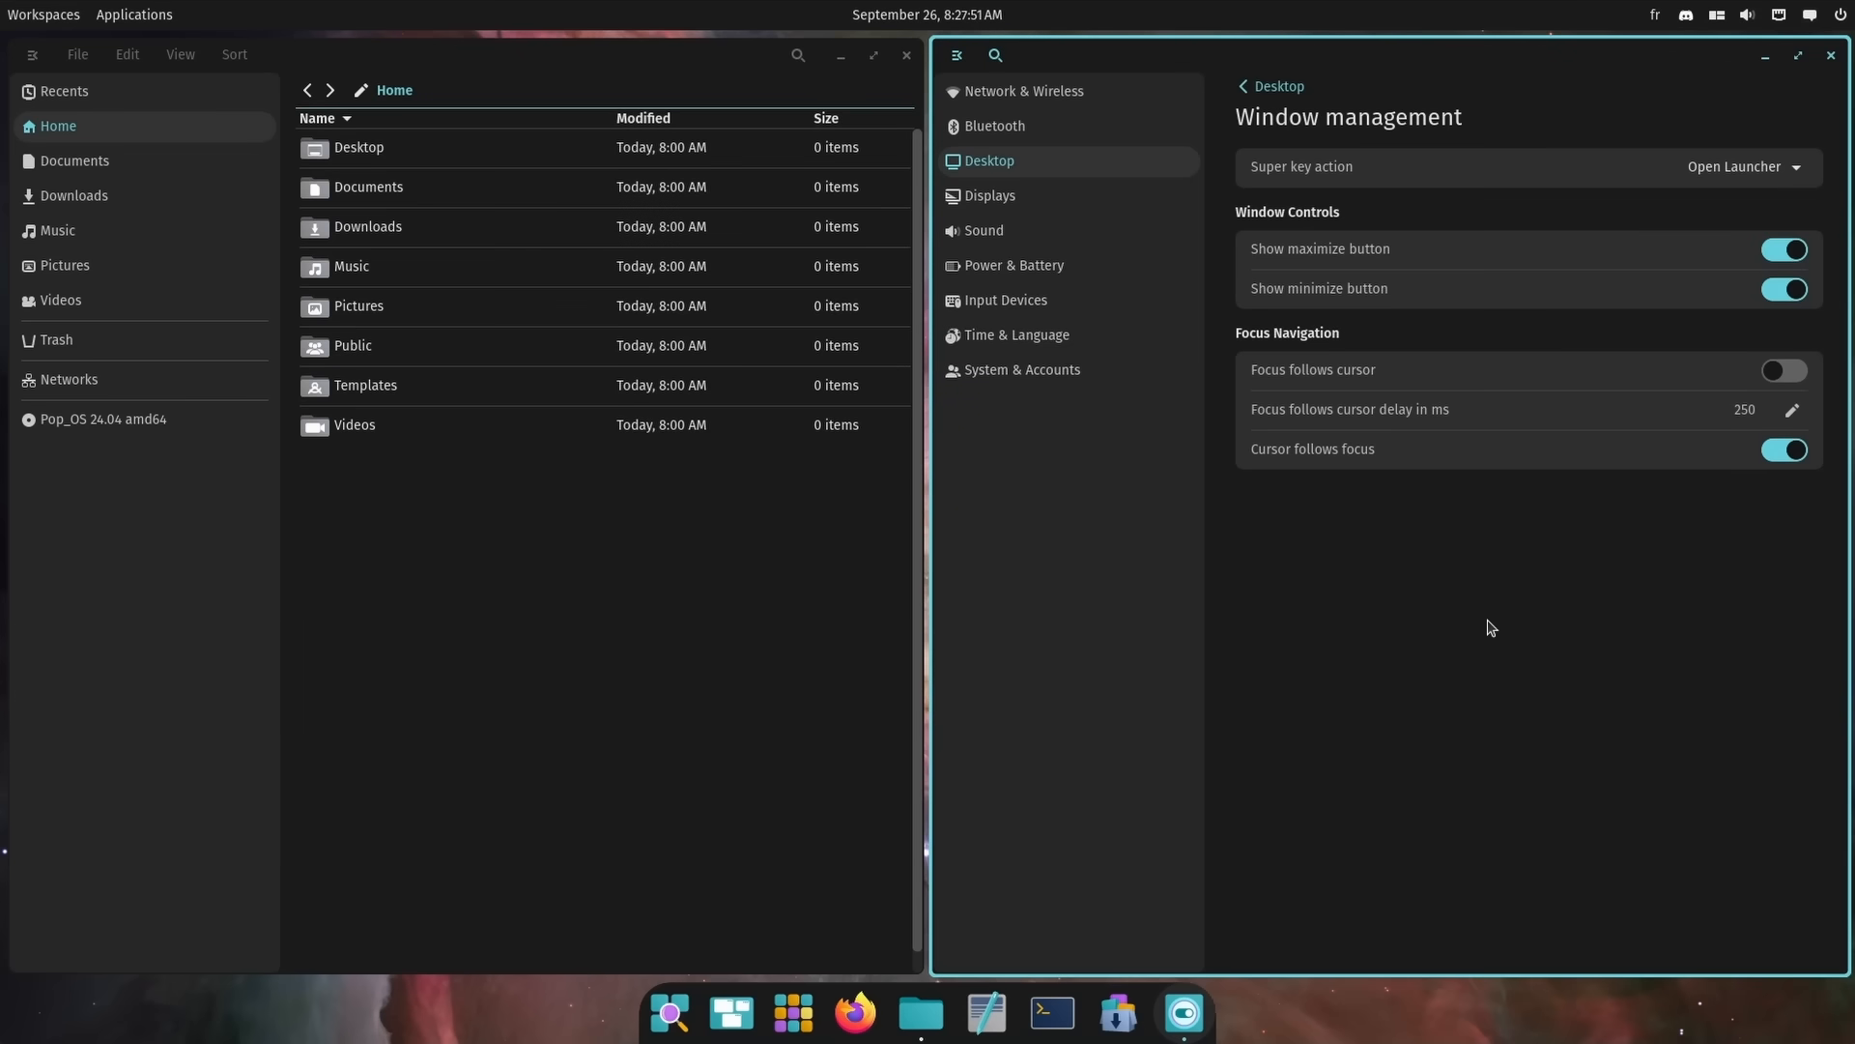
click(1117, 1012)
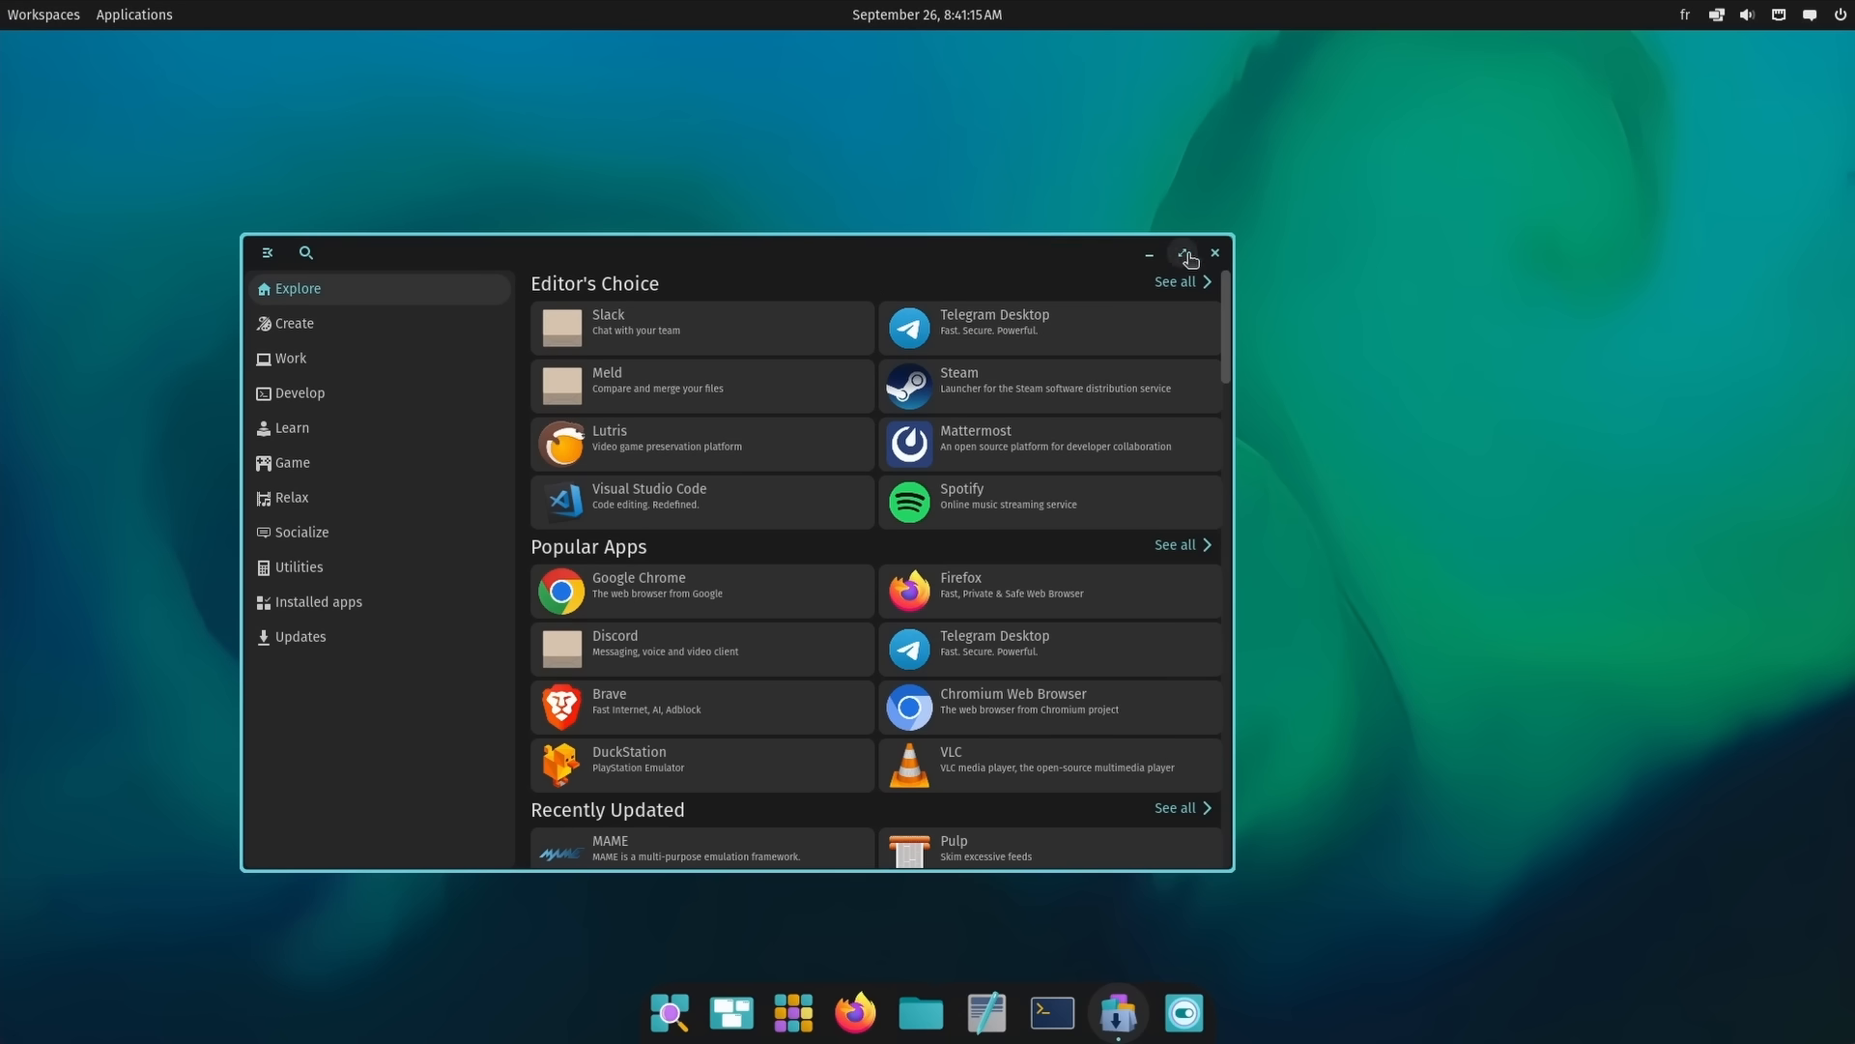
Step: Open Date & Time settings from the panel and filter the time zone list with 'p'
click(1714, 15)
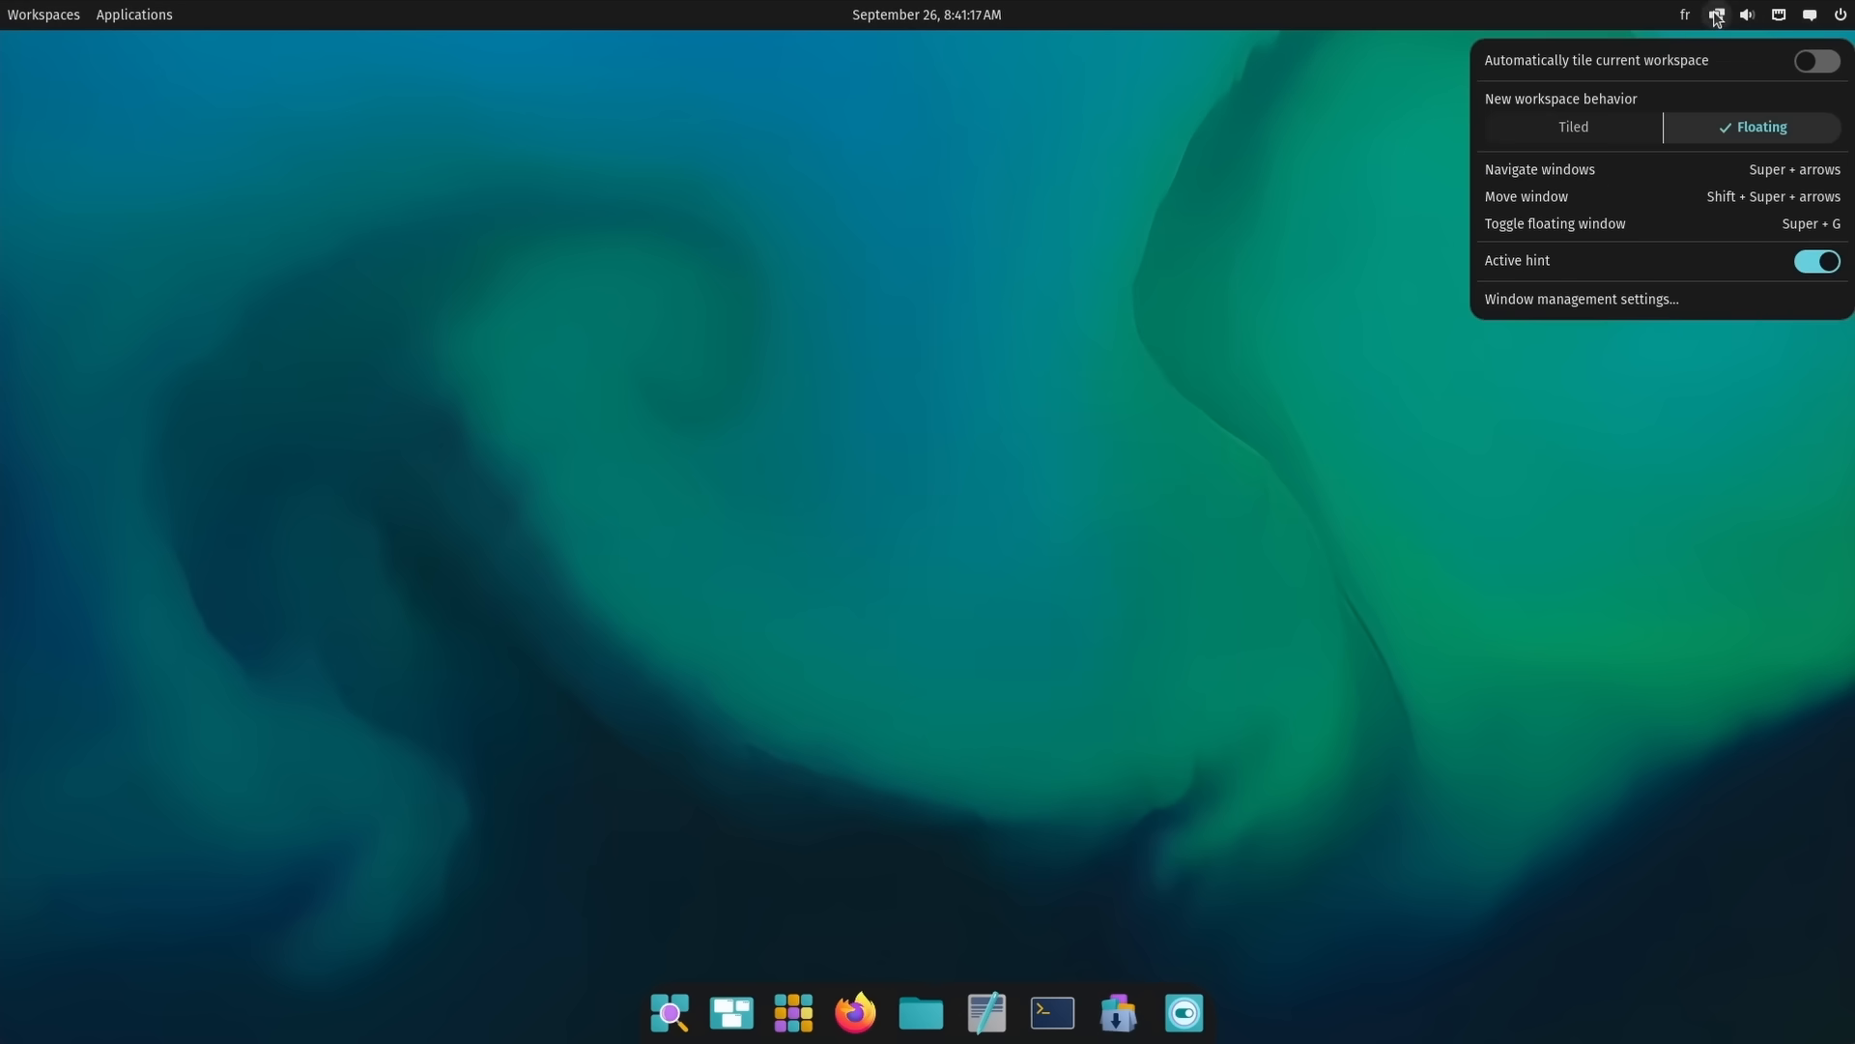
click(1746, 13)
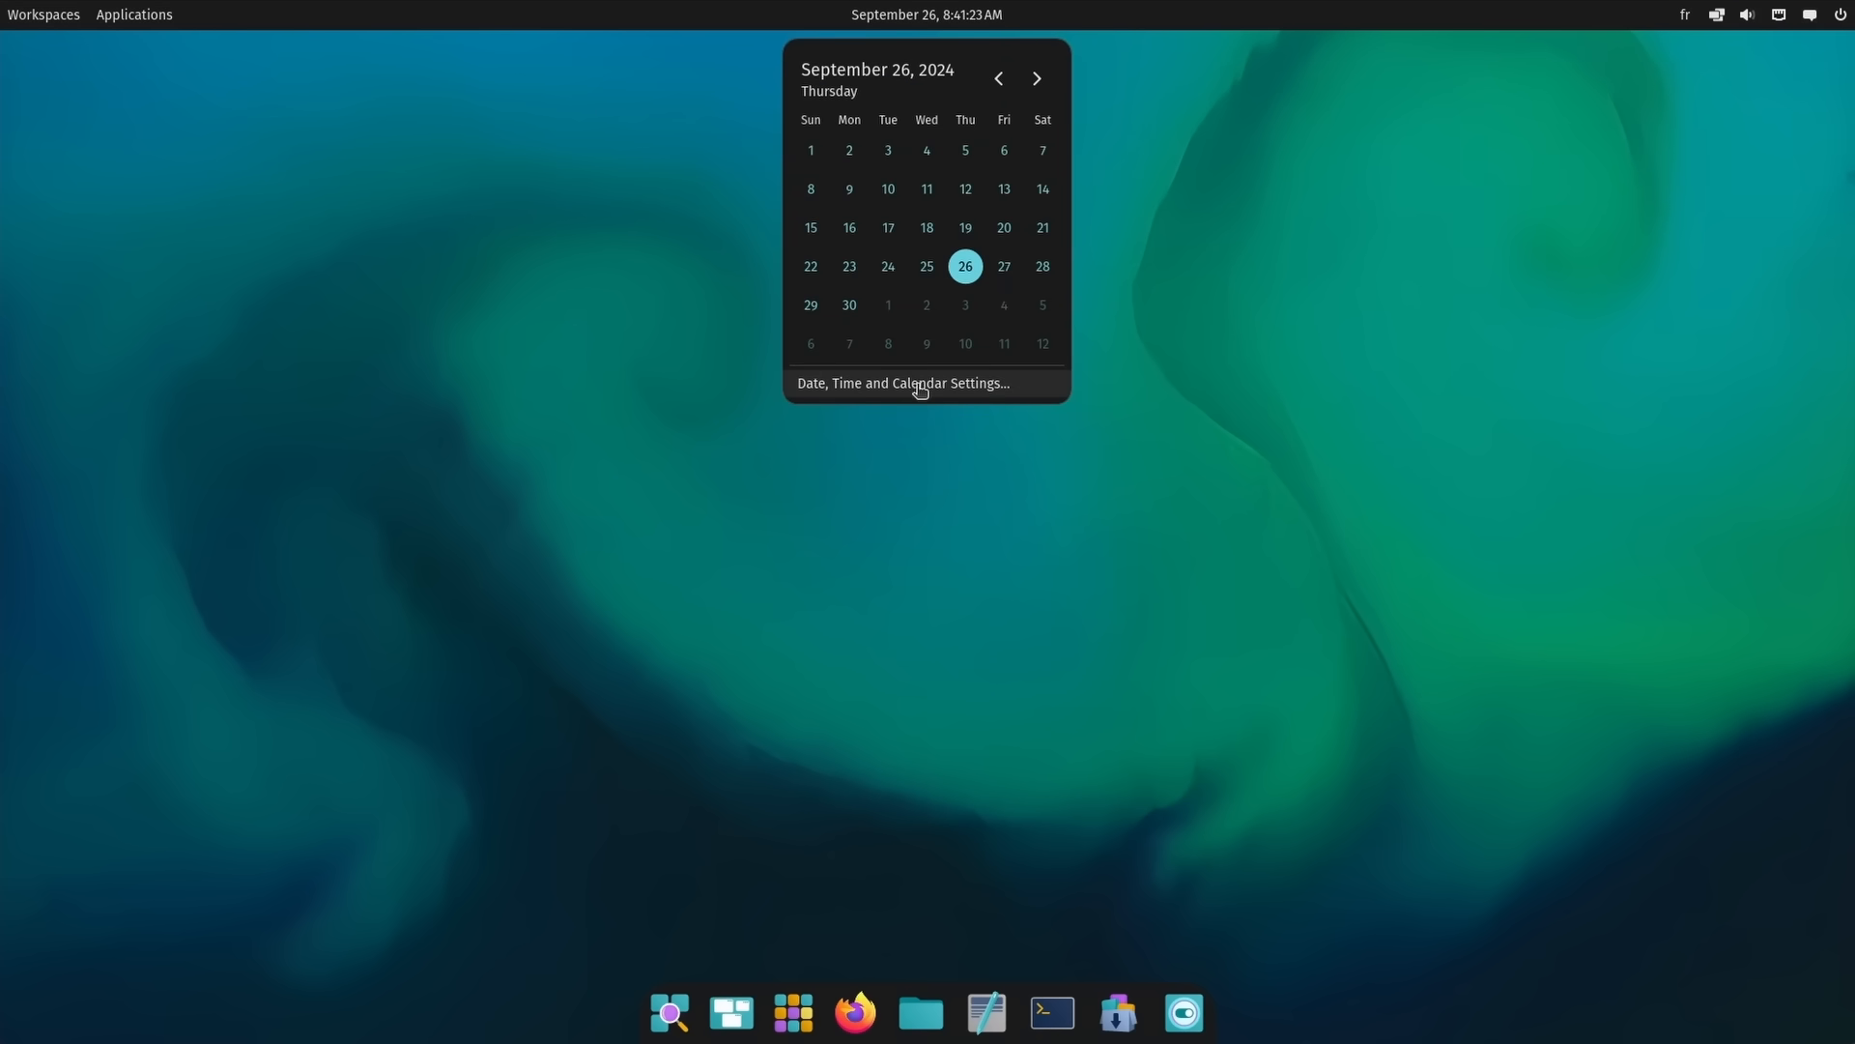
click(902, 382)
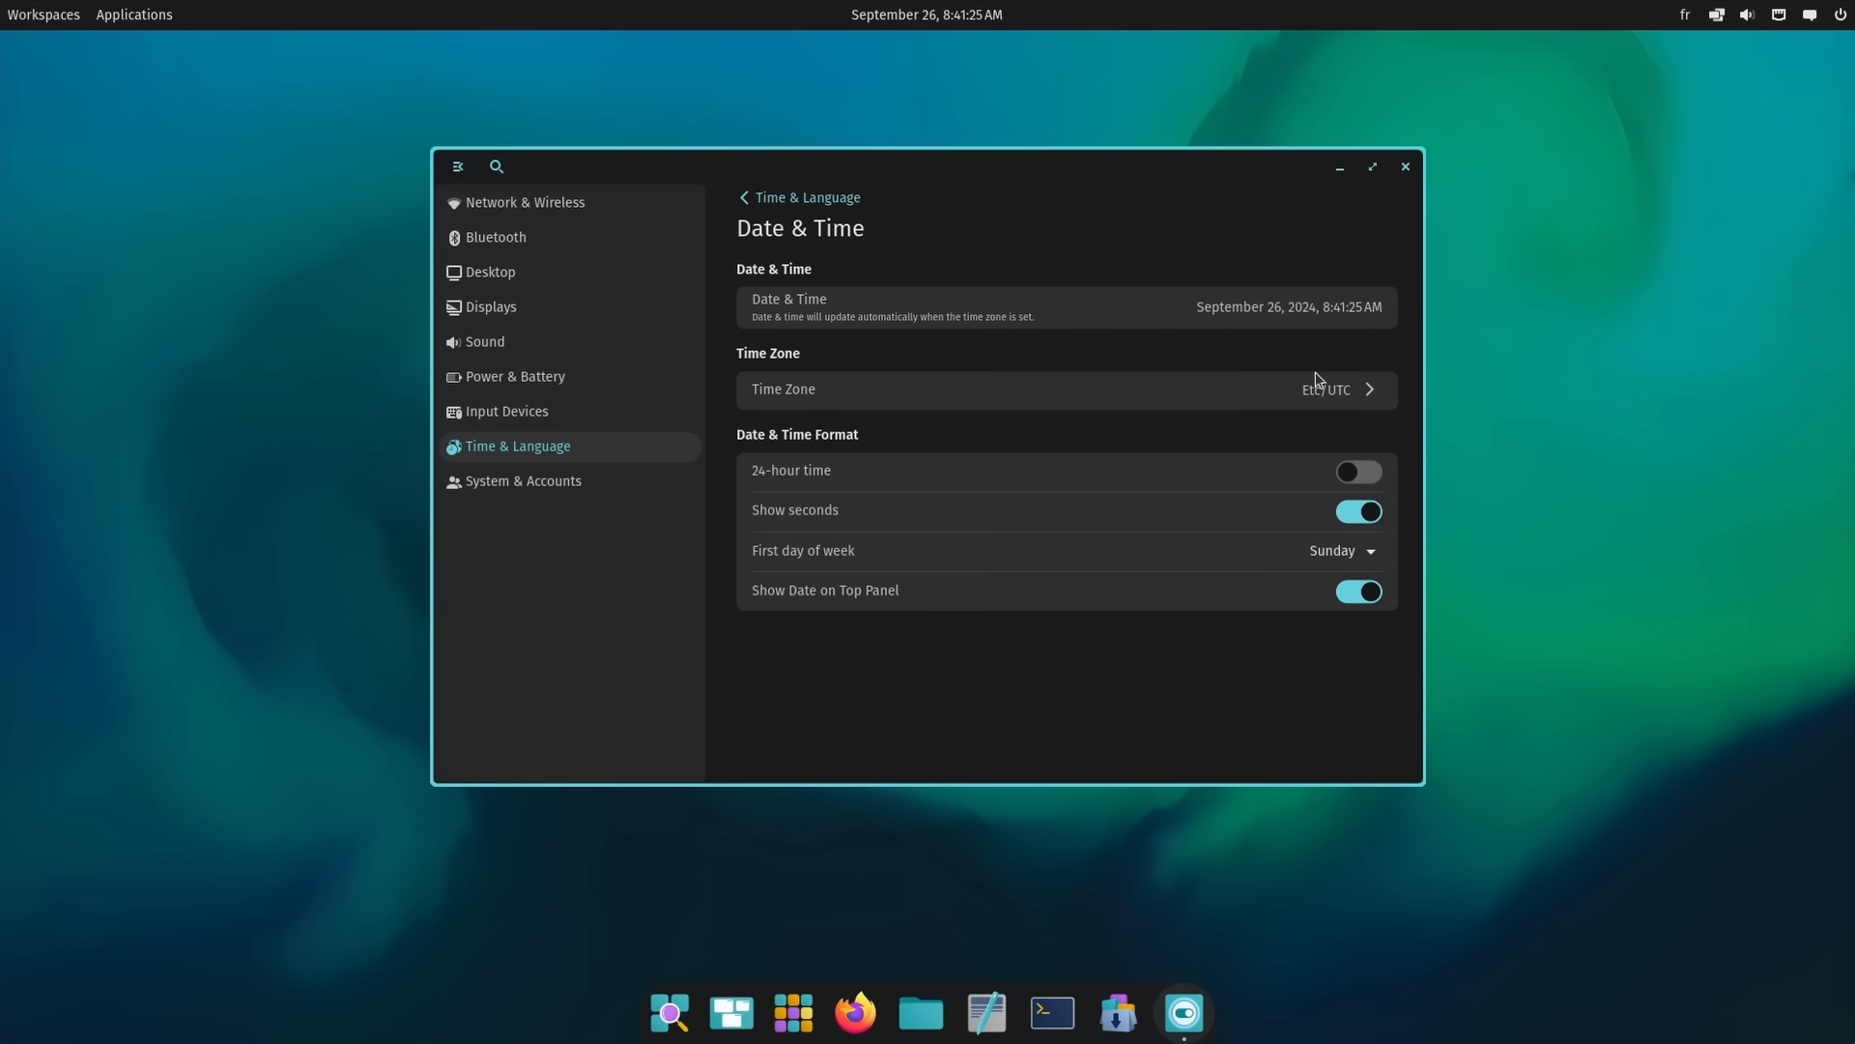
click(1065, 389)
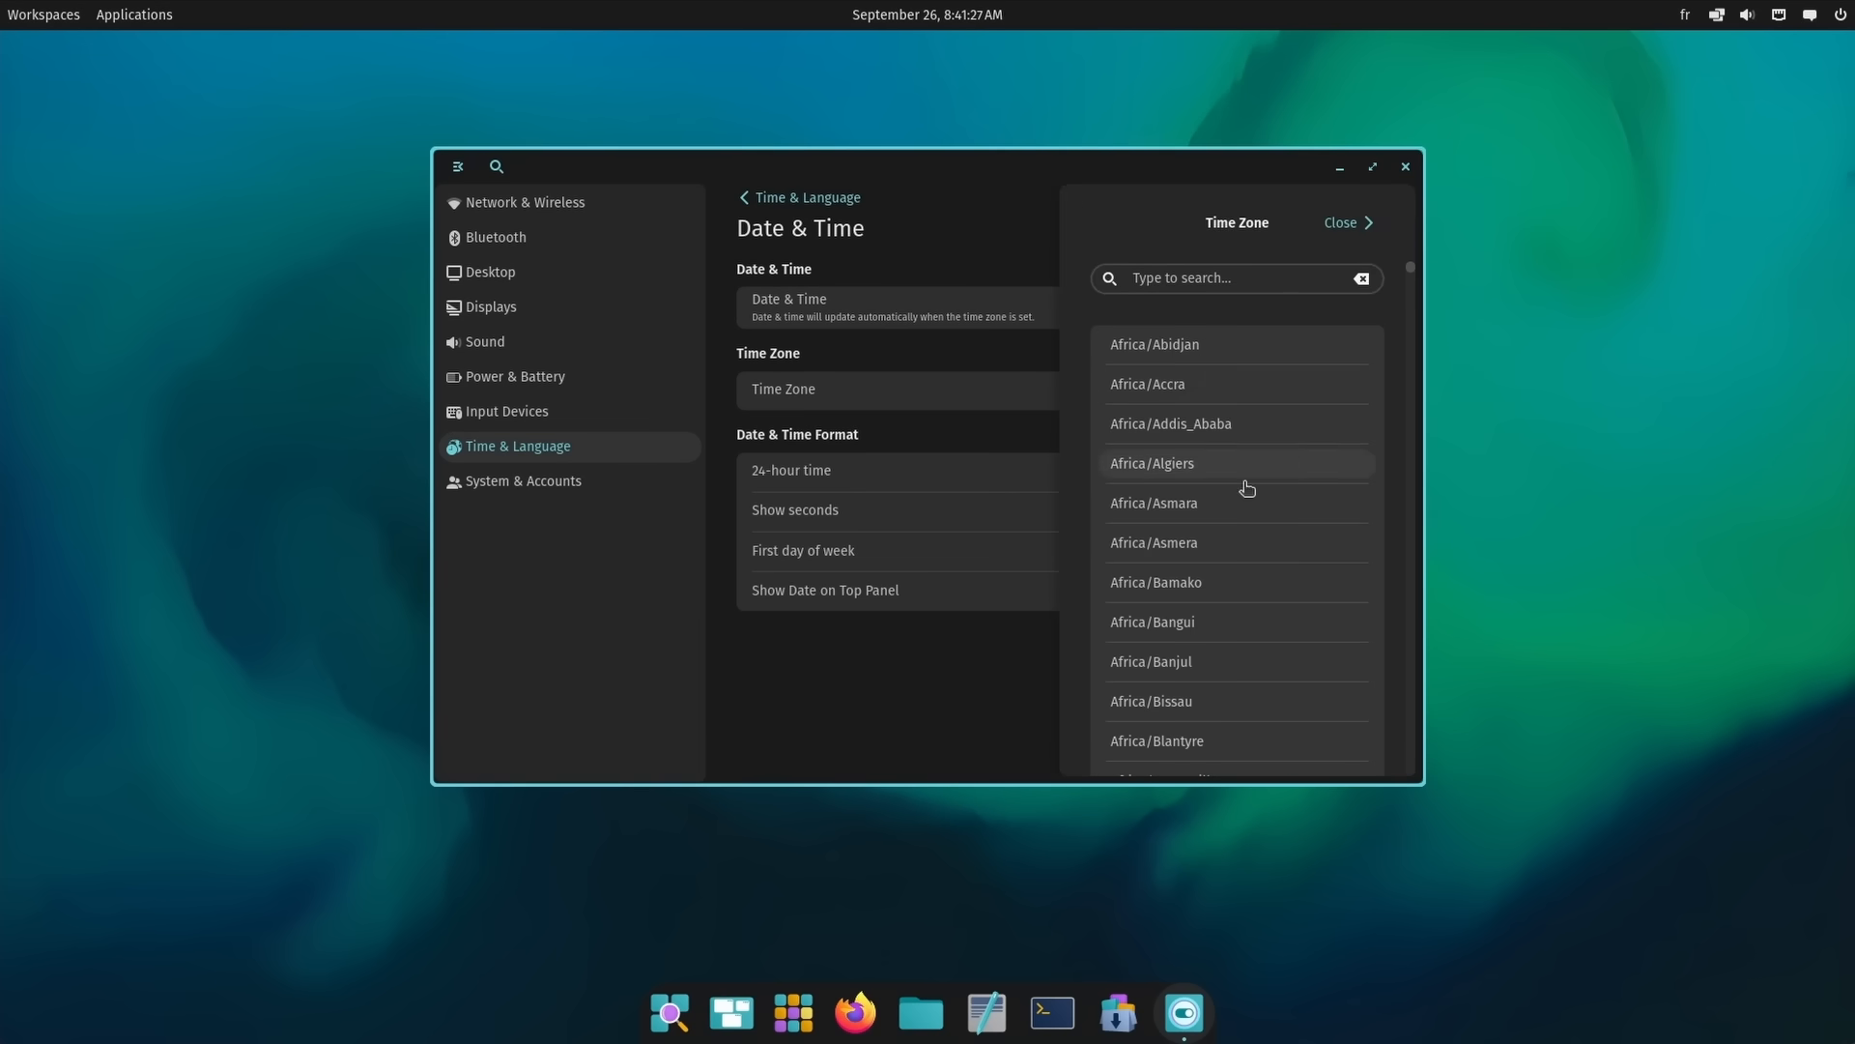
text(p)
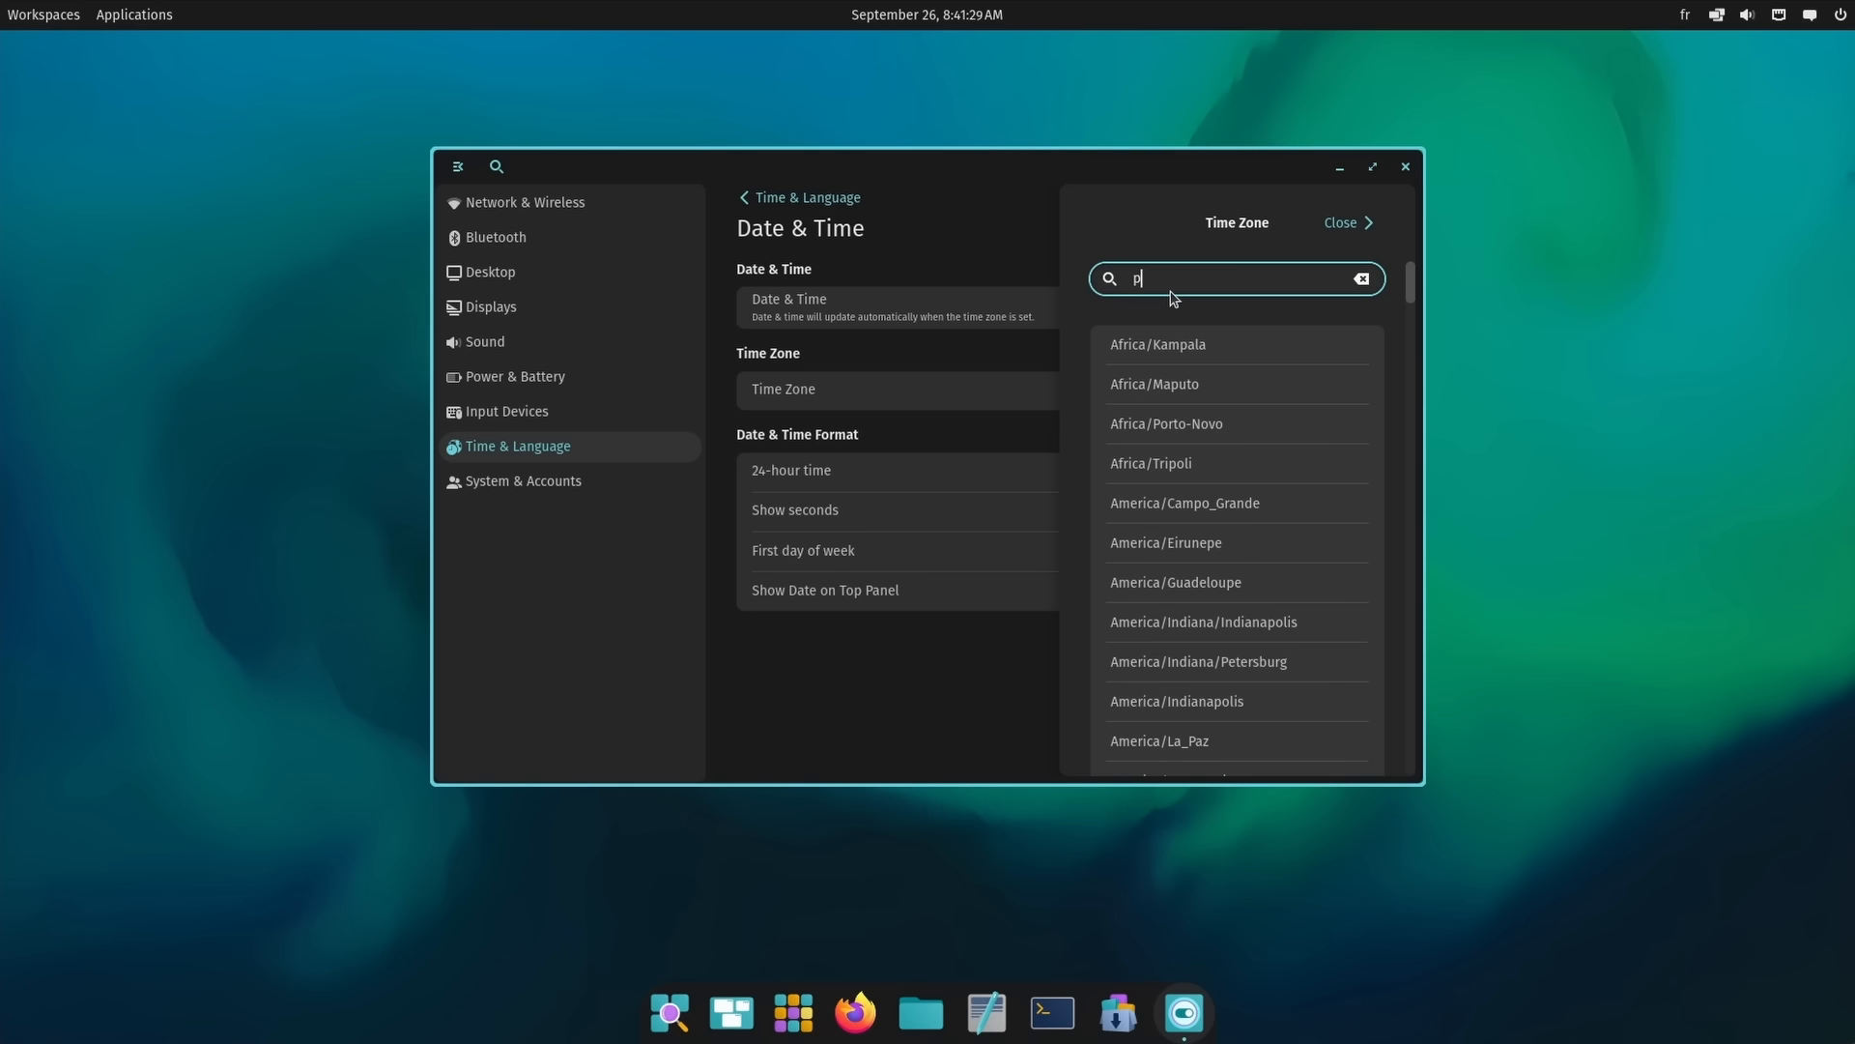
click(1343, 222)
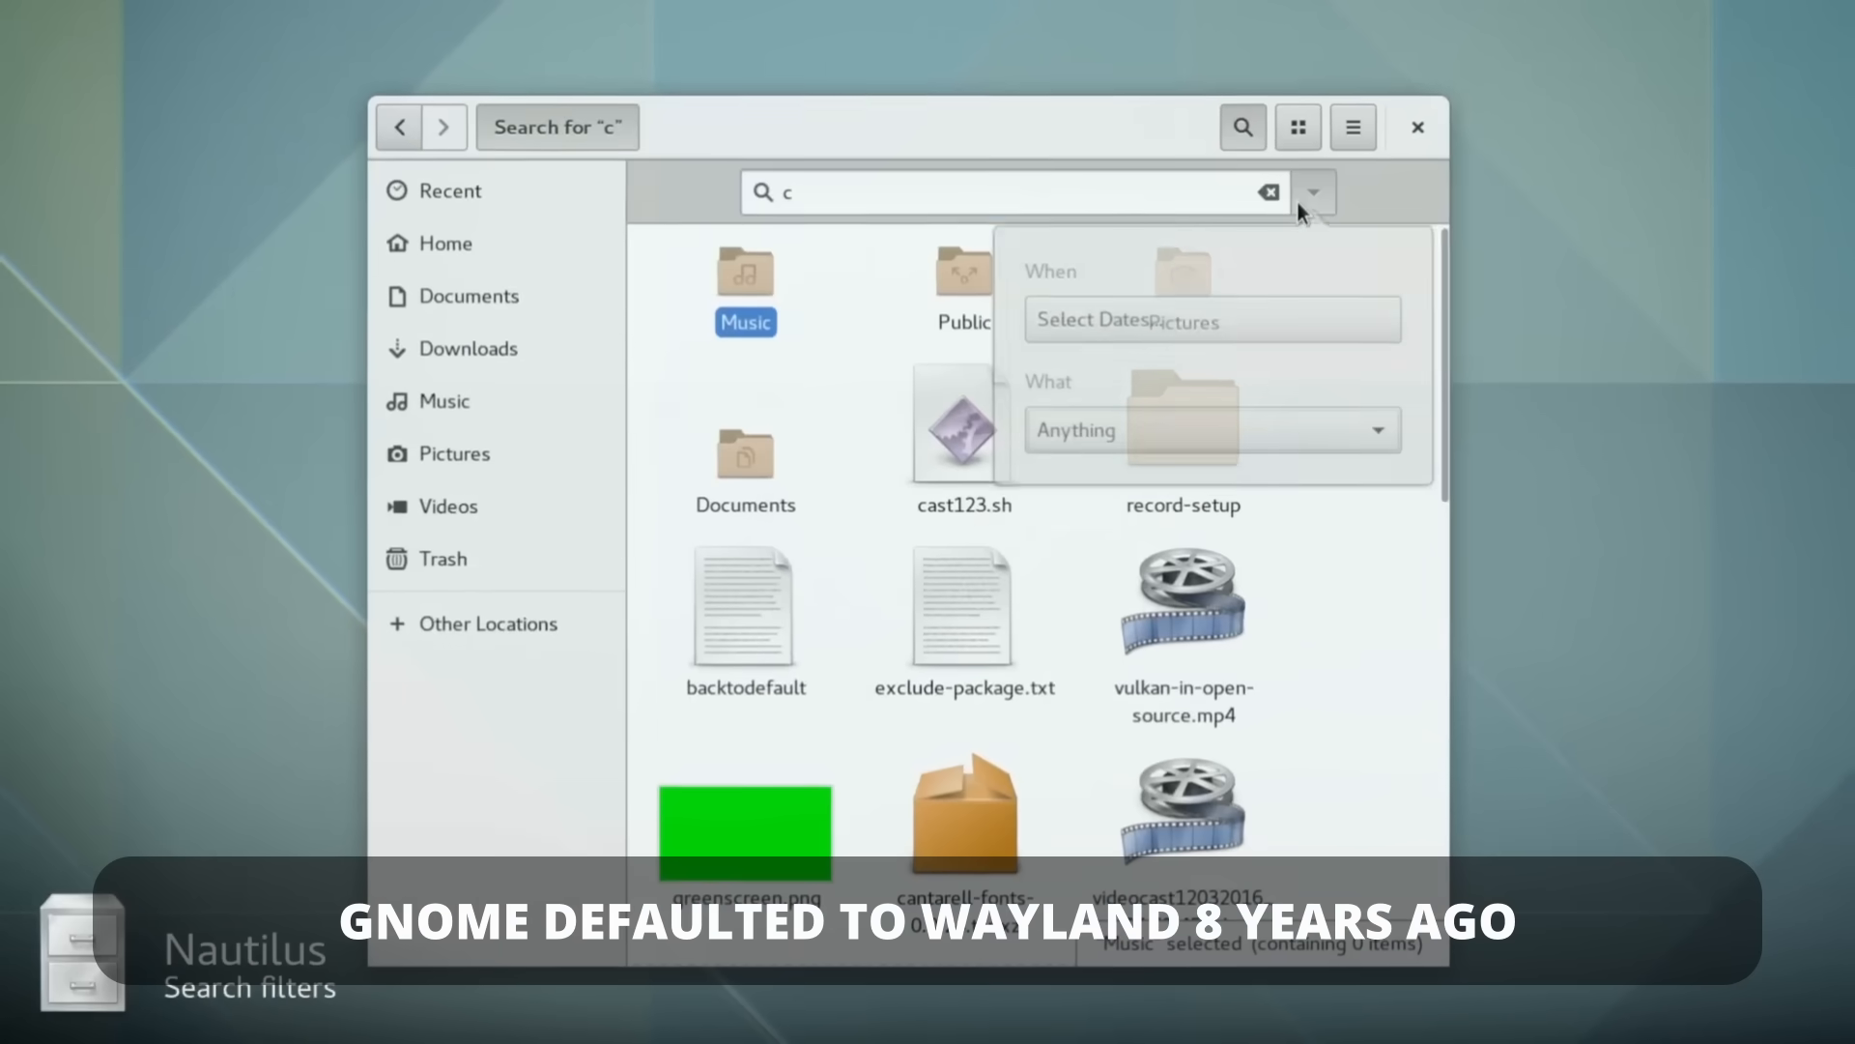
Step: Show Nautilus search filters and open Egholmskolen's Edit on OpenStreetMap form
click(1207, 320)
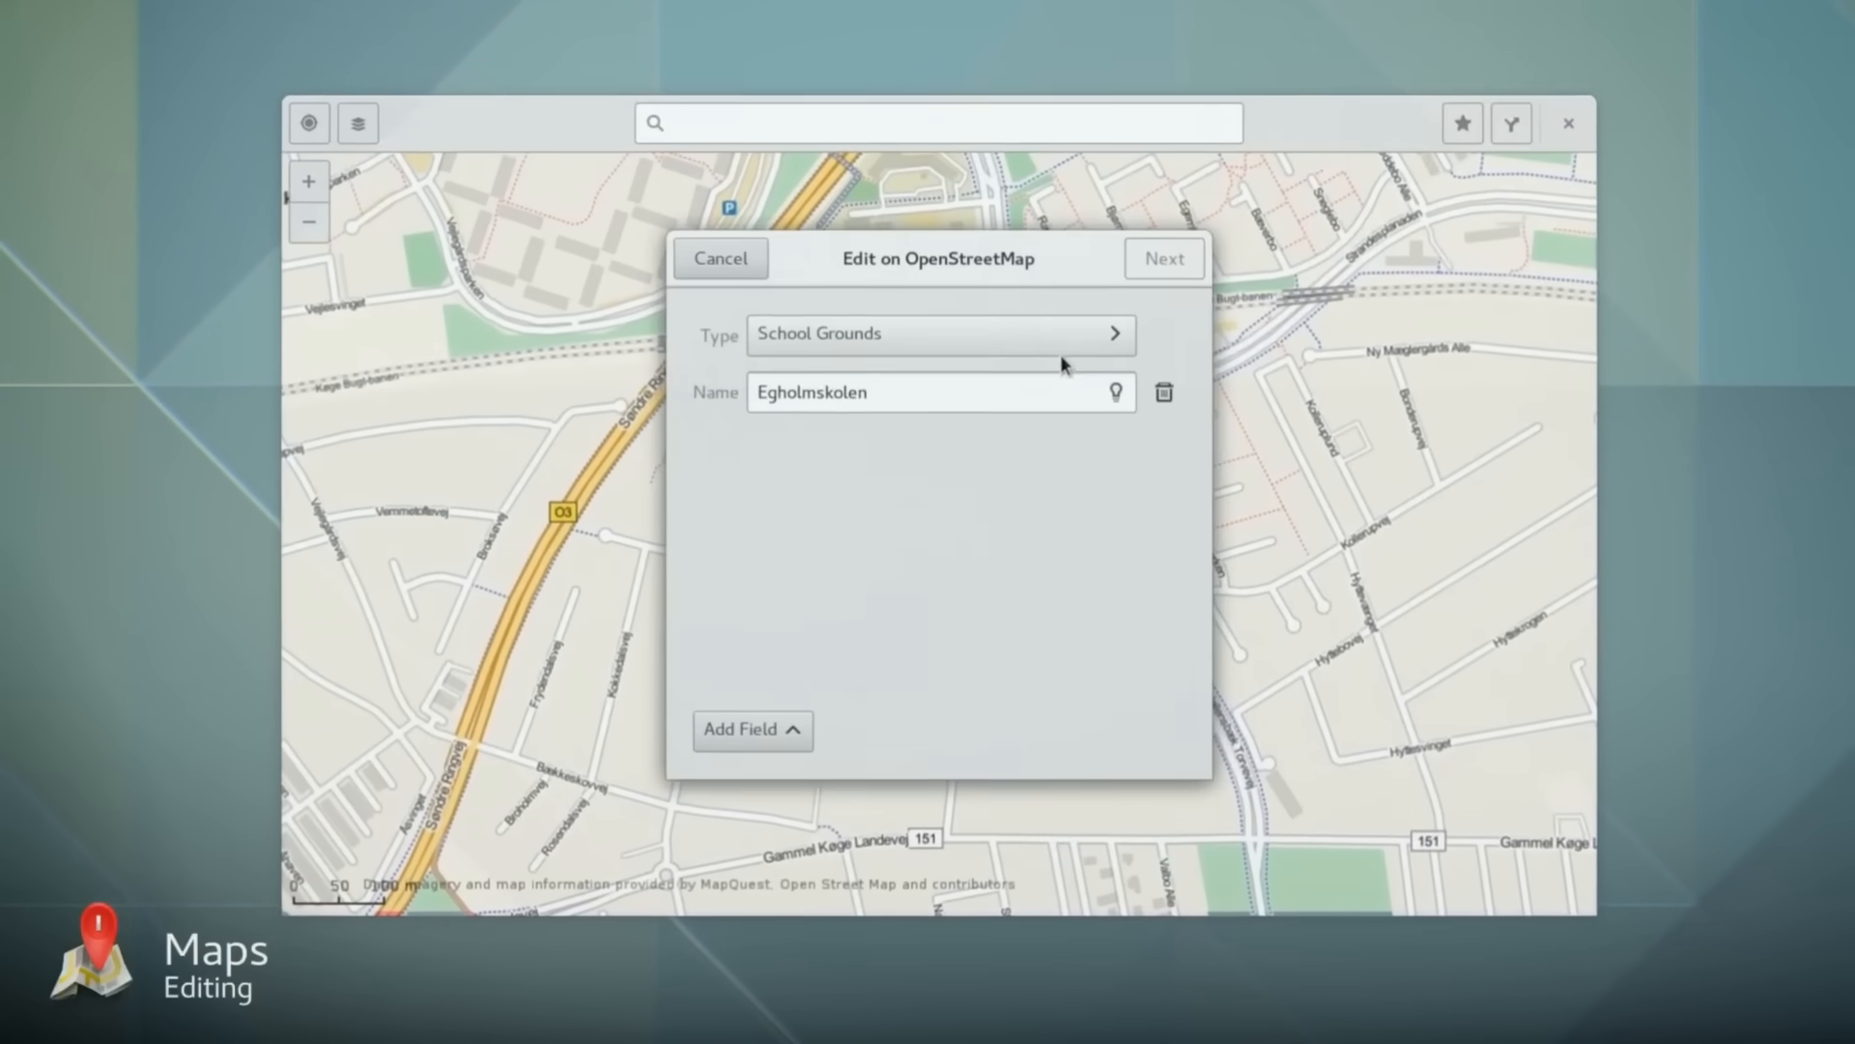
click(752, 731)
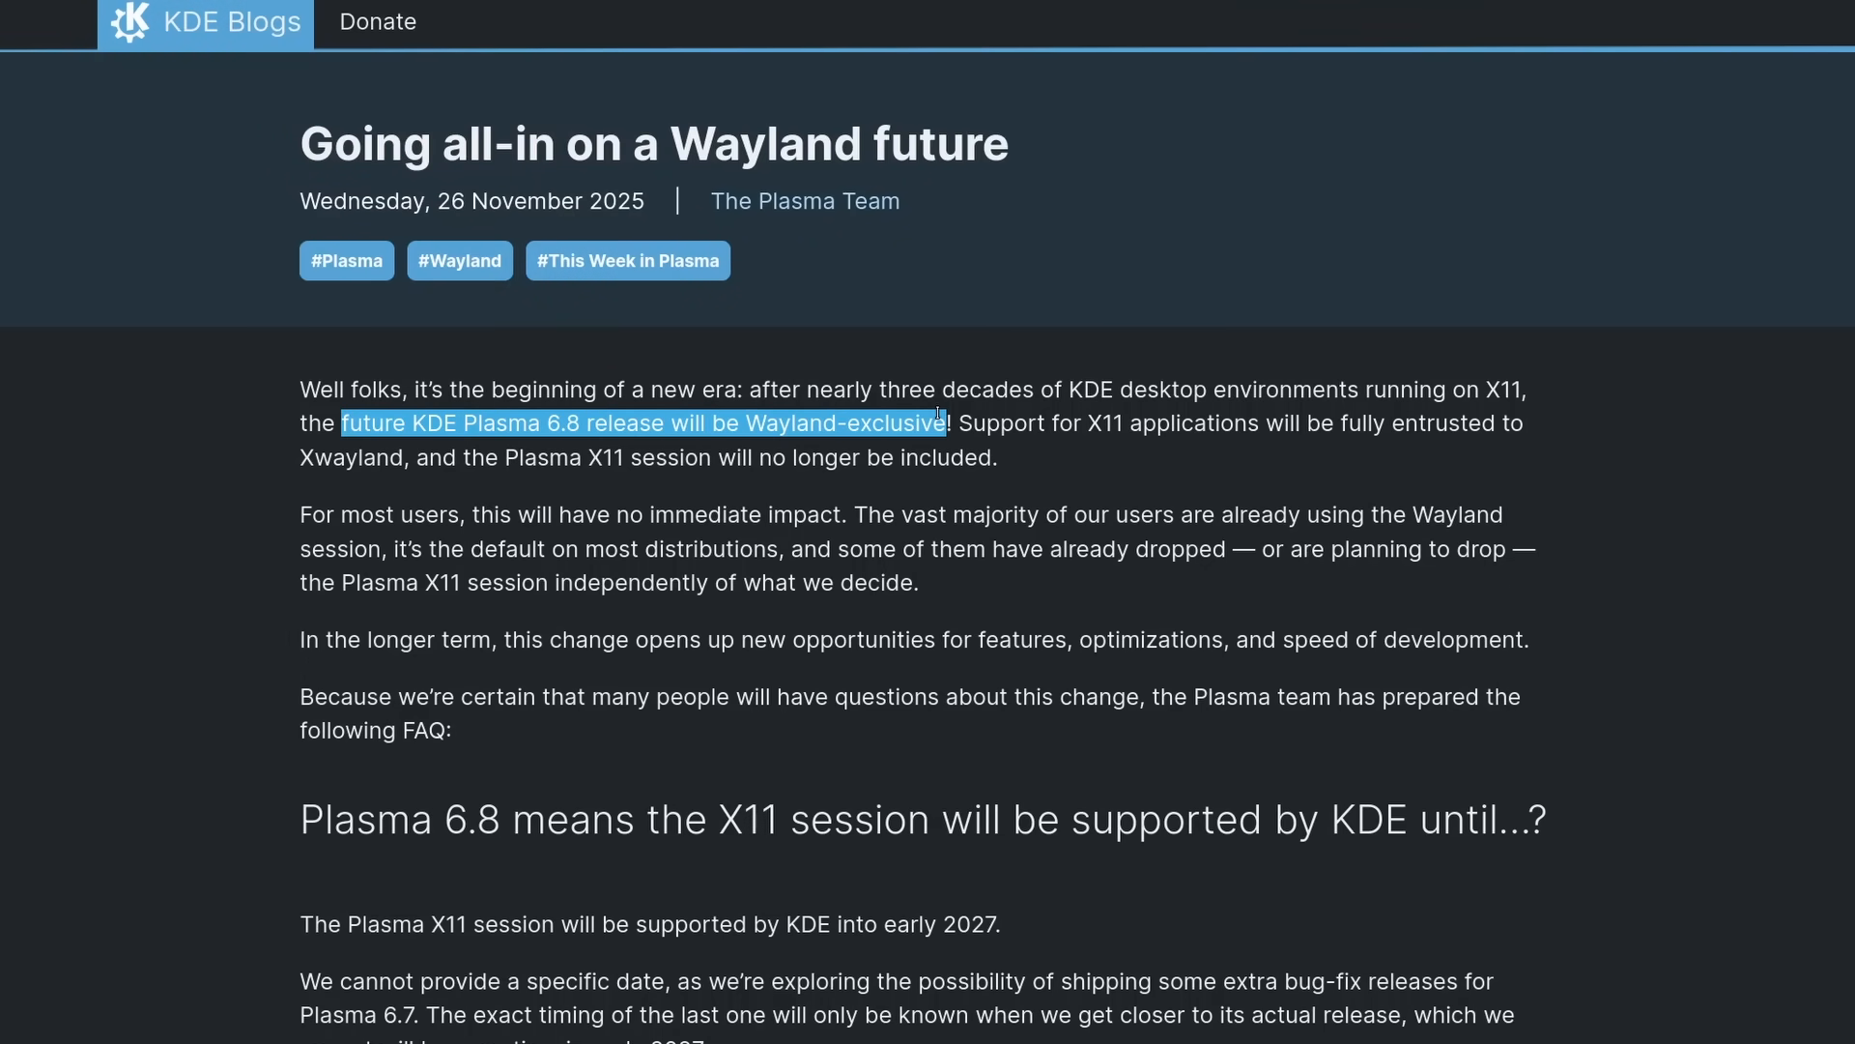
Step: Select 'future KDE Plasma 6.8 release will be Wayland-exclusive' in the first paragraph
drag(947, 422, 997, 458)
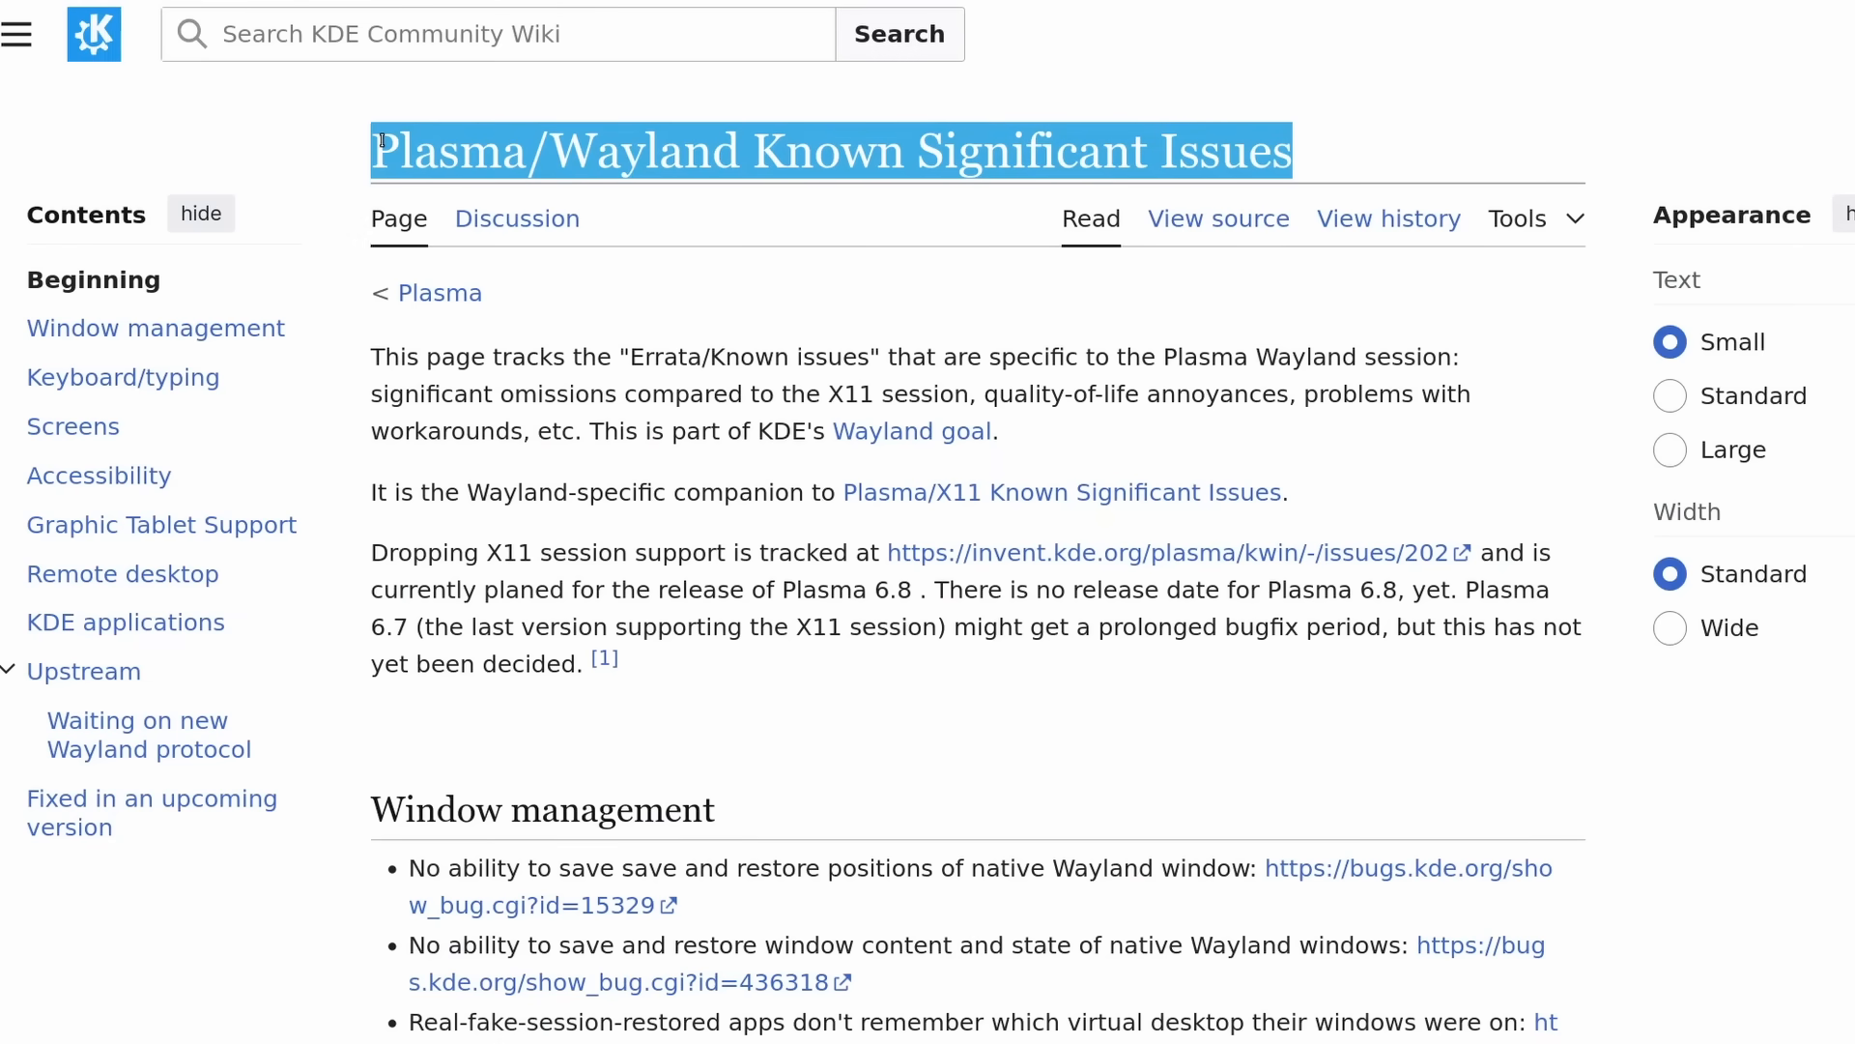
Step: Scroll the Wayland known-issues list and highlight the 'No headless RDP' issue
scroll(down, 3)
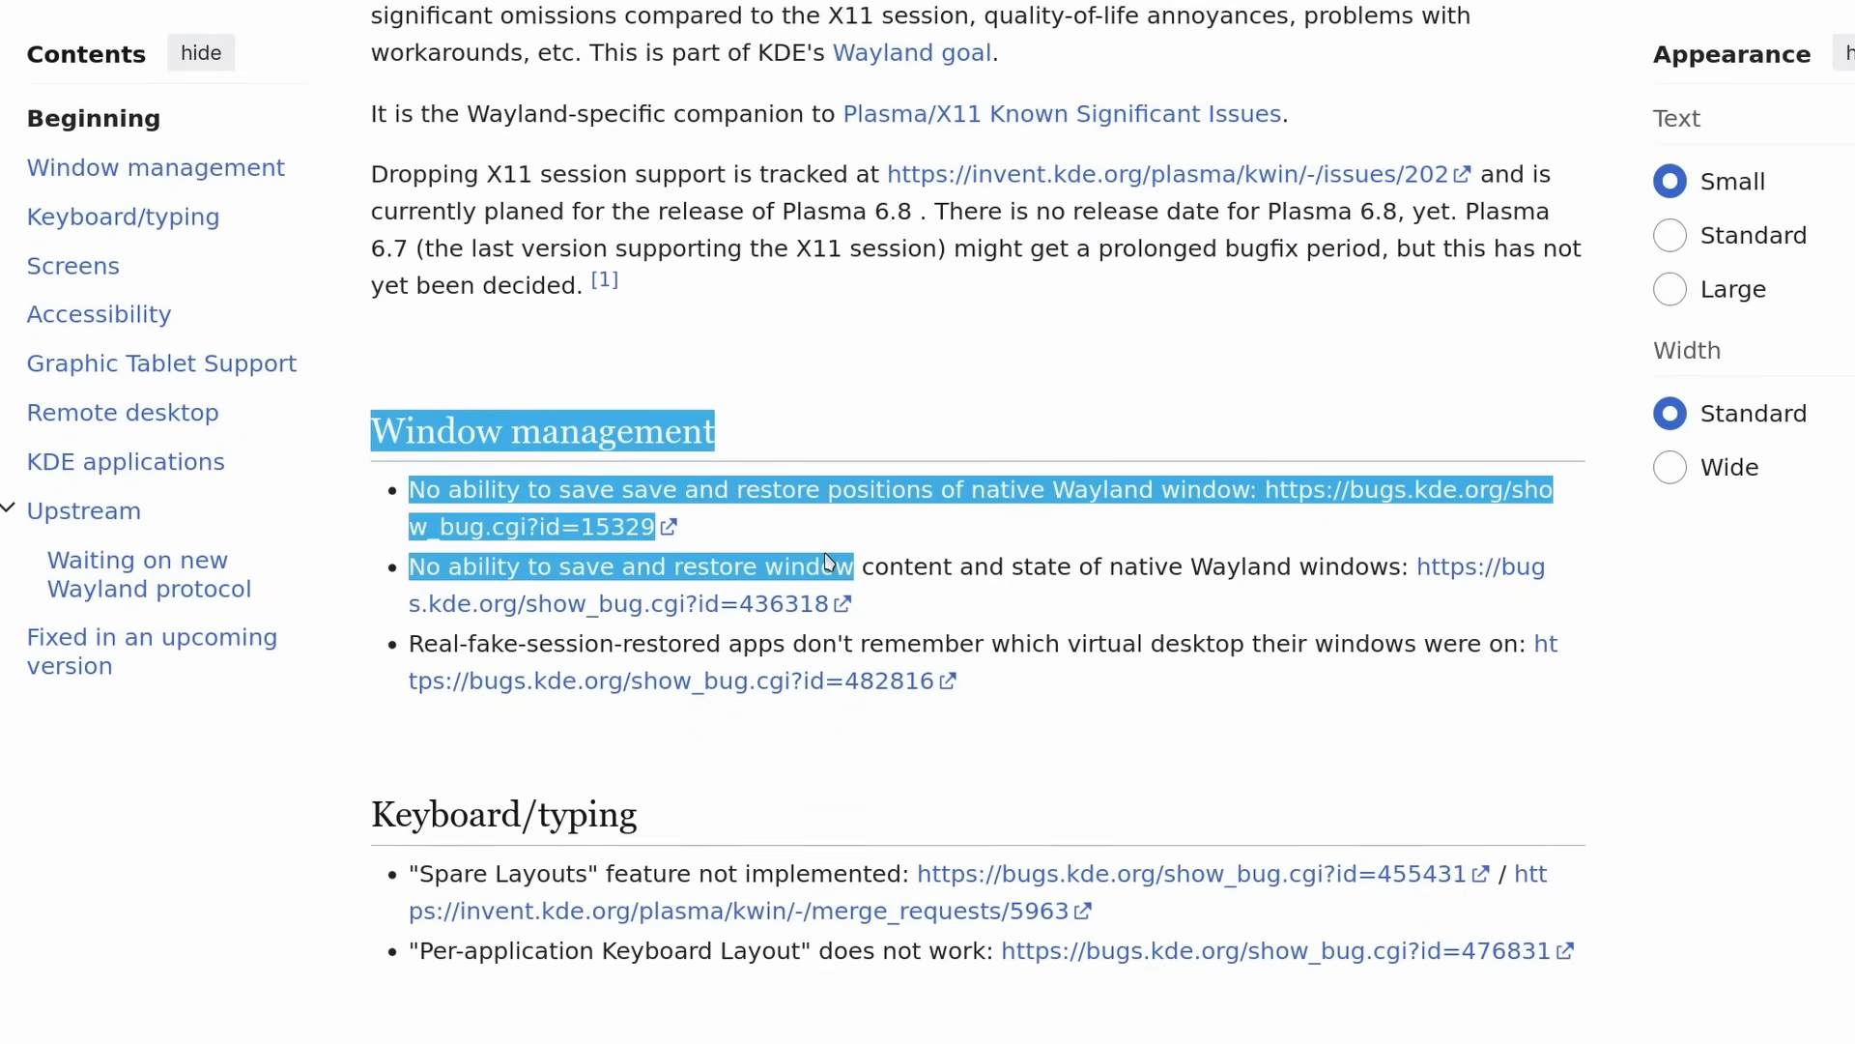
click(1065, 690)
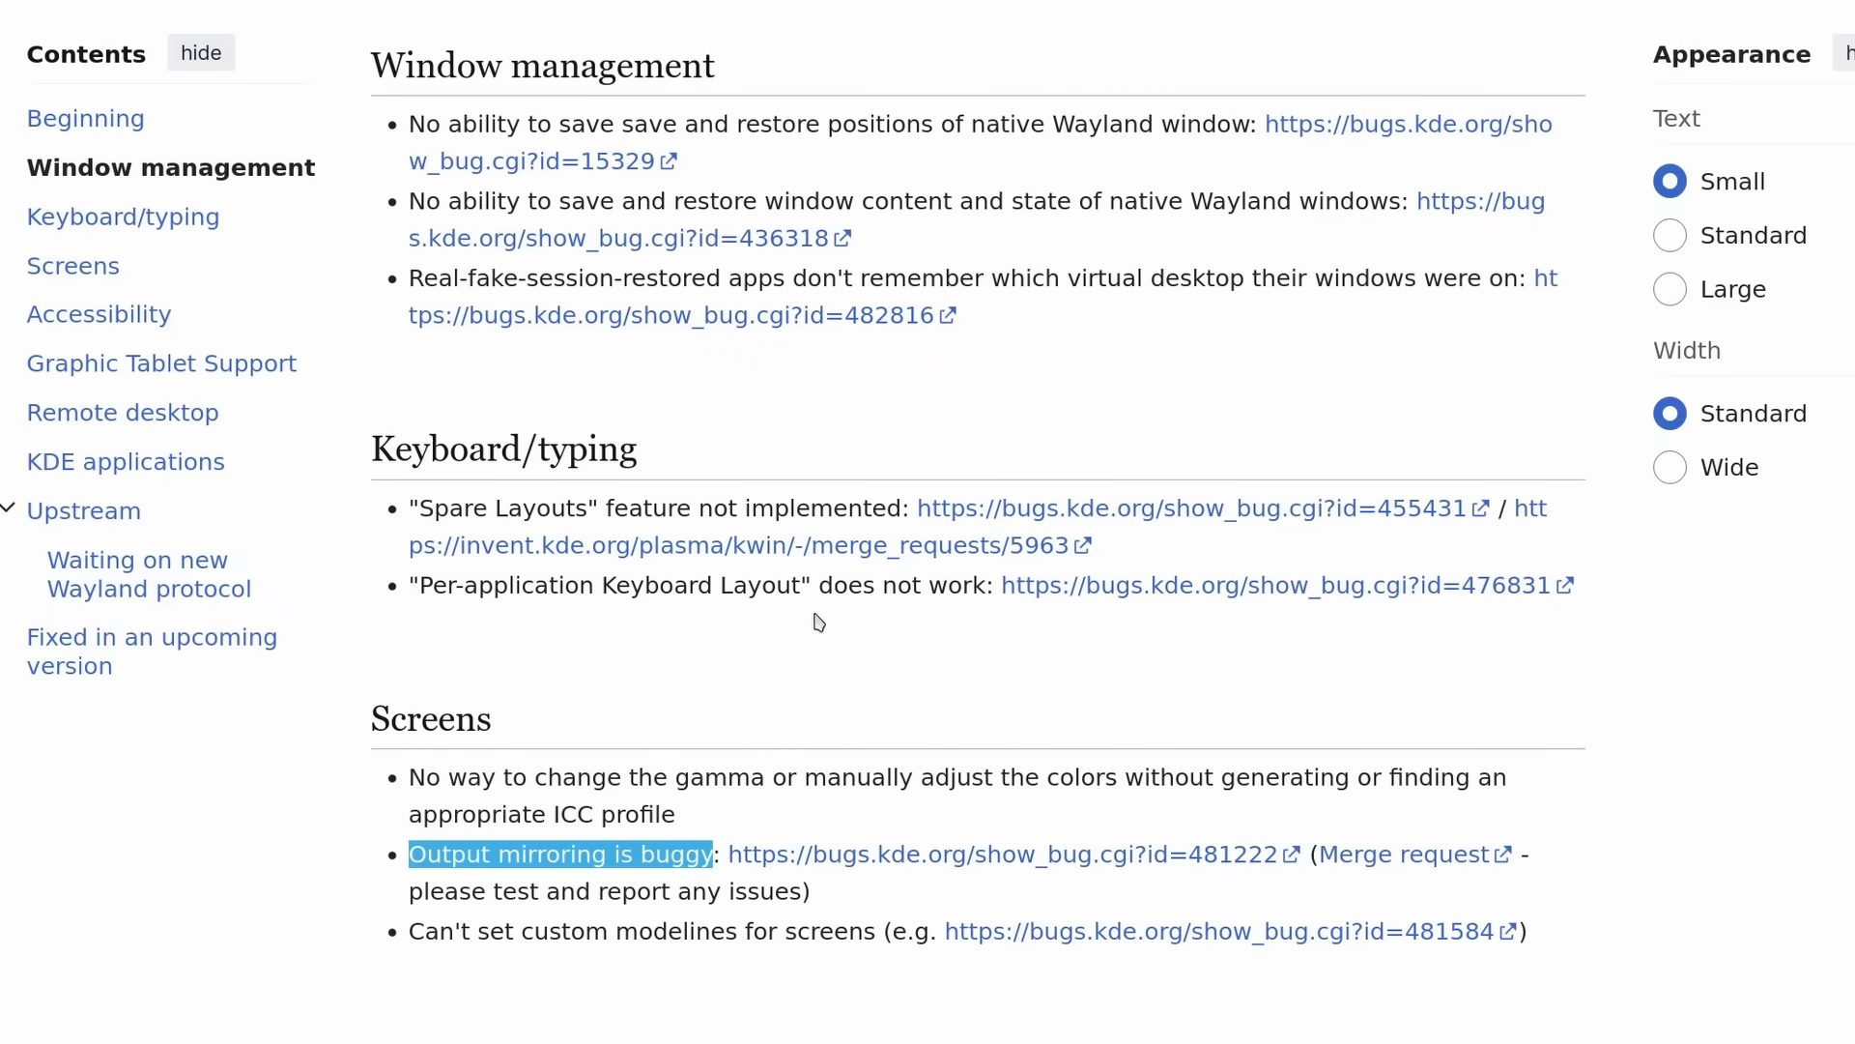
scroll(down, 3)
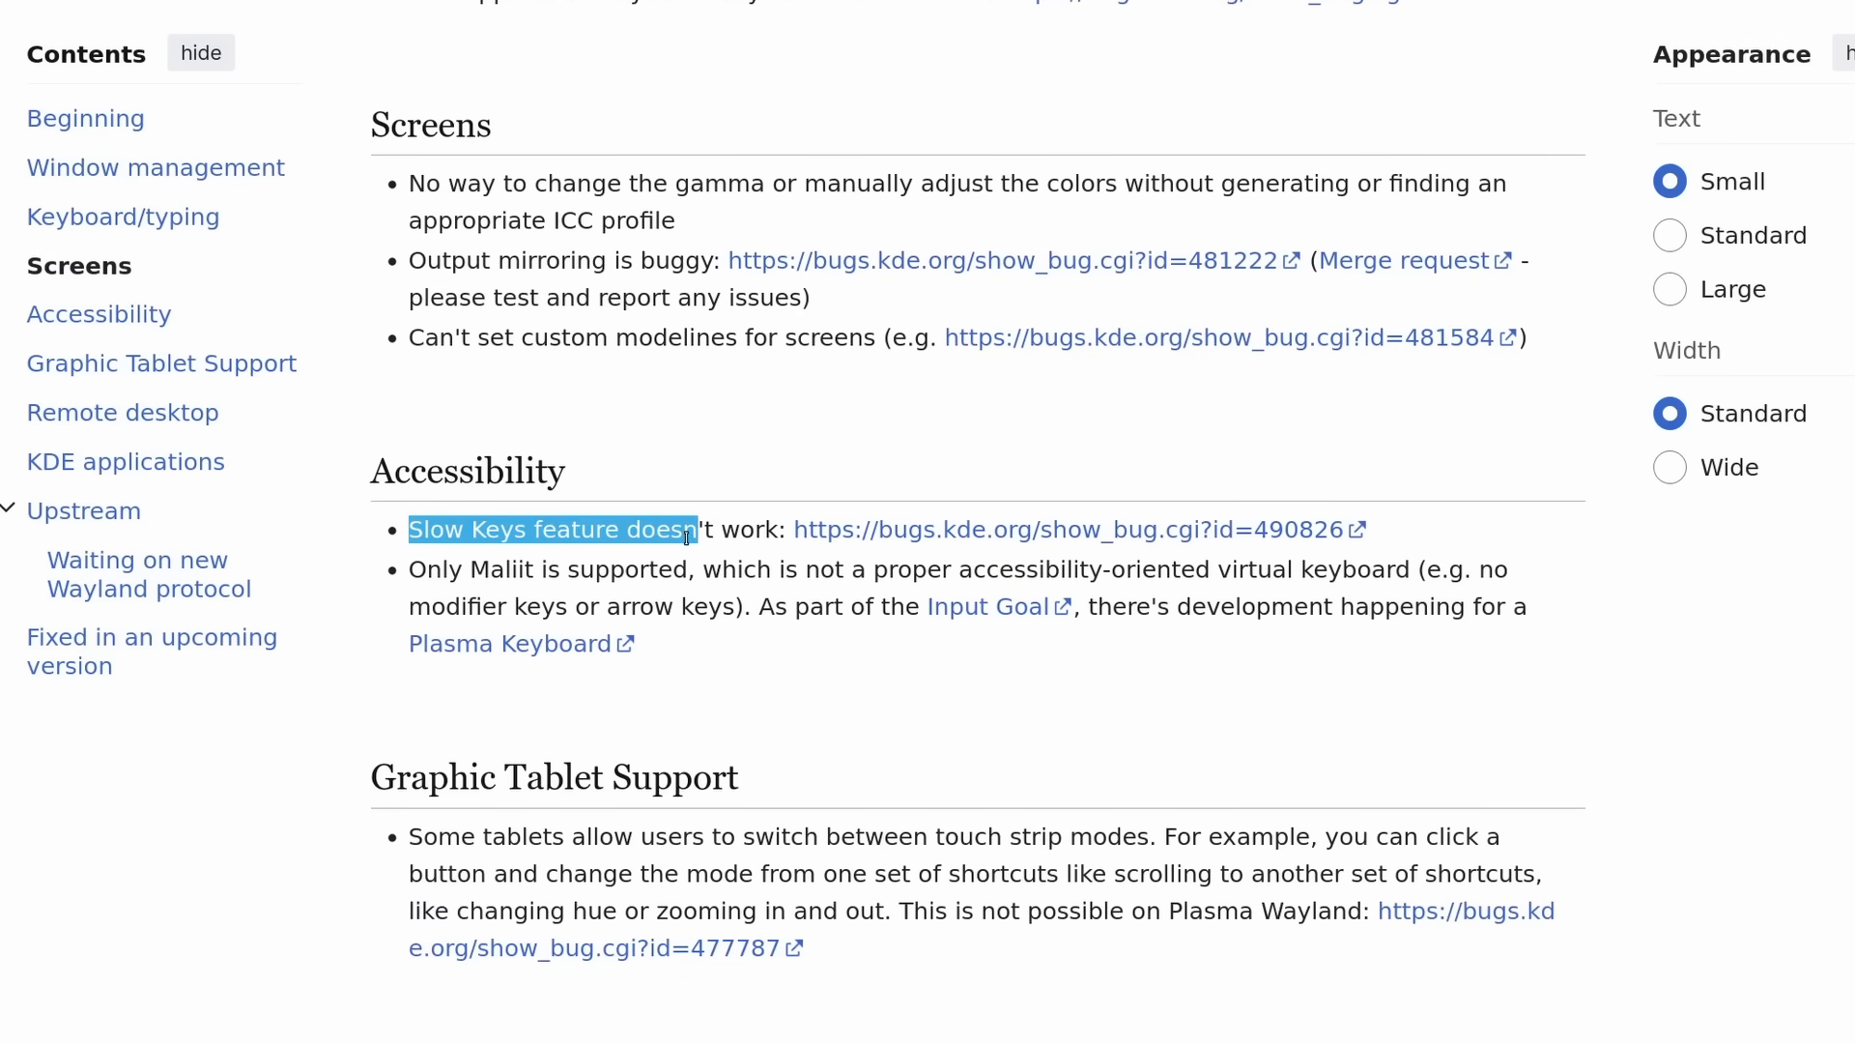
scroll(down, 3)
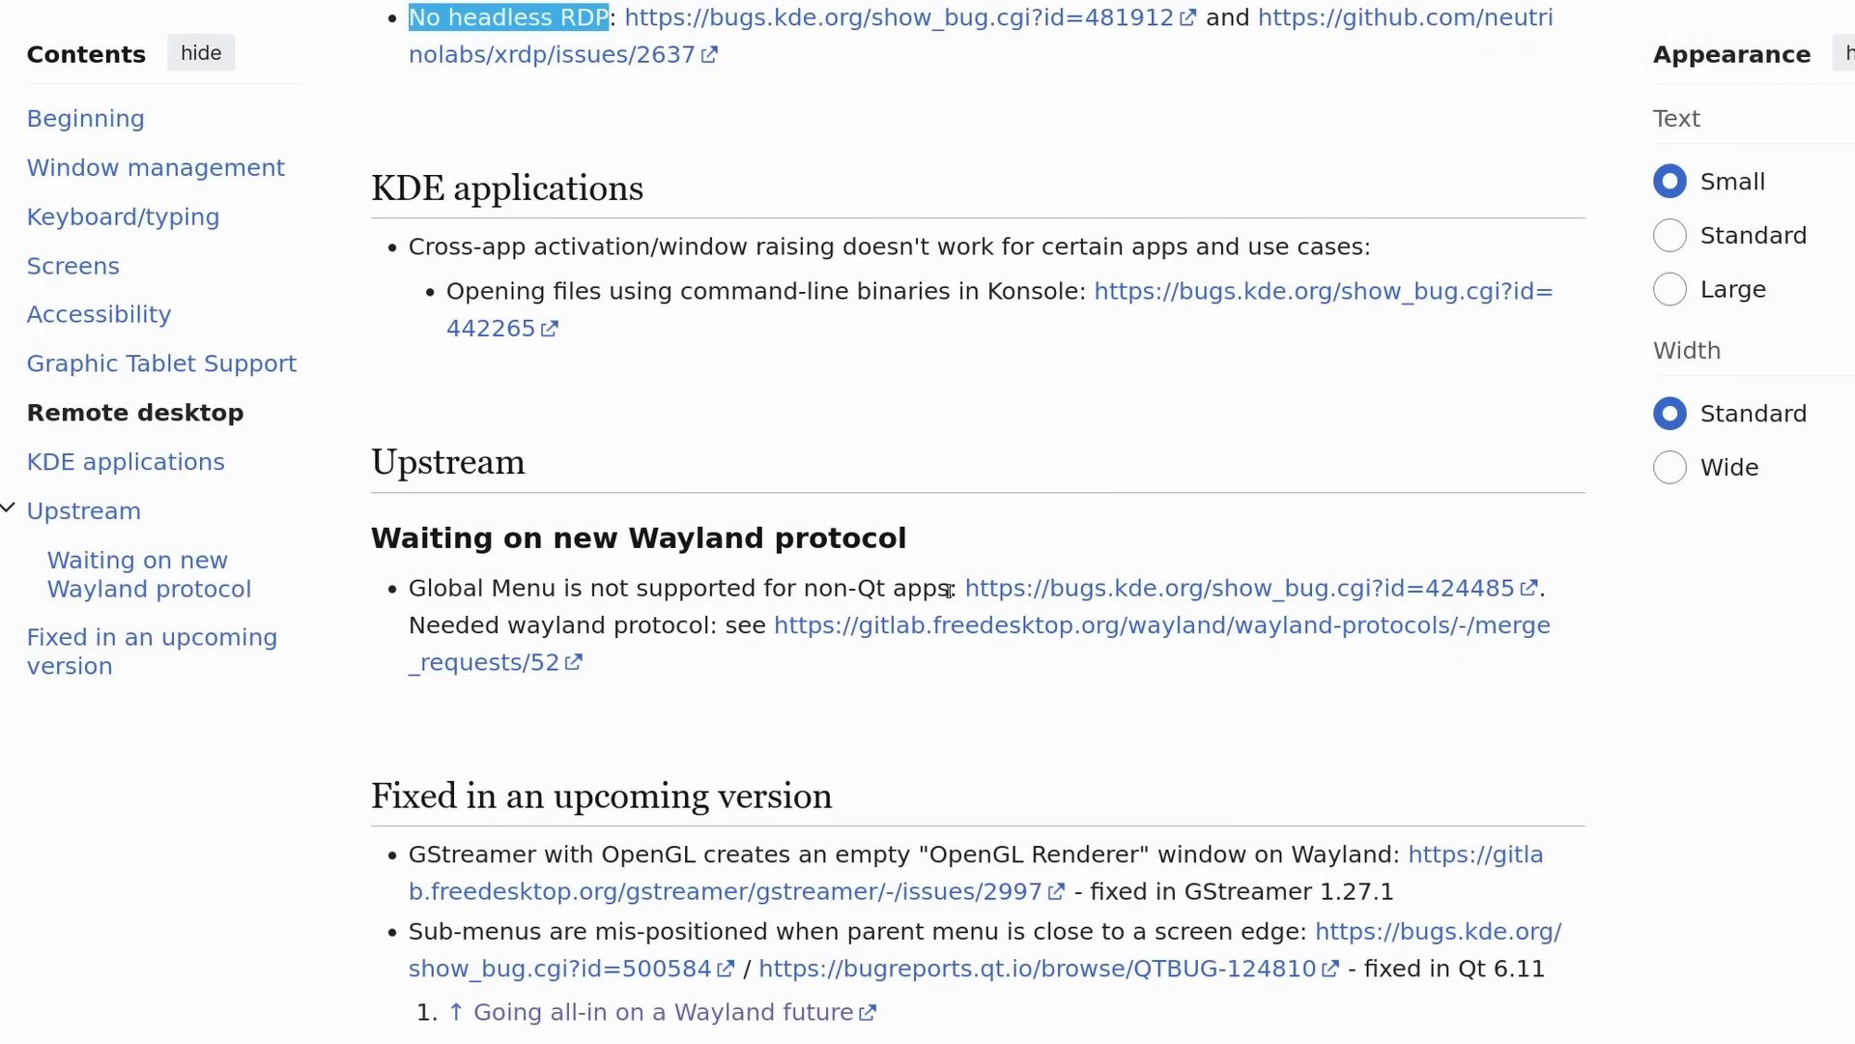
double_click(675, 587)
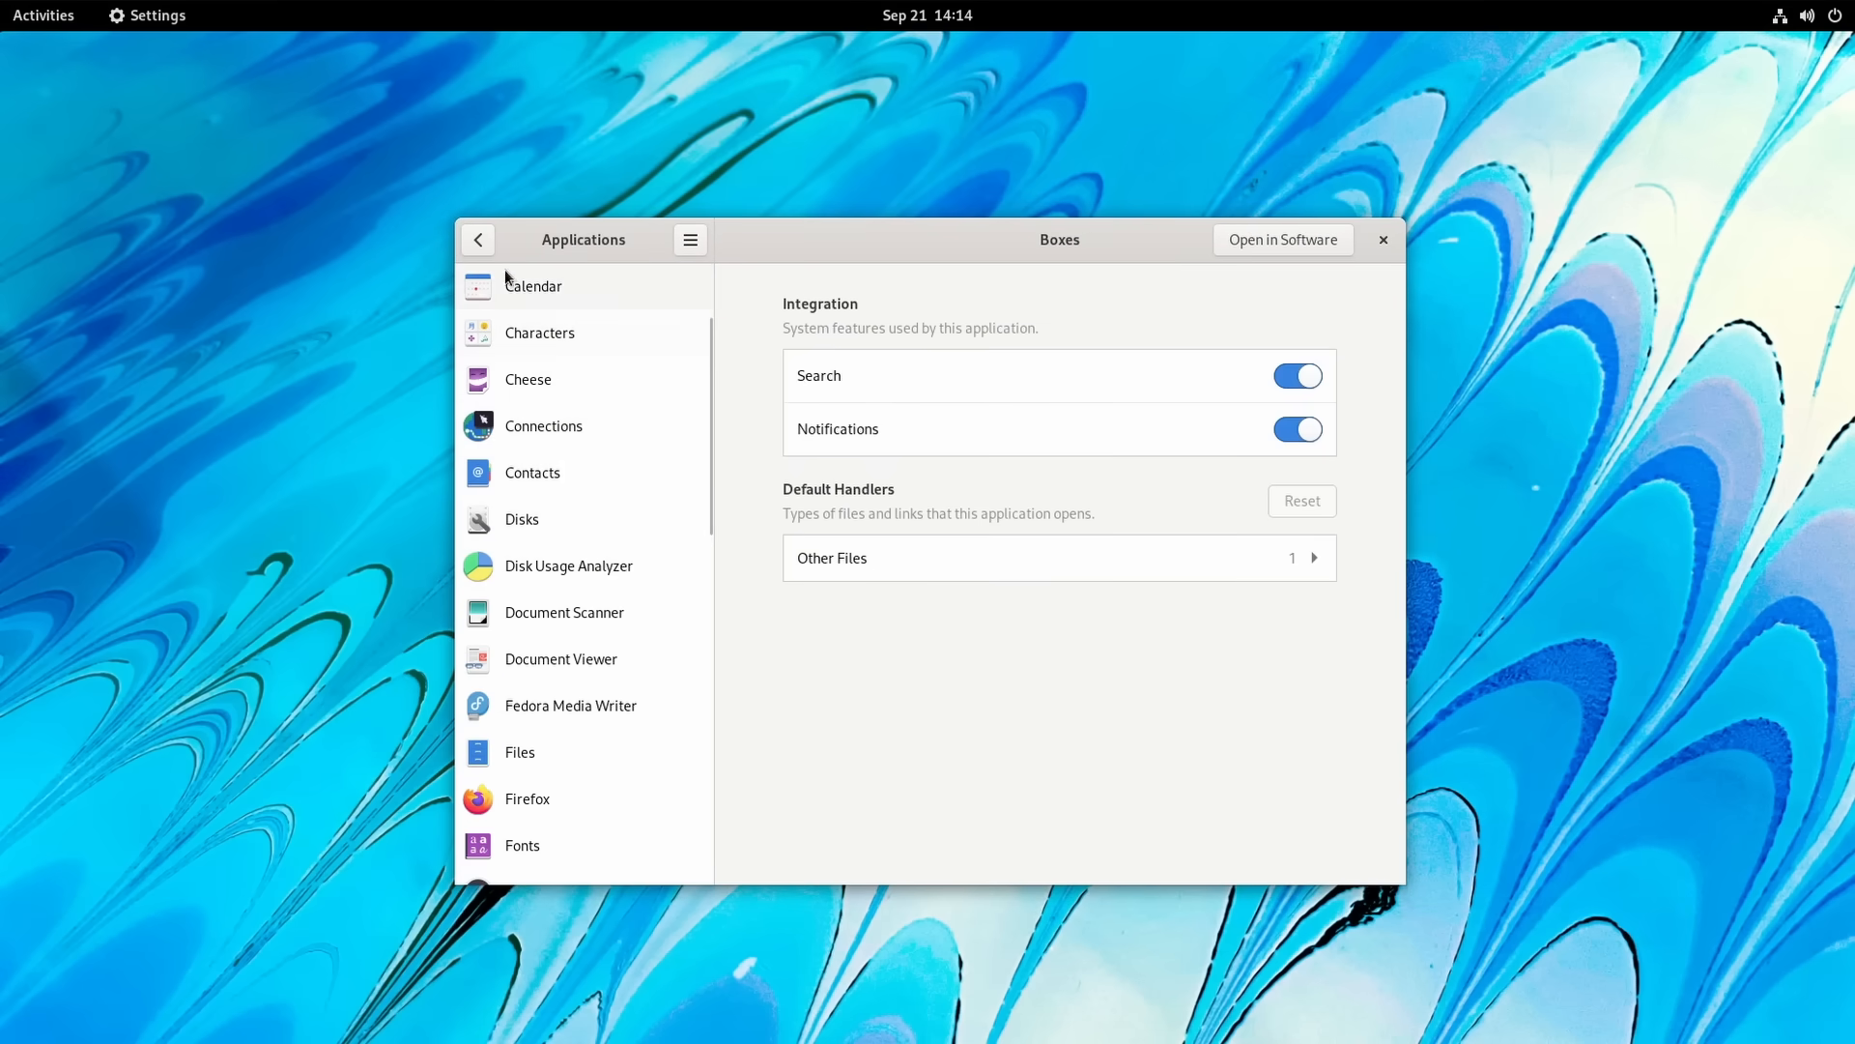
Step: Return from the Boxes app details and open Default Applications in GNOME Settings
click(476, 238)
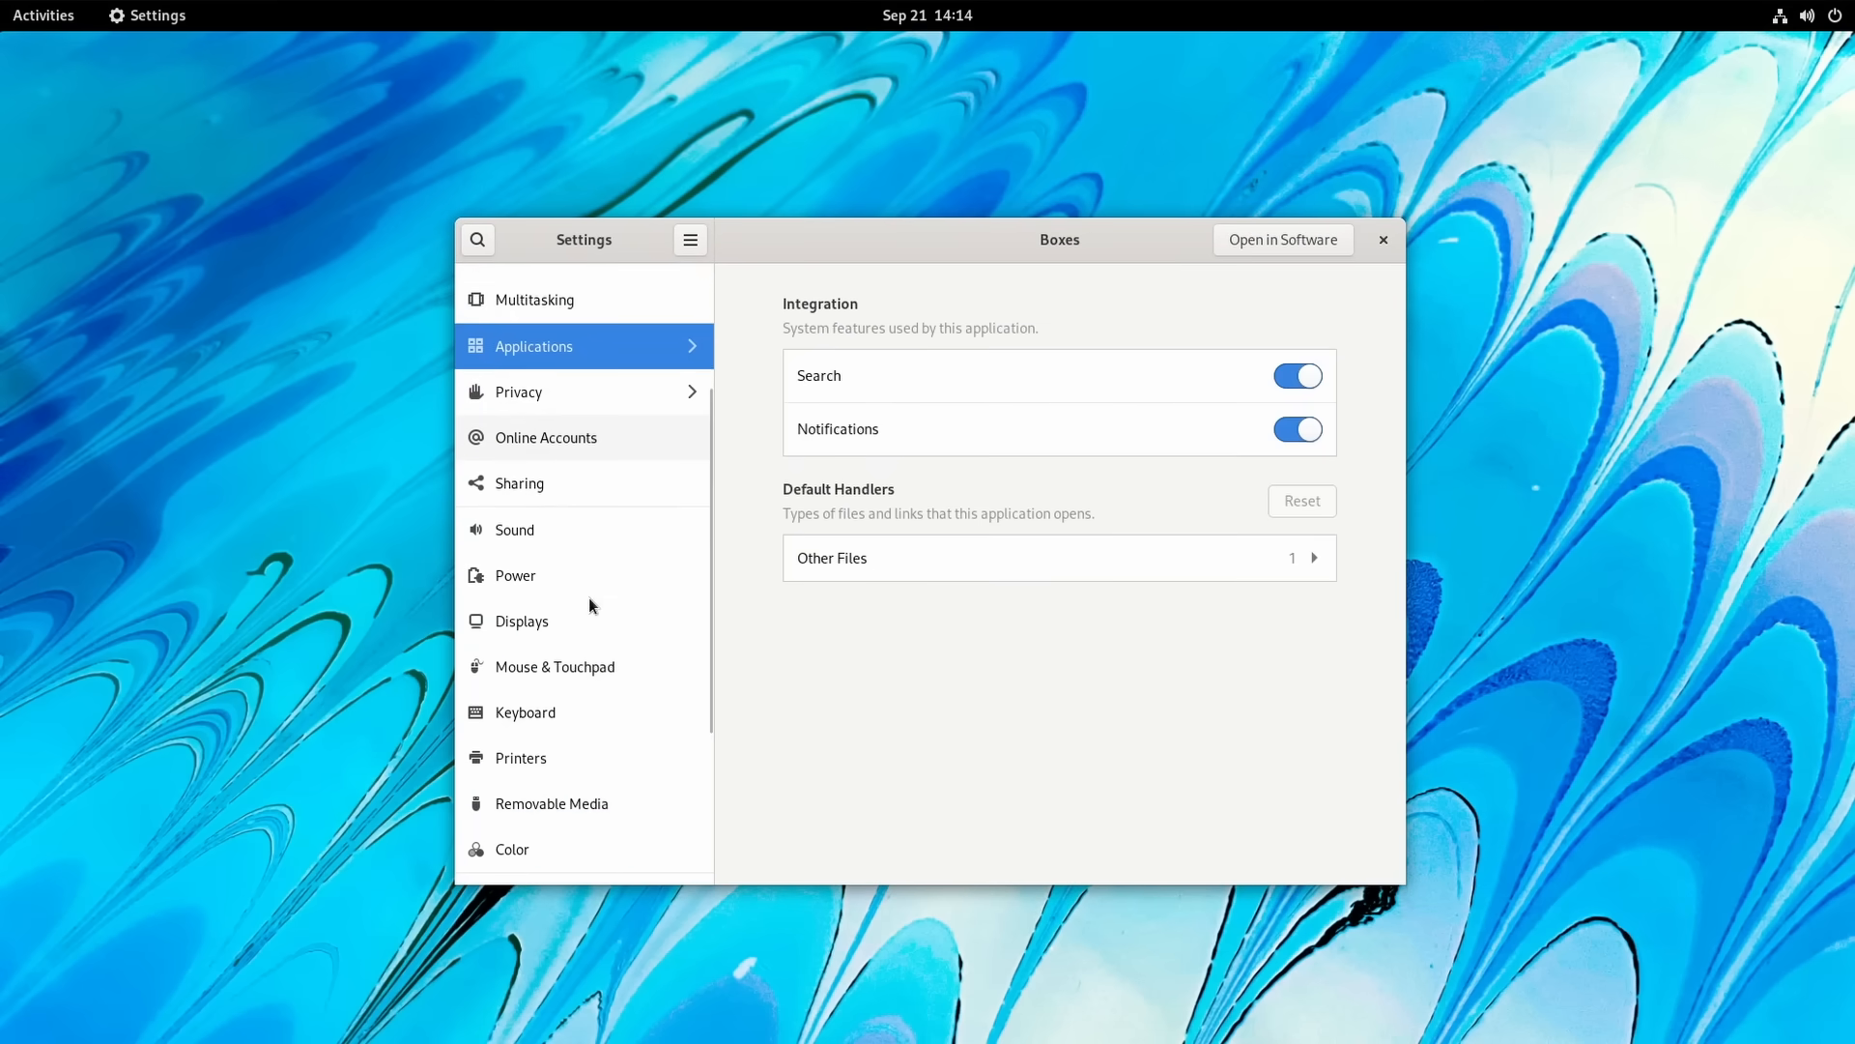
click(558, 770)
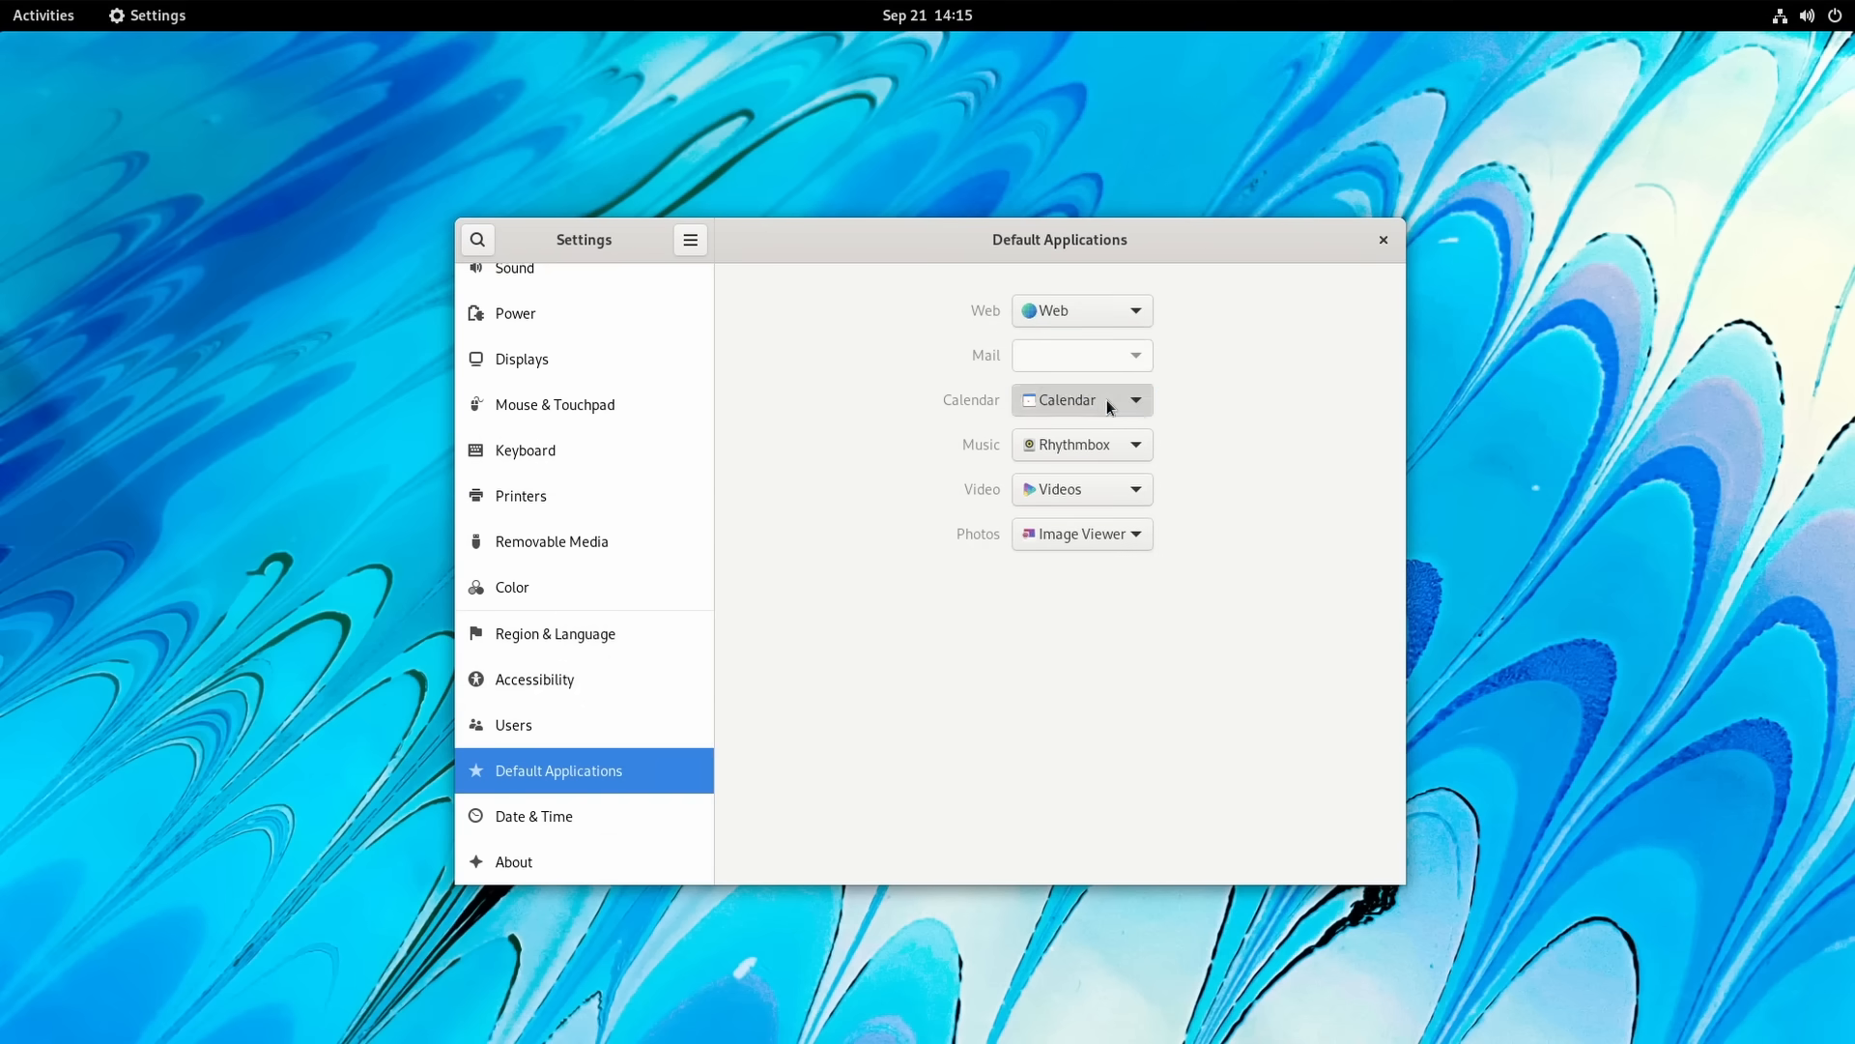
click(1079, 399)
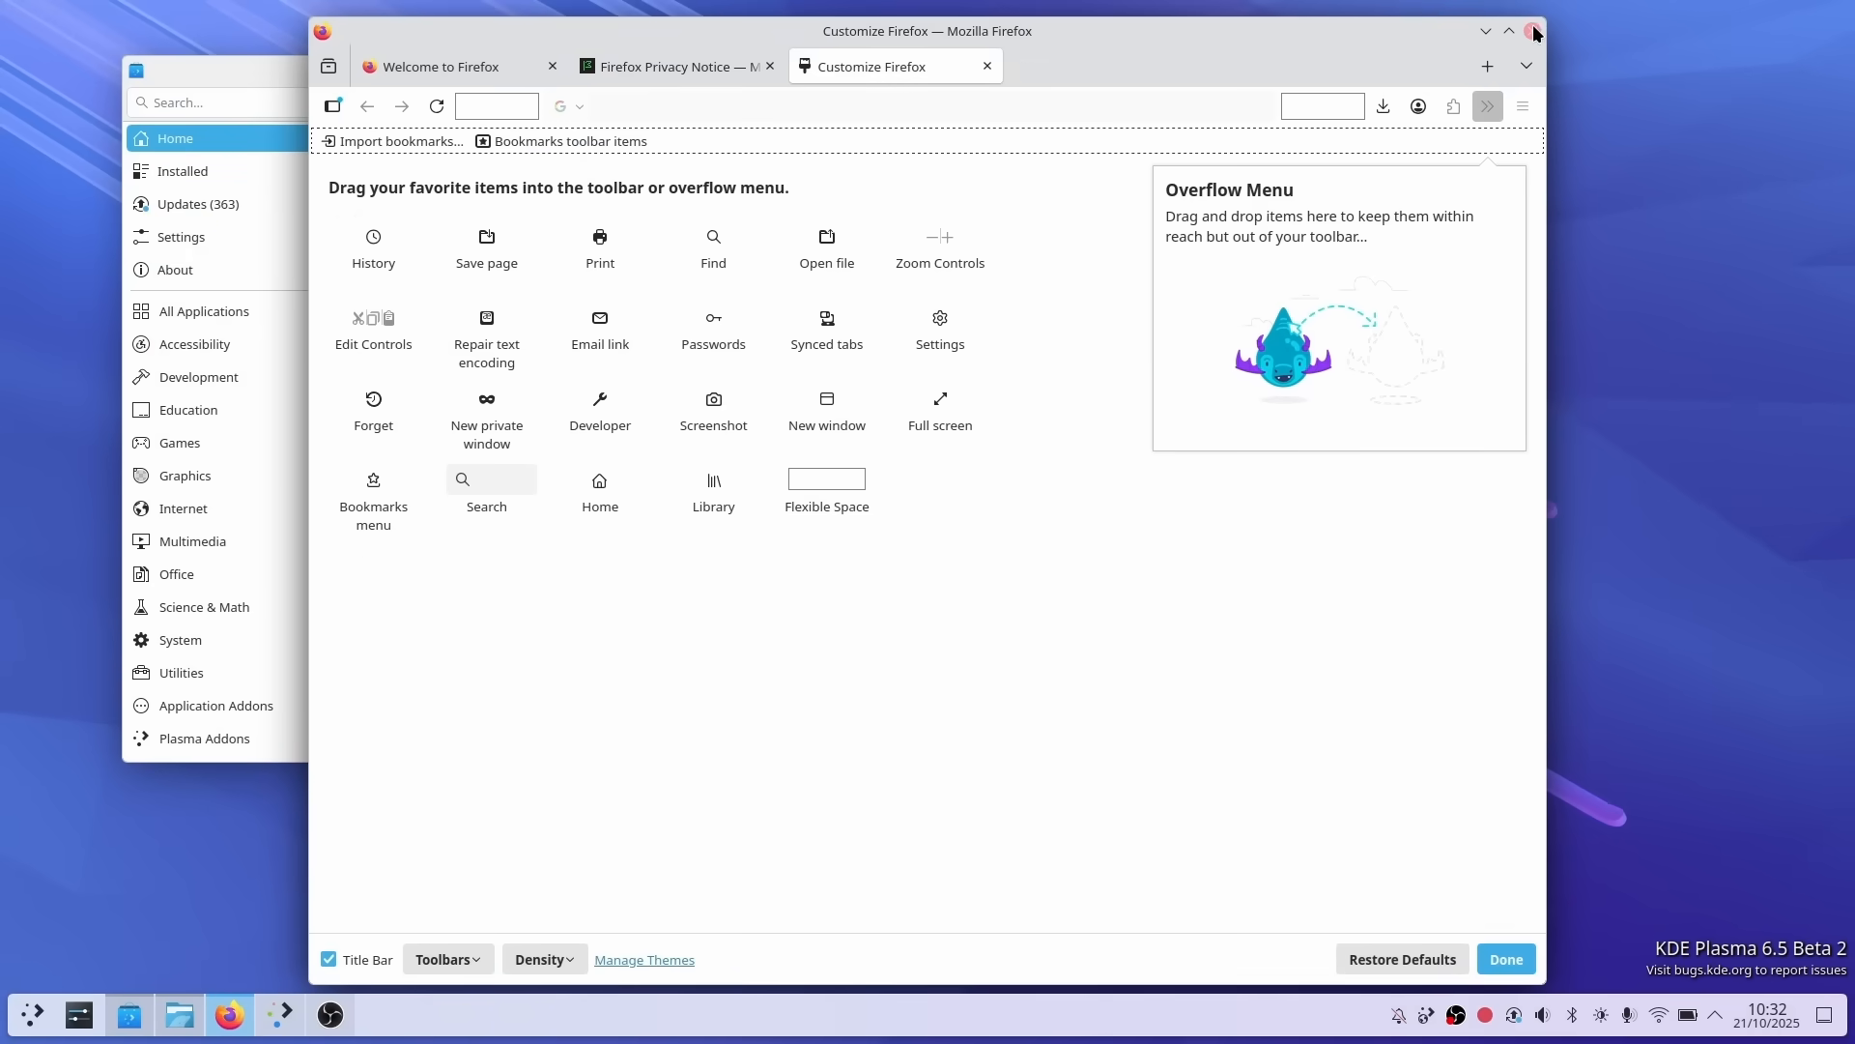
mouse_move(1550, 985)
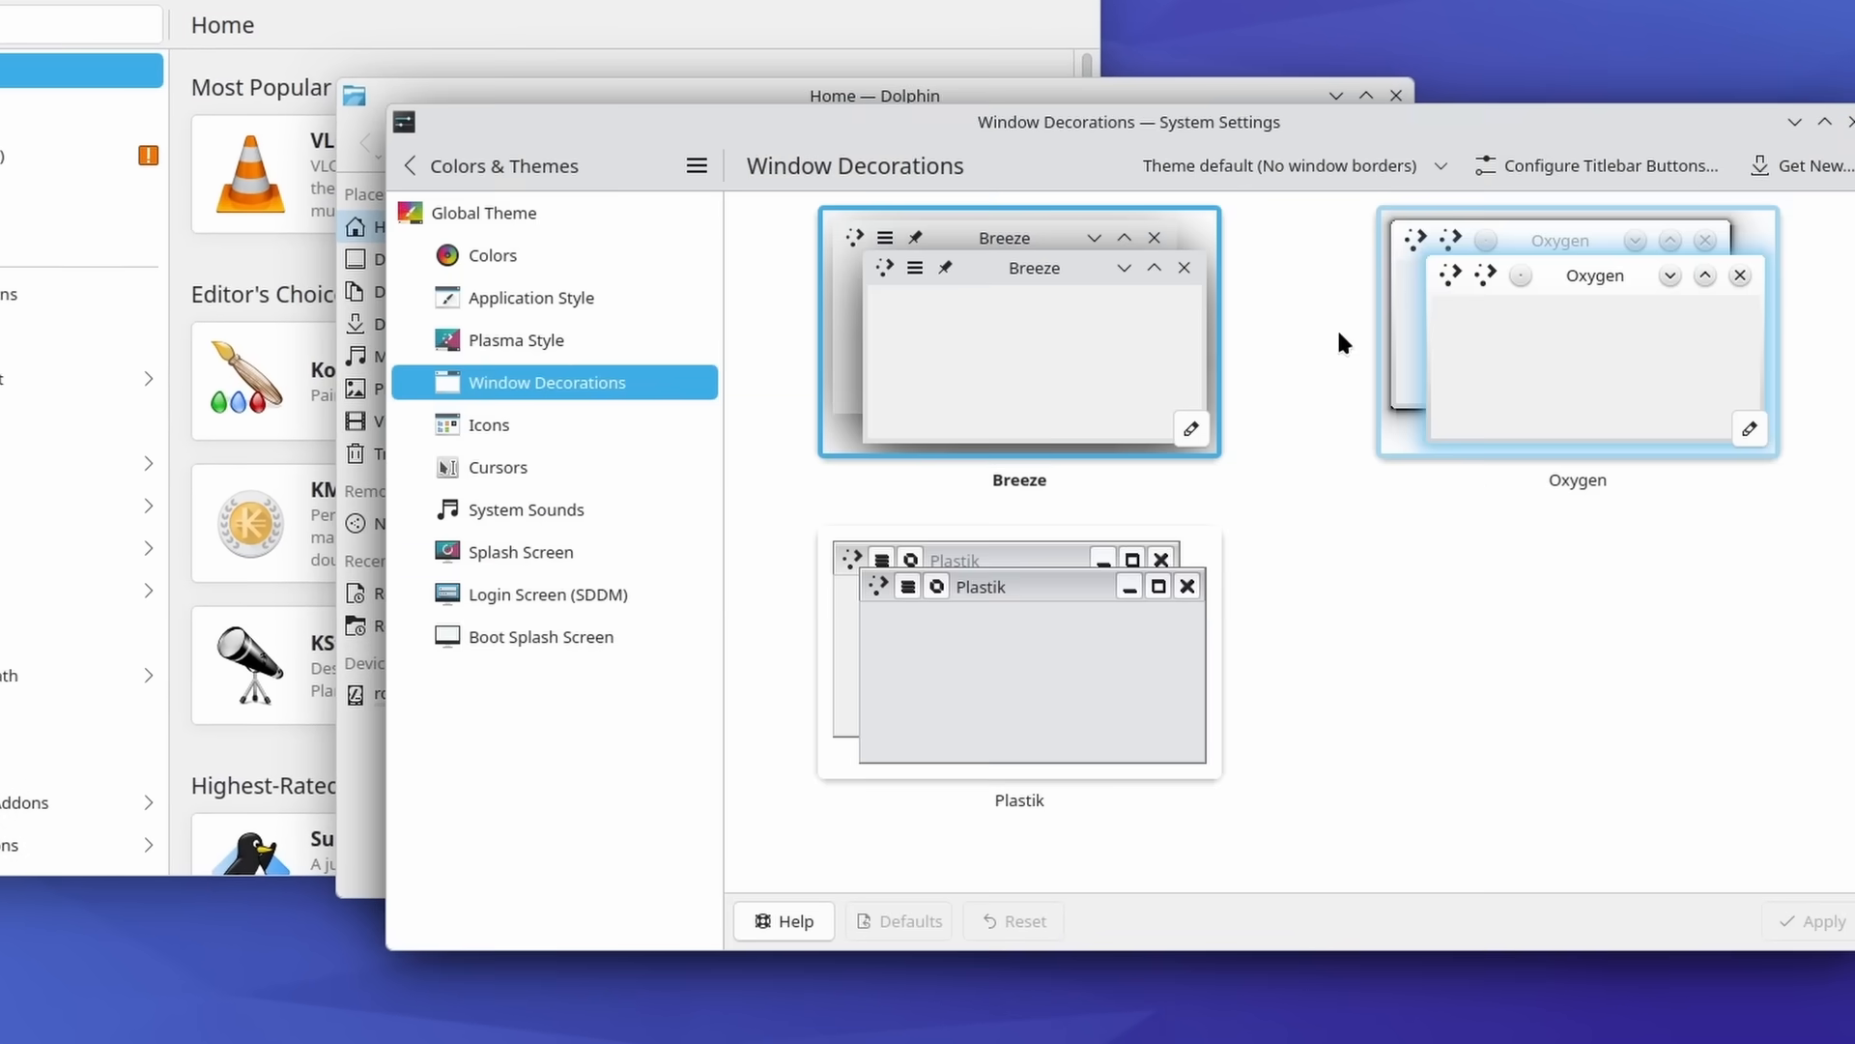
Step: Uncheck Breeze's 'Round bottom corners of windows with no borders' option
click(1192, 428)
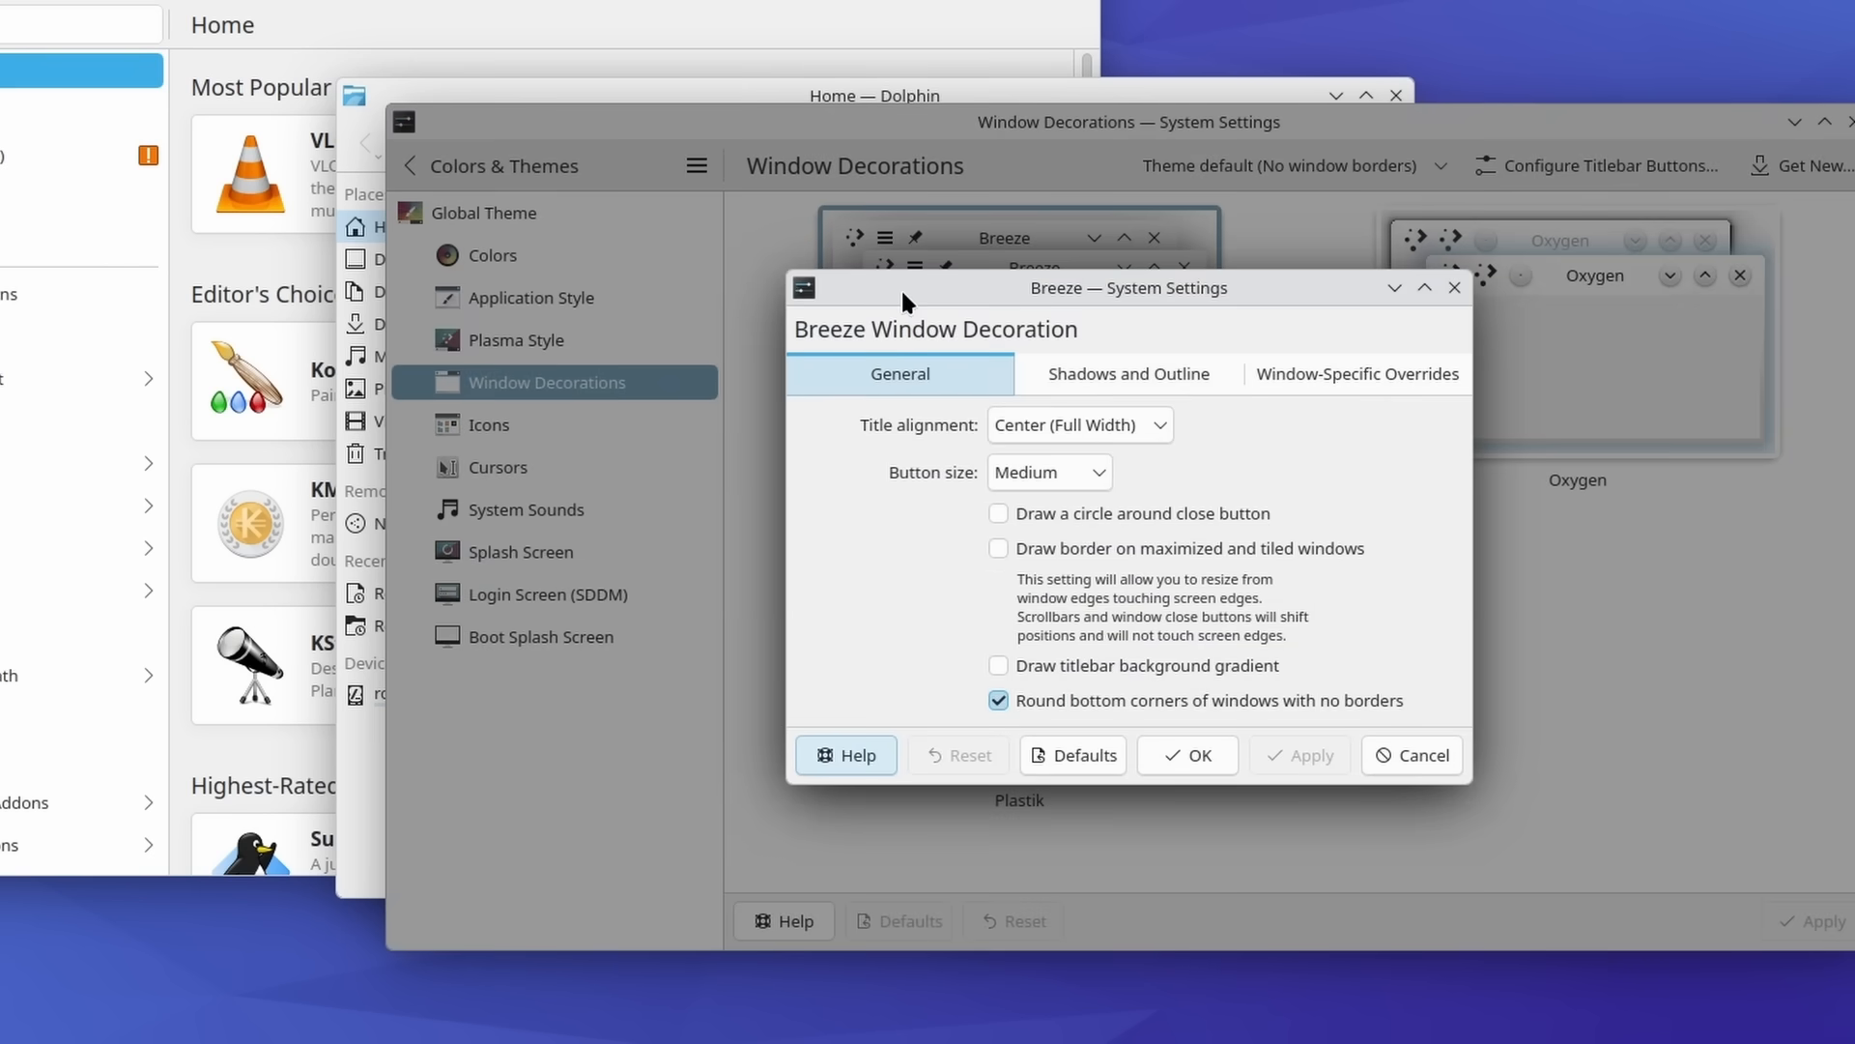
click(998, 701)
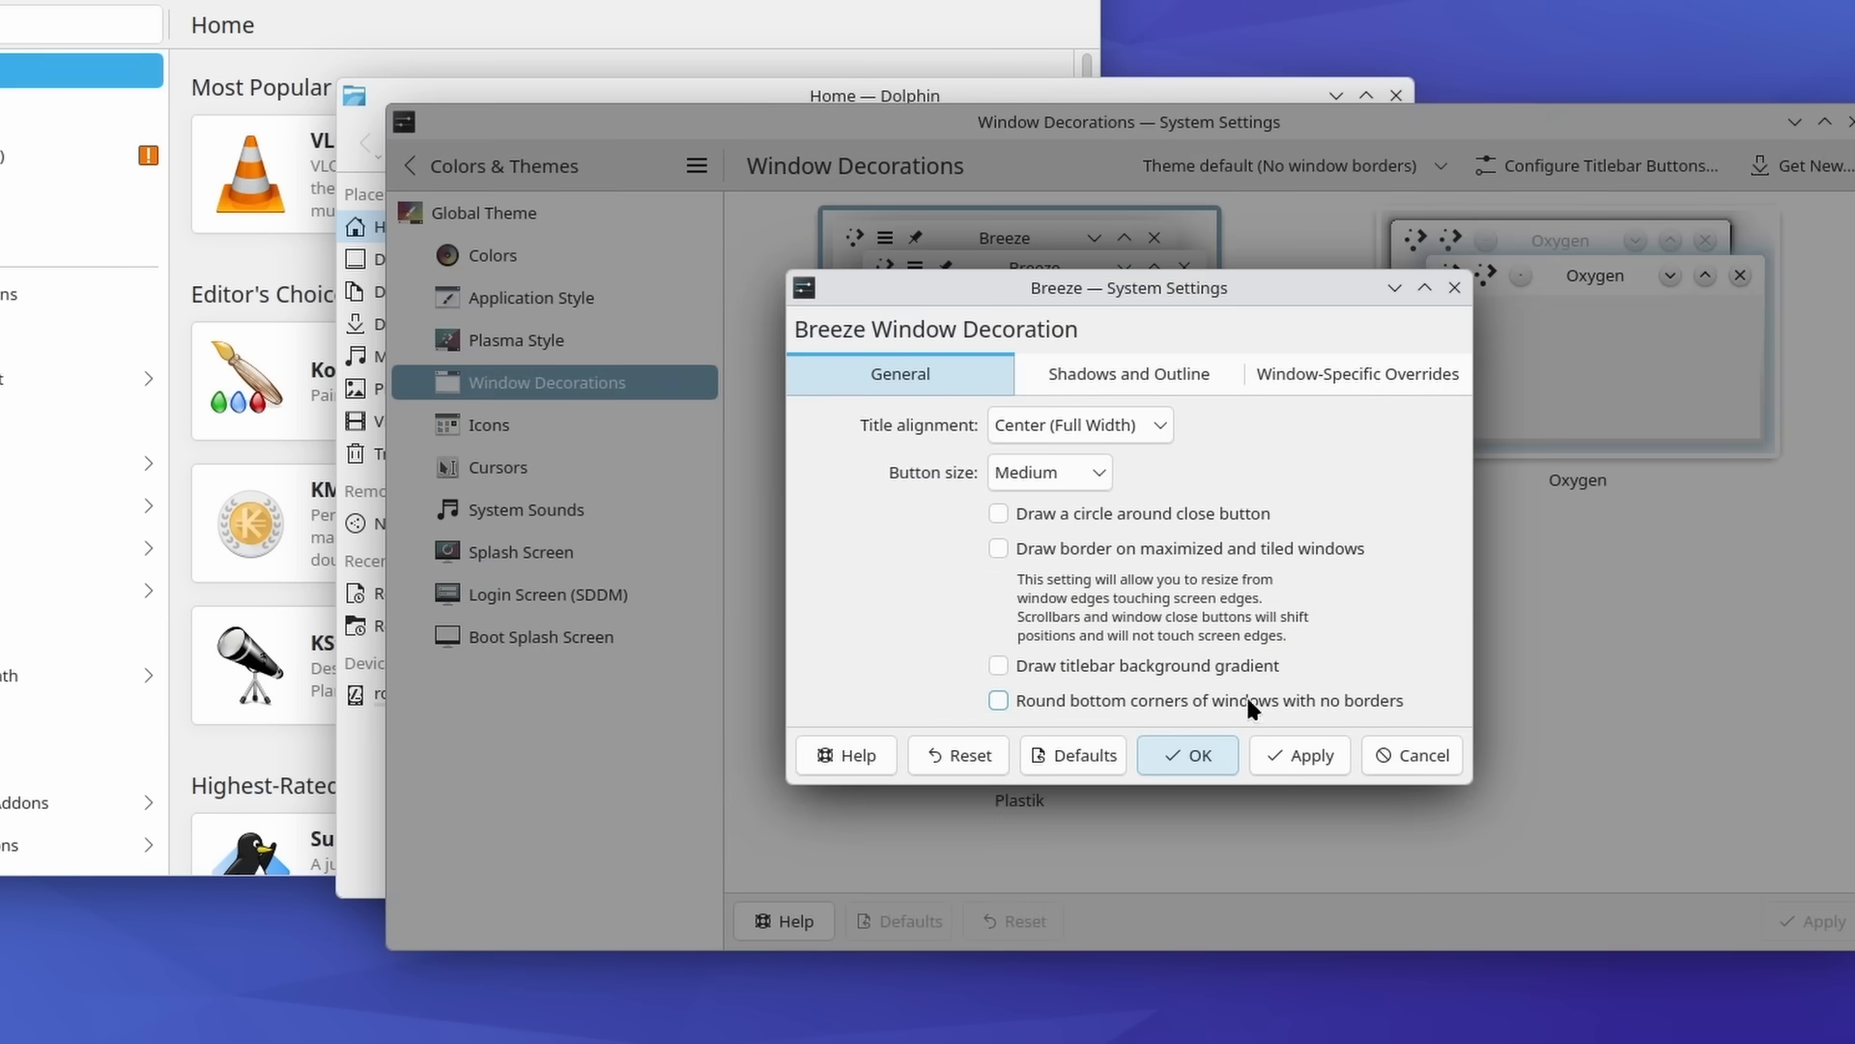
click(997, 700)
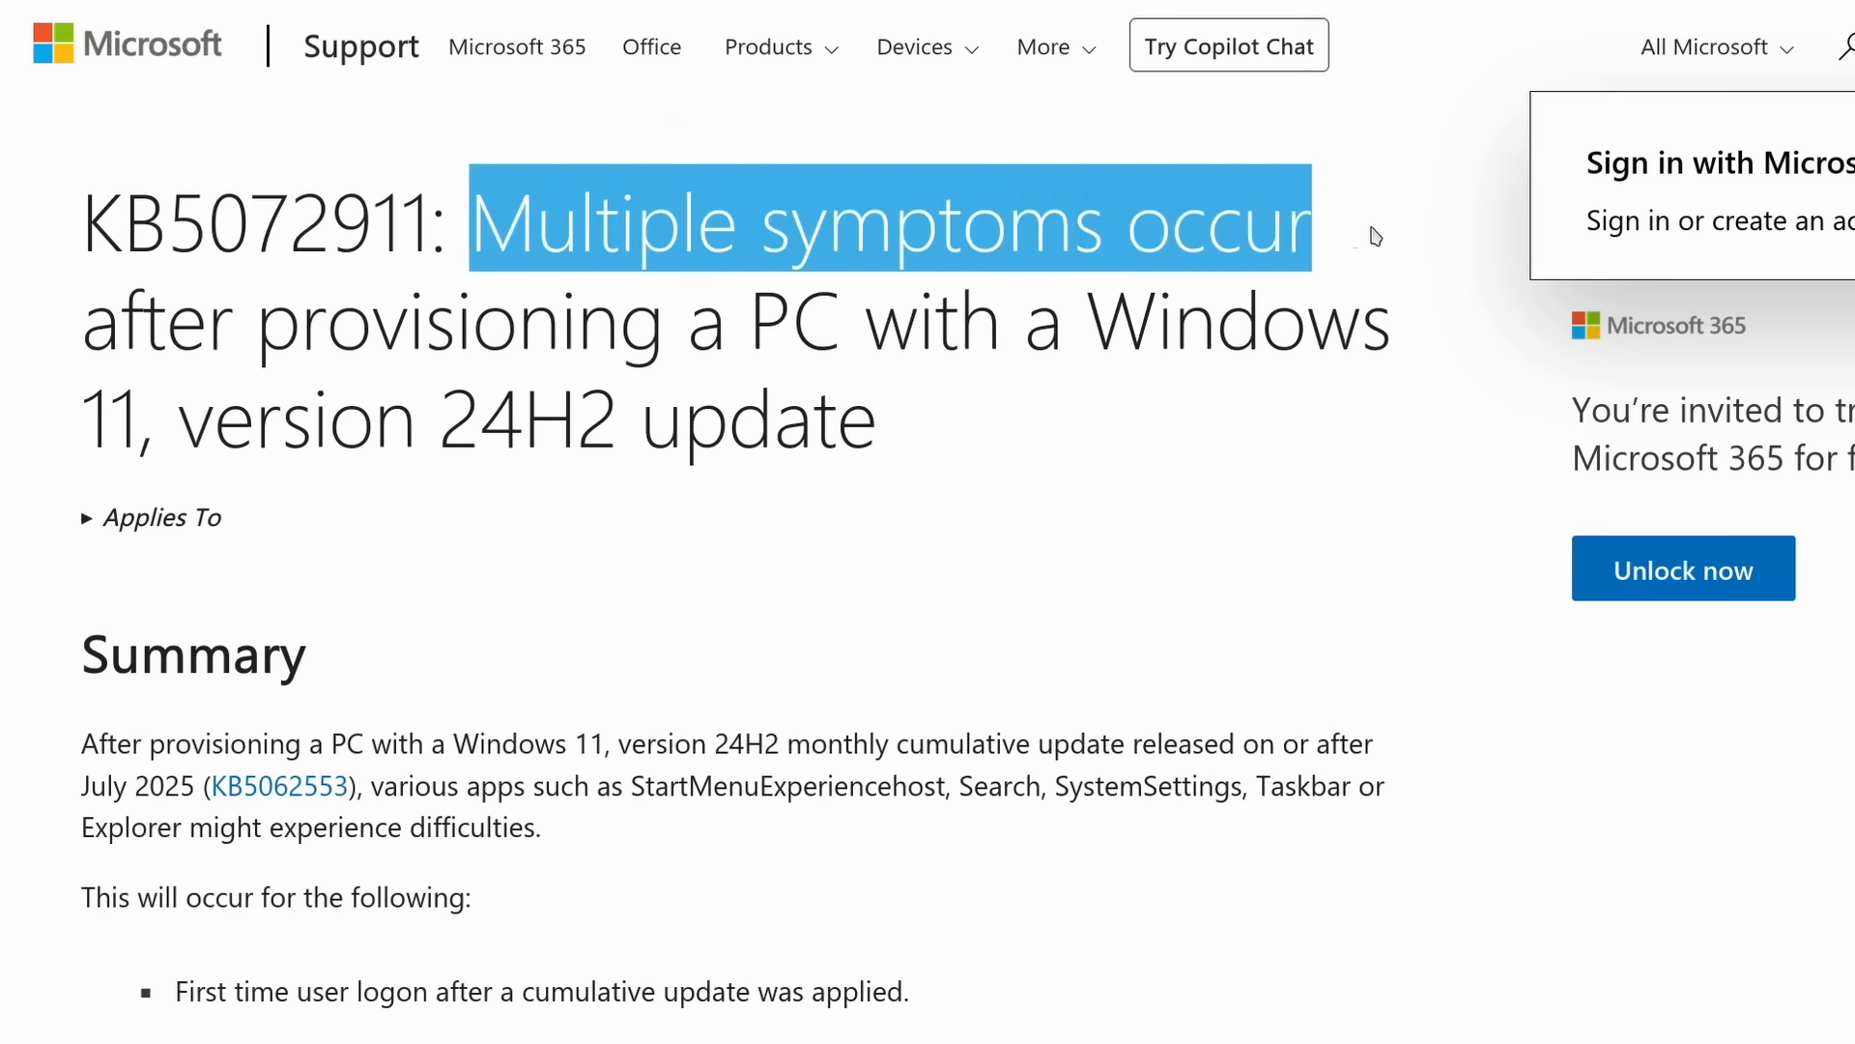
Step: Scroll through the KB5072911 symptoms, highlighting the Other symptoms list, down to Cause and Resolution
scroll(down, 3)
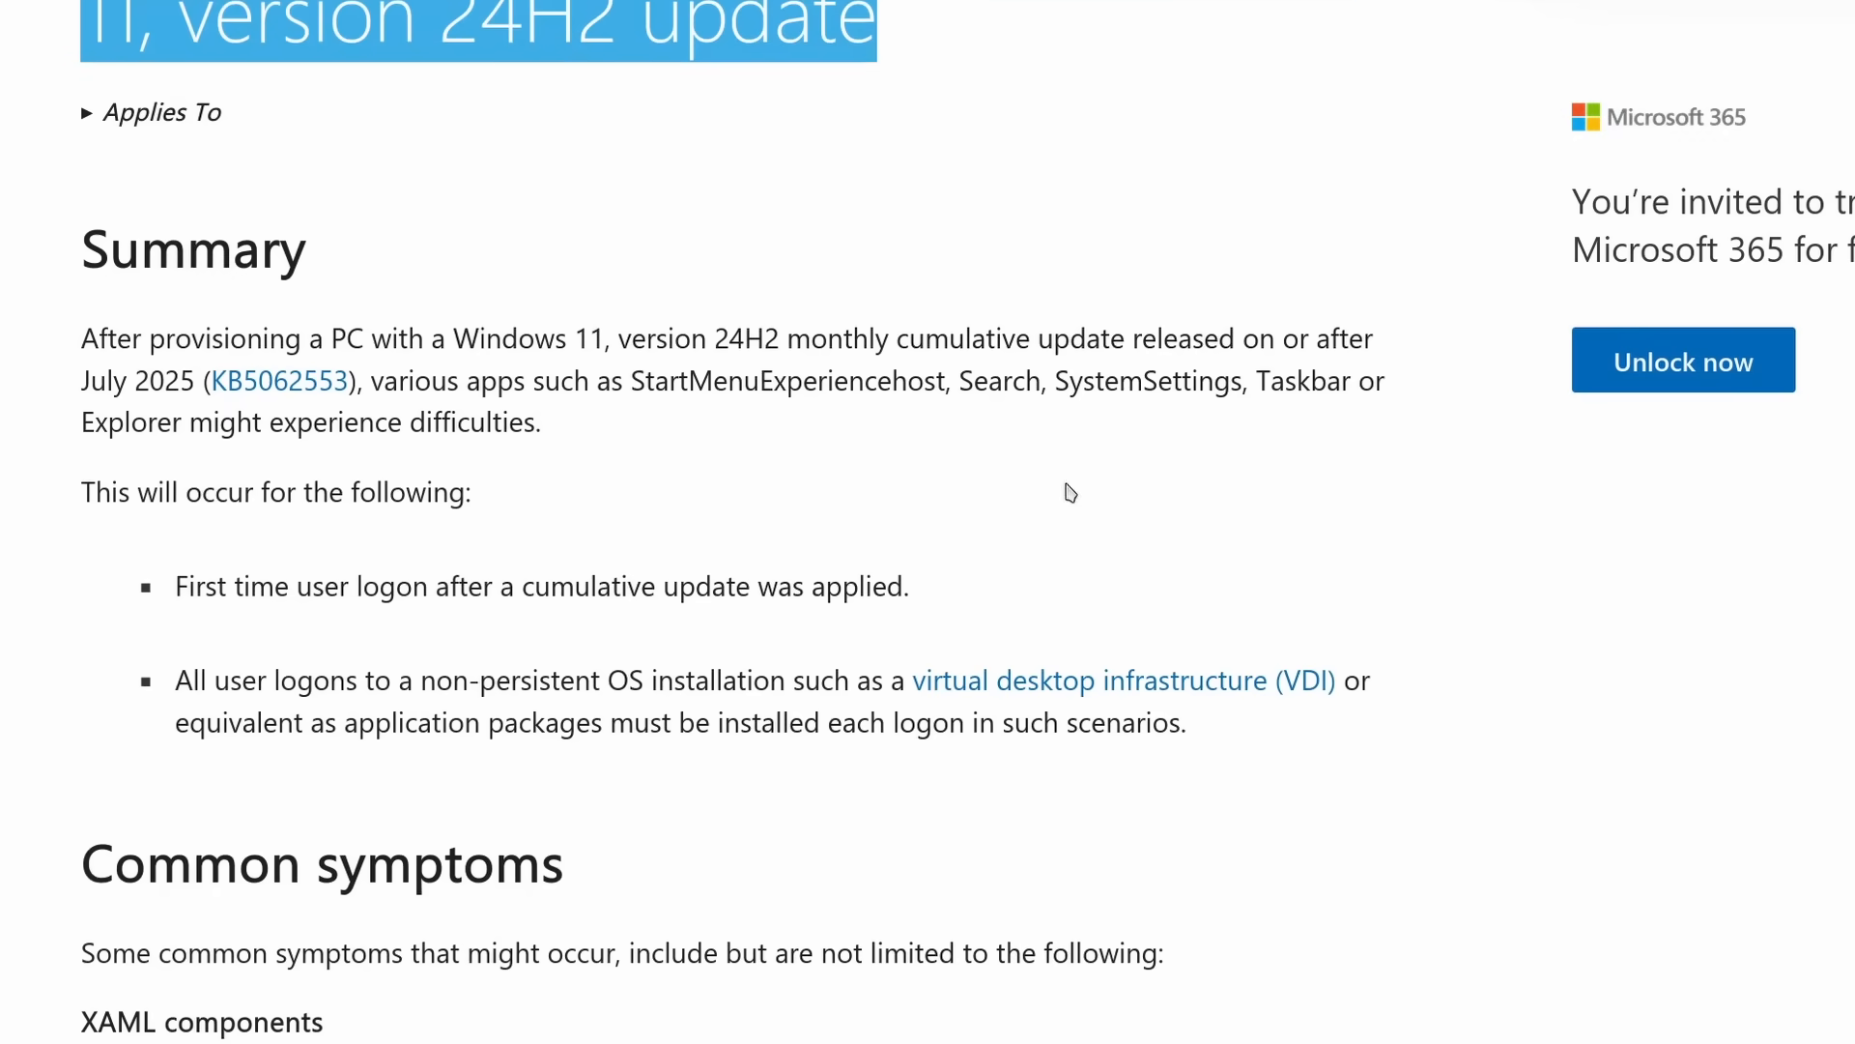
scroll(down, 3)
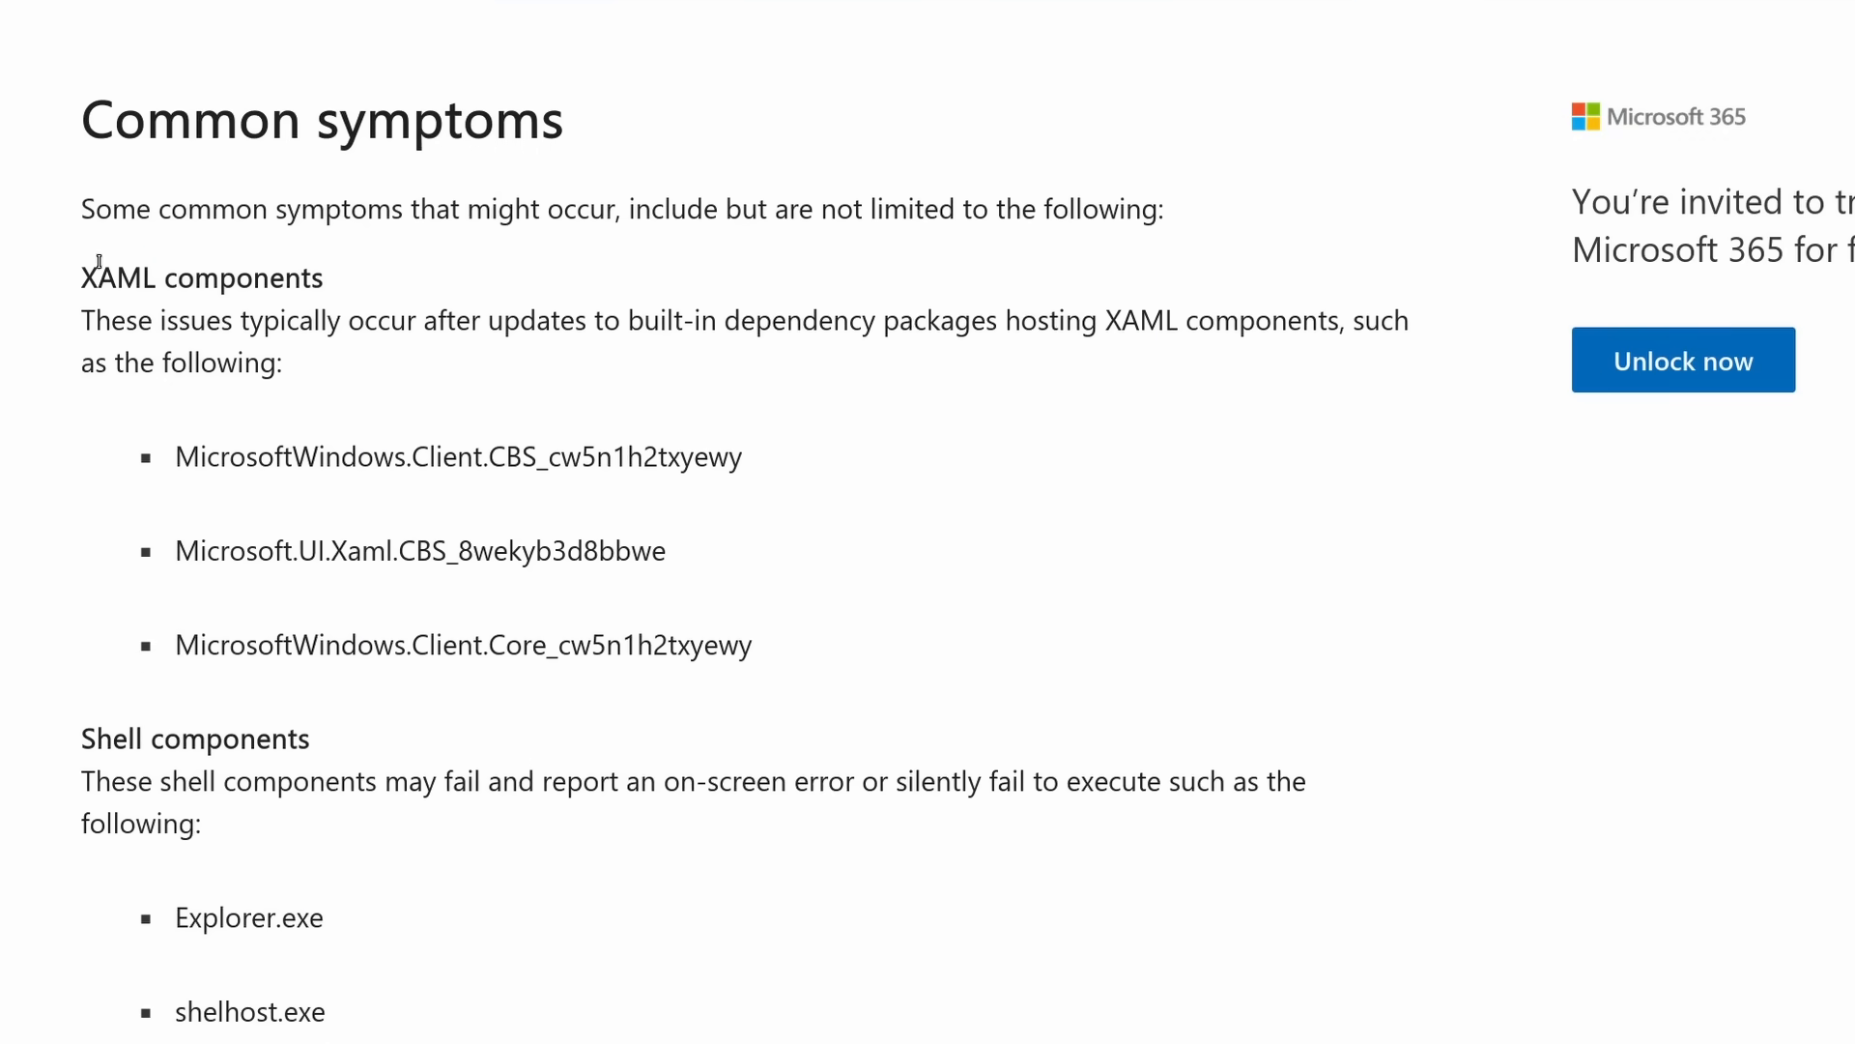
scroll(down, 3)
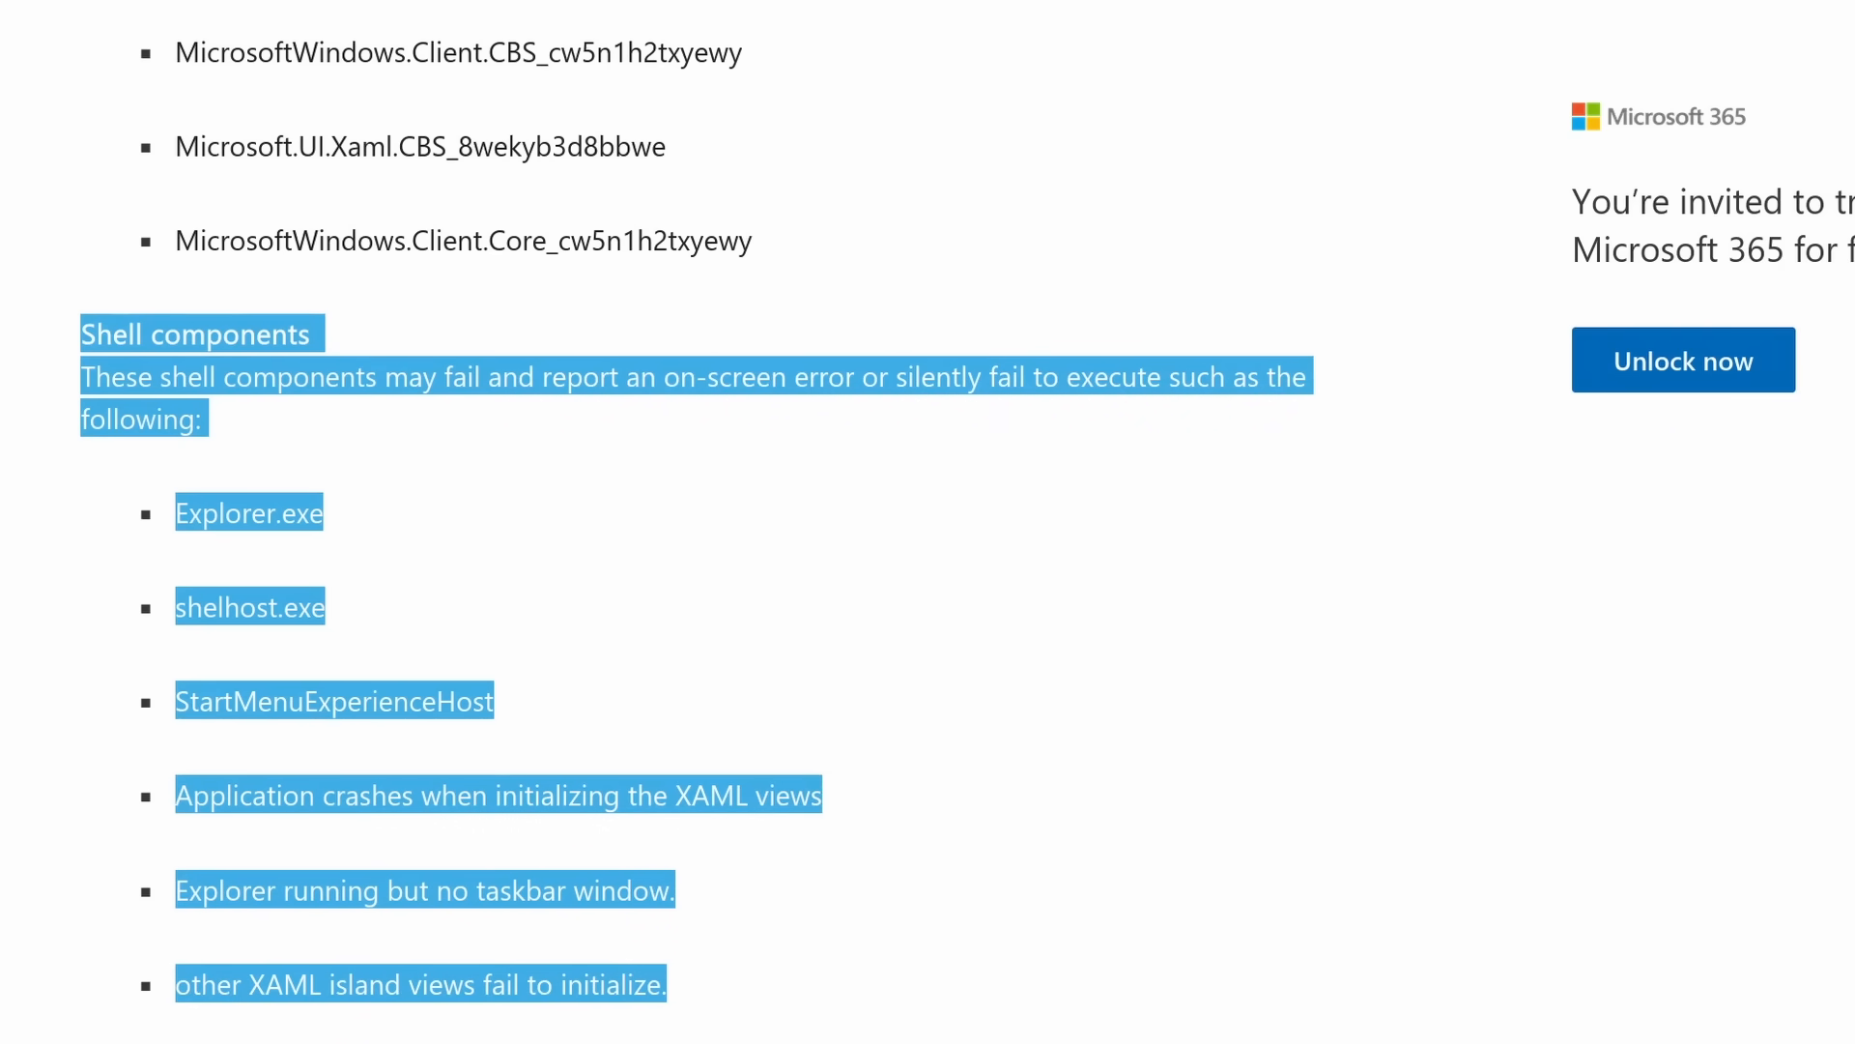
scroll(down, 3)
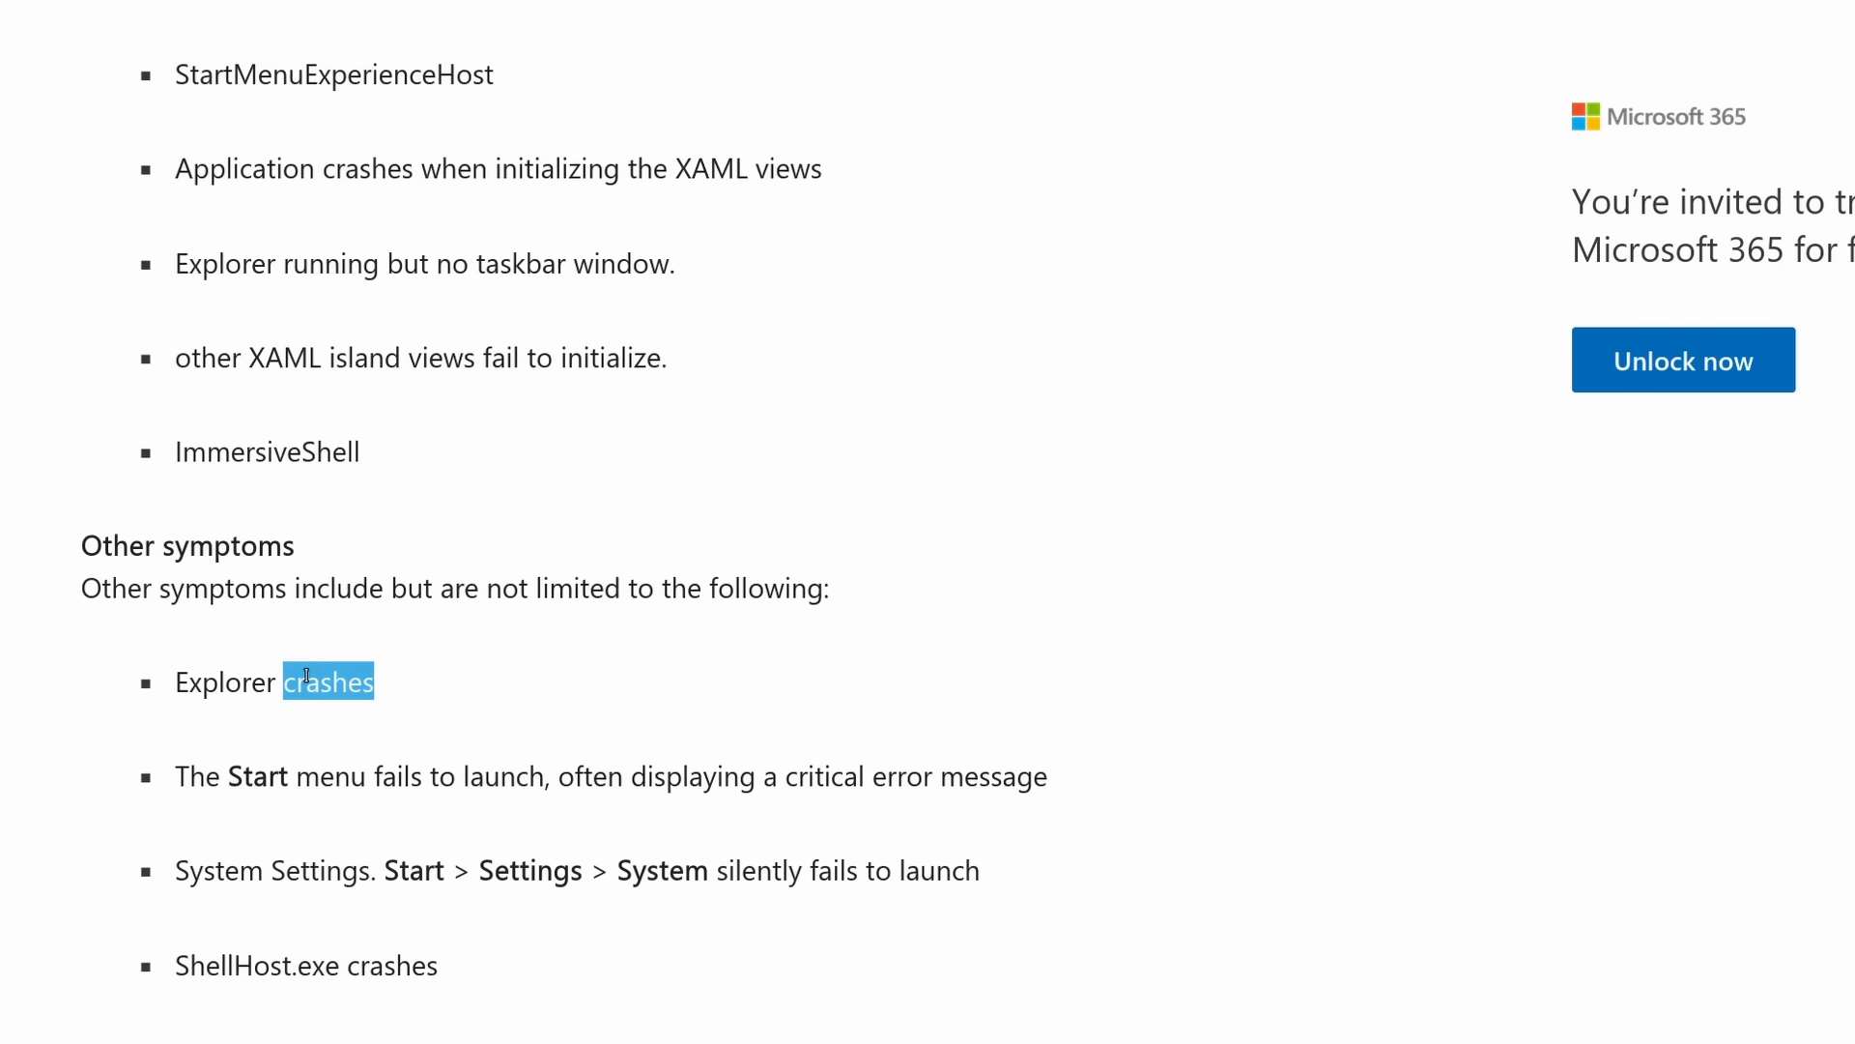
drag(305, 680, 959, 1024)
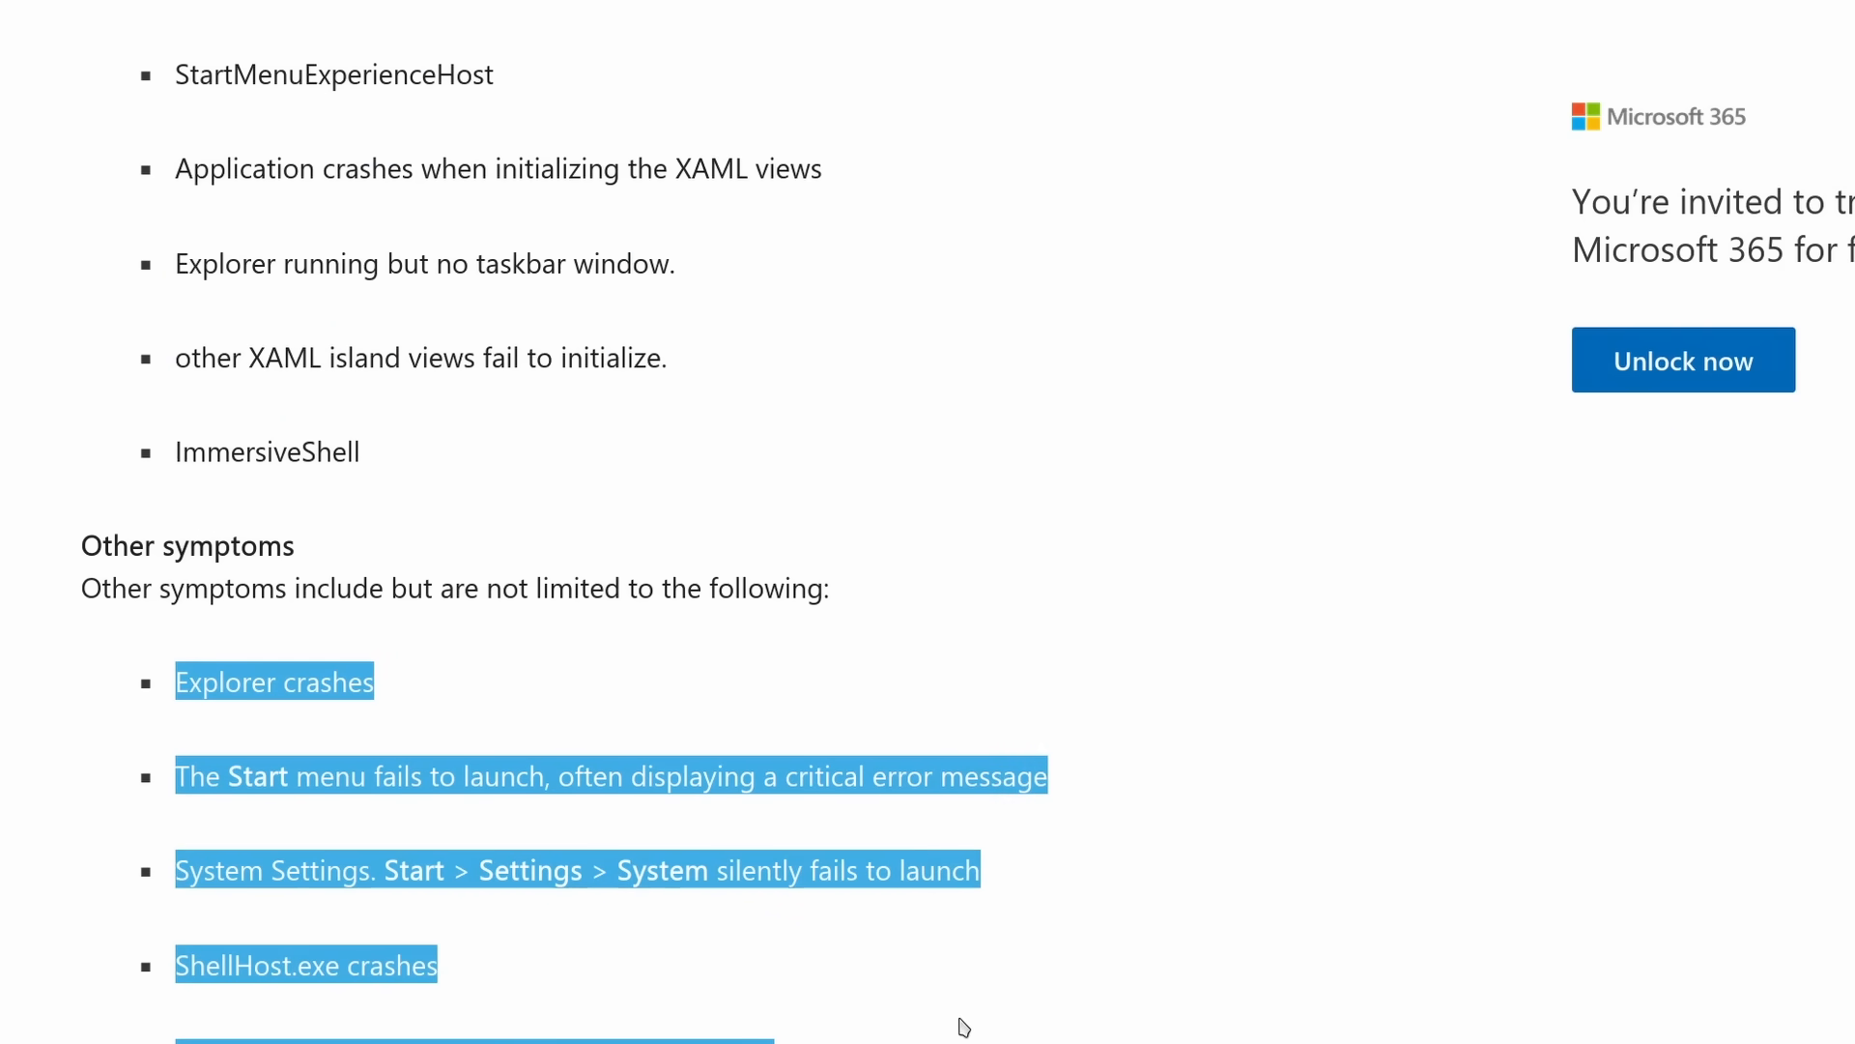
scroll(down, 3)
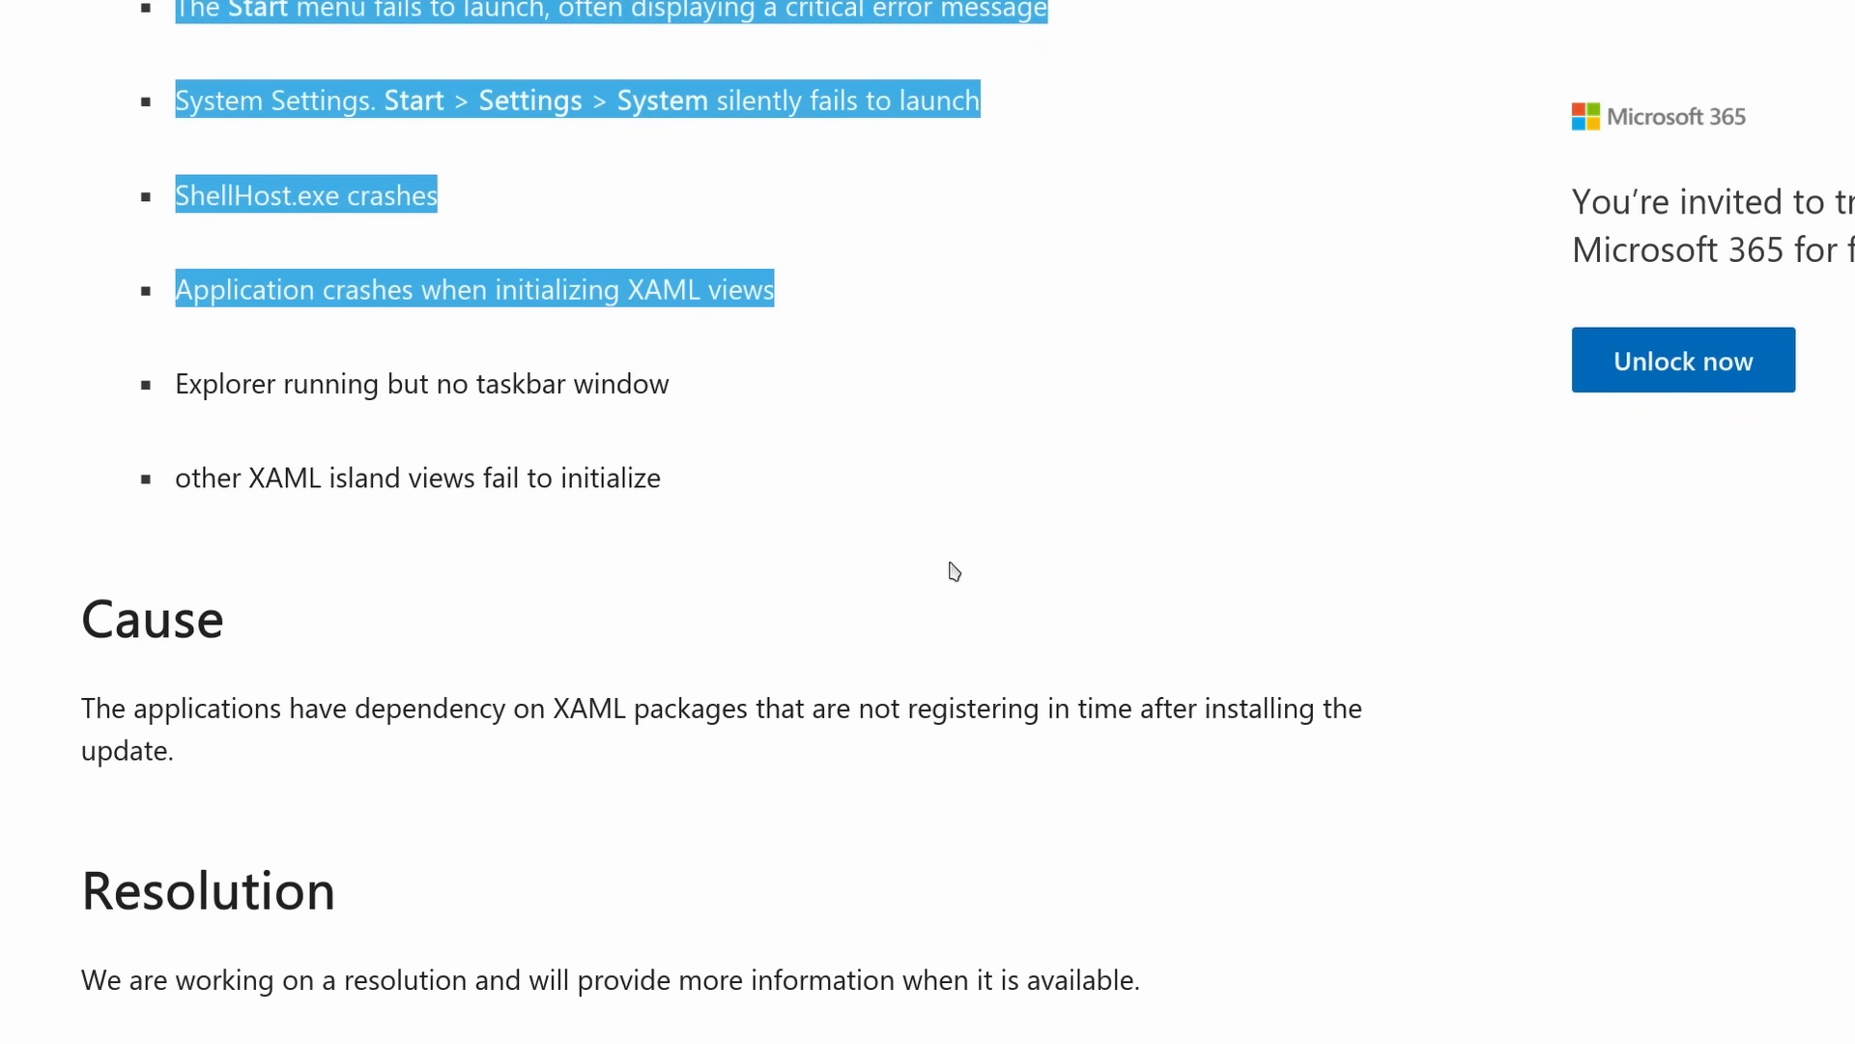
scroll(down, 3)
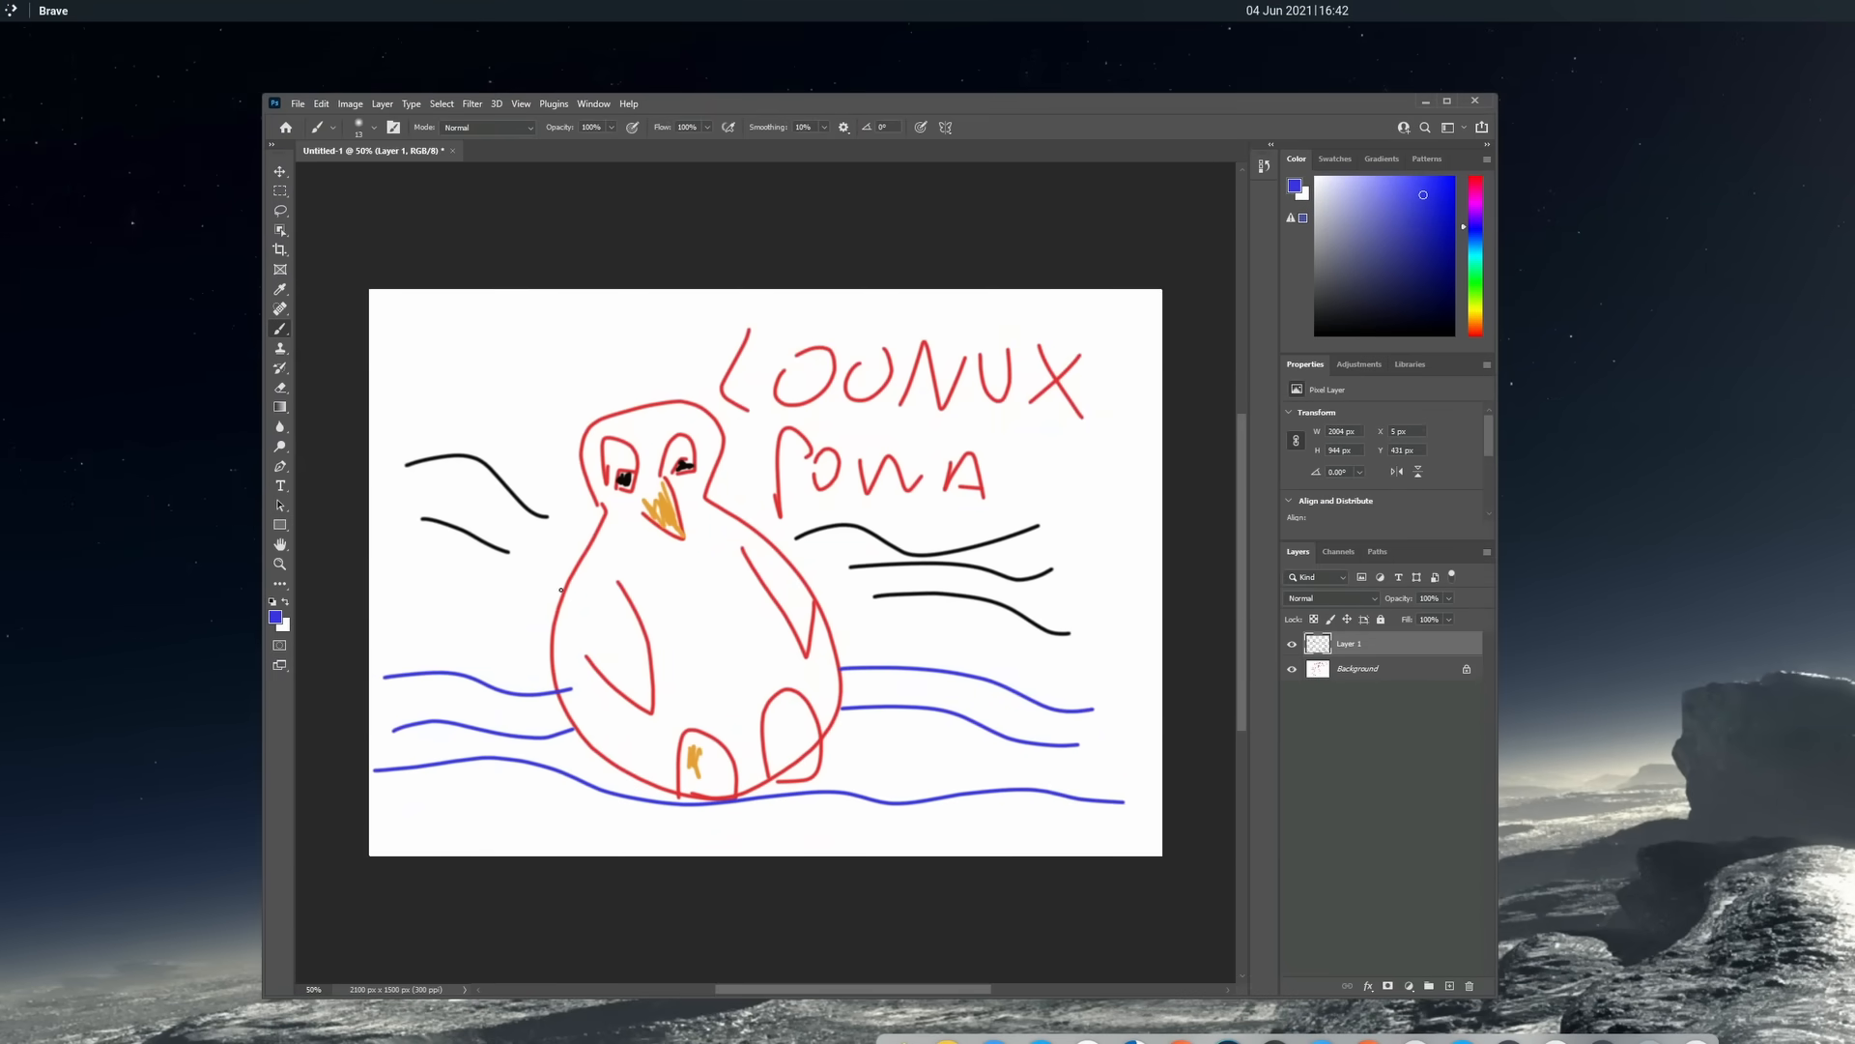
mouse_move(281, 309)
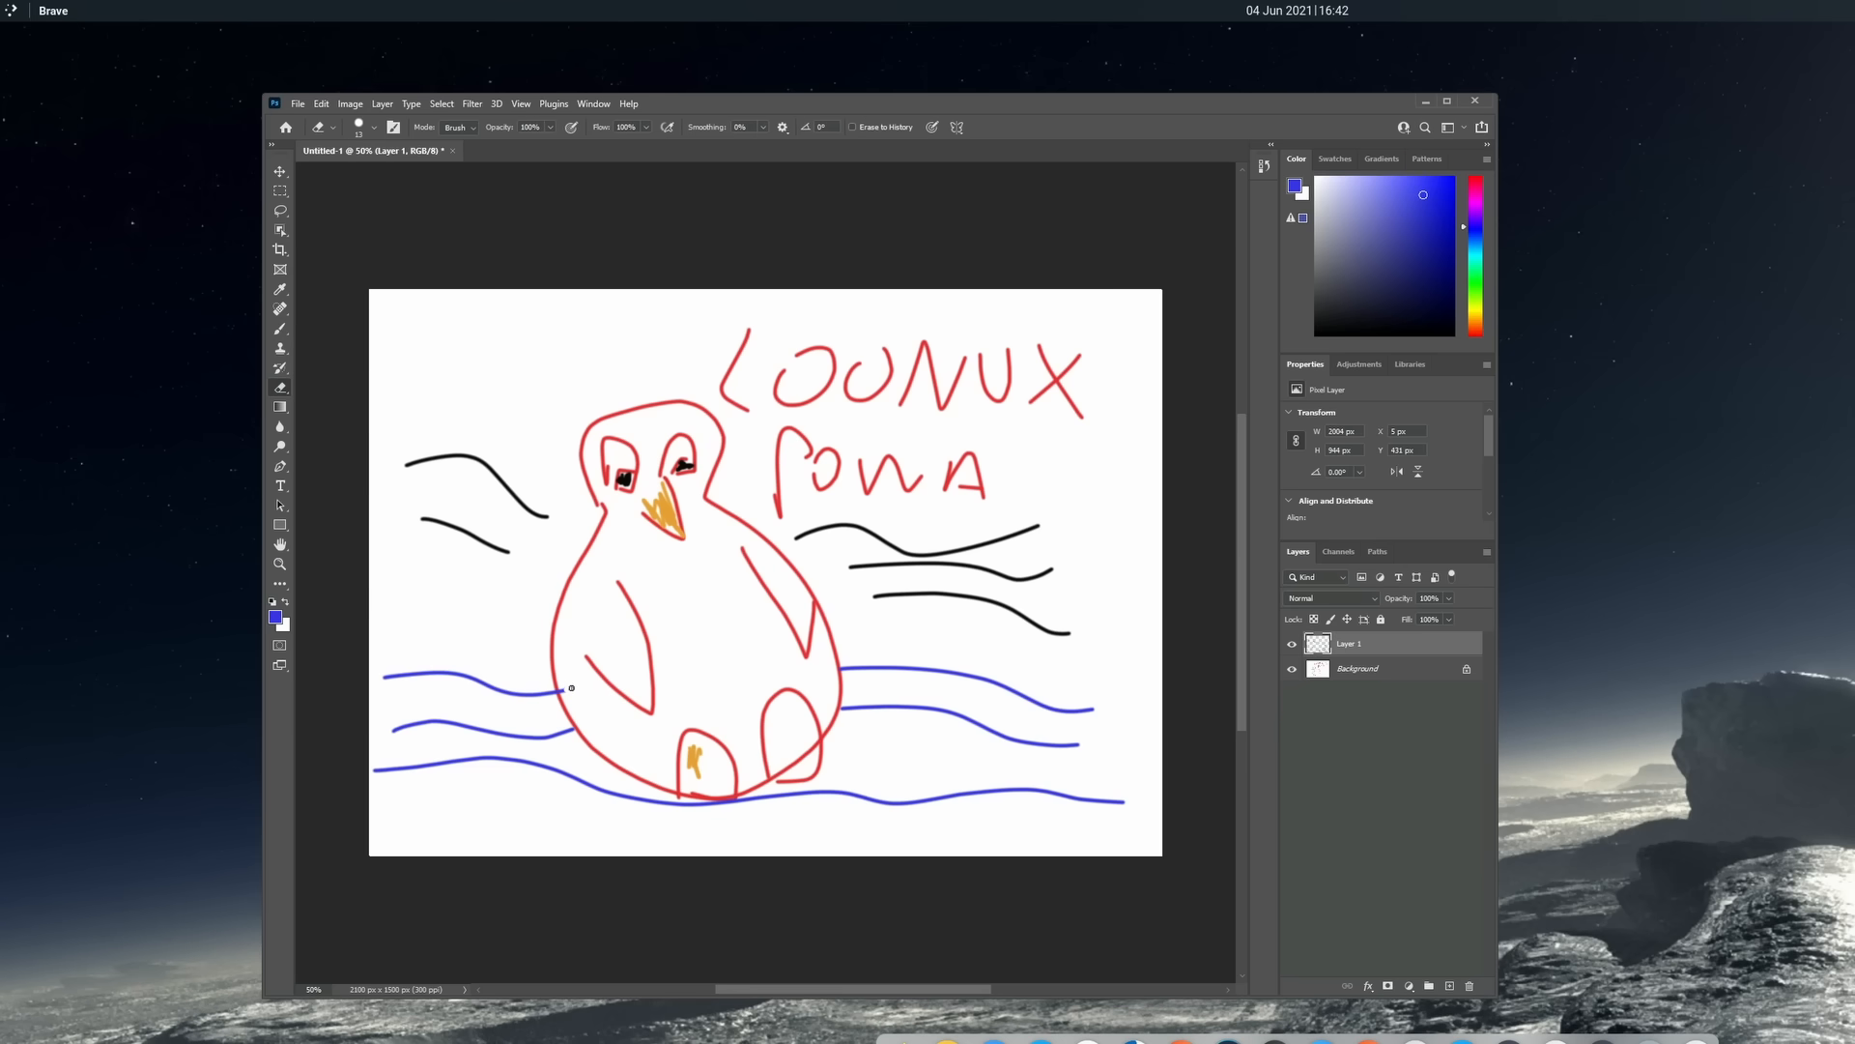
mouse_move(560, 681)
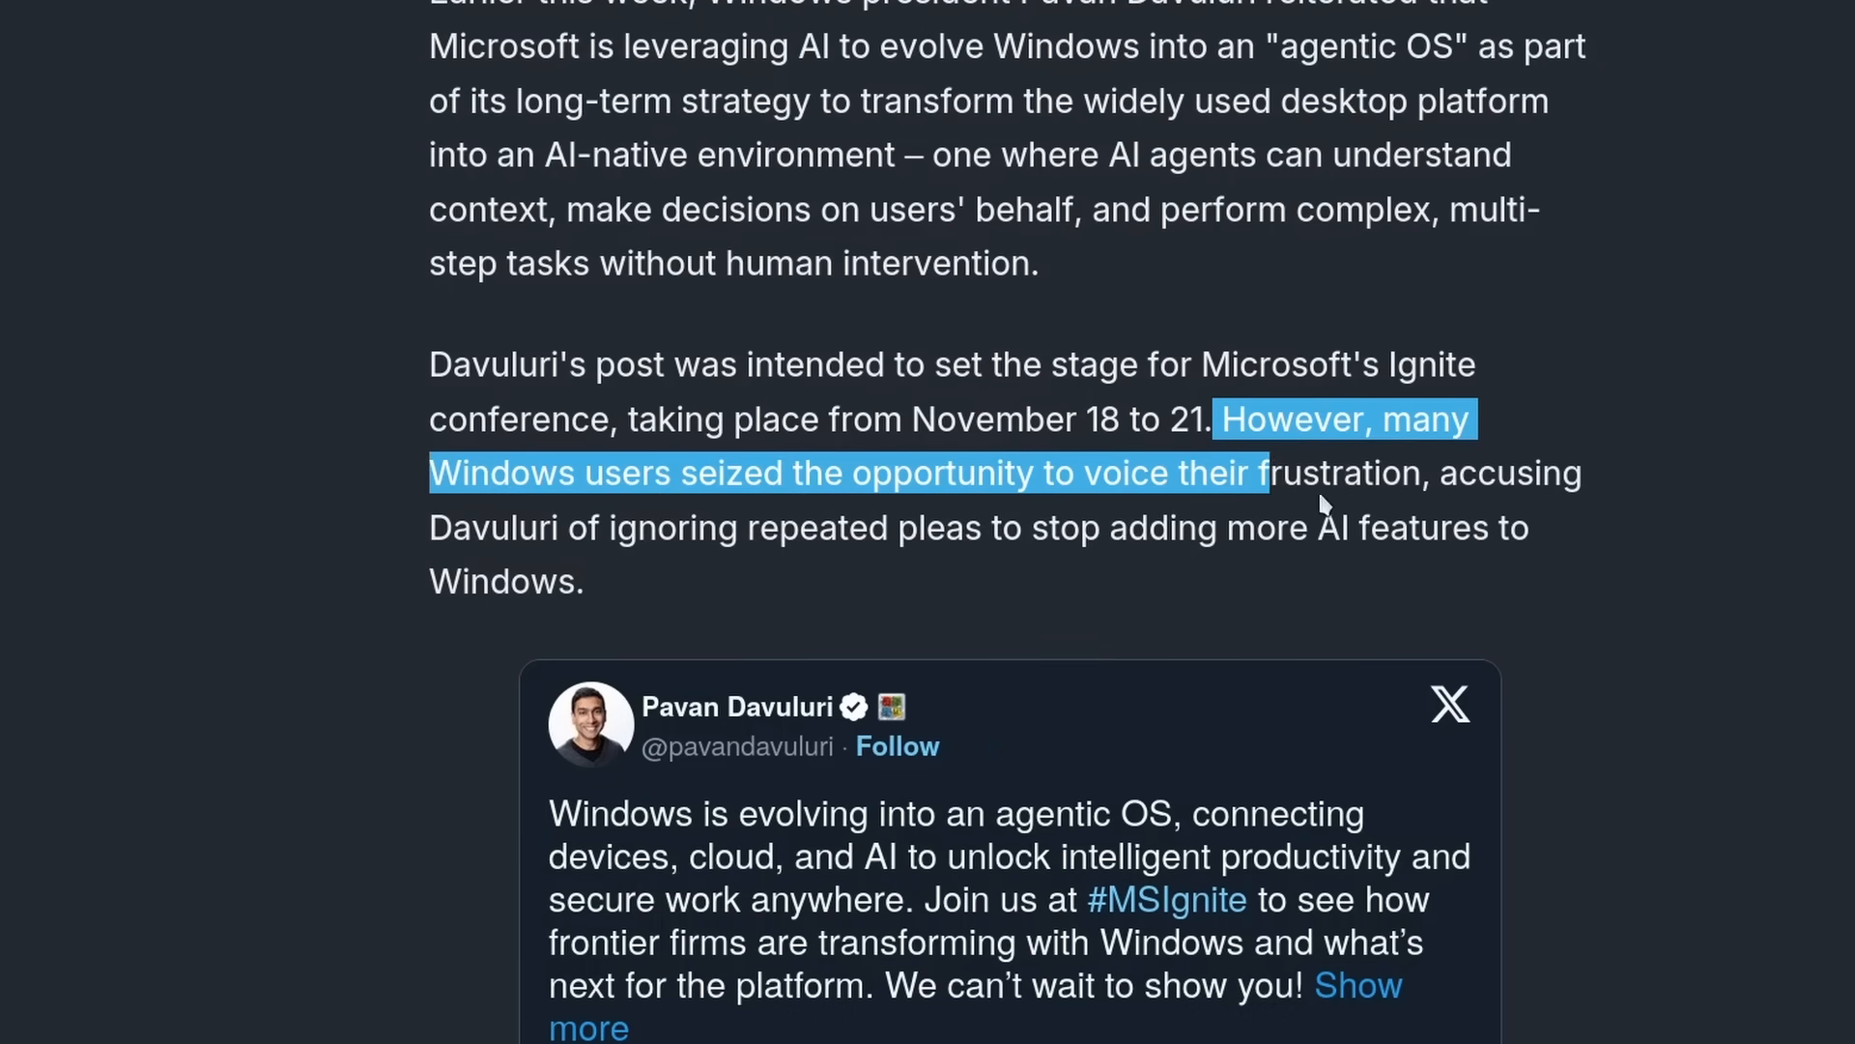
Step: Scroll to the sentence about Windows users asking Davuluri to stop adding AI features
scroll(down, 3)
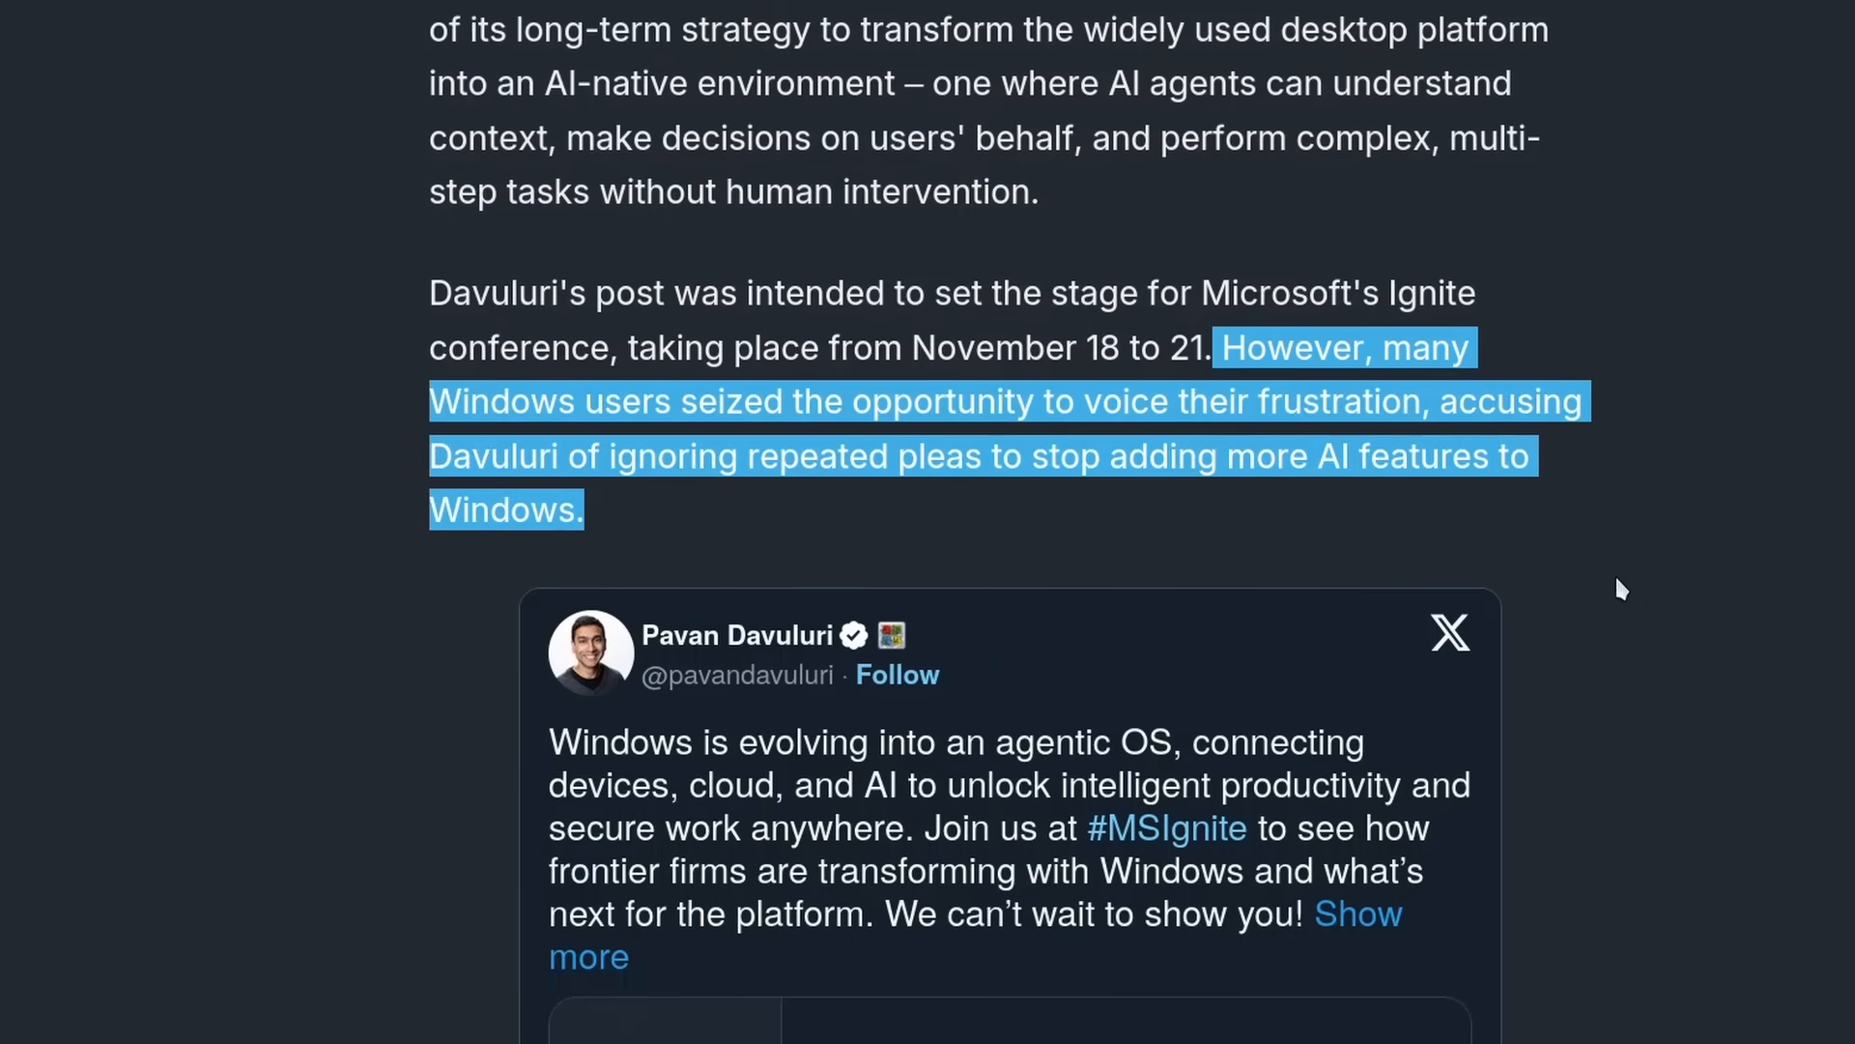